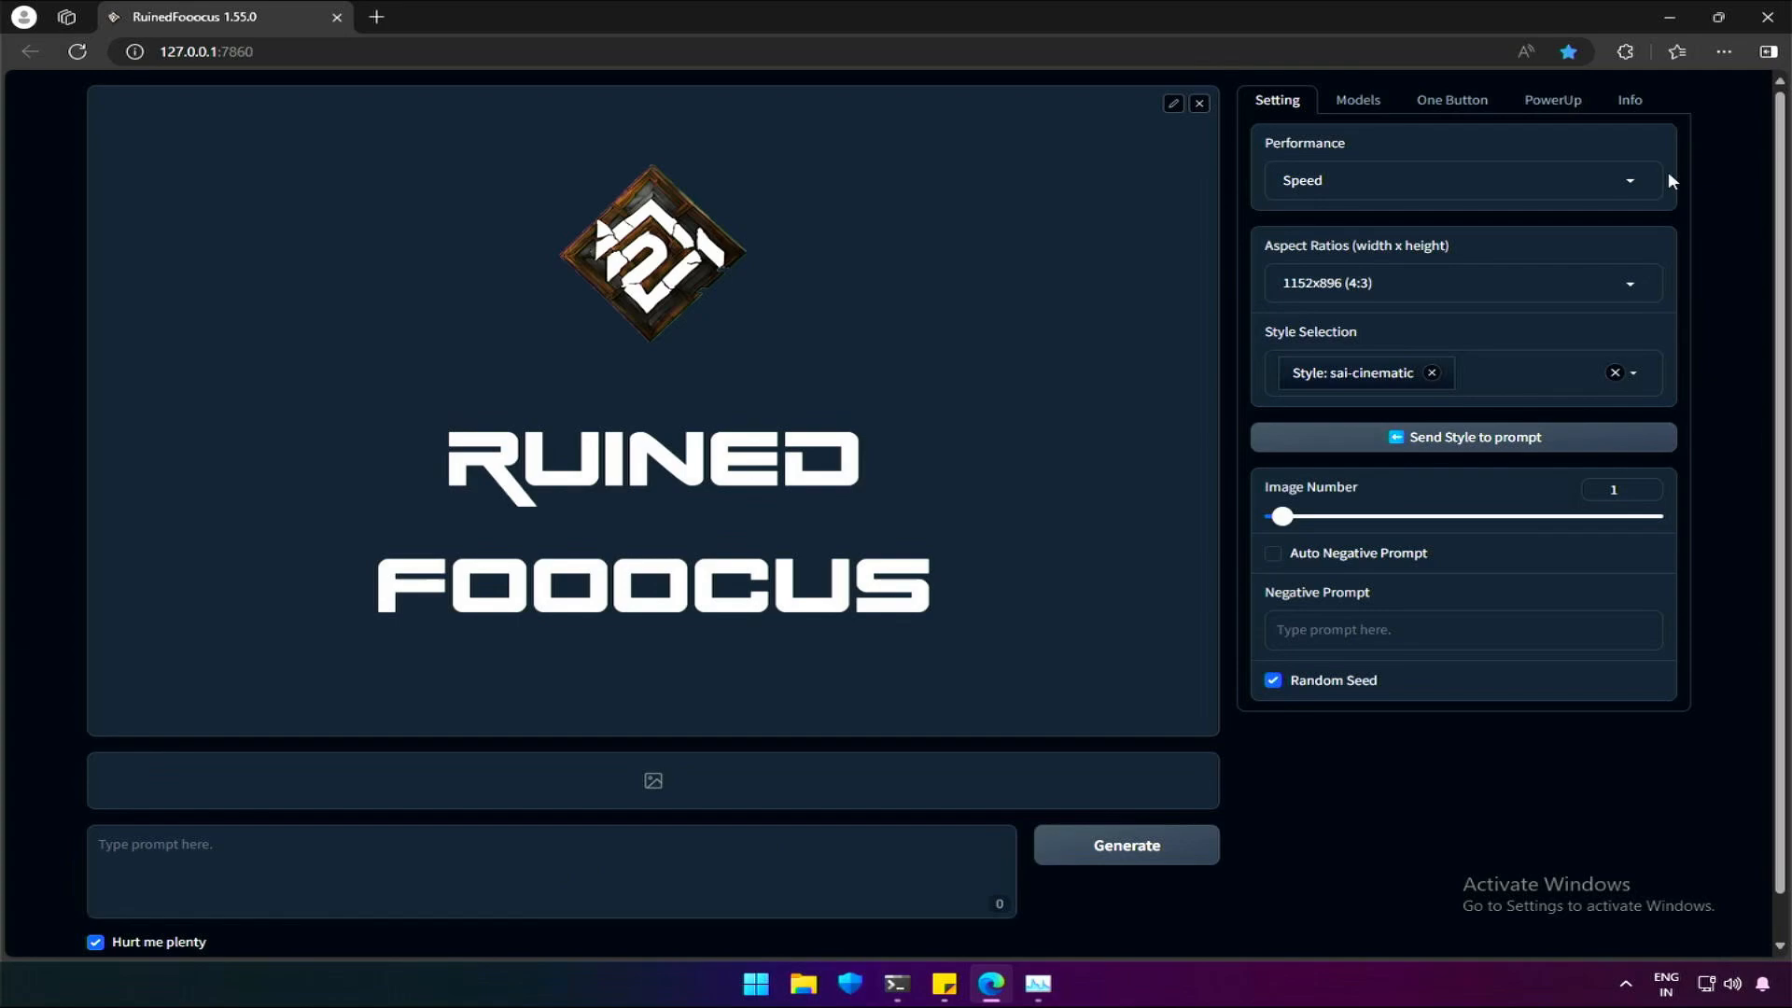
Load flux1DFp16 and set 20 steps, CFG 3.5, euler, simple scheduler, no sai-cinematic style
click(1358, 101)
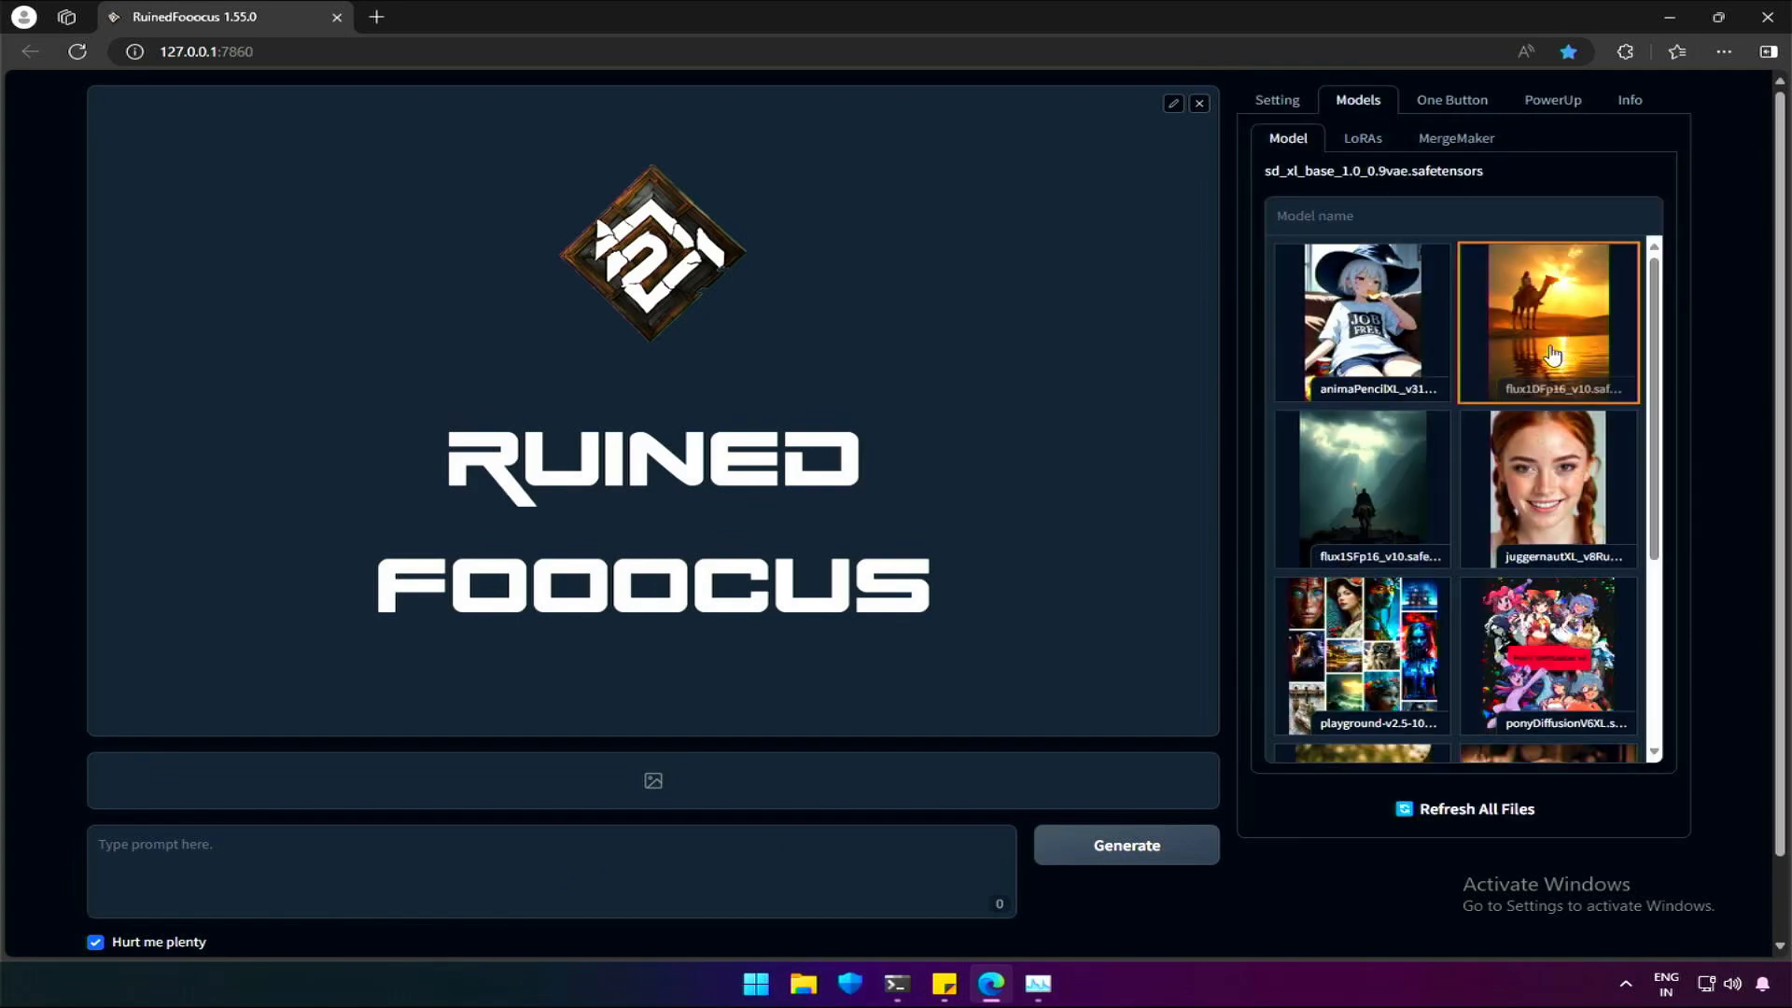
click(1548, 320)
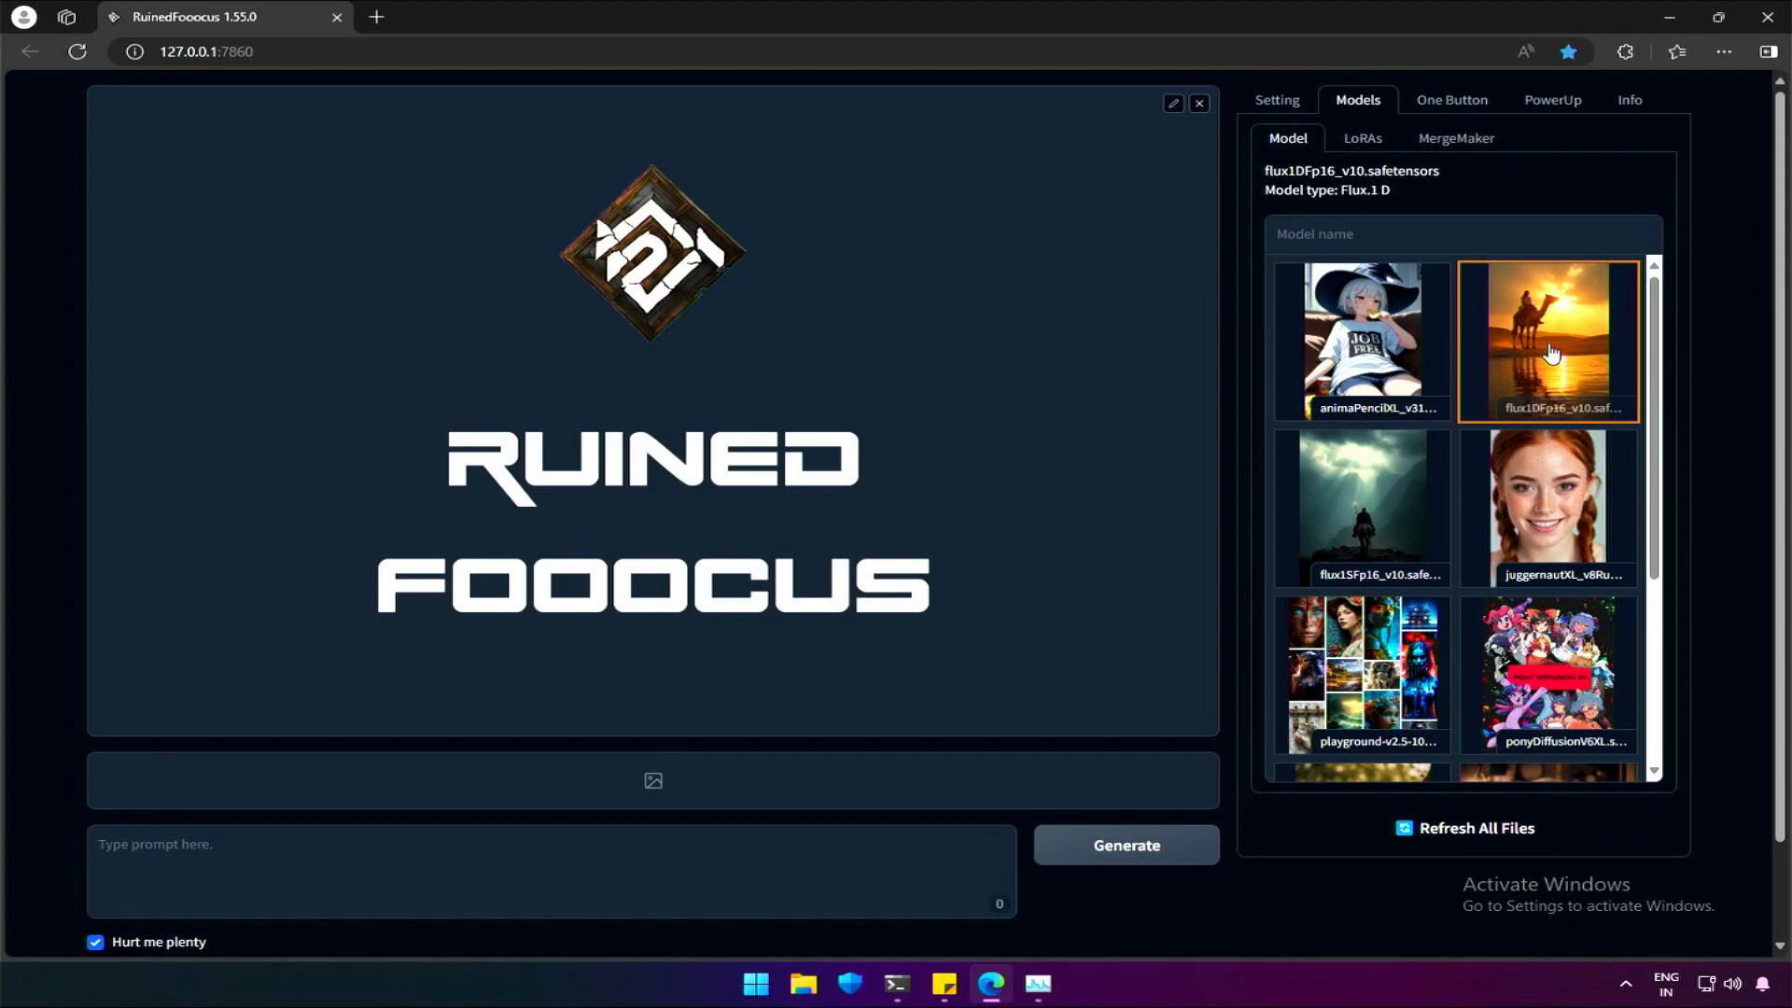
click(1277, 100)
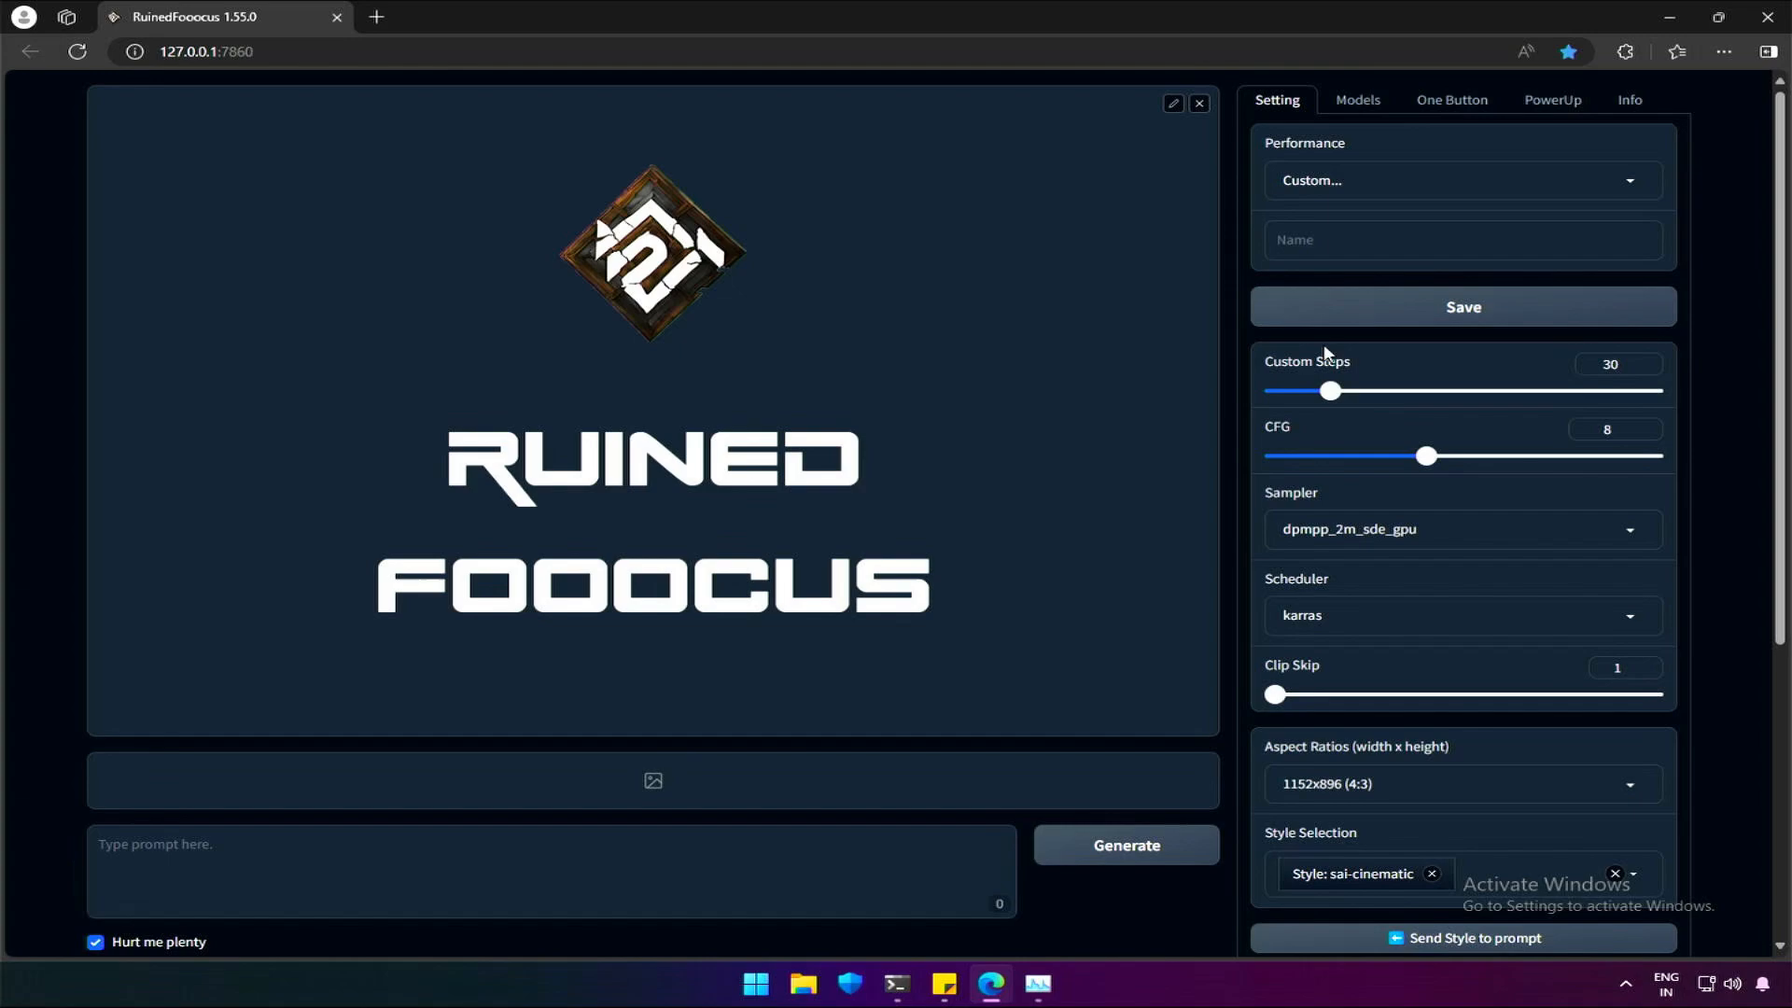
drag(1331, 391, 1310, 391)
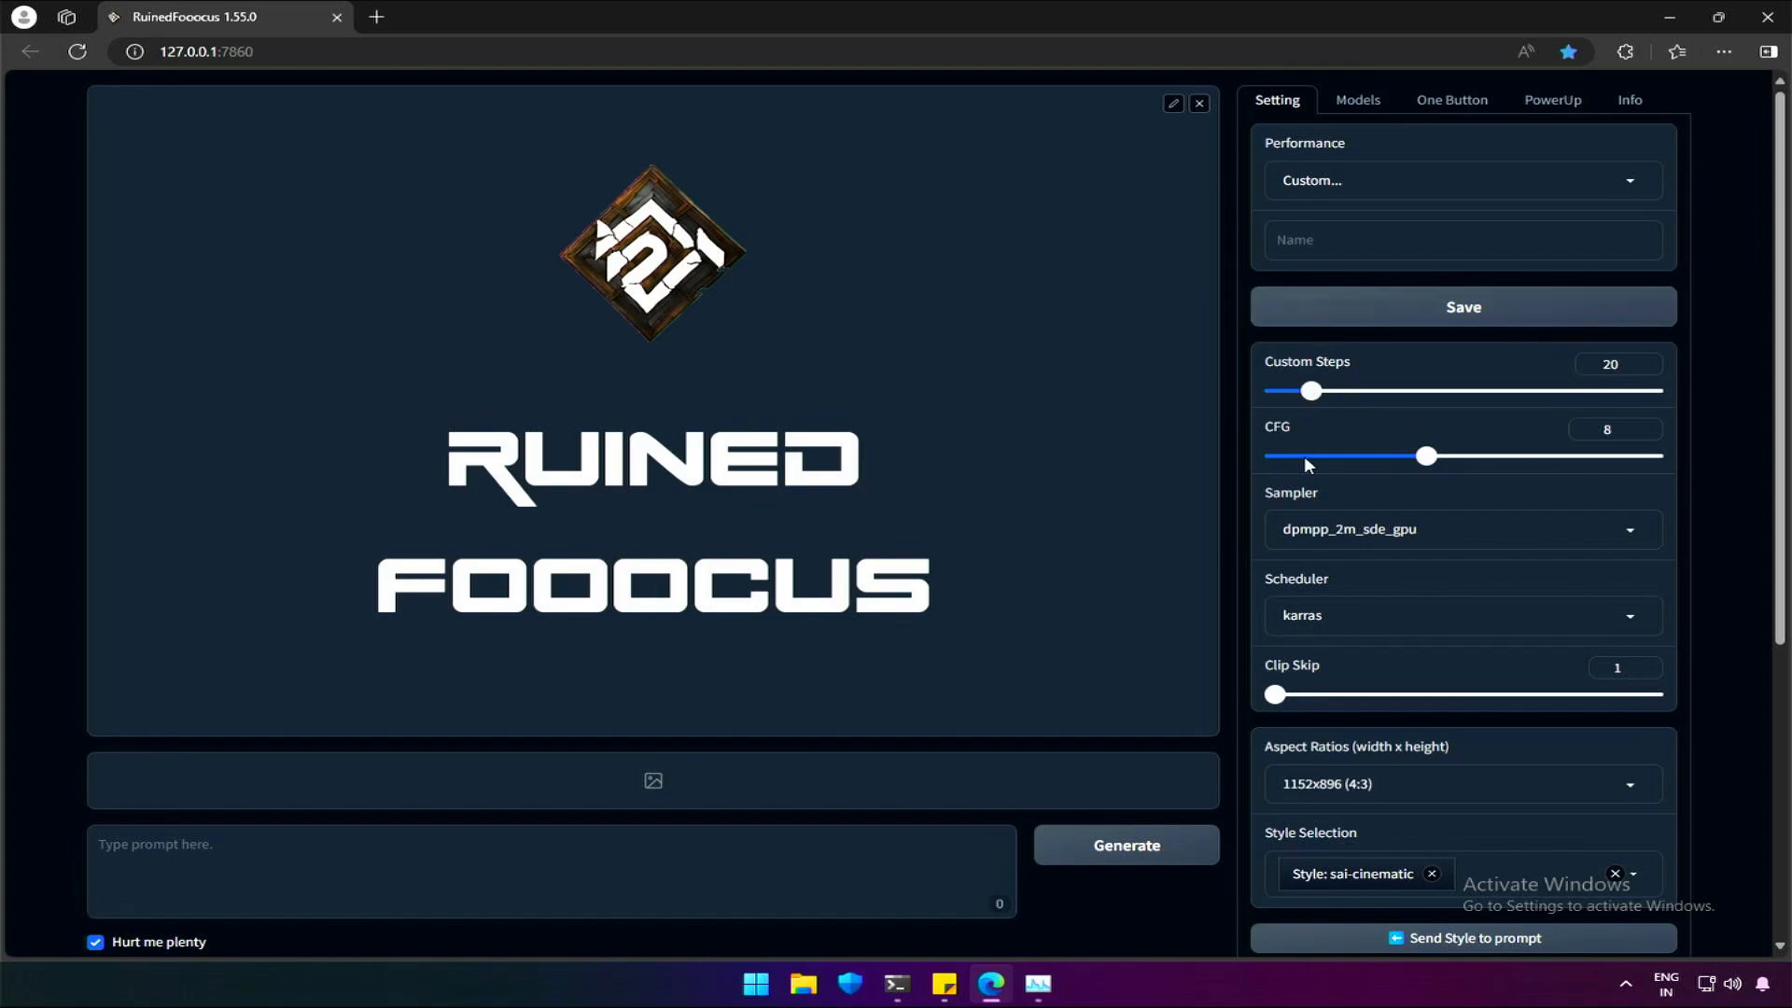
drag(1425, 457, 1323, 456)
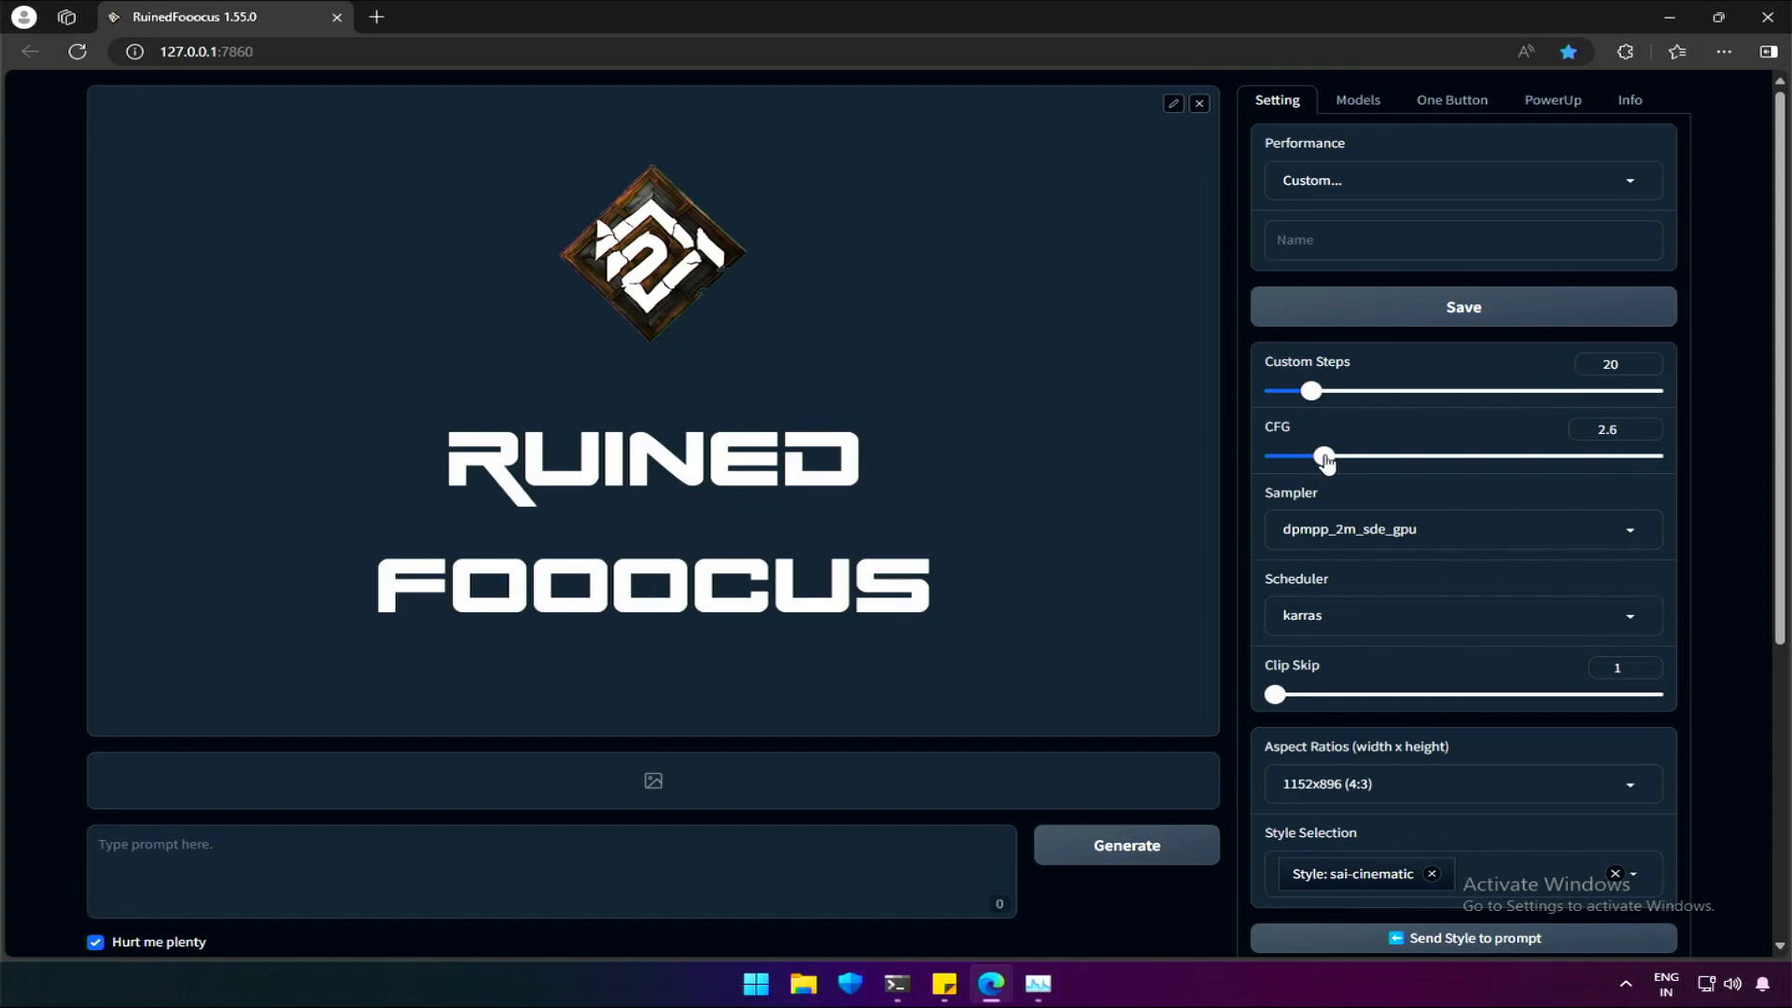
drag(1323, 458, 1339, 458)
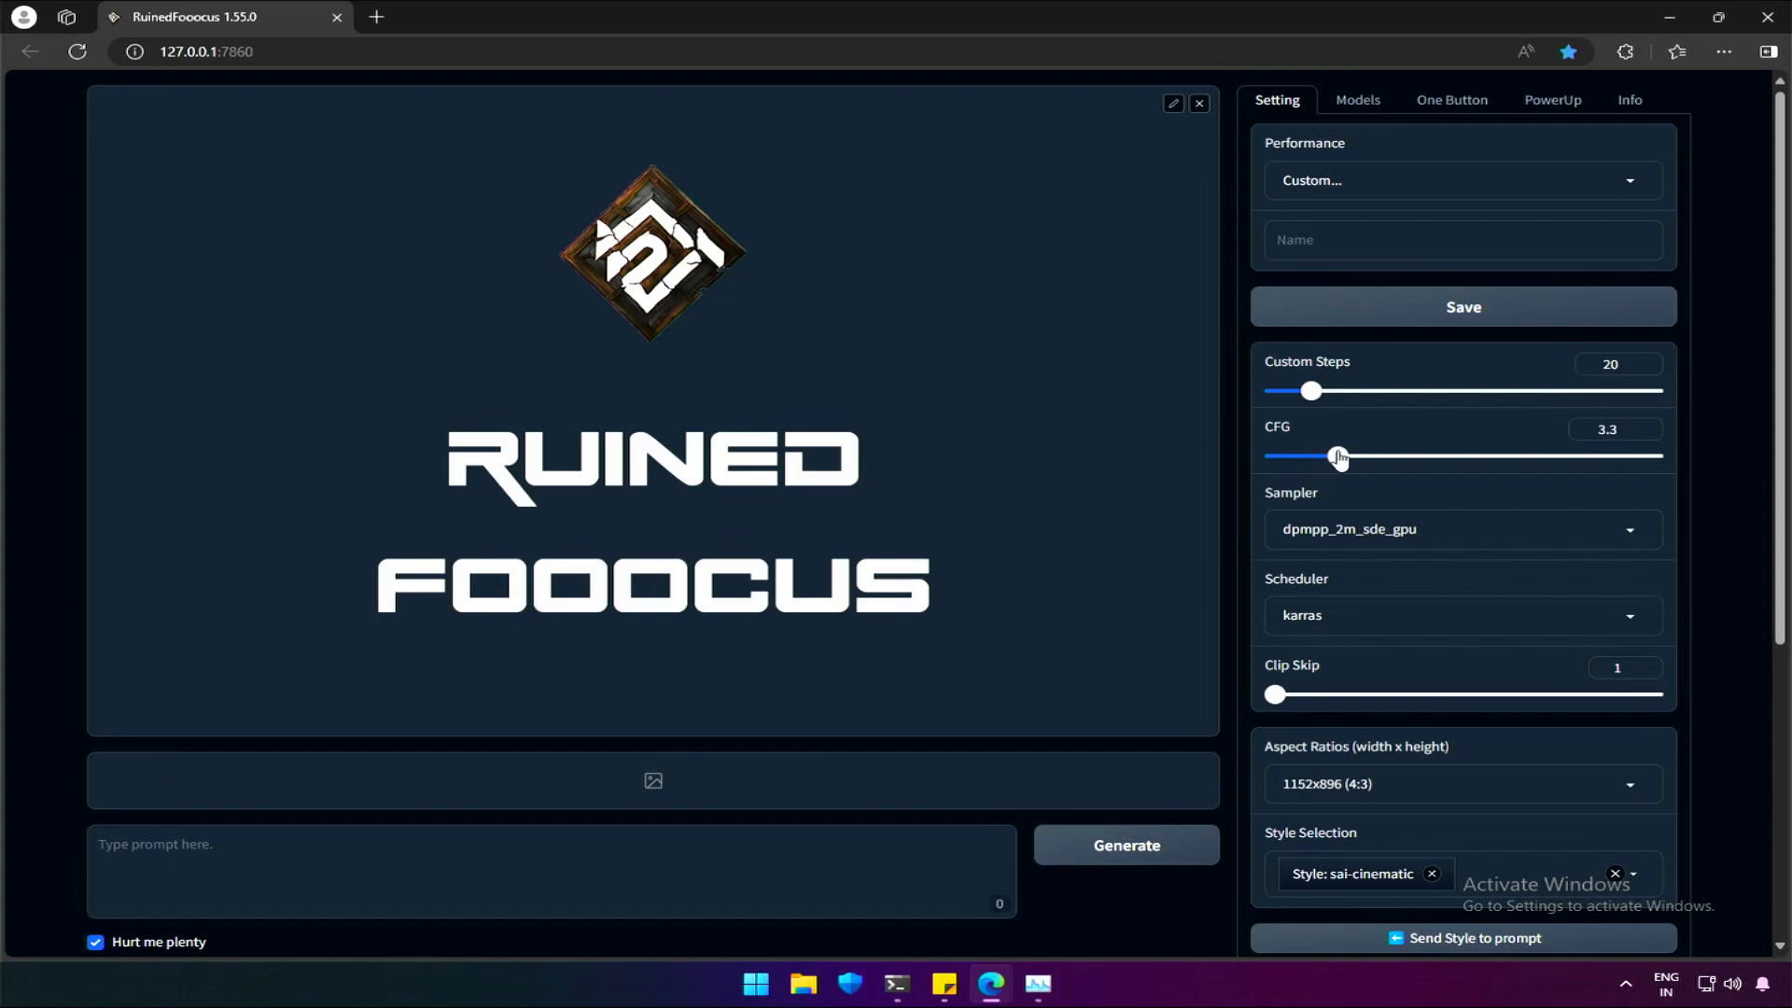
click(1458, 529)
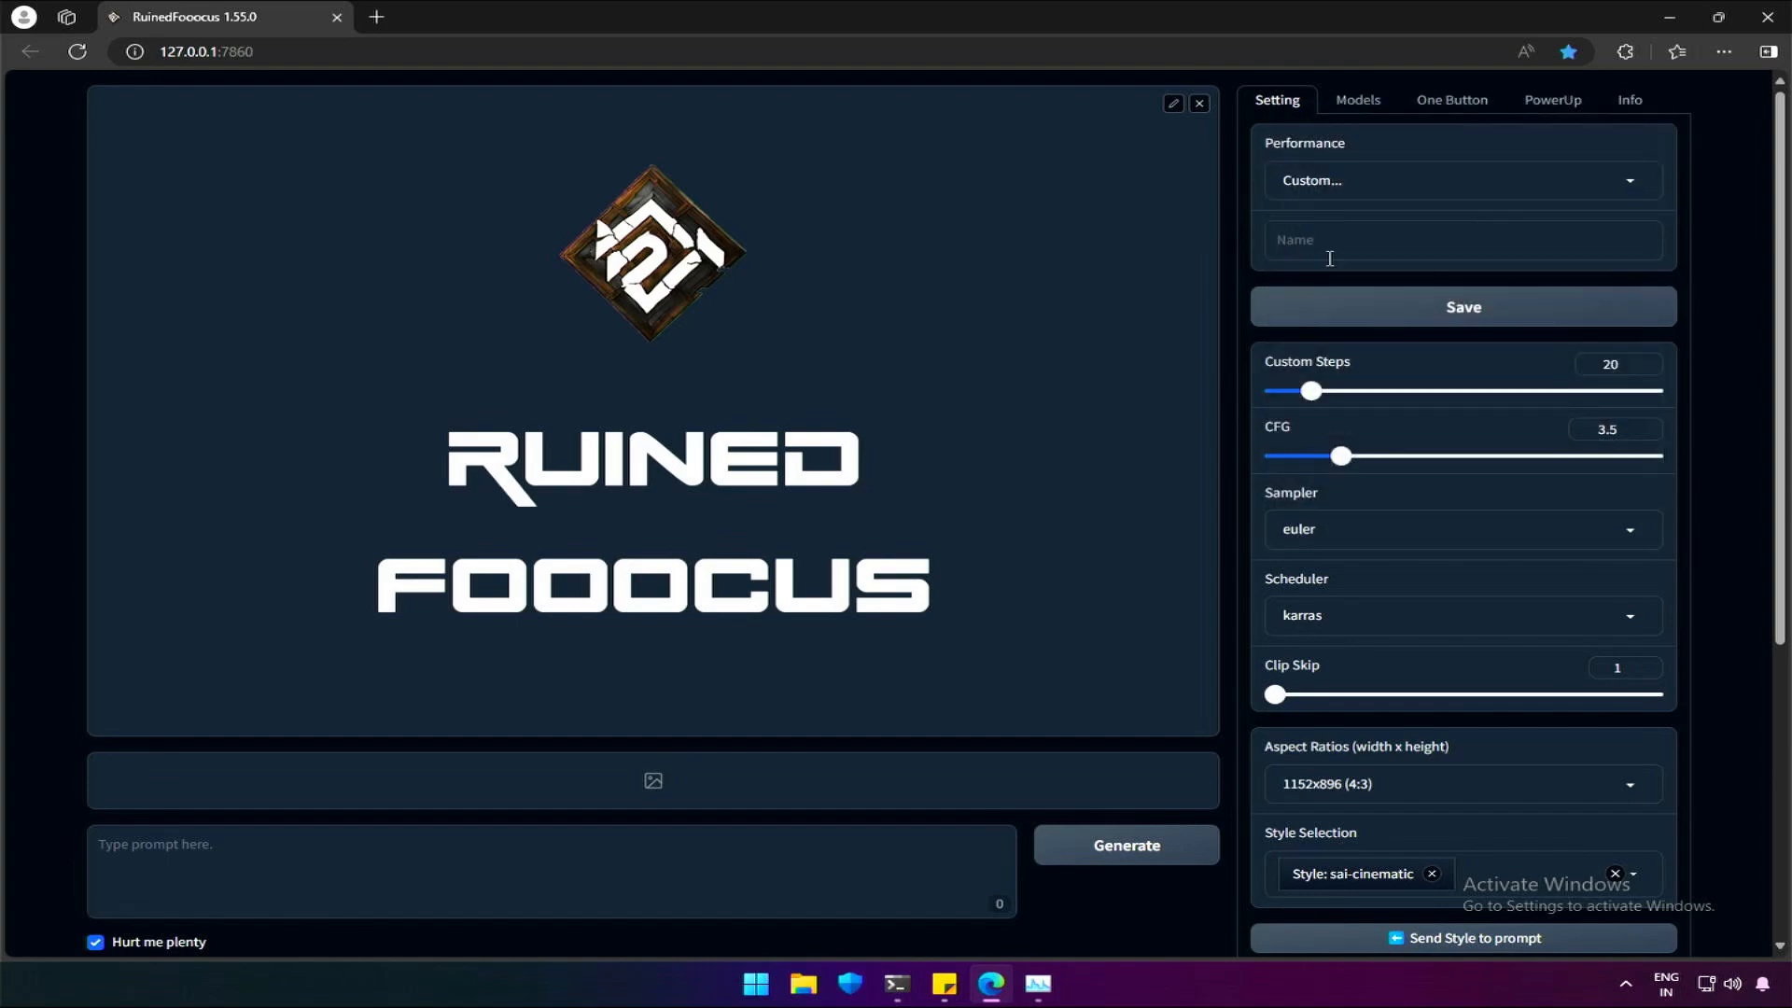
click(1460, 615)
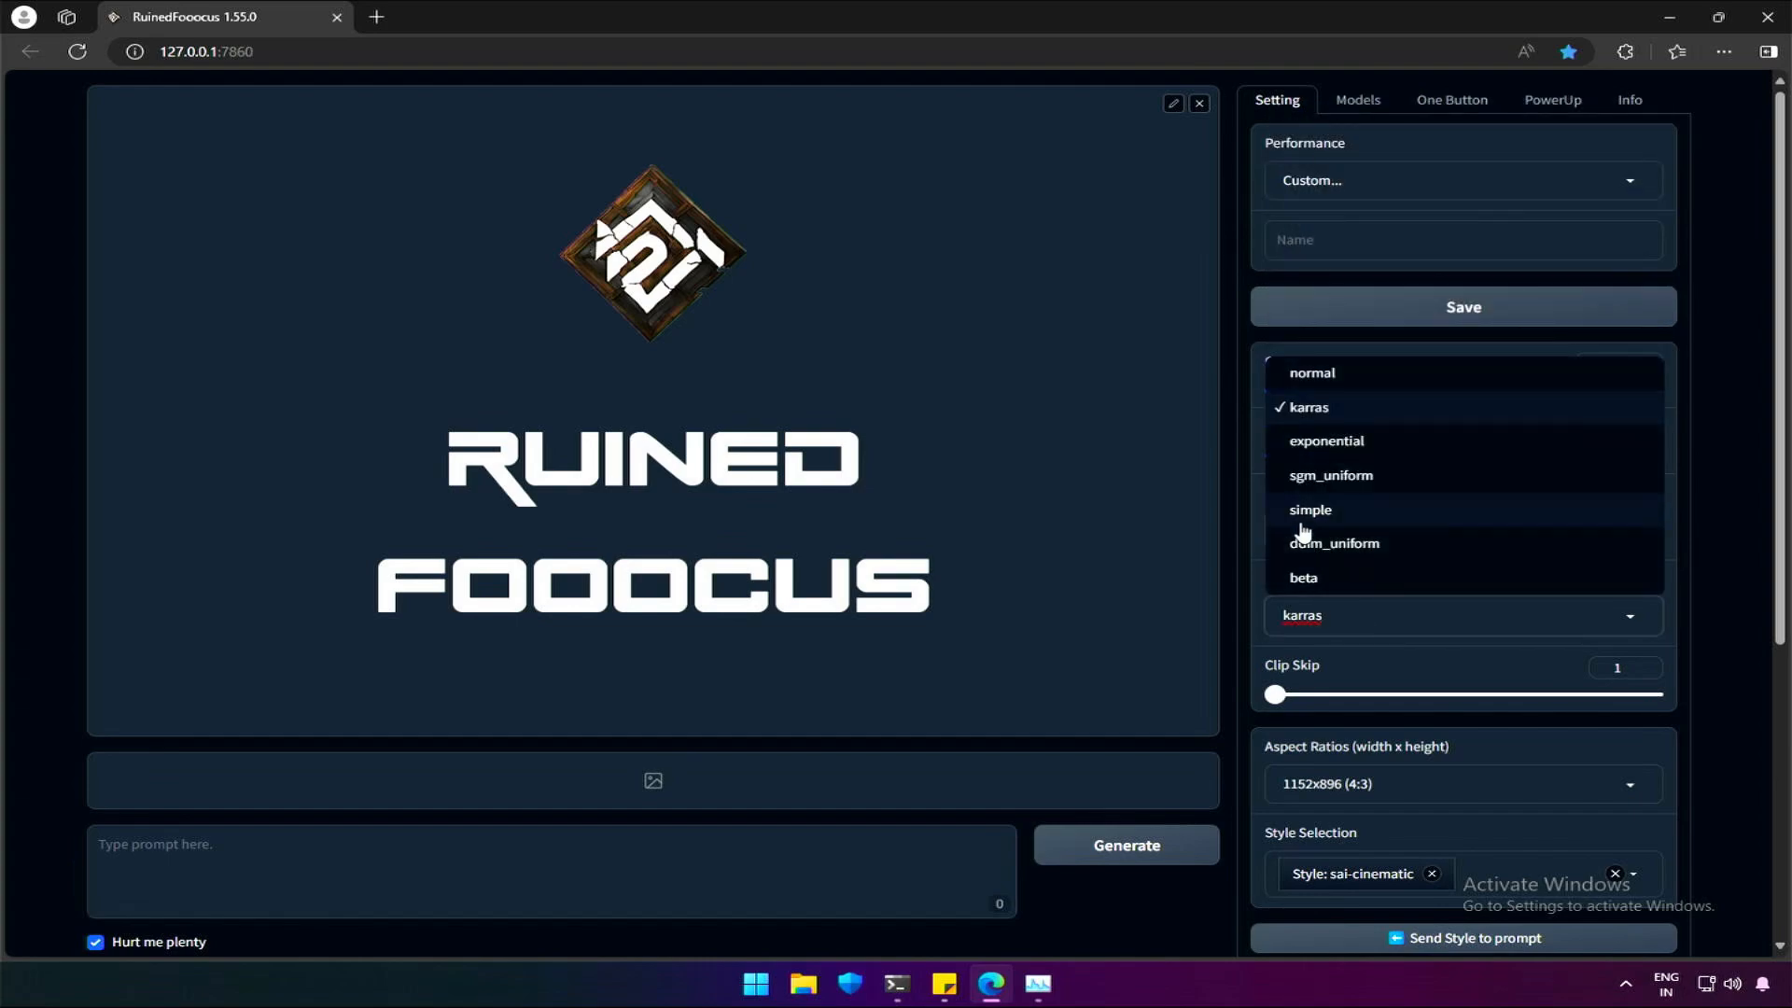
click(1309, 510)
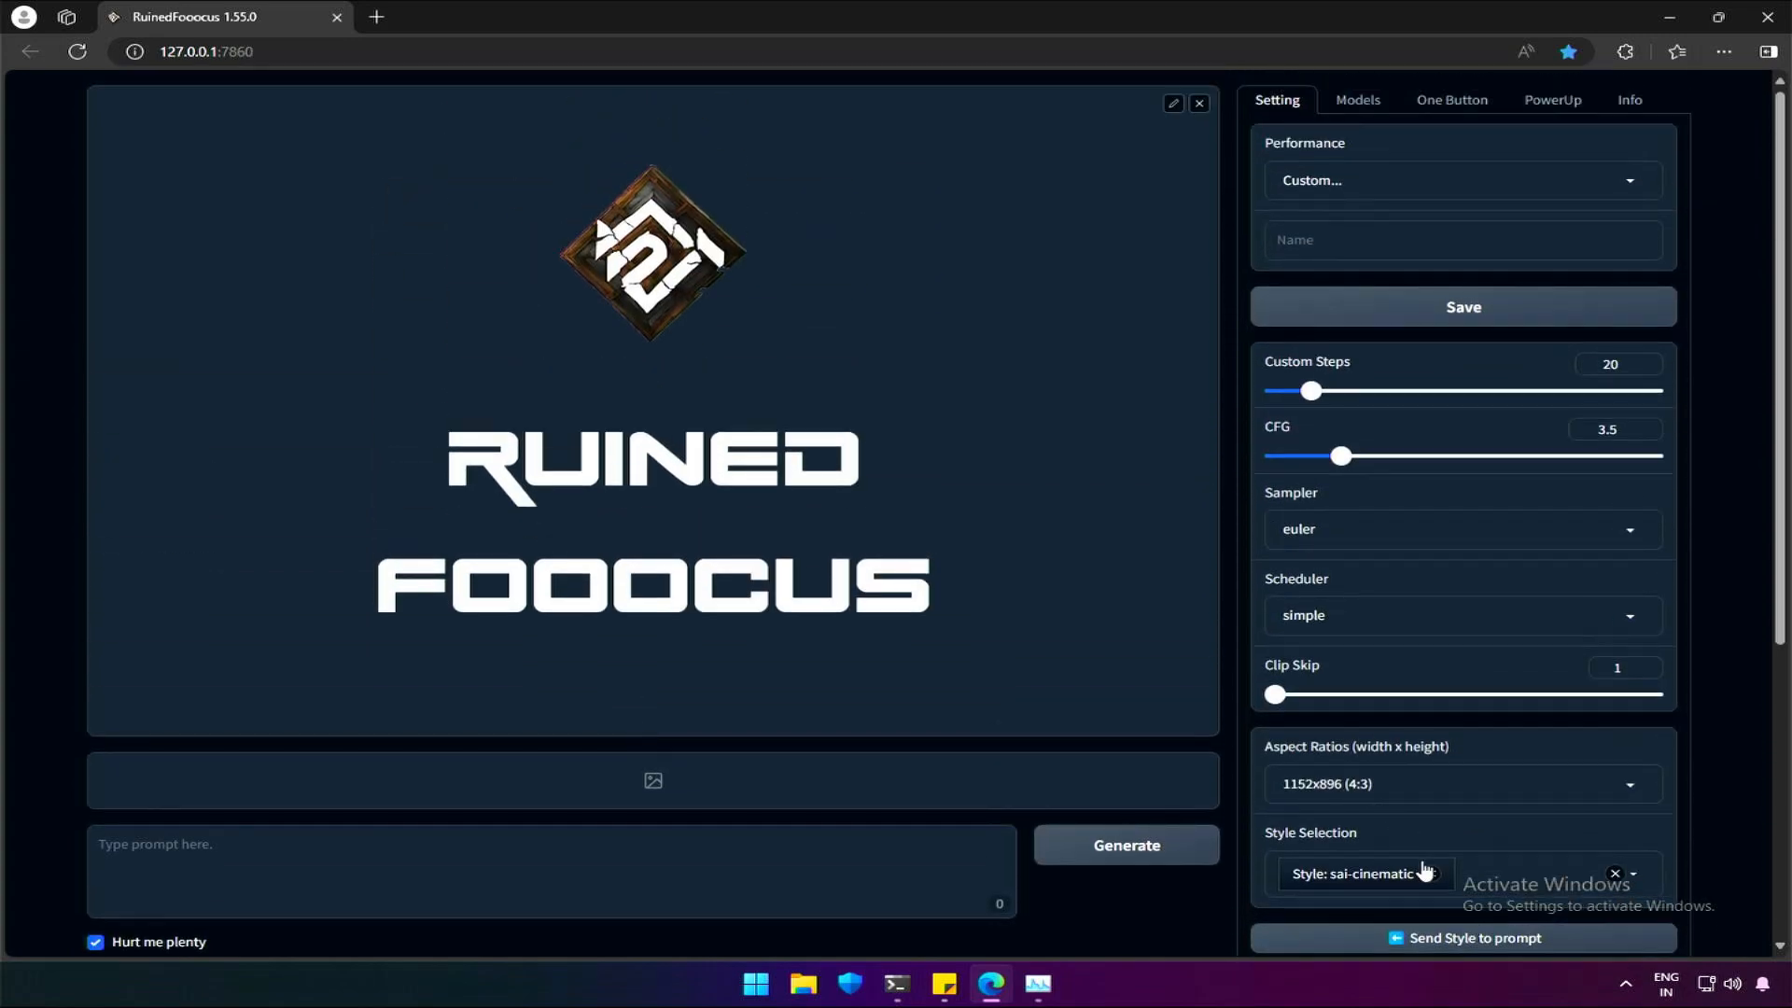
click(1613, 873)
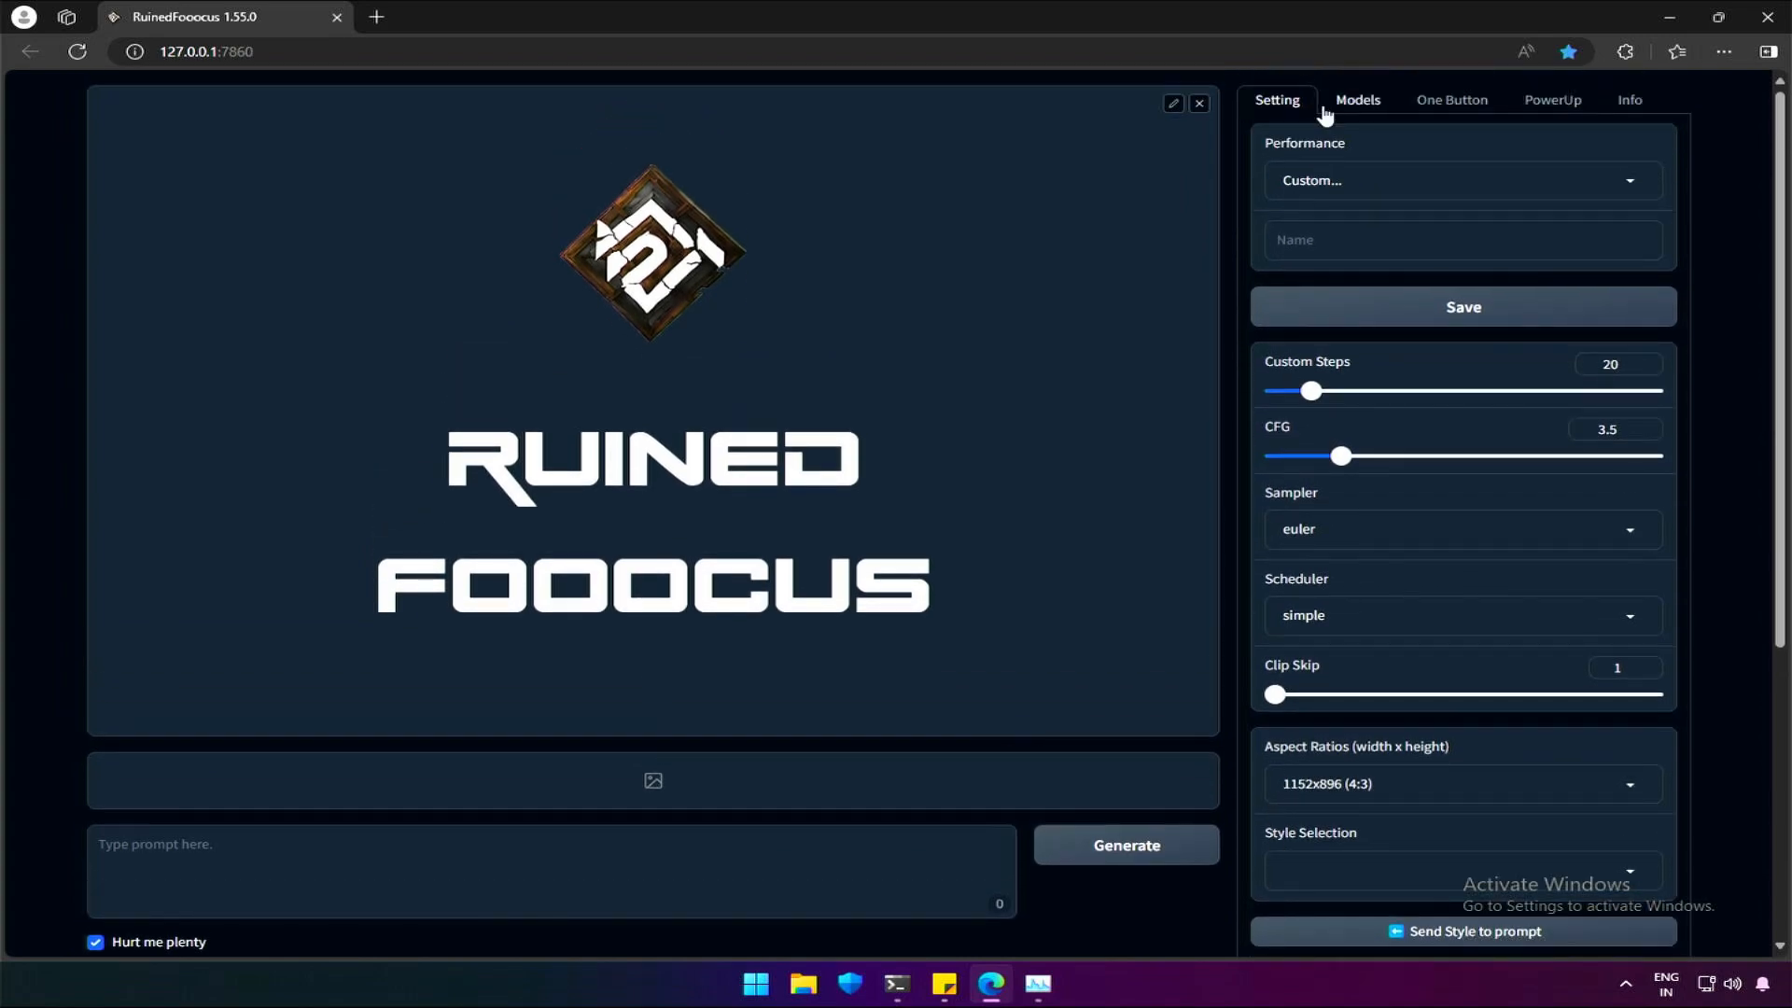
Generate a gold-haired, pierced youth portrait from a random Unique People Portraits prompt
click(1356, 100)
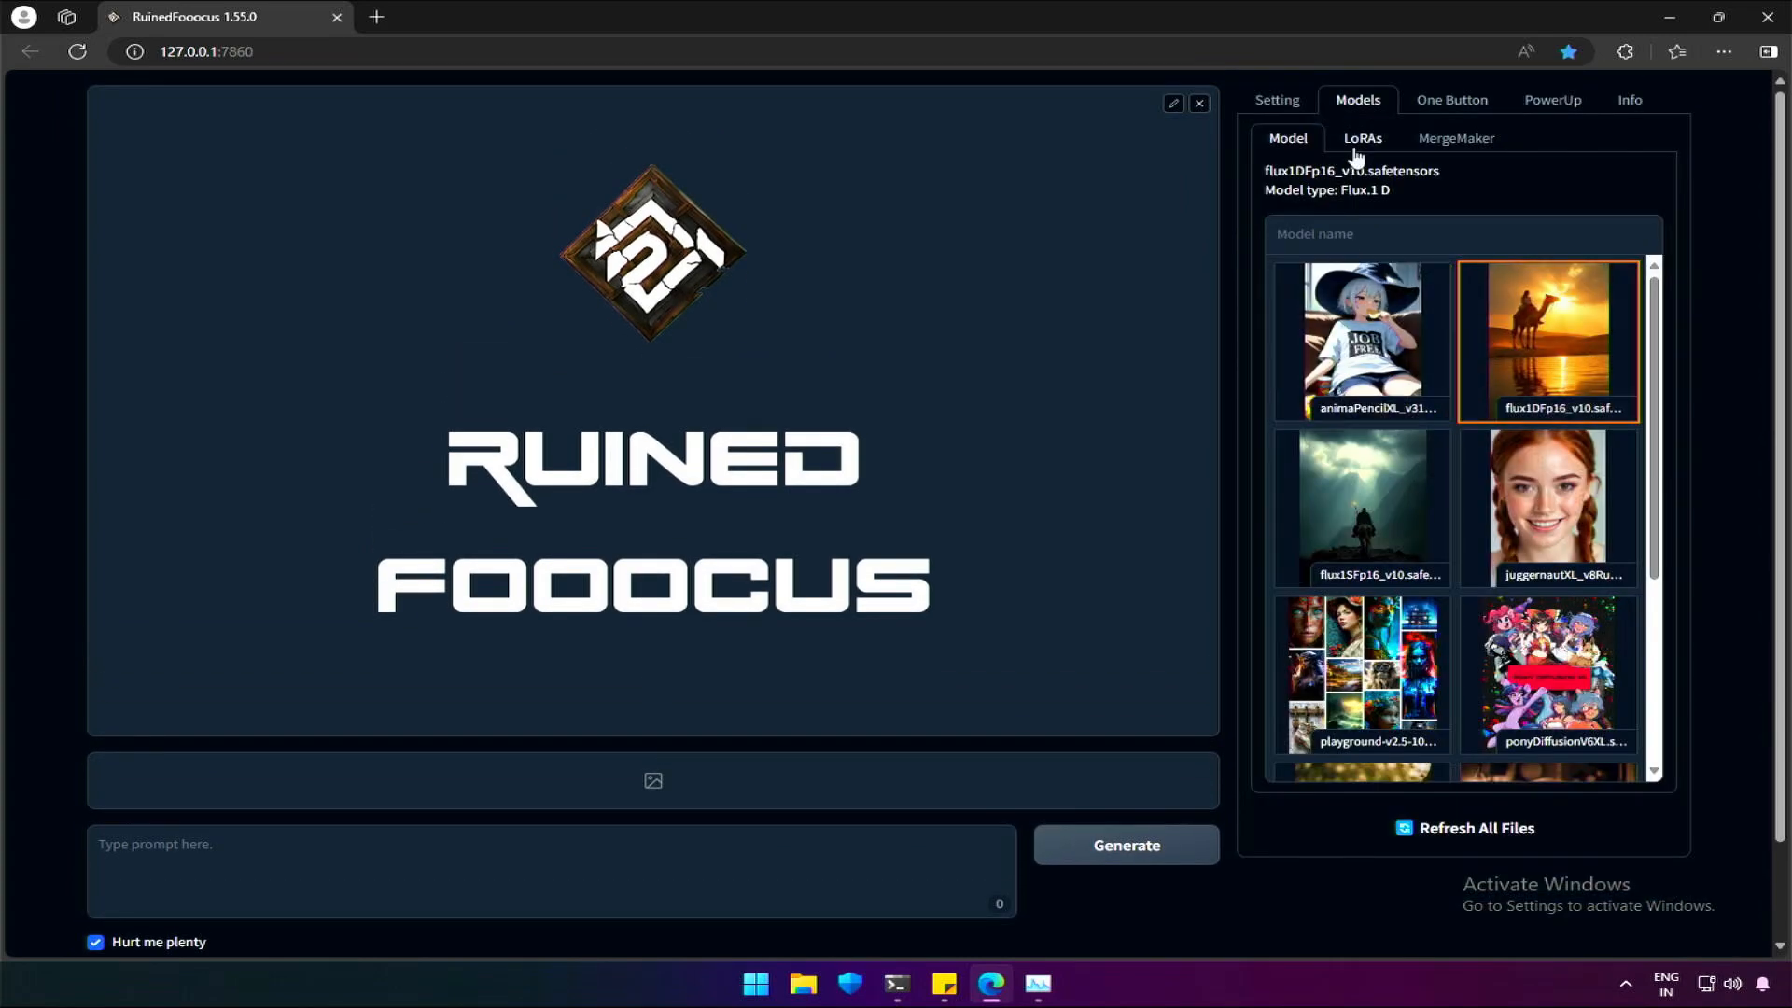
click(1451, 100)
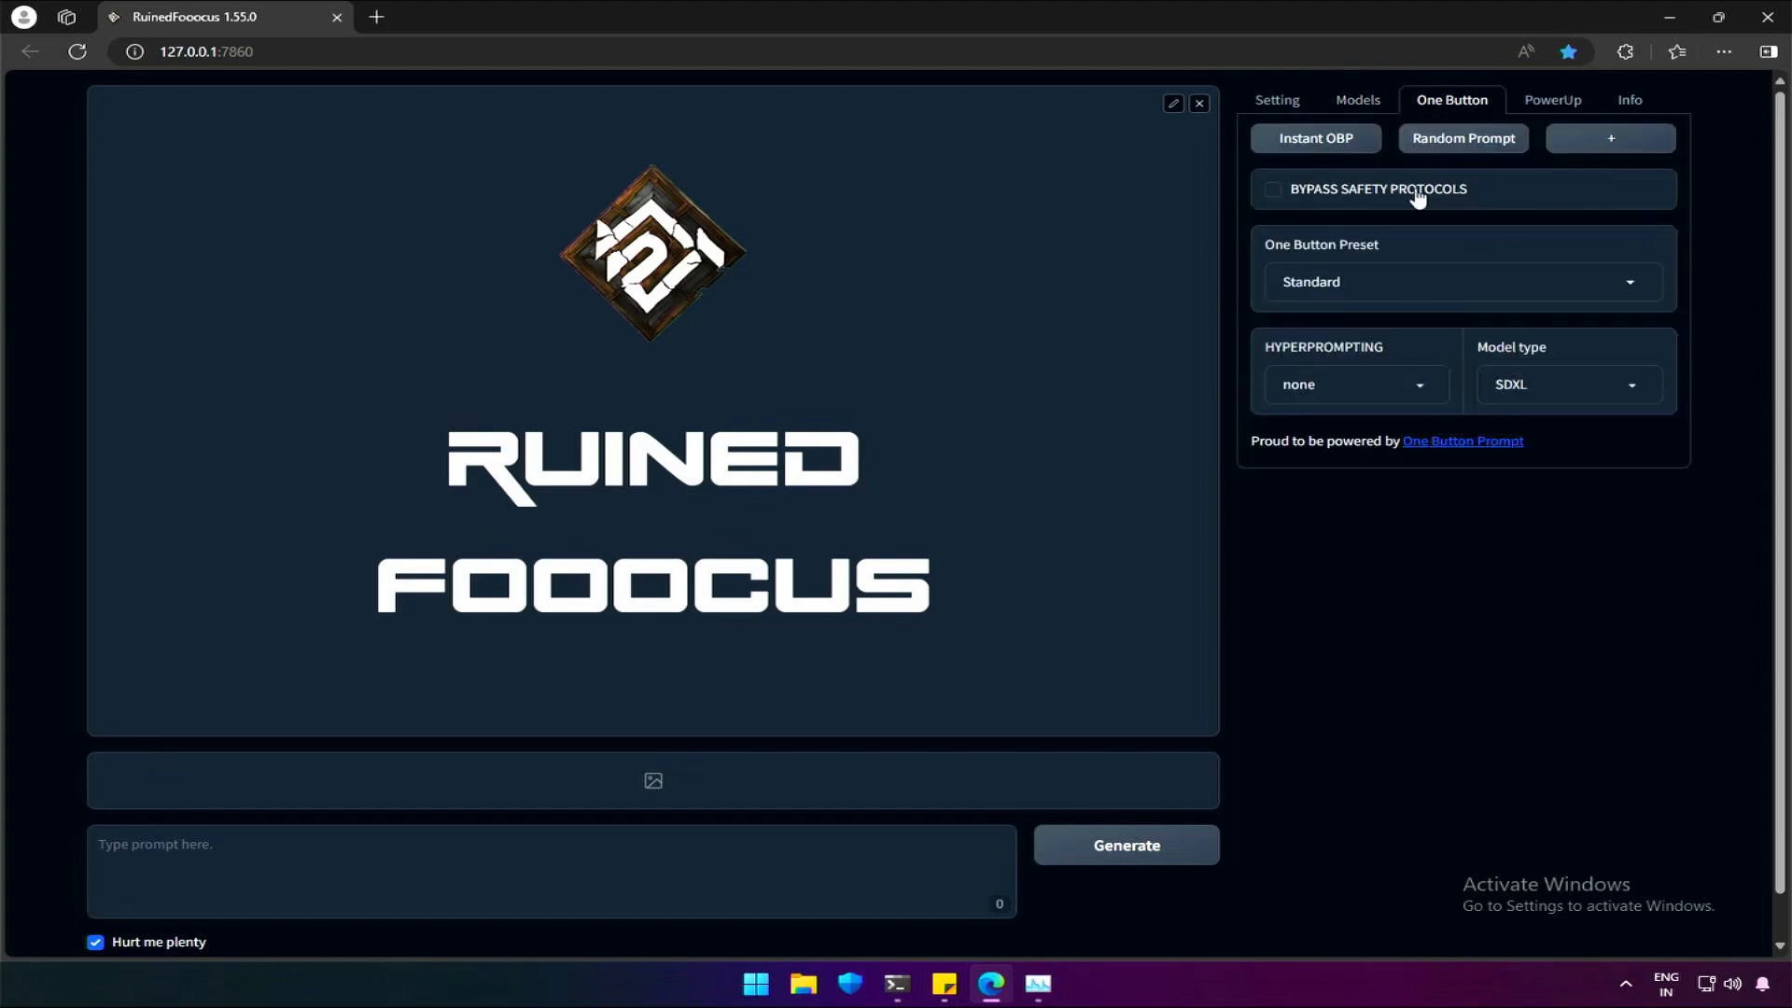
click(1459, 281)
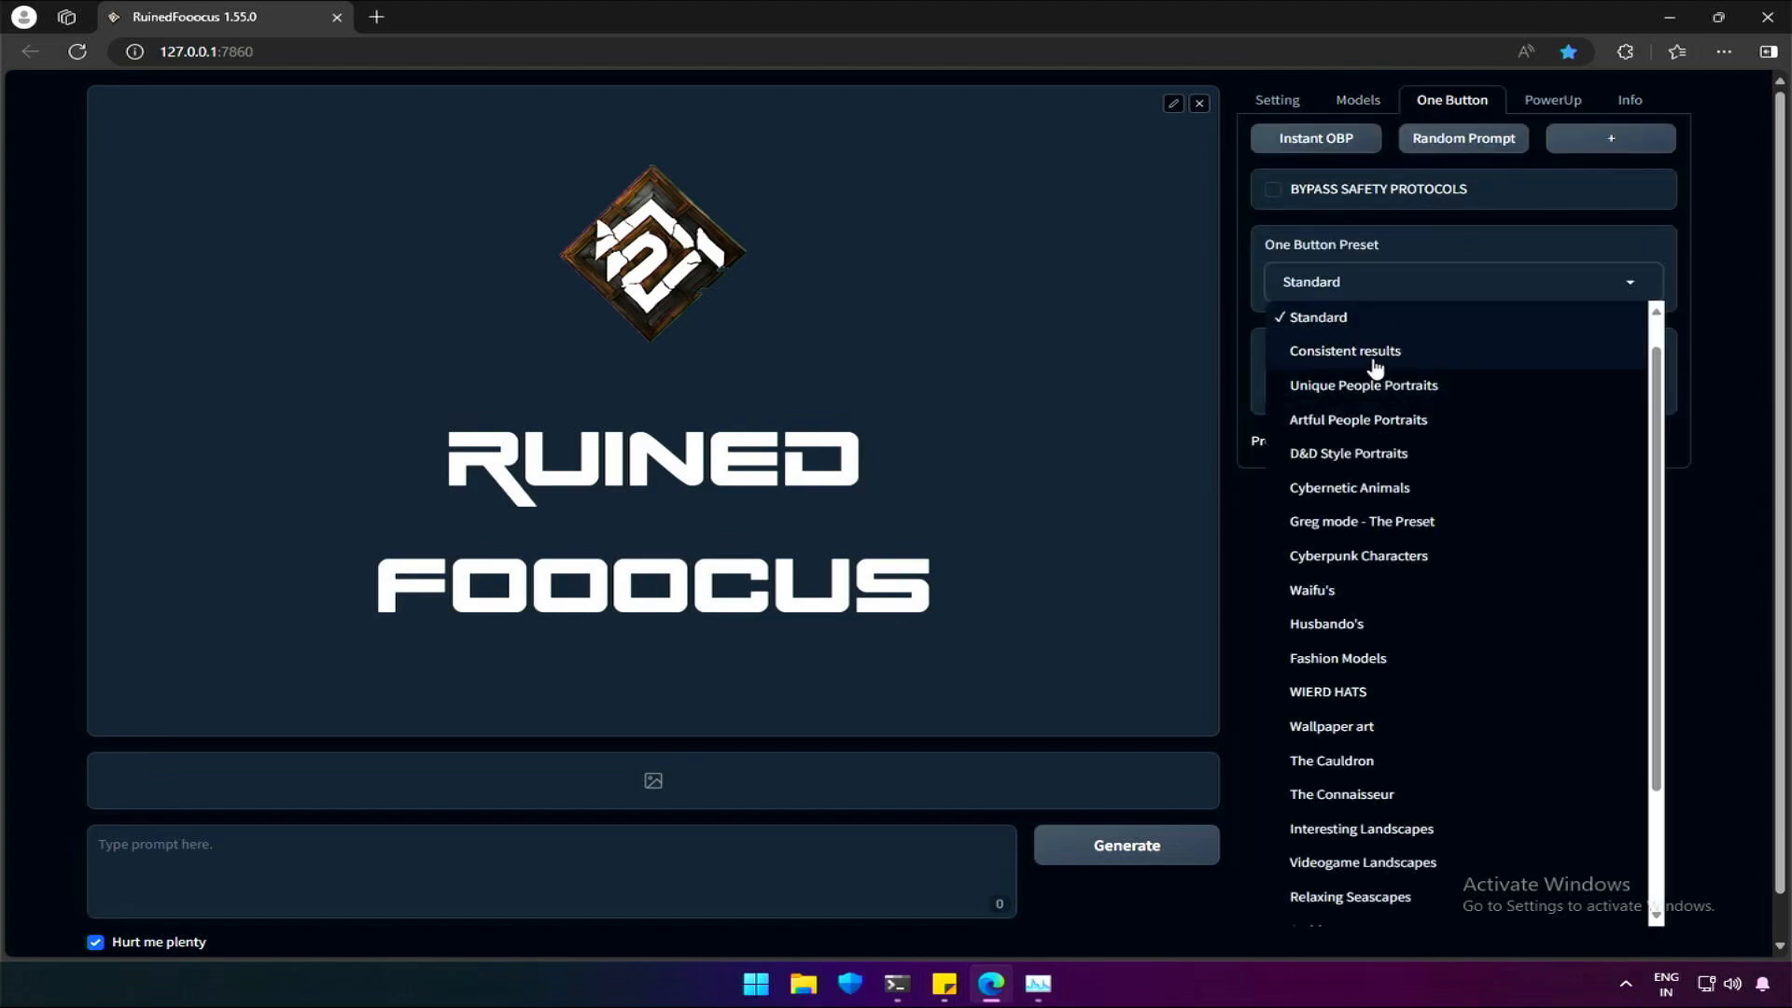
click(1363, 385)
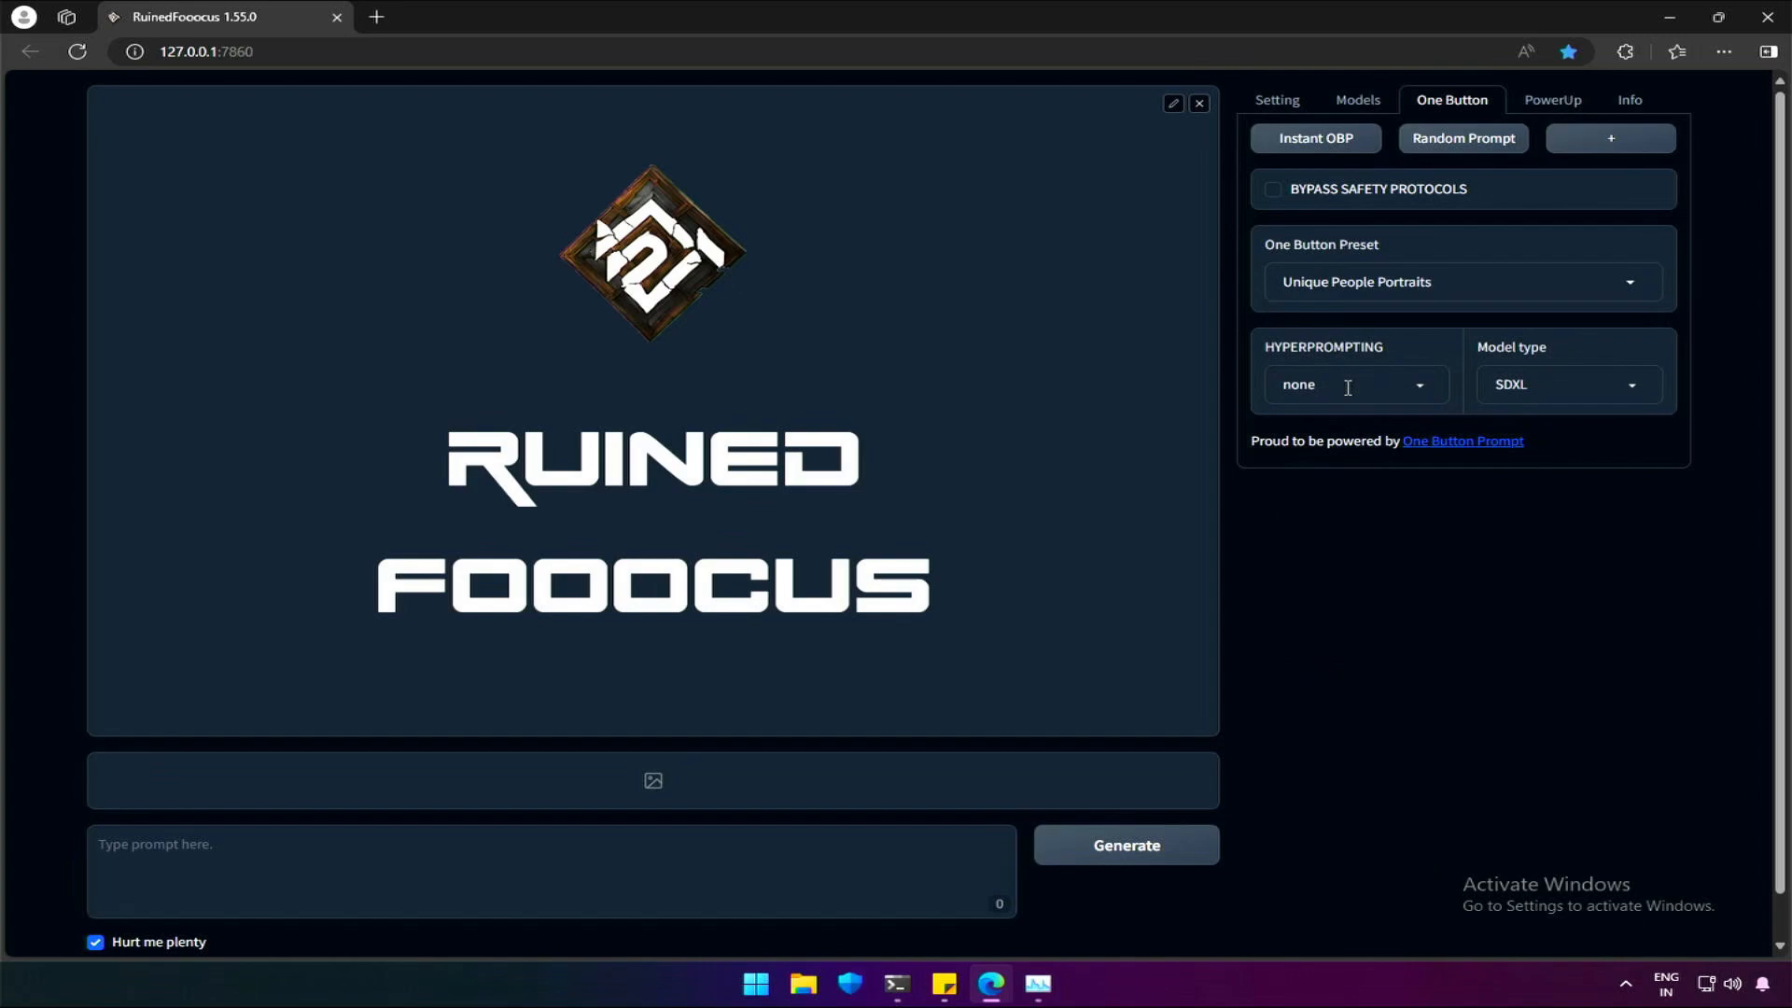
click(1461, 138)
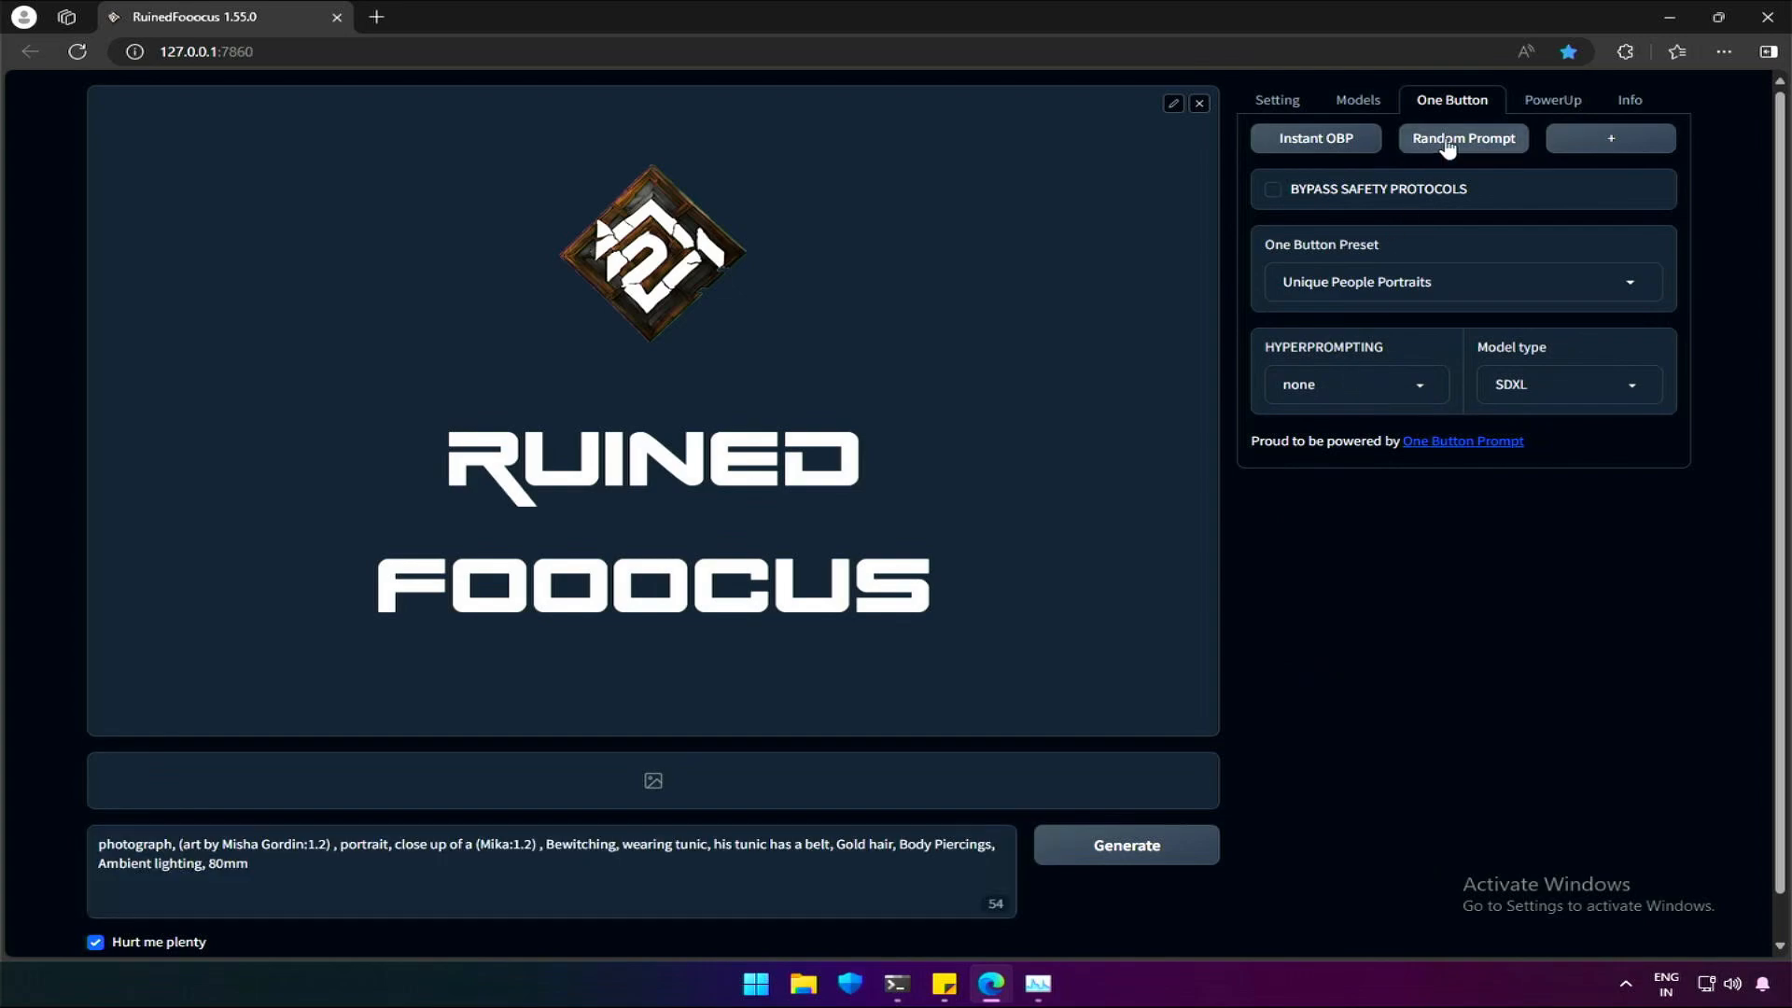
click(1124, 845)
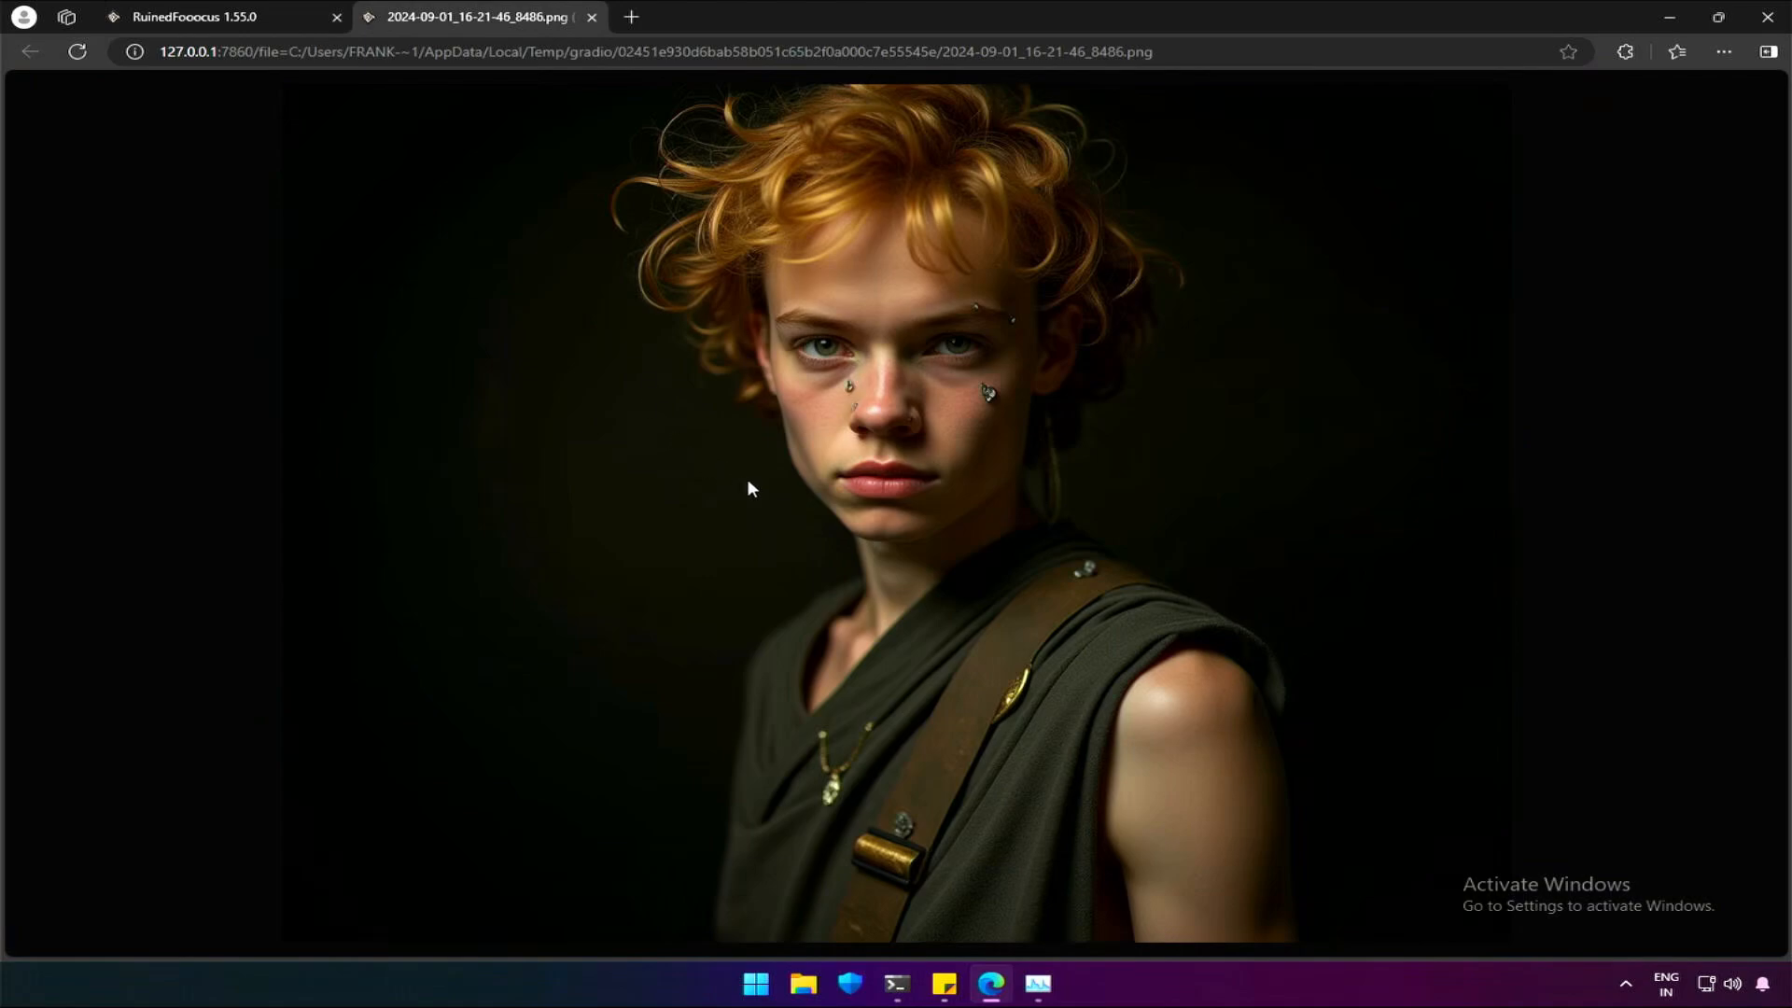
mouse_move(957, 447)
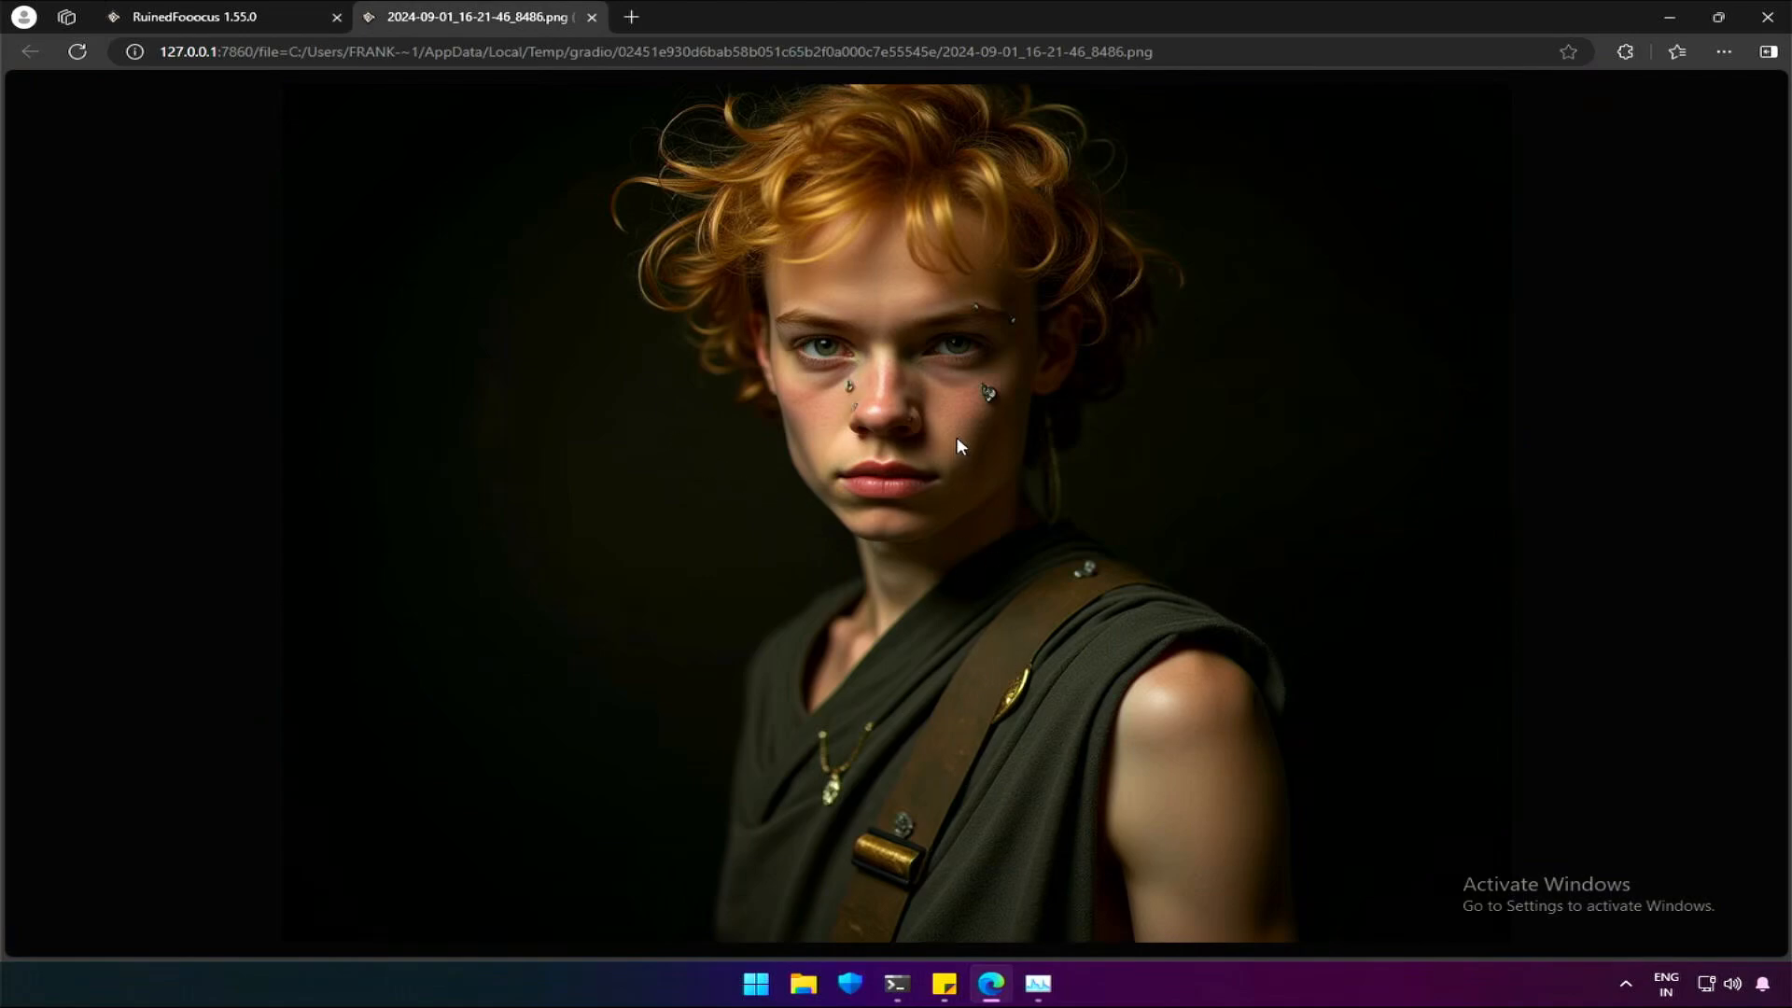
mouse_move(820, 411)
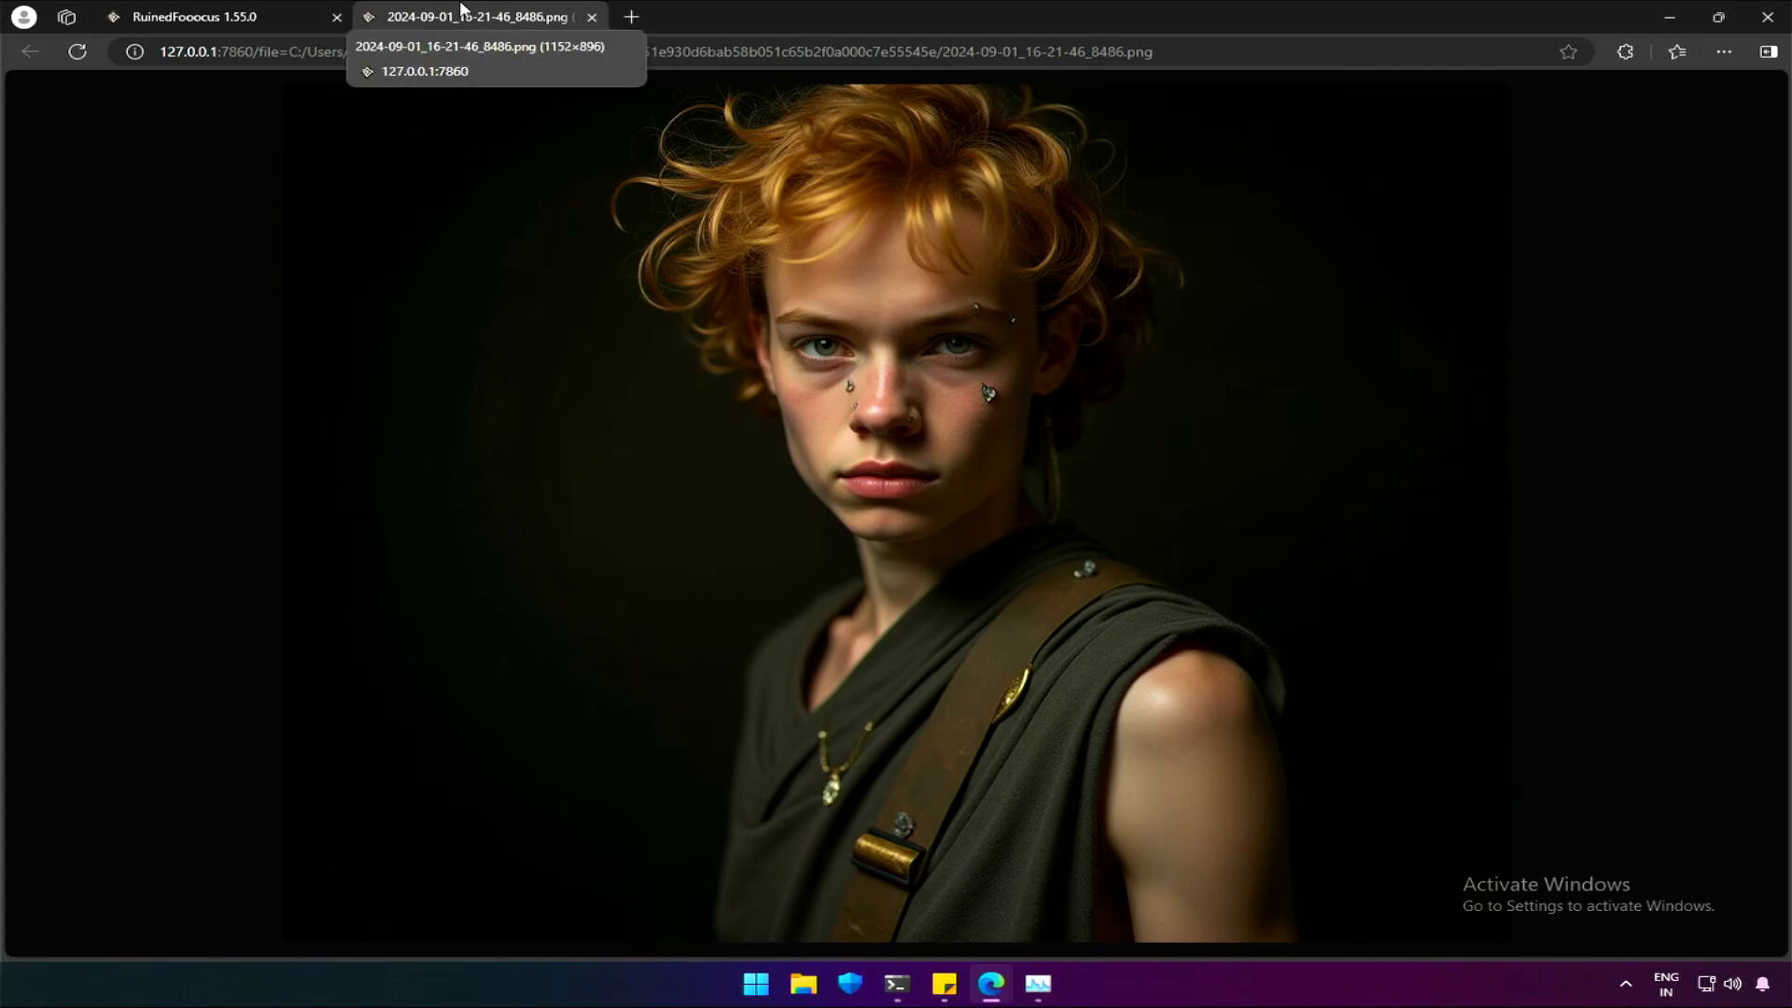
click(205, 16)
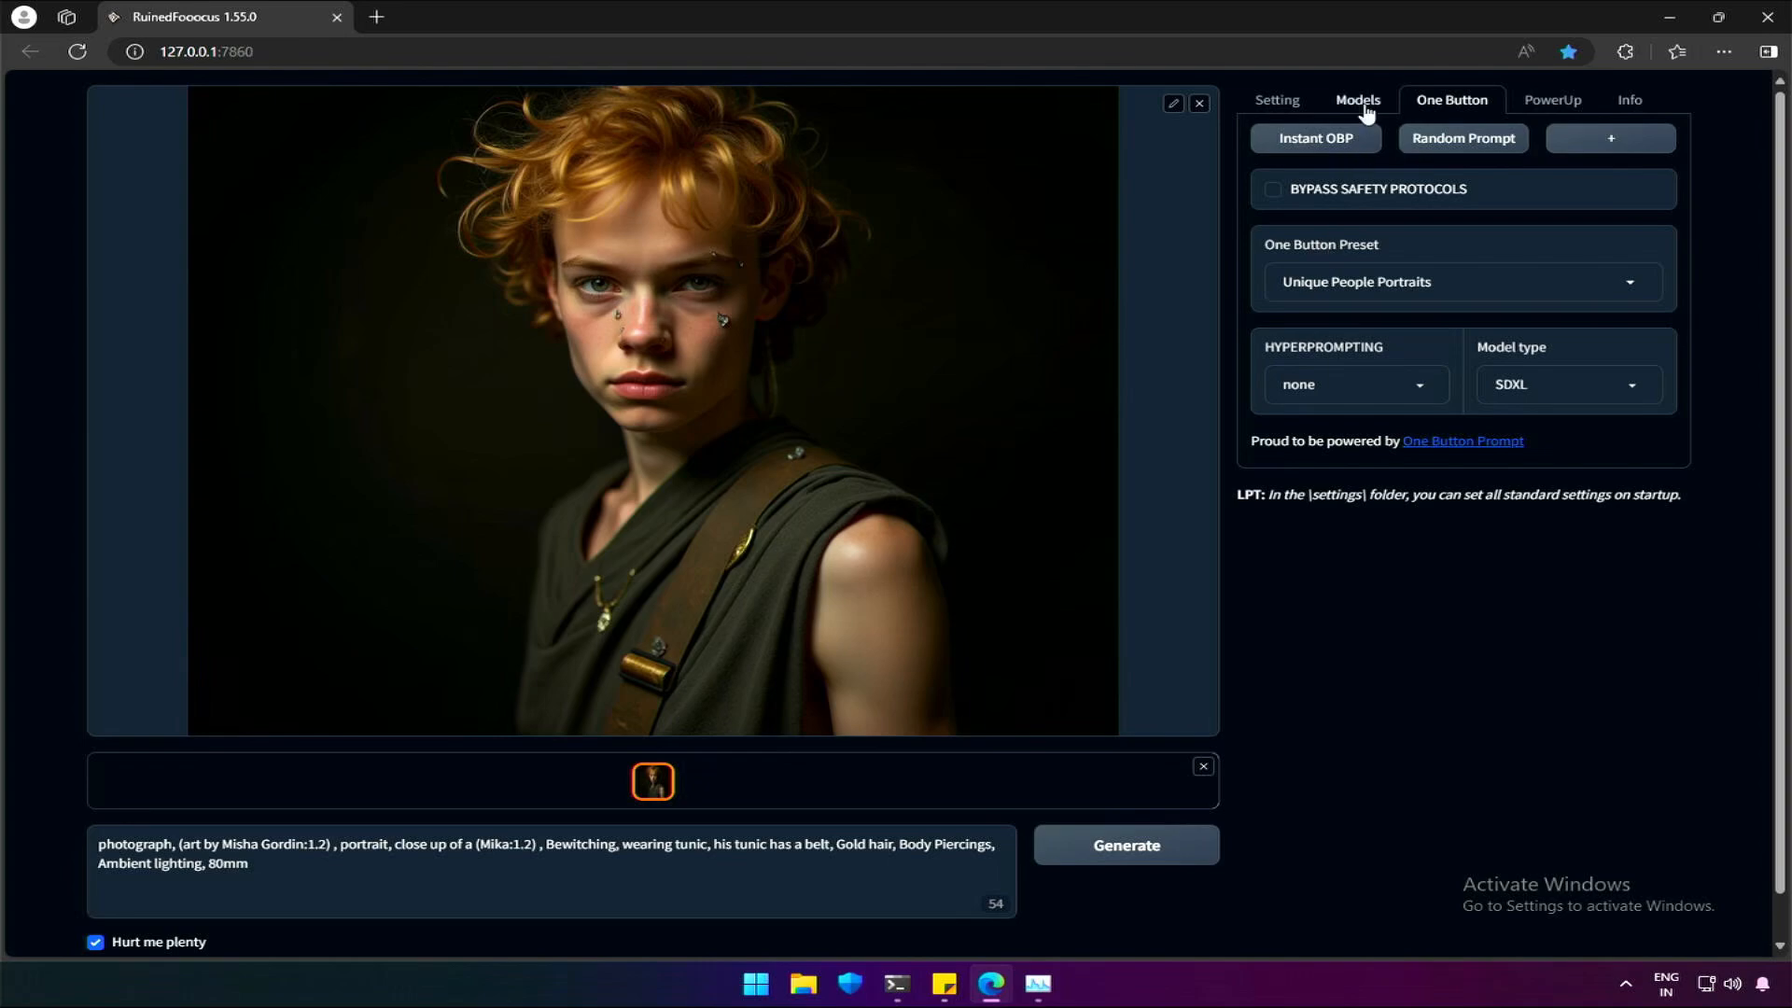
Switch the scheduler to normal and the image size to 1024x1024 square
click(1276, 101)
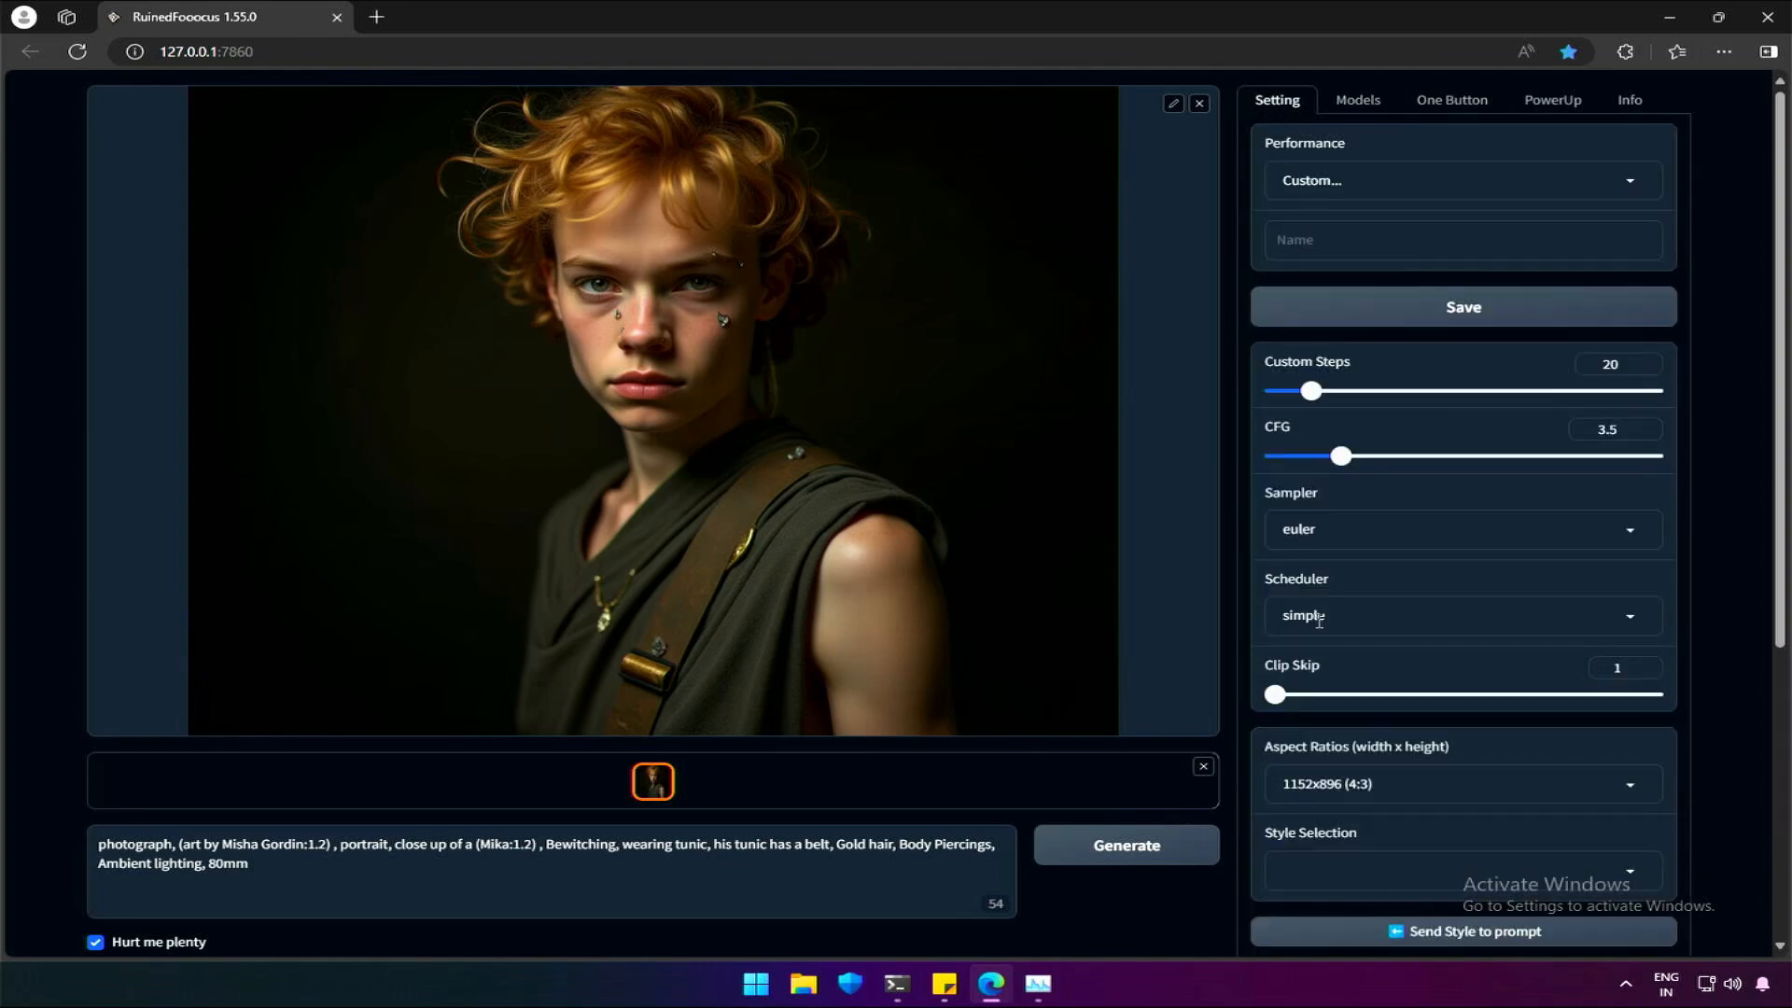
click(1457, 615)
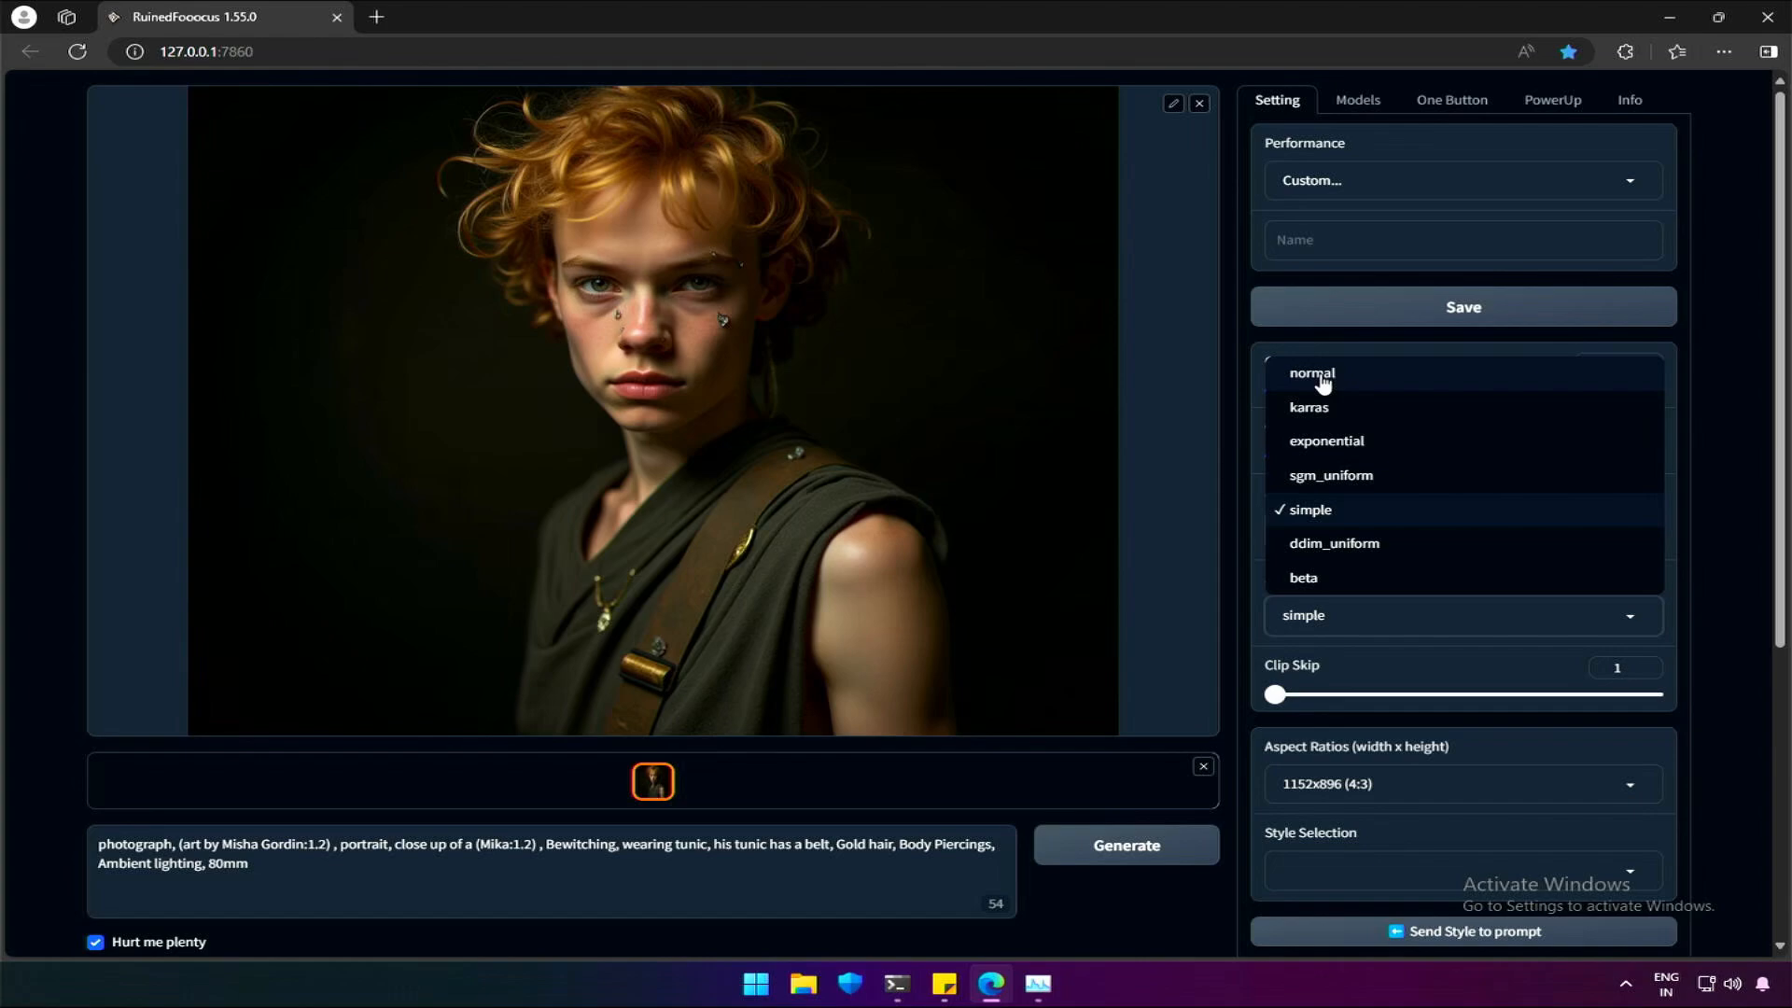
click(1310, 372)
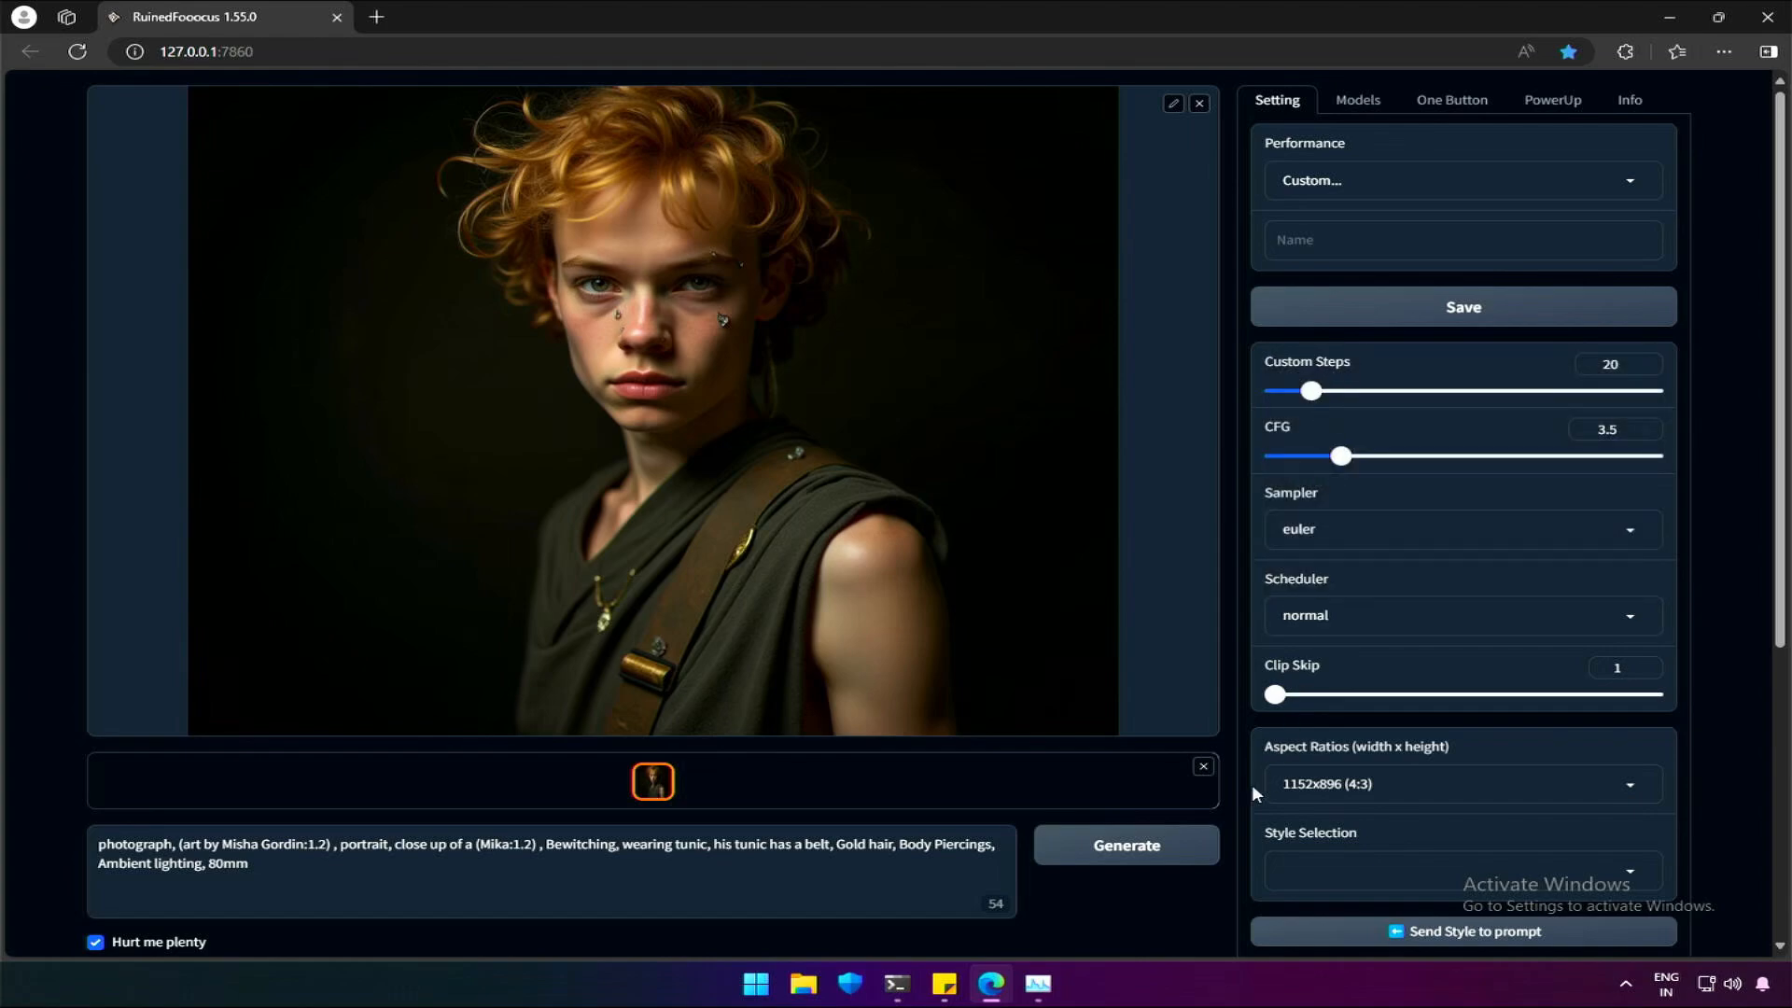
click(1460, 784)
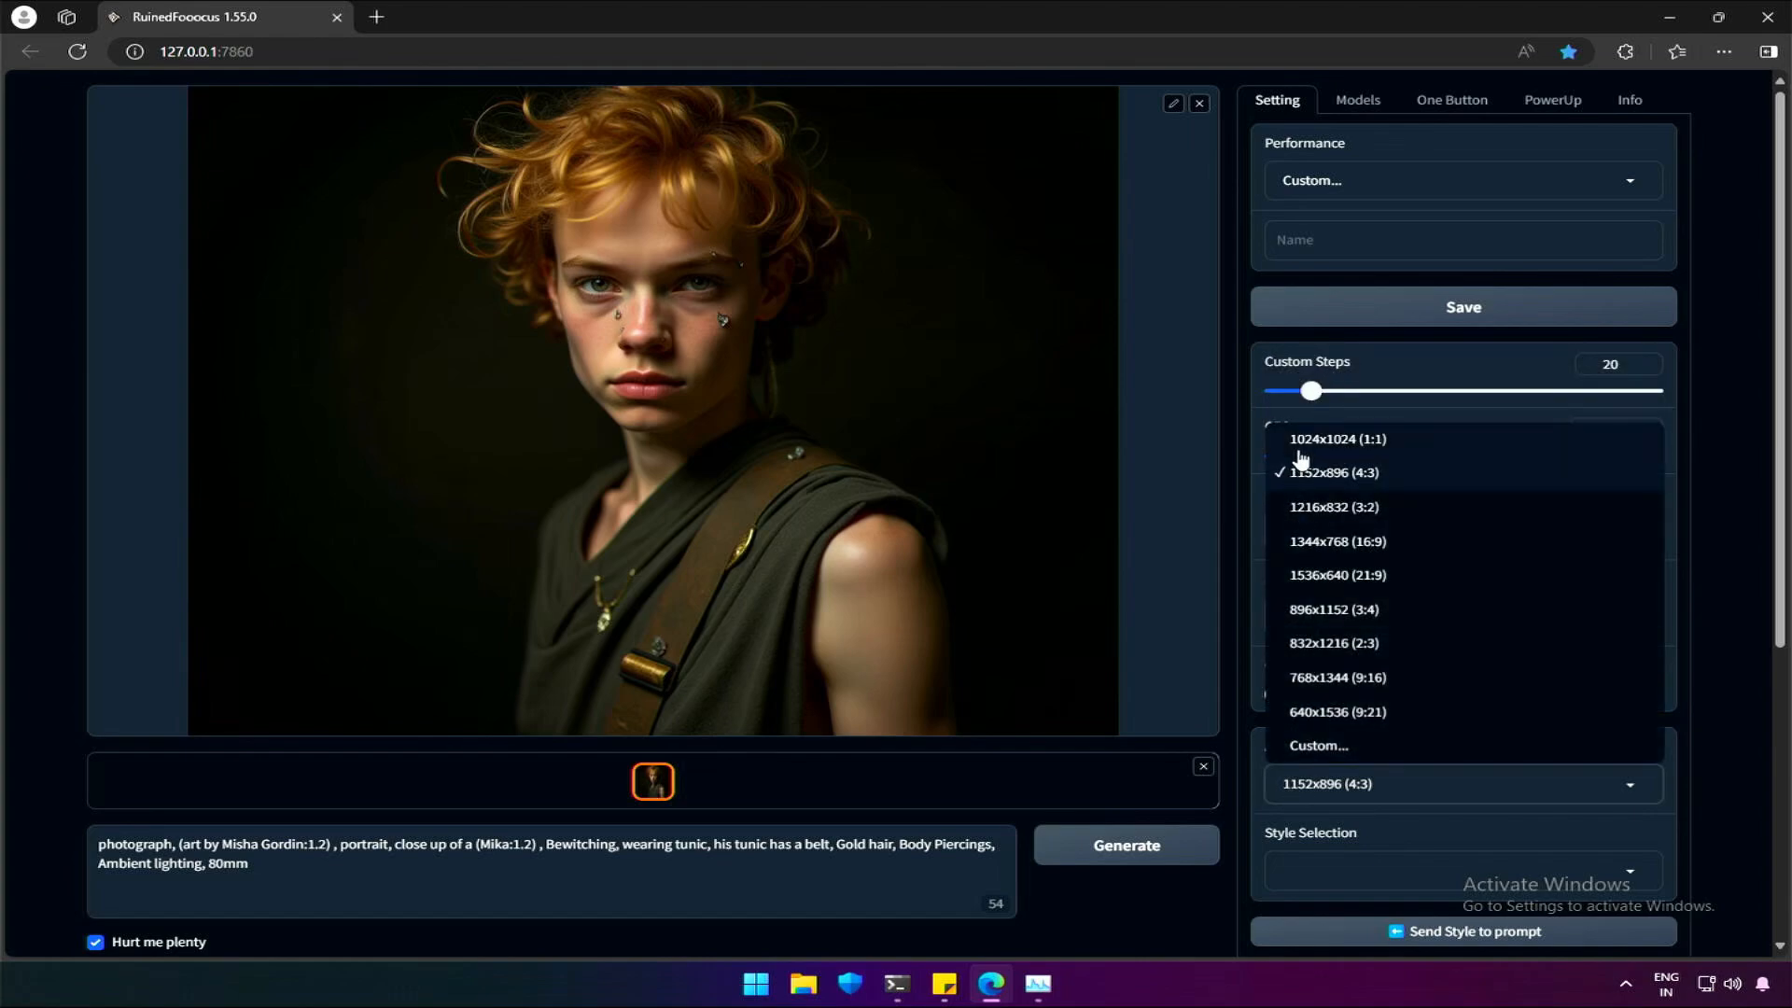
click(1338, 438)
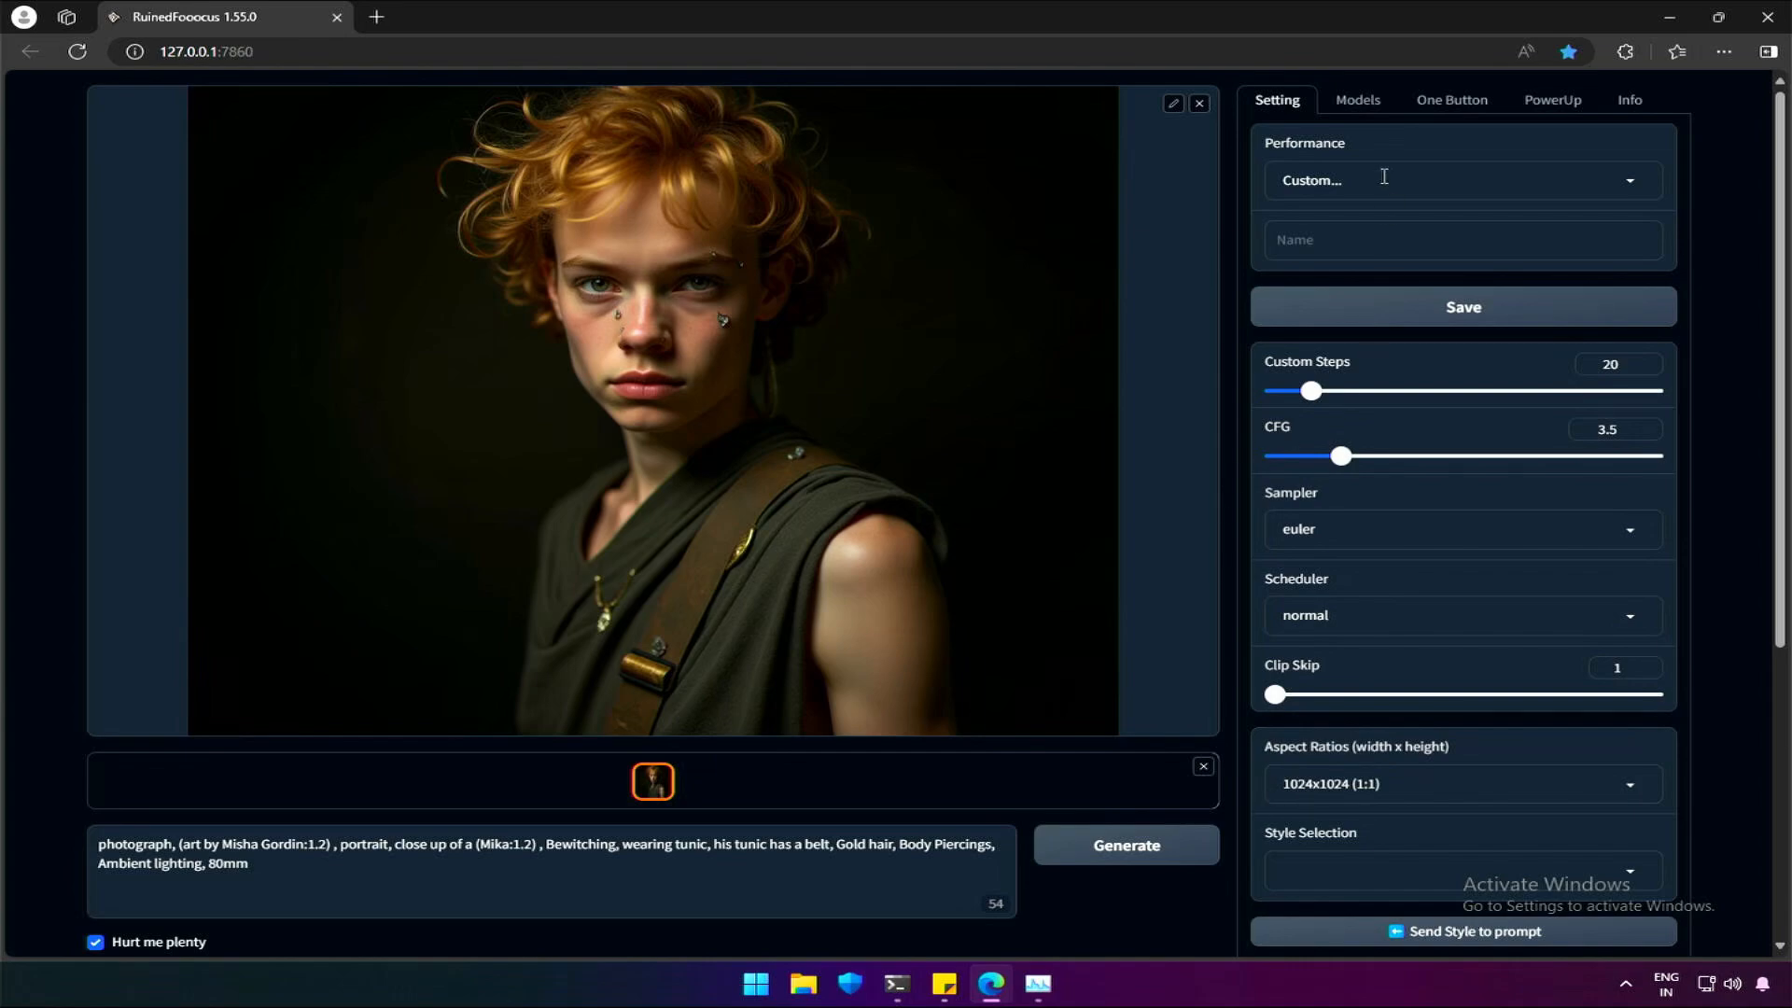
Create a random D&D Style Portraits One Button prompt
click(1450, 100)
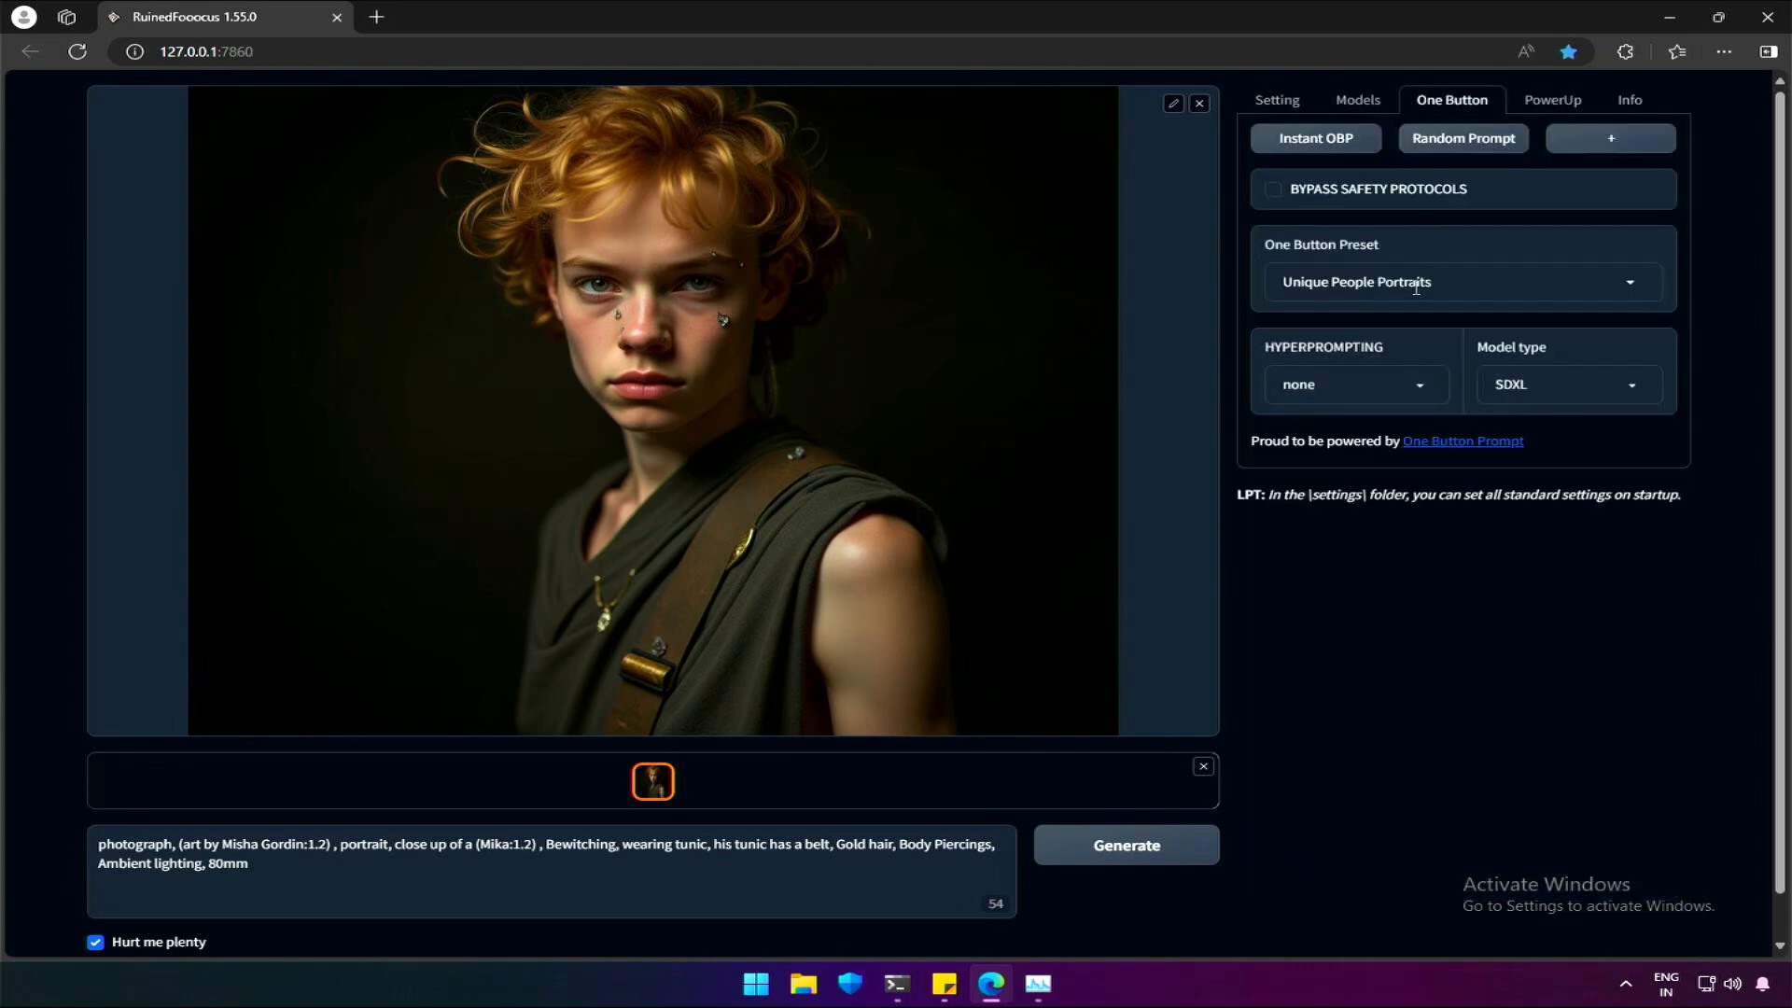
click(1461, 282)
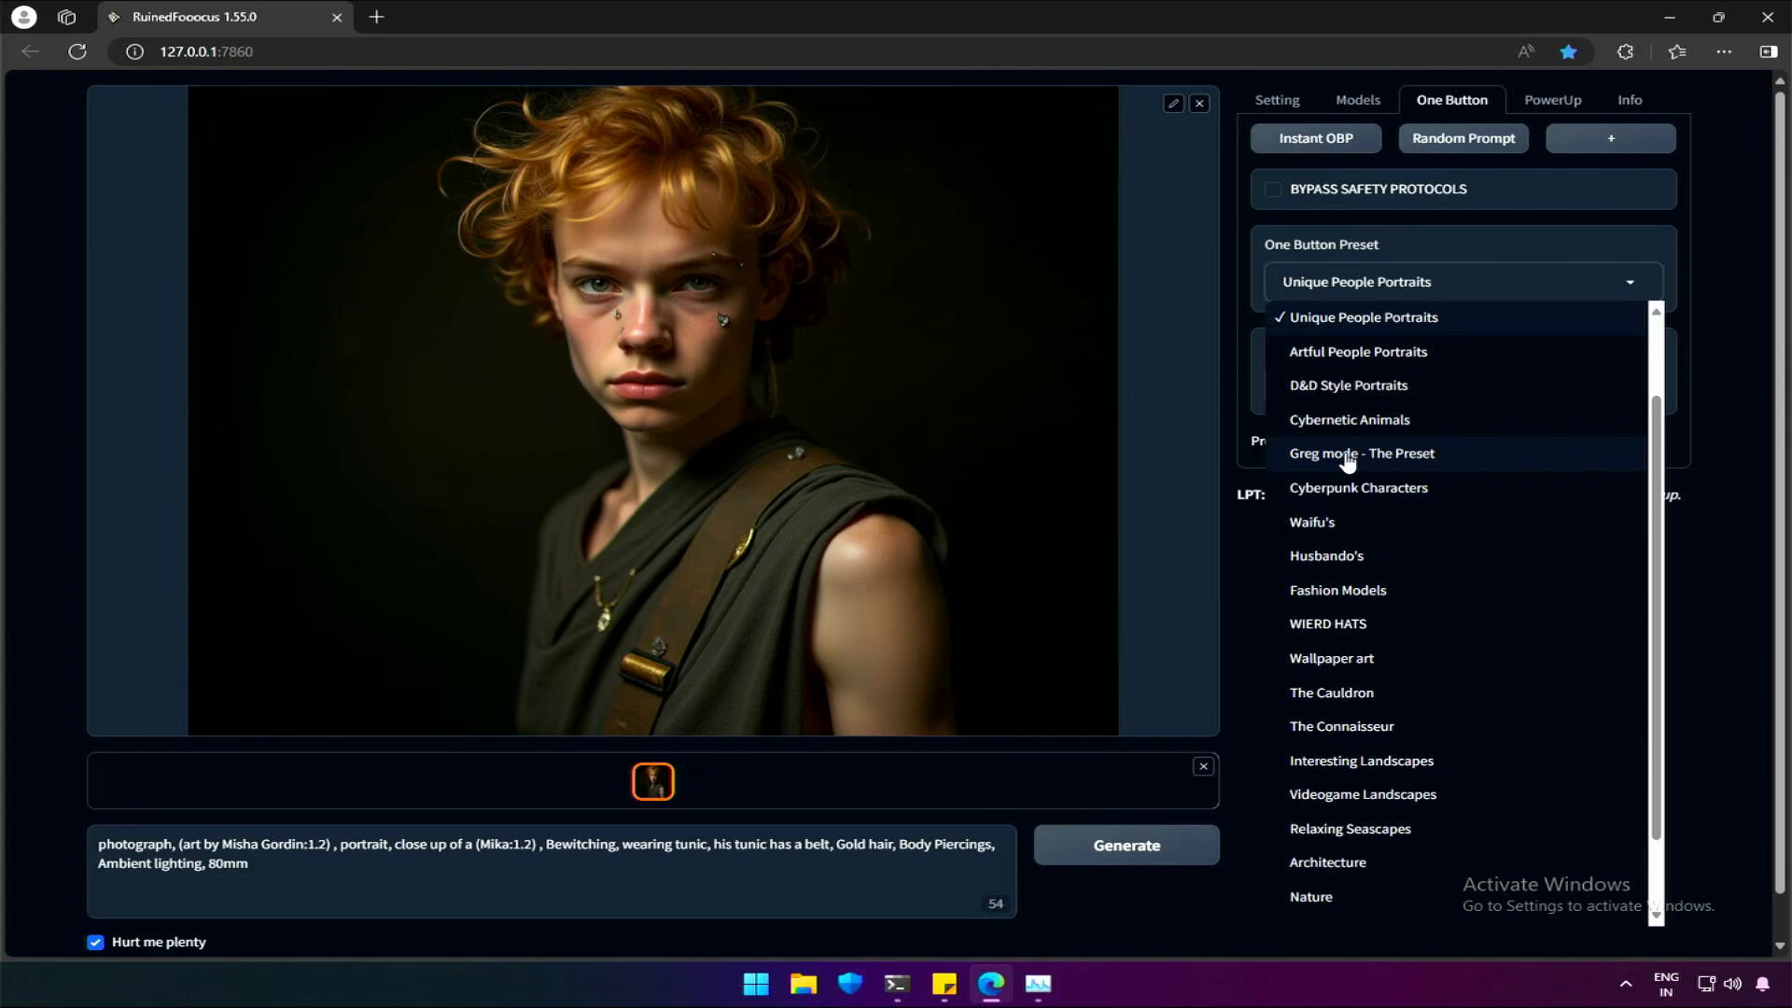
click(1347, 385)
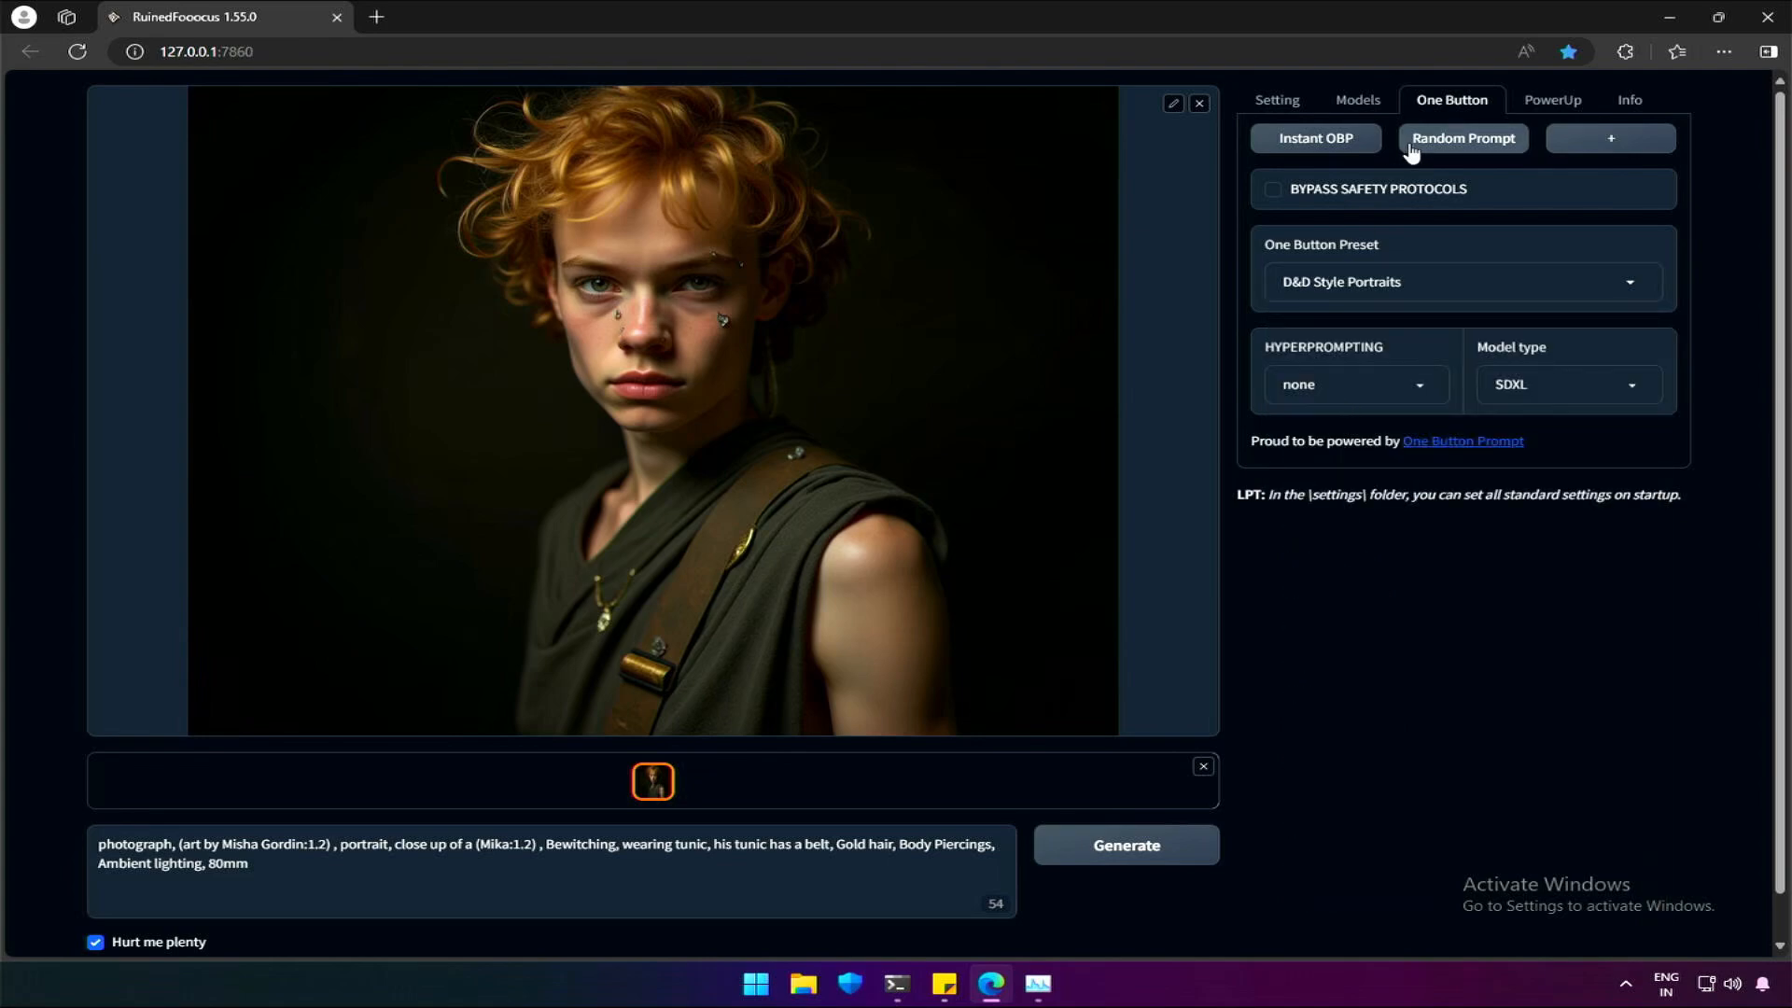
click(1462, 137)
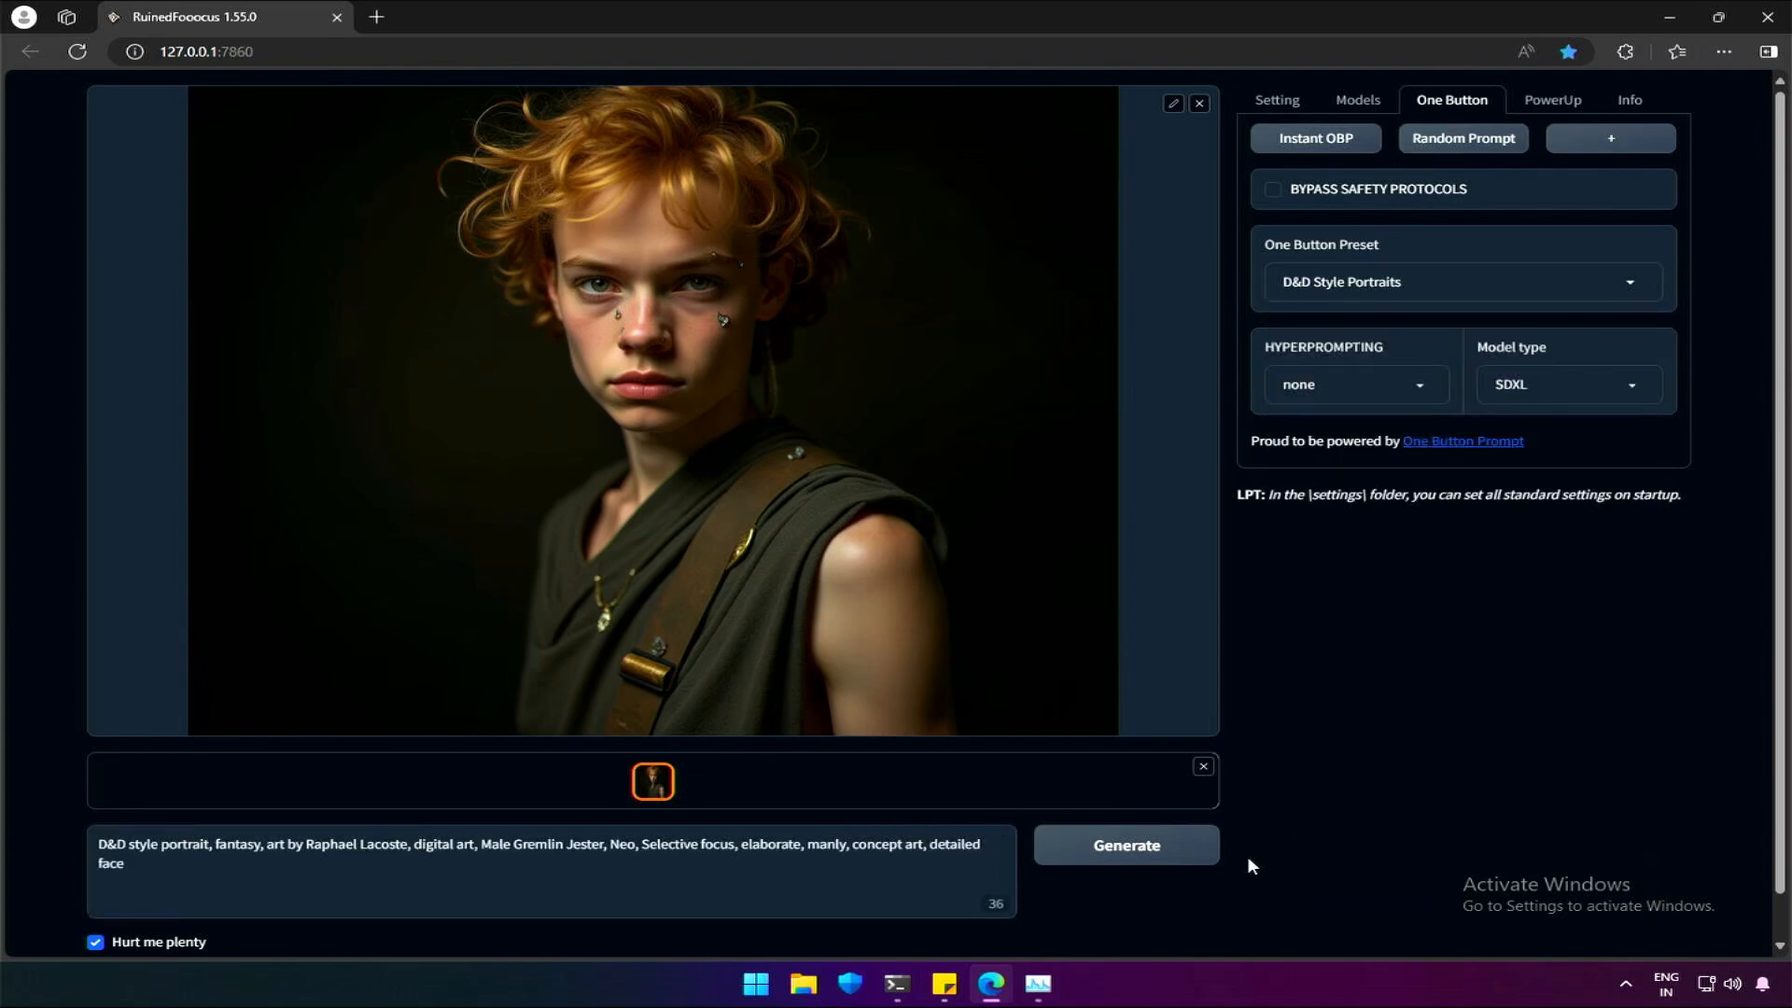
Generate the gremlin jester image and view it full-size in a new tab
click(1124, 845)
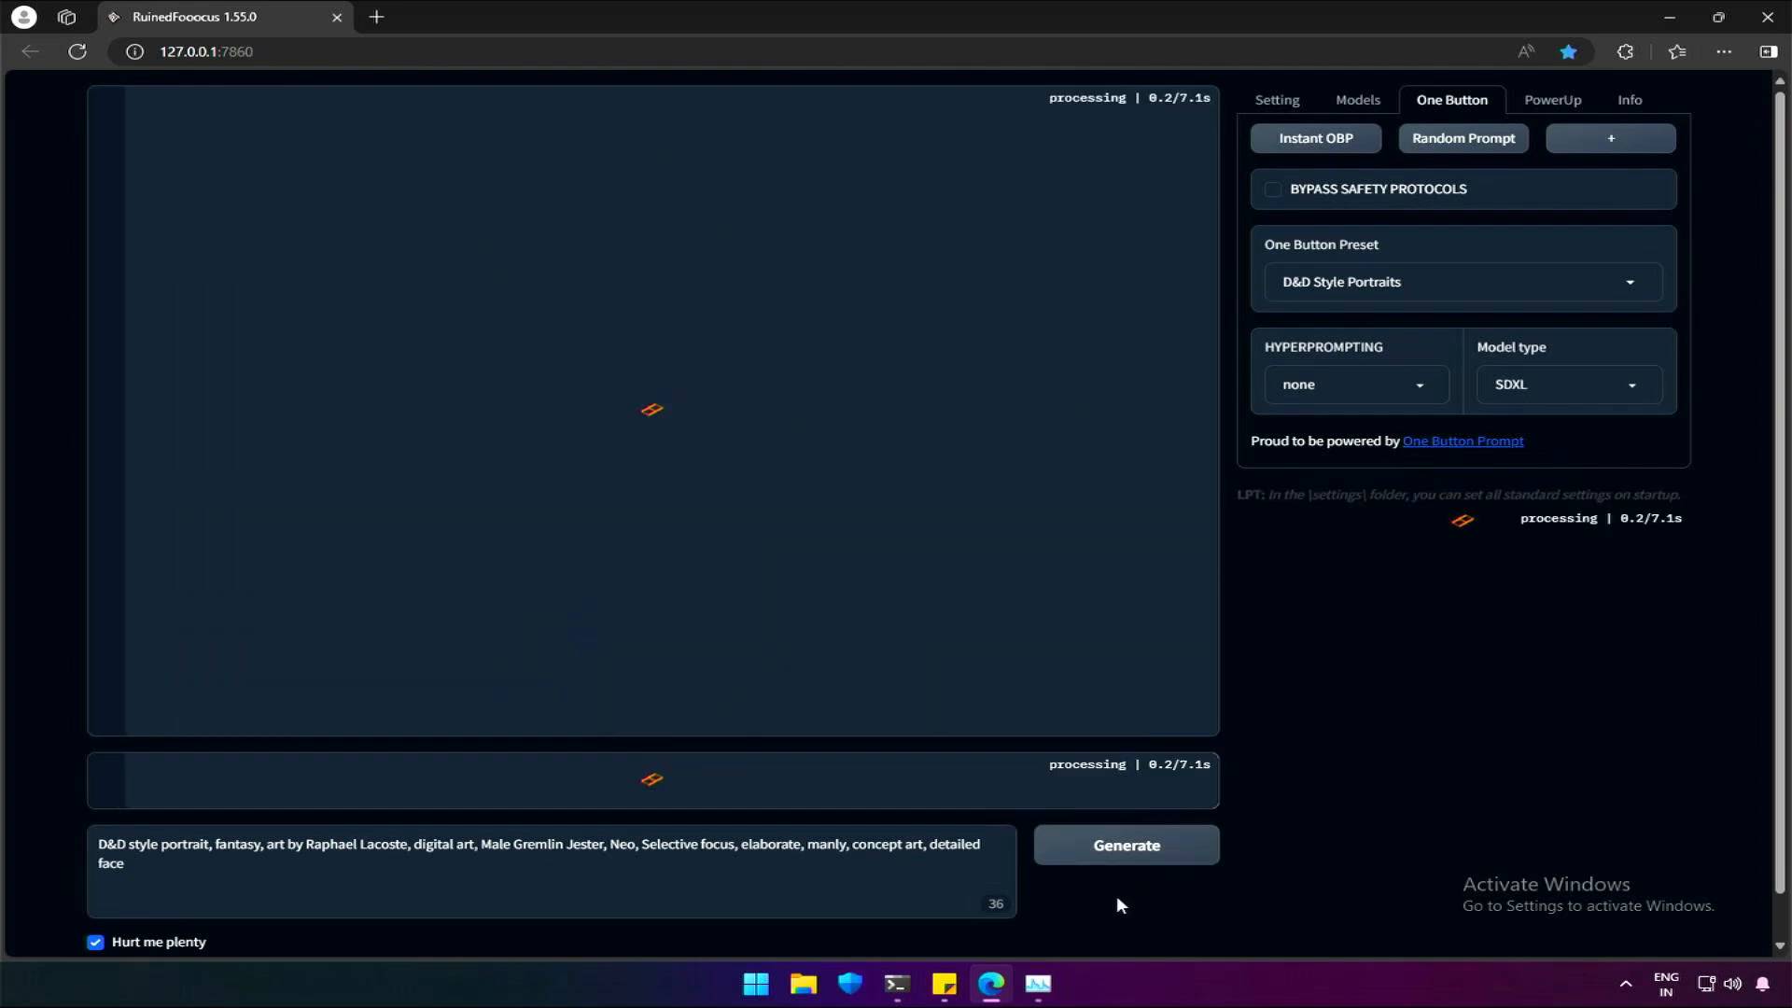
click(1124, 844)
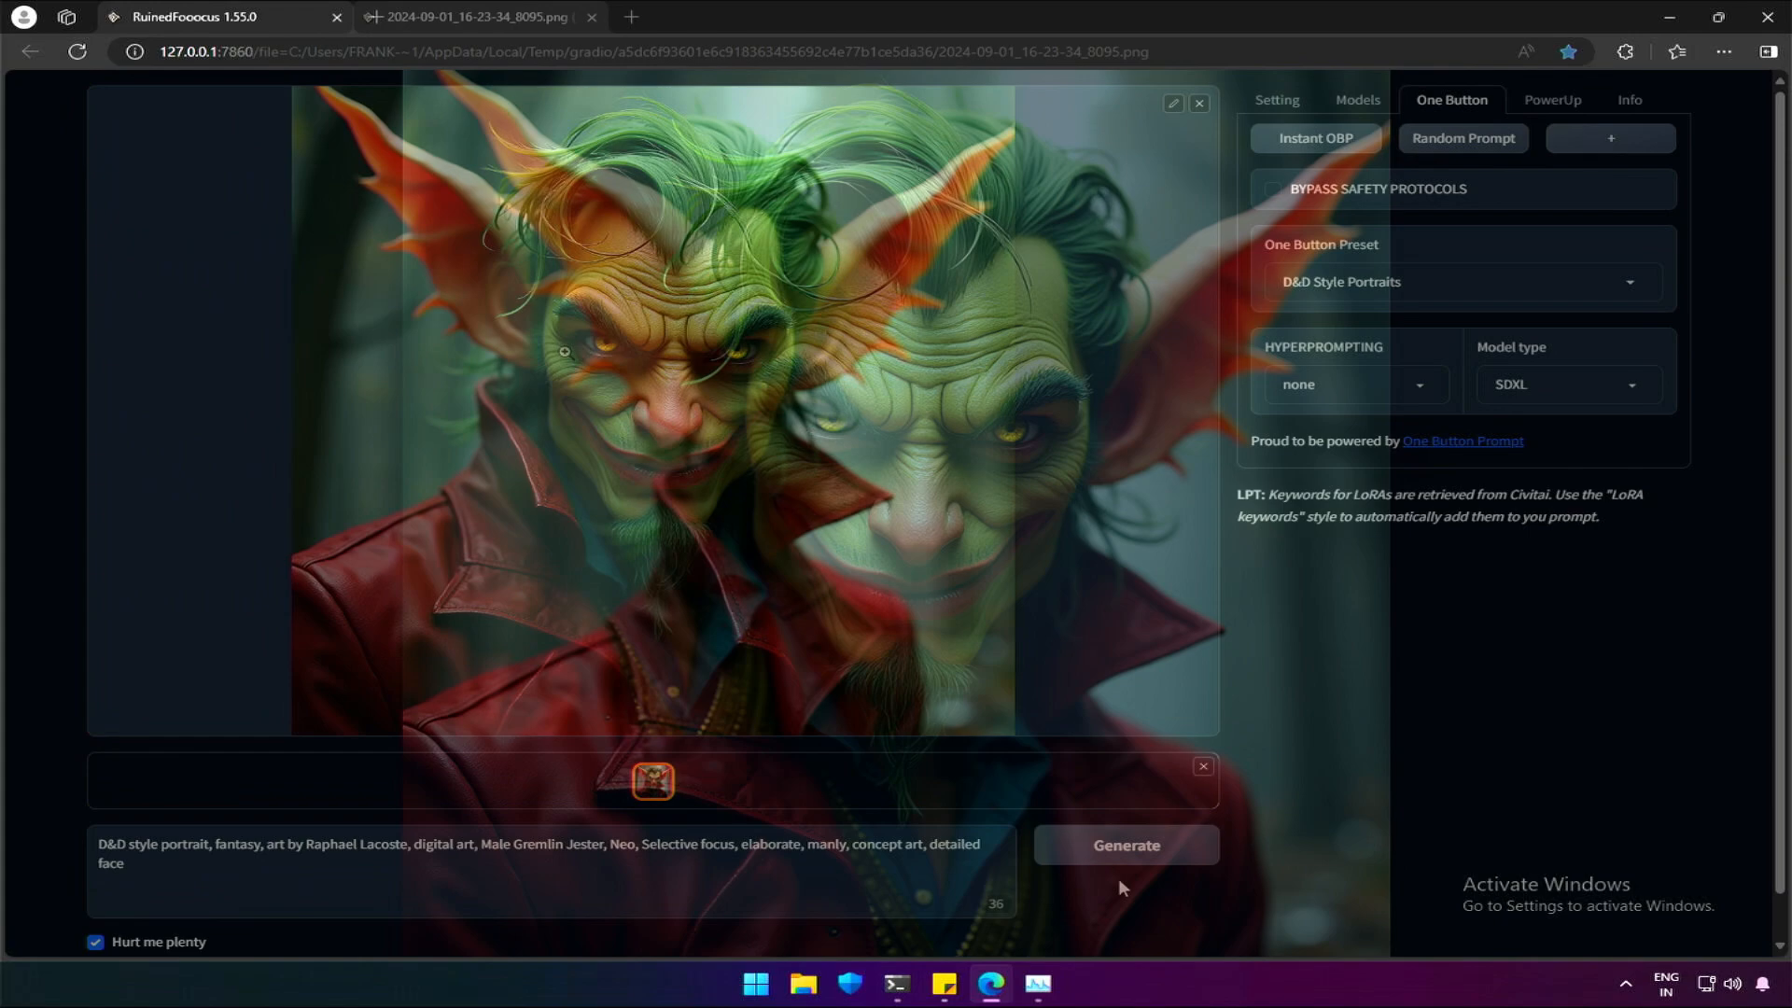
click(468, 16)
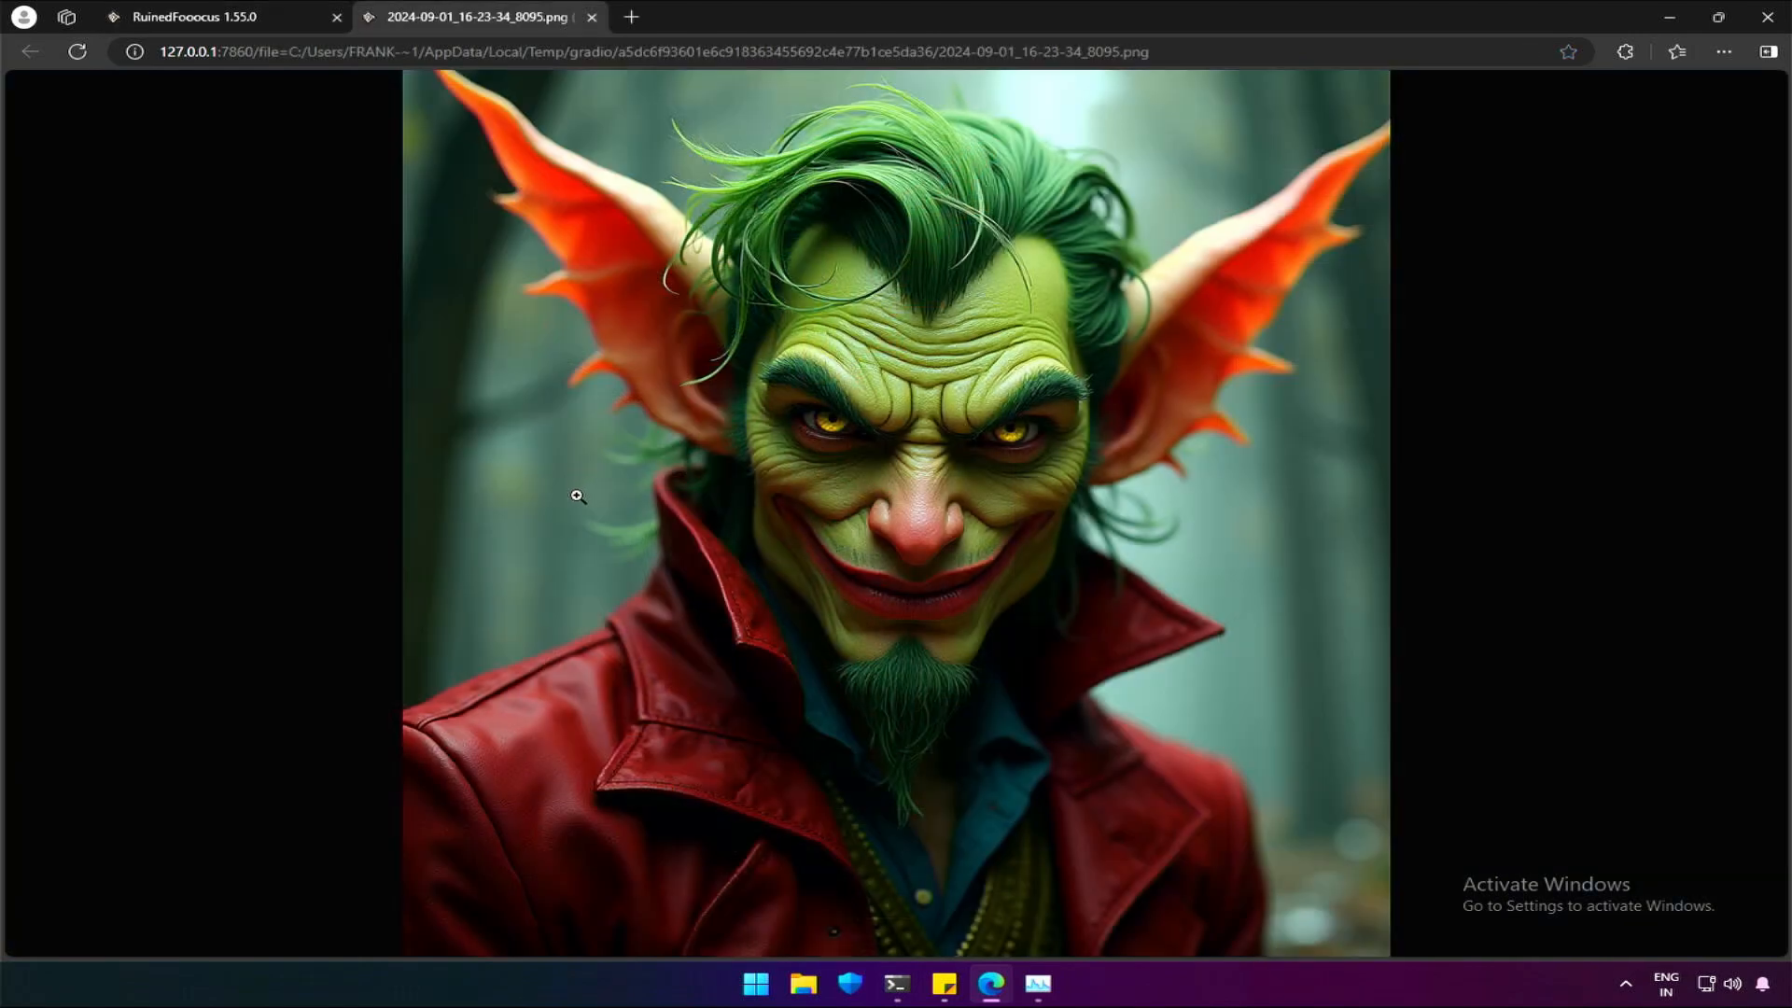
mouse_move(577, 504)
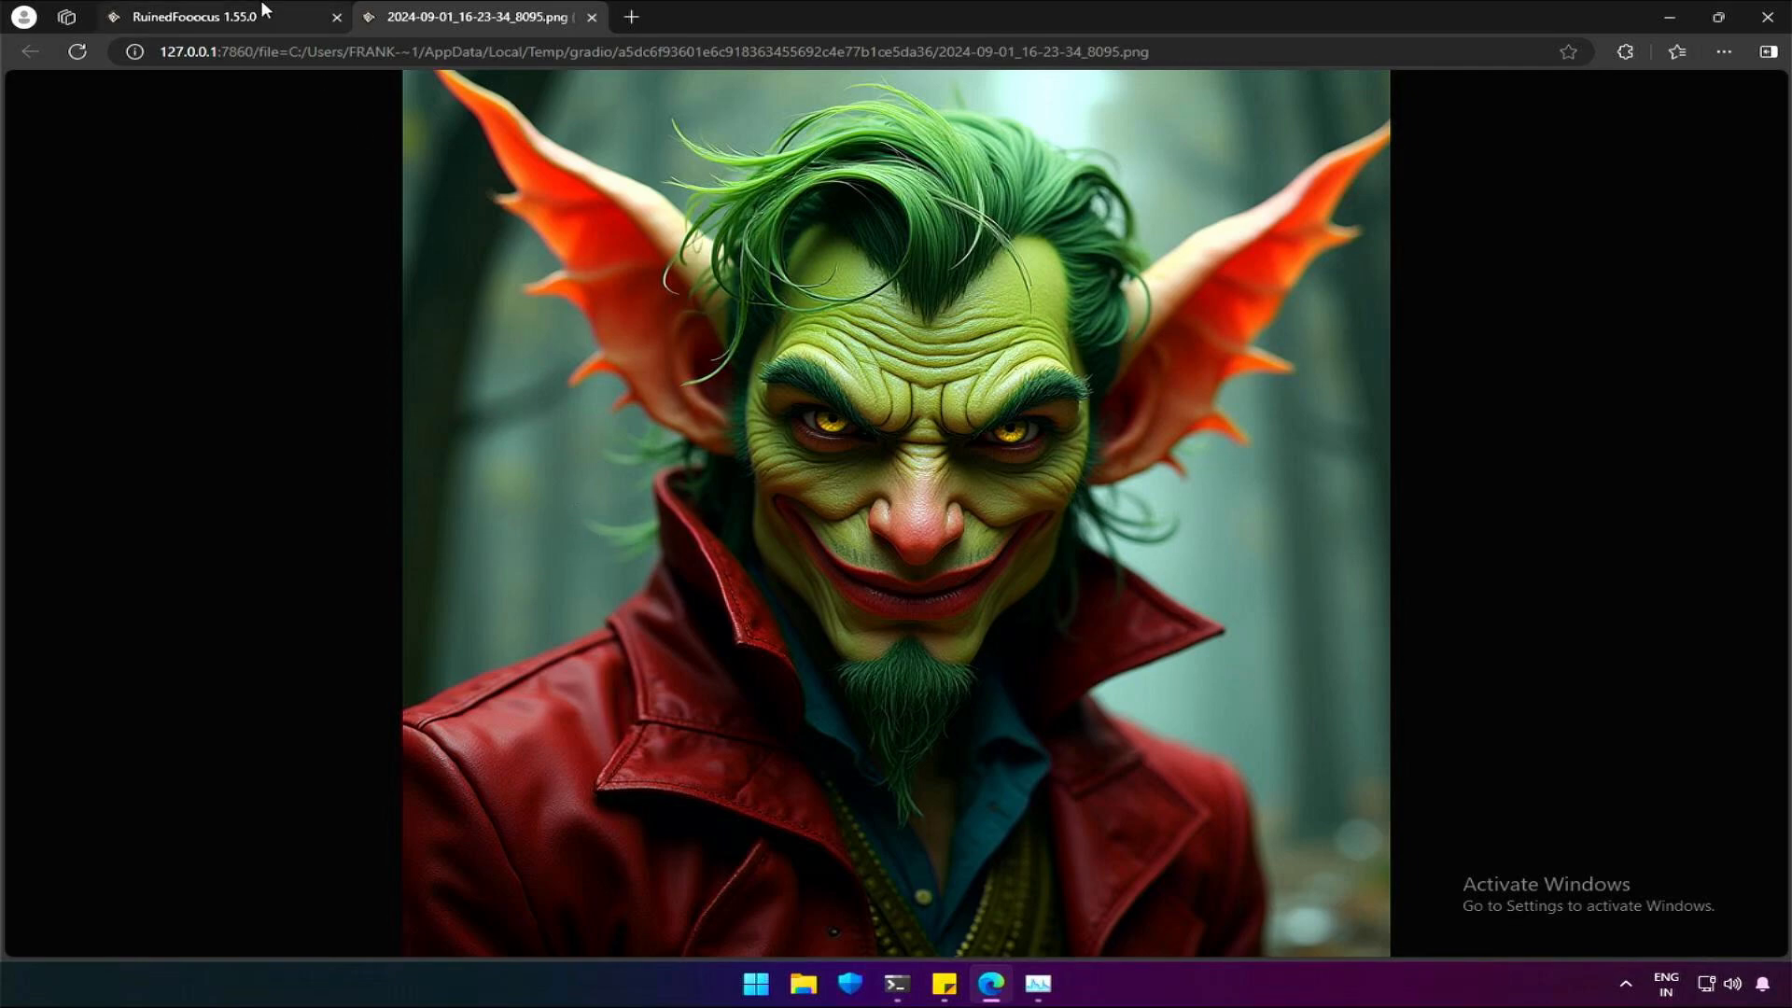
Generate gnome portraits twice, checking the jester image tab in between
click(200, 16)
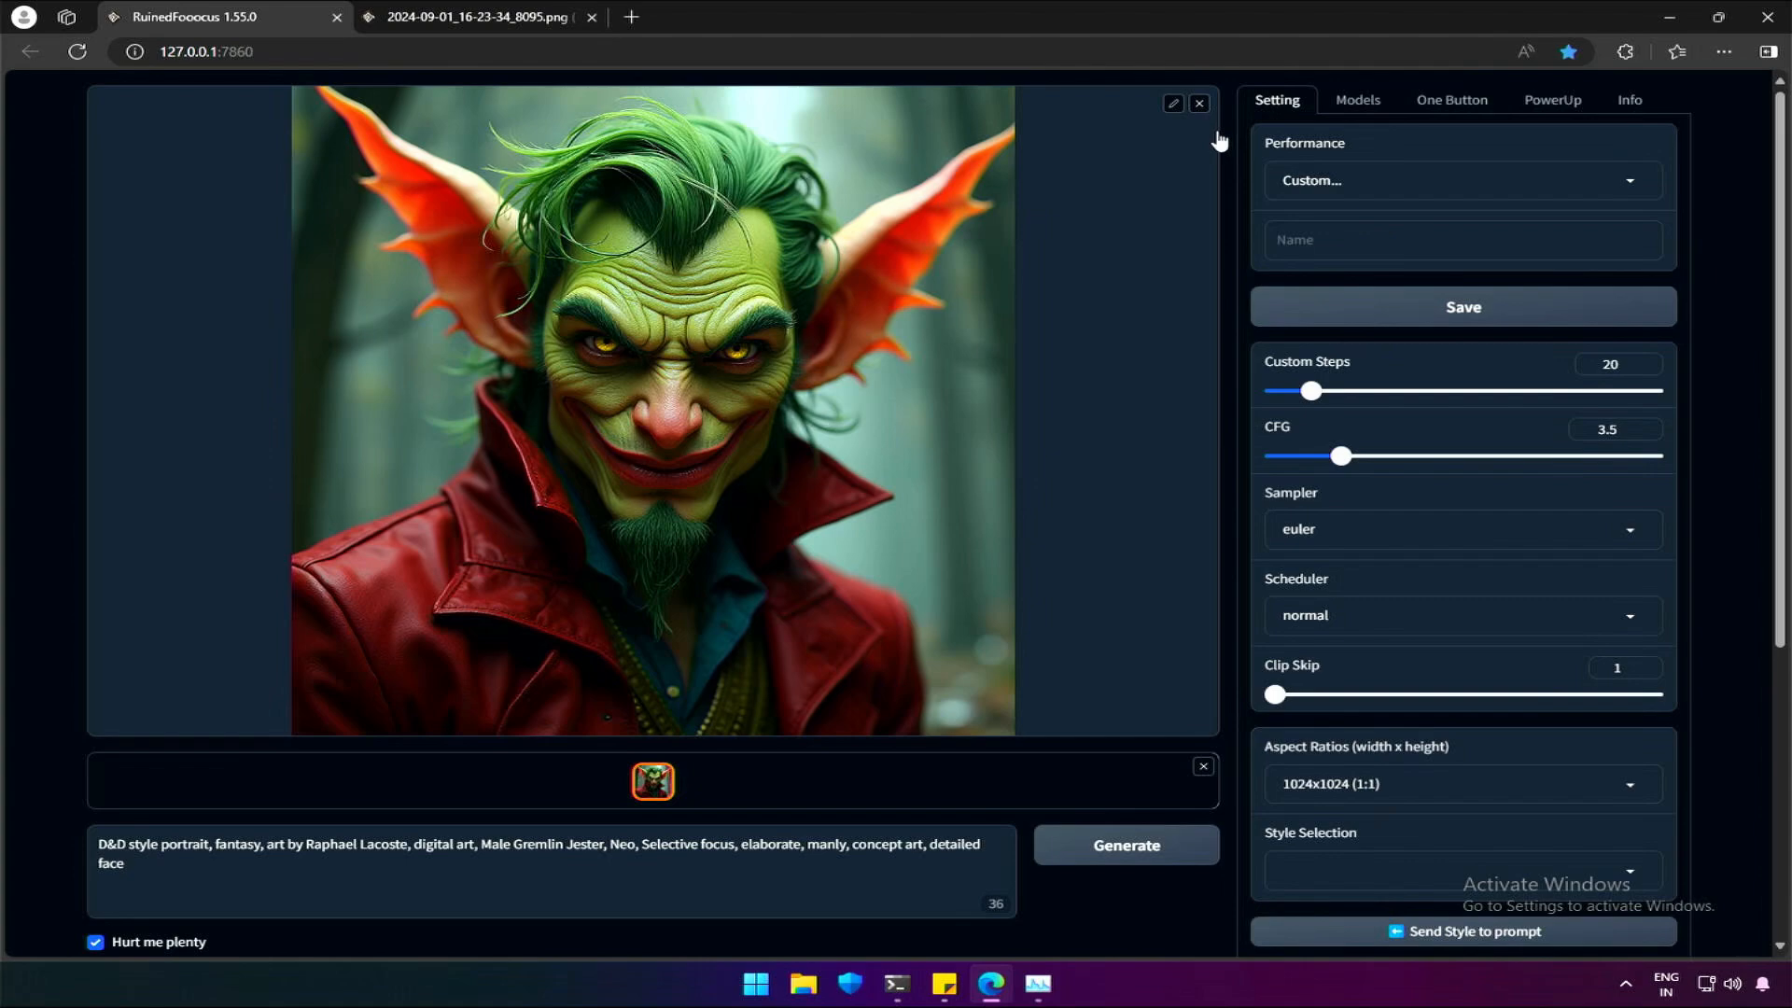
scroll(down, 3)
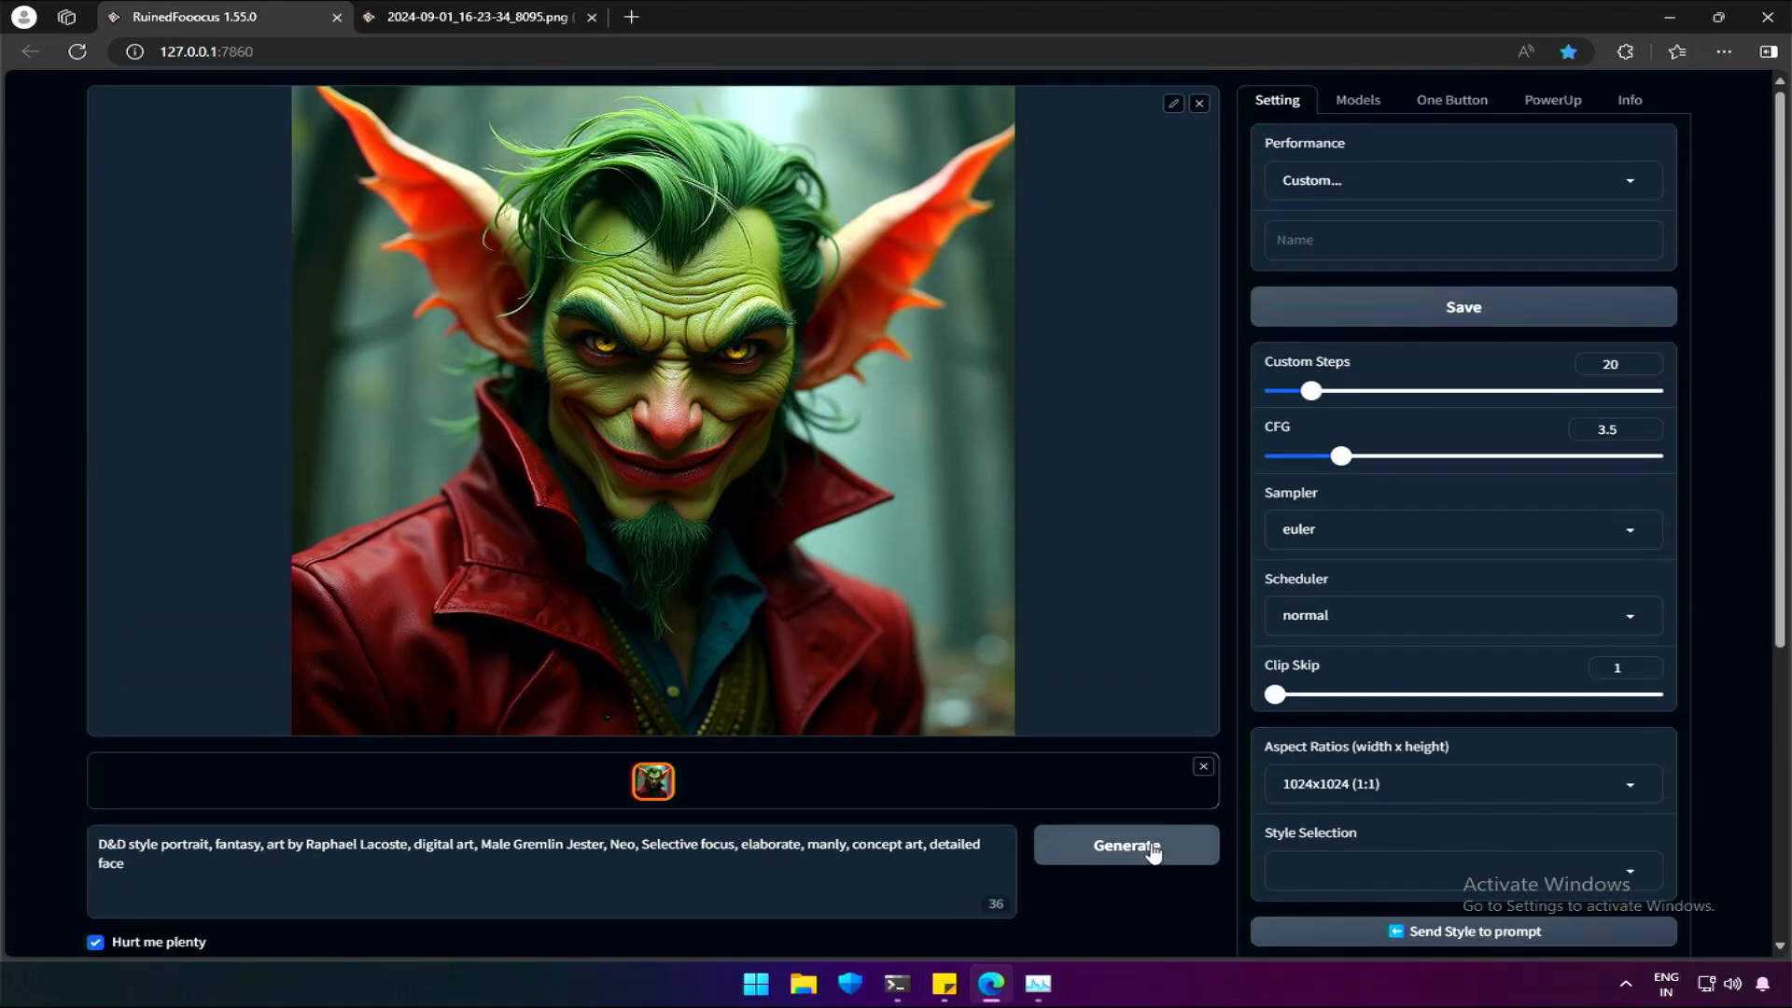
click(1124, 844)
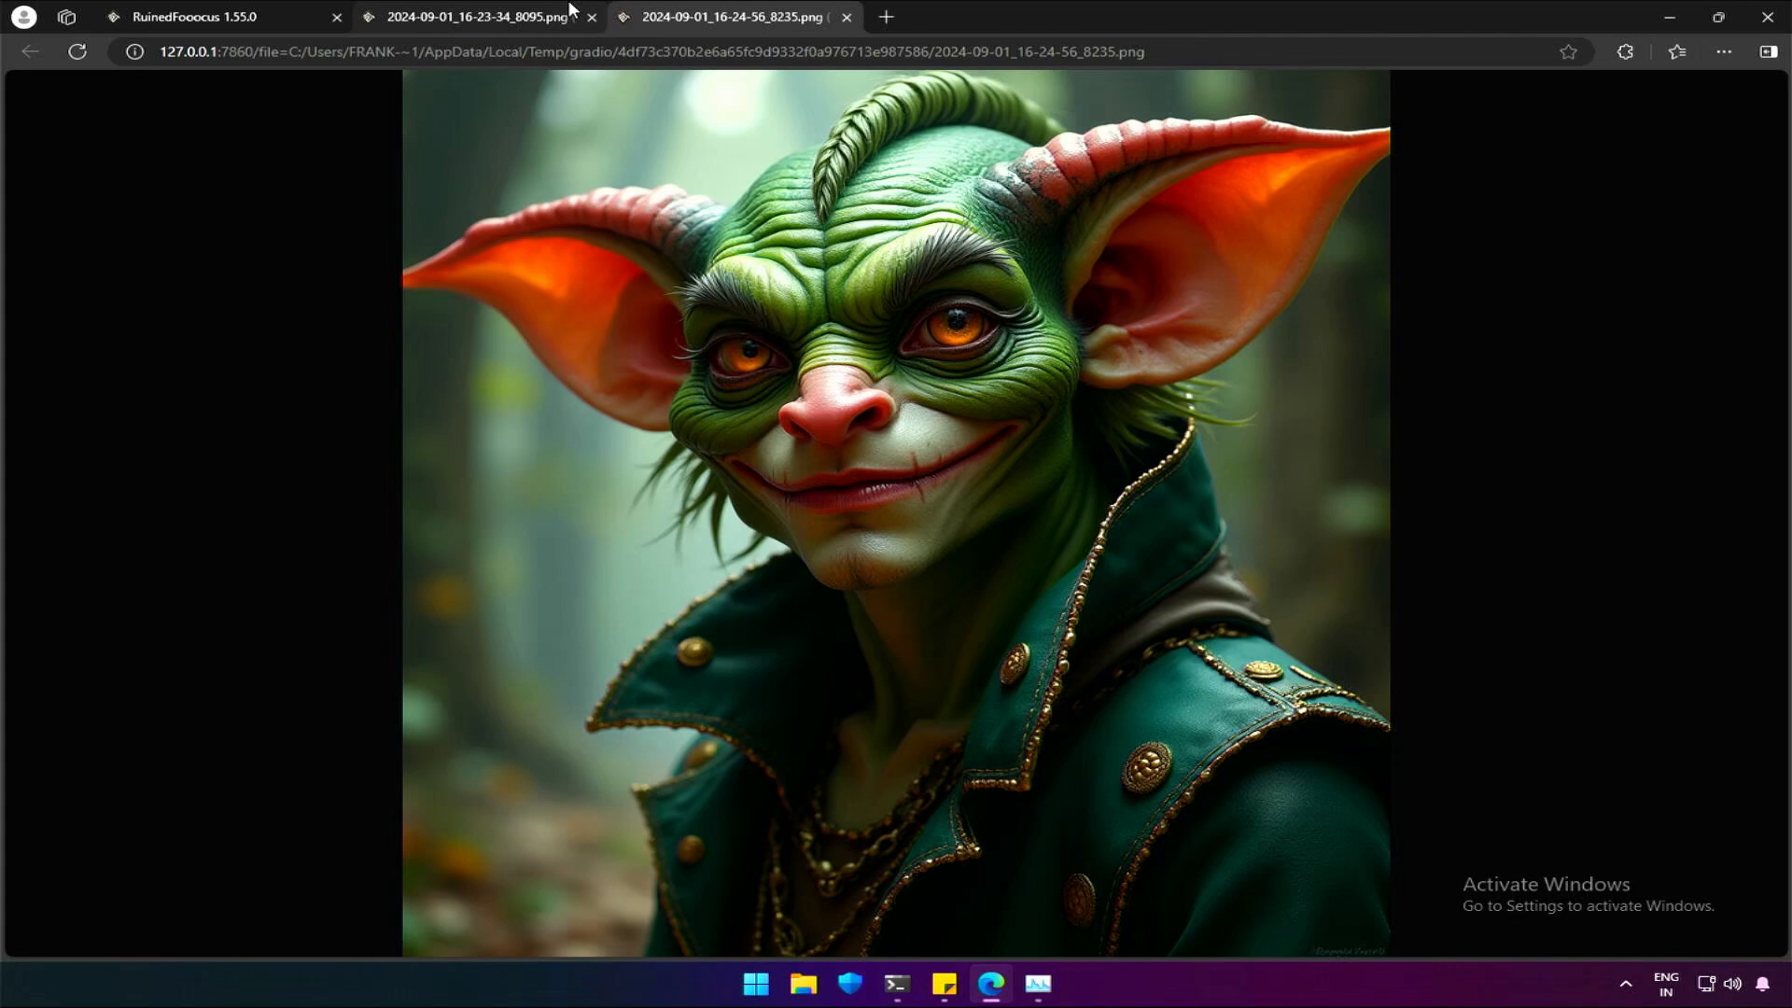
click(474, 16)
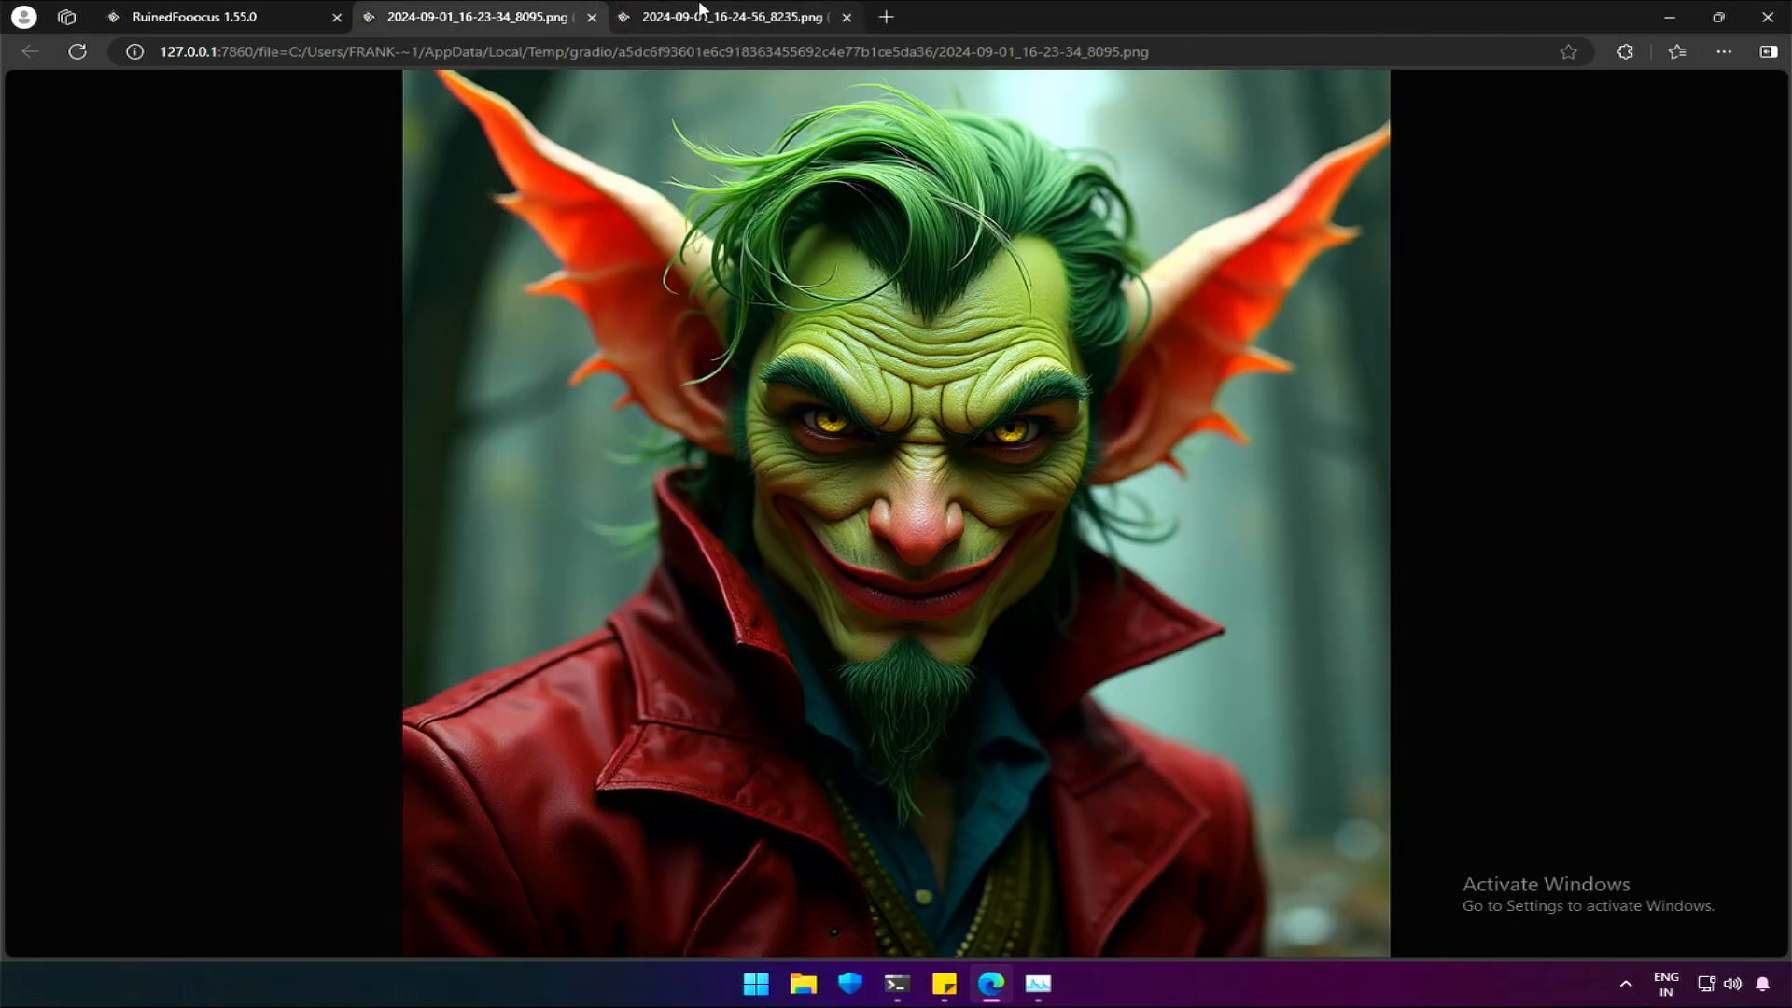
click(732, 16)
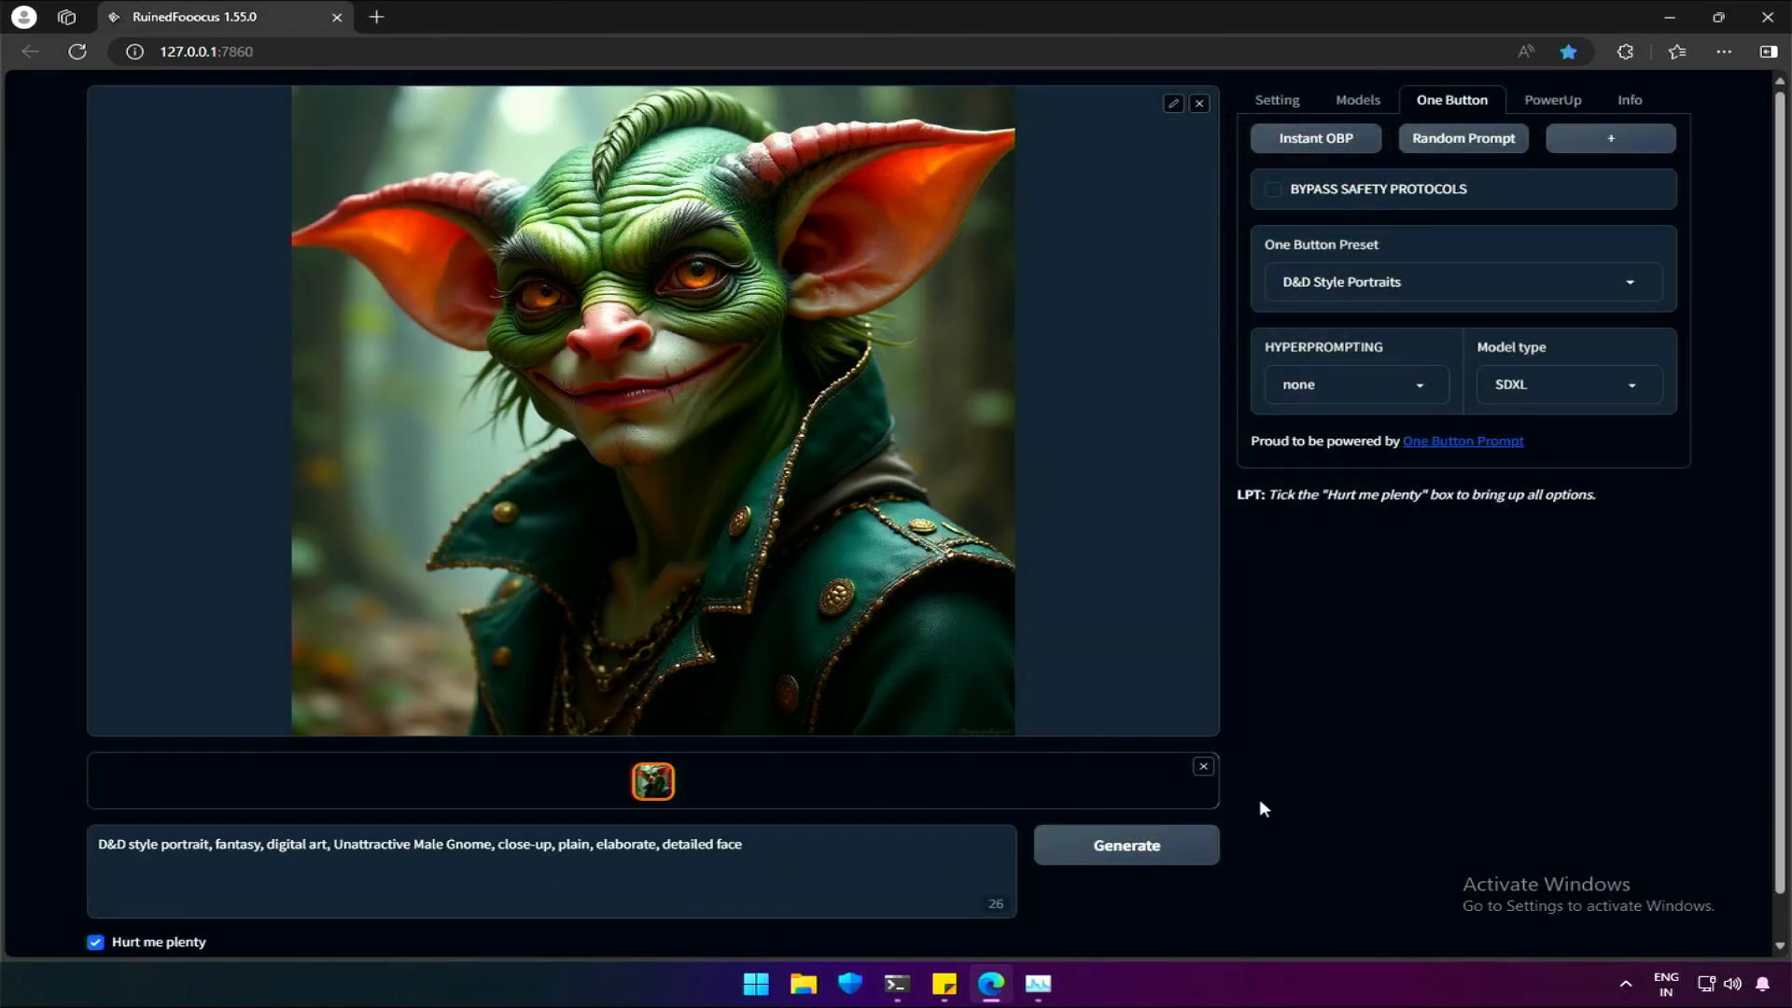
click(1123, 845)
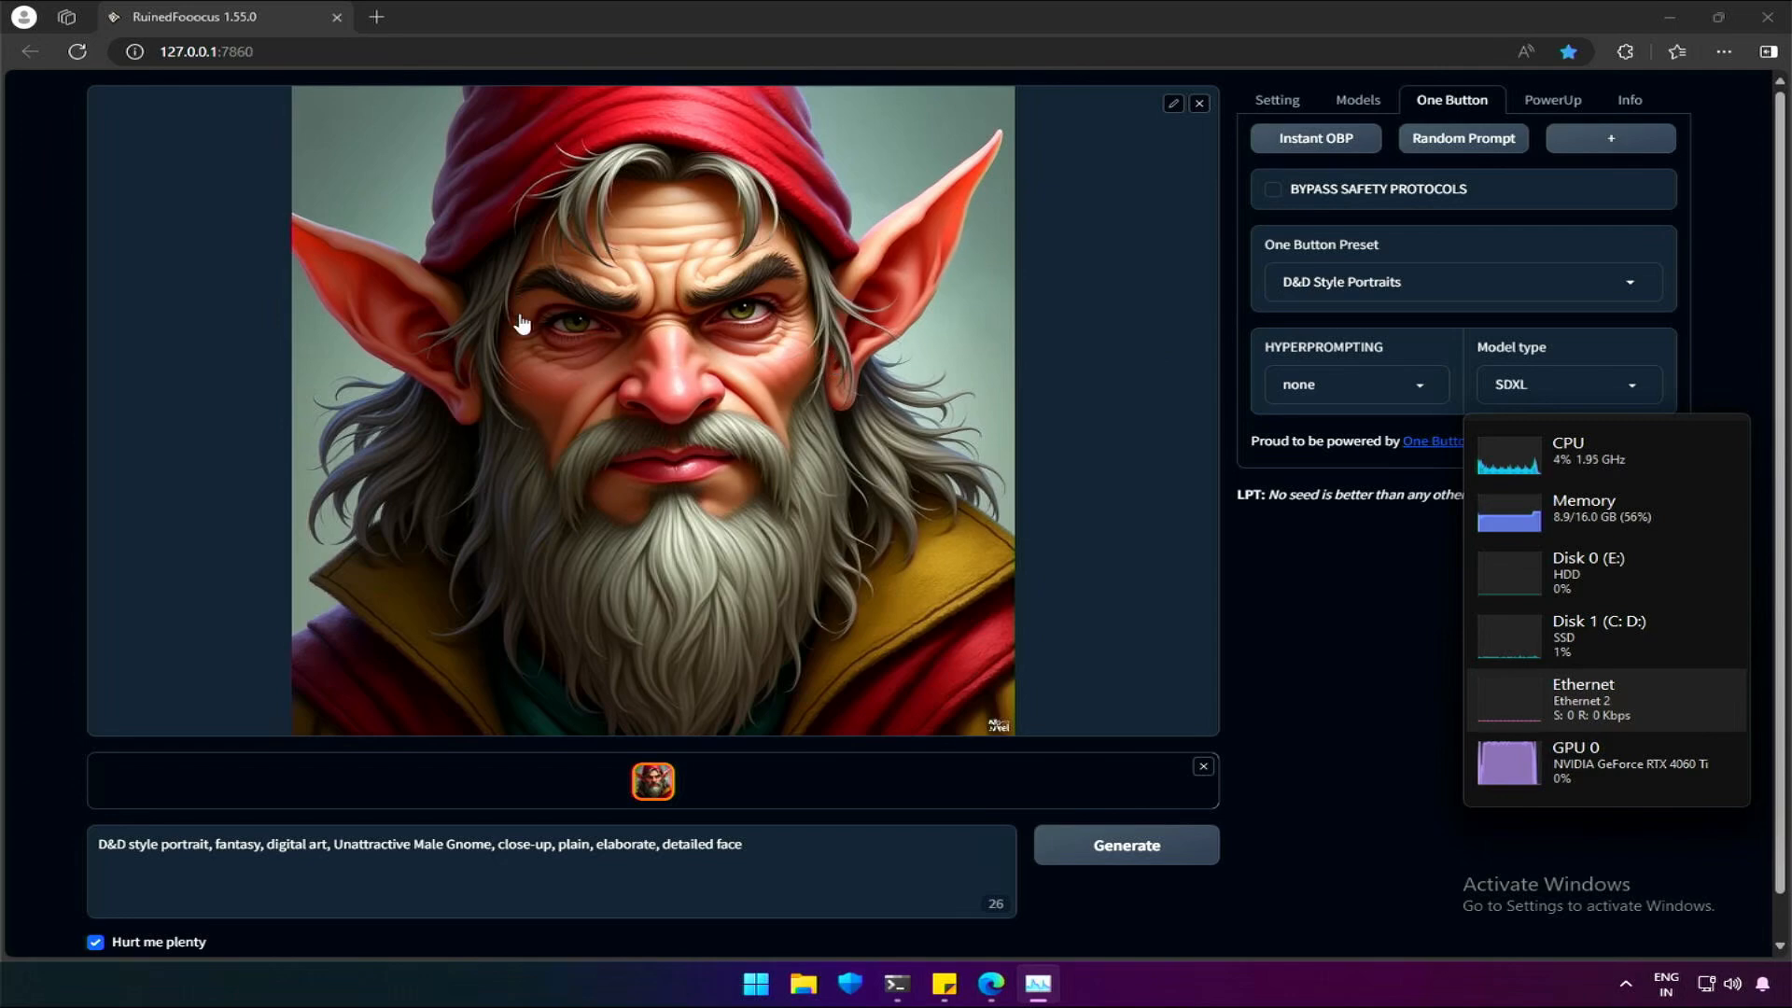
mouse_move(1021, 747)
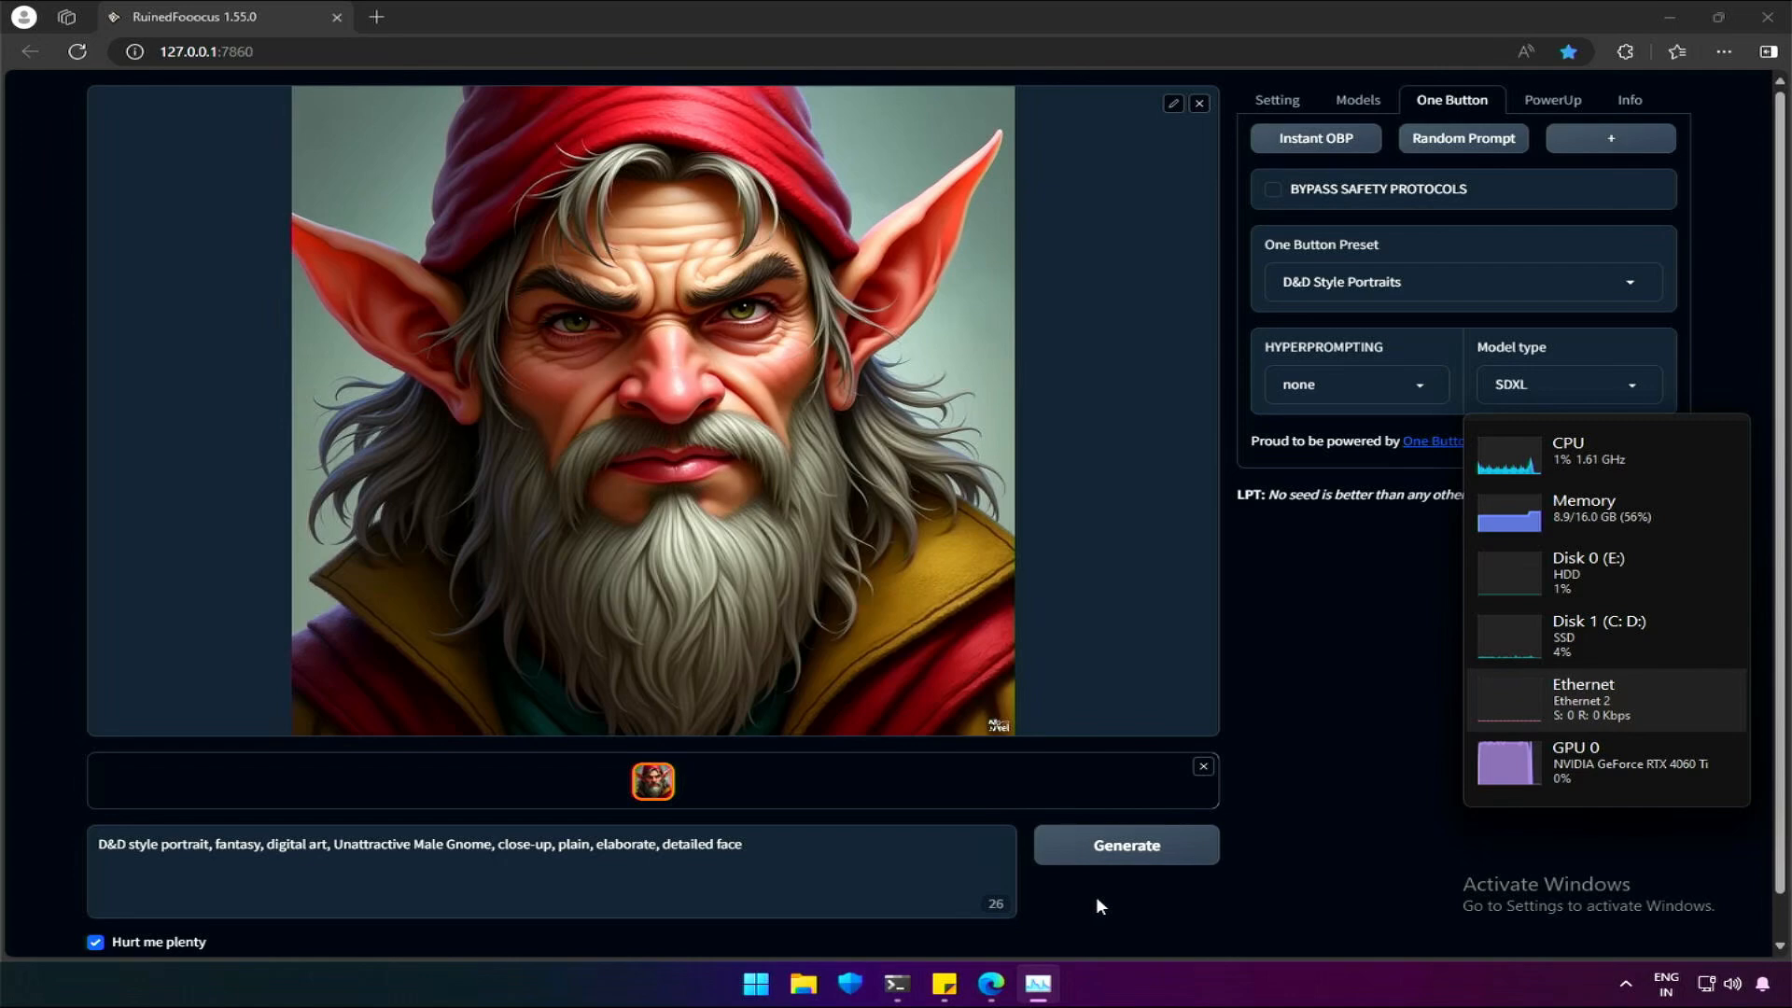
mouse_move(1236, 426)
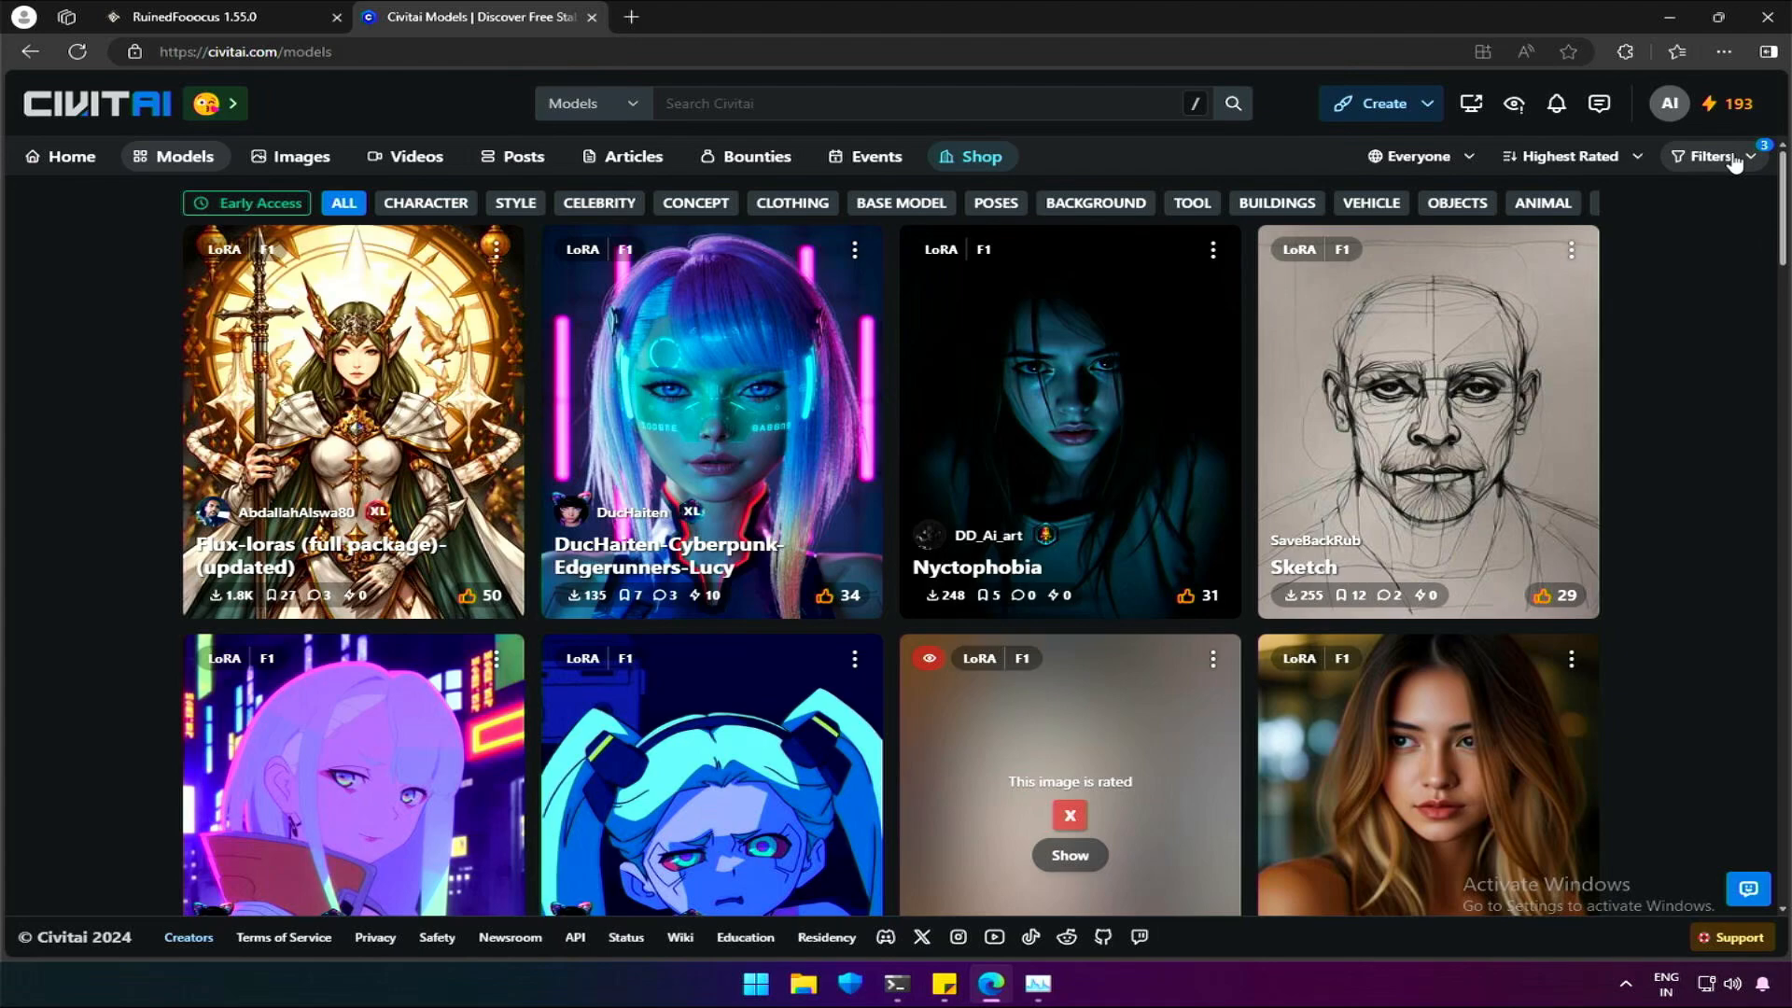
Add Flux .1 D to the Civitai base-model filter and scroll the LoRA results
click(1709, 157)
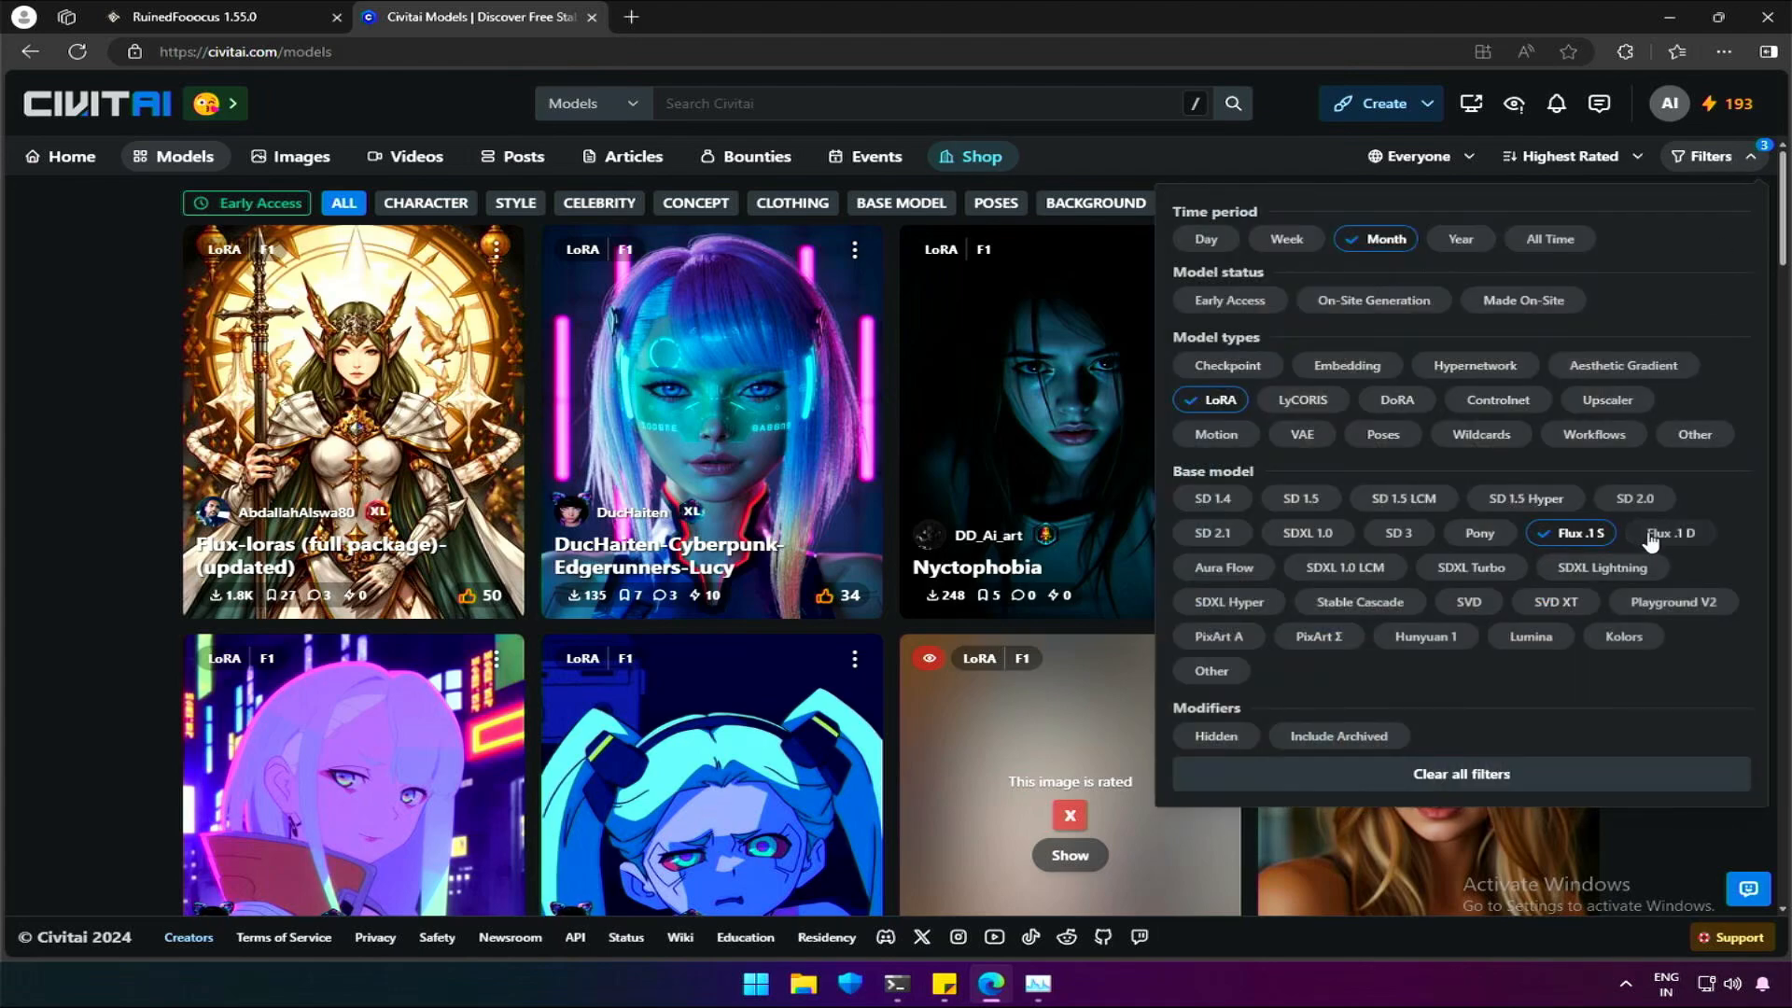
click(1670, 533)
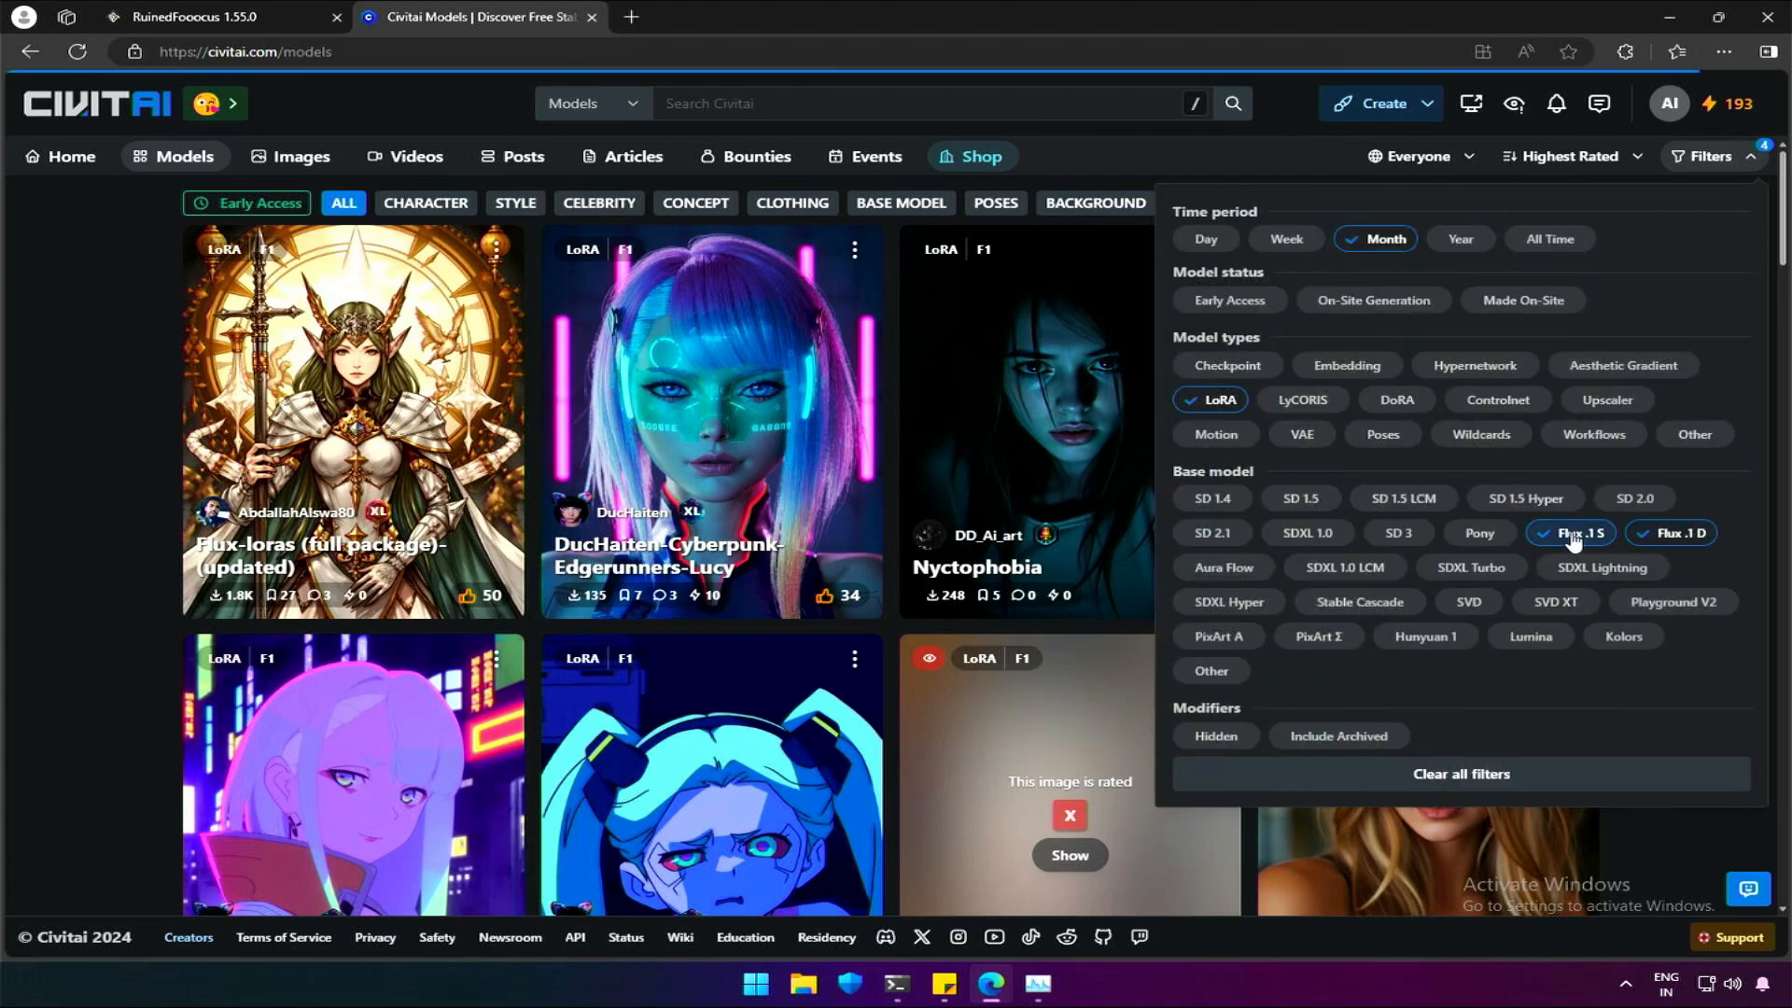
click(1569, 533)
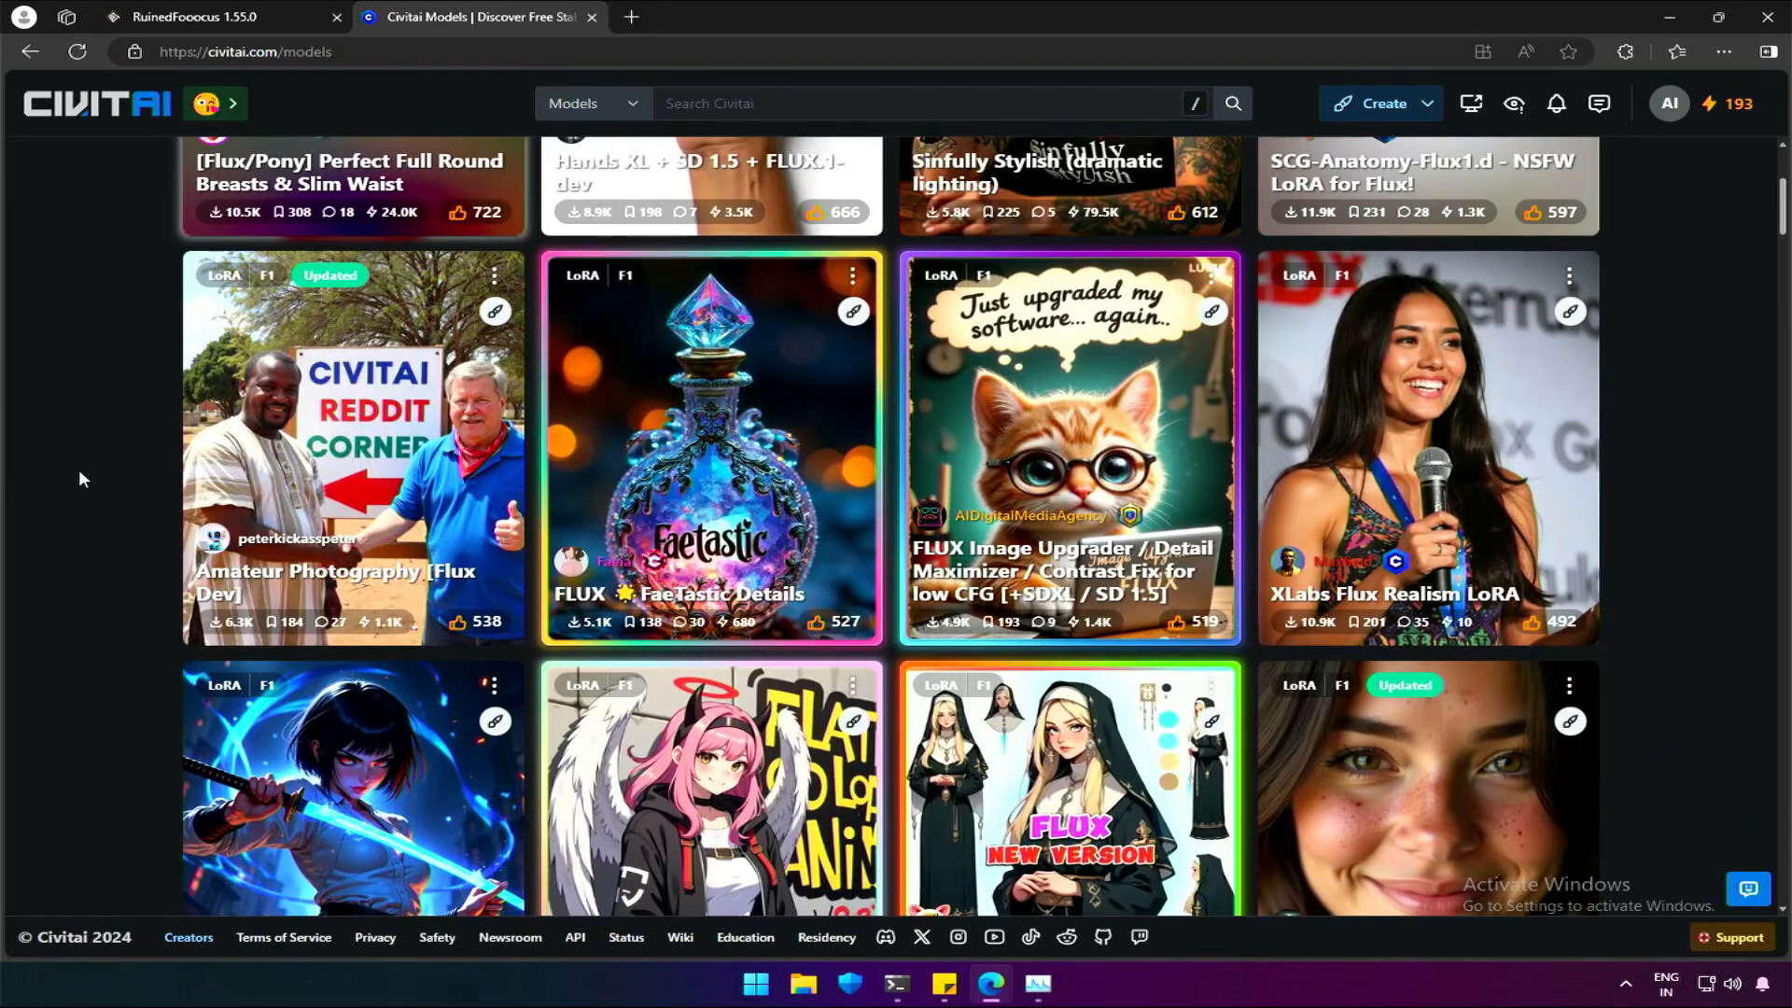
scroll(down, 3)
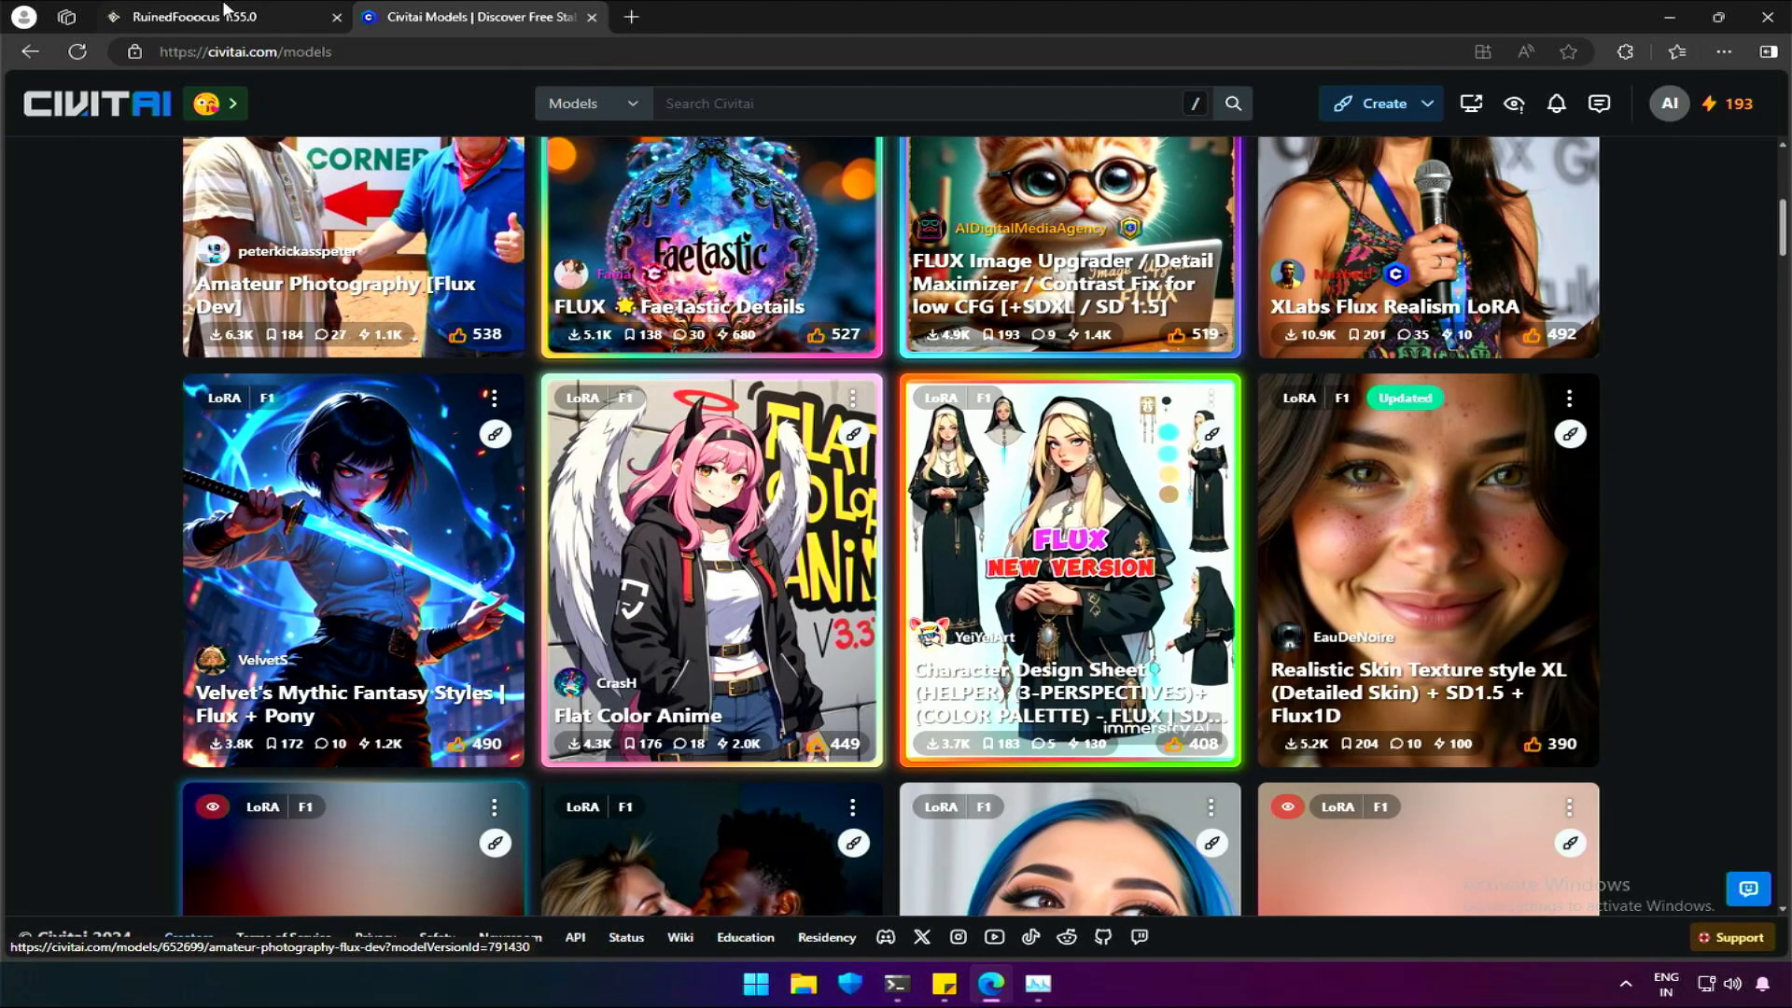
Add the FluxMythP0rtr4 LoRA and copy its trigger word mythp0rt
click(212, 16)
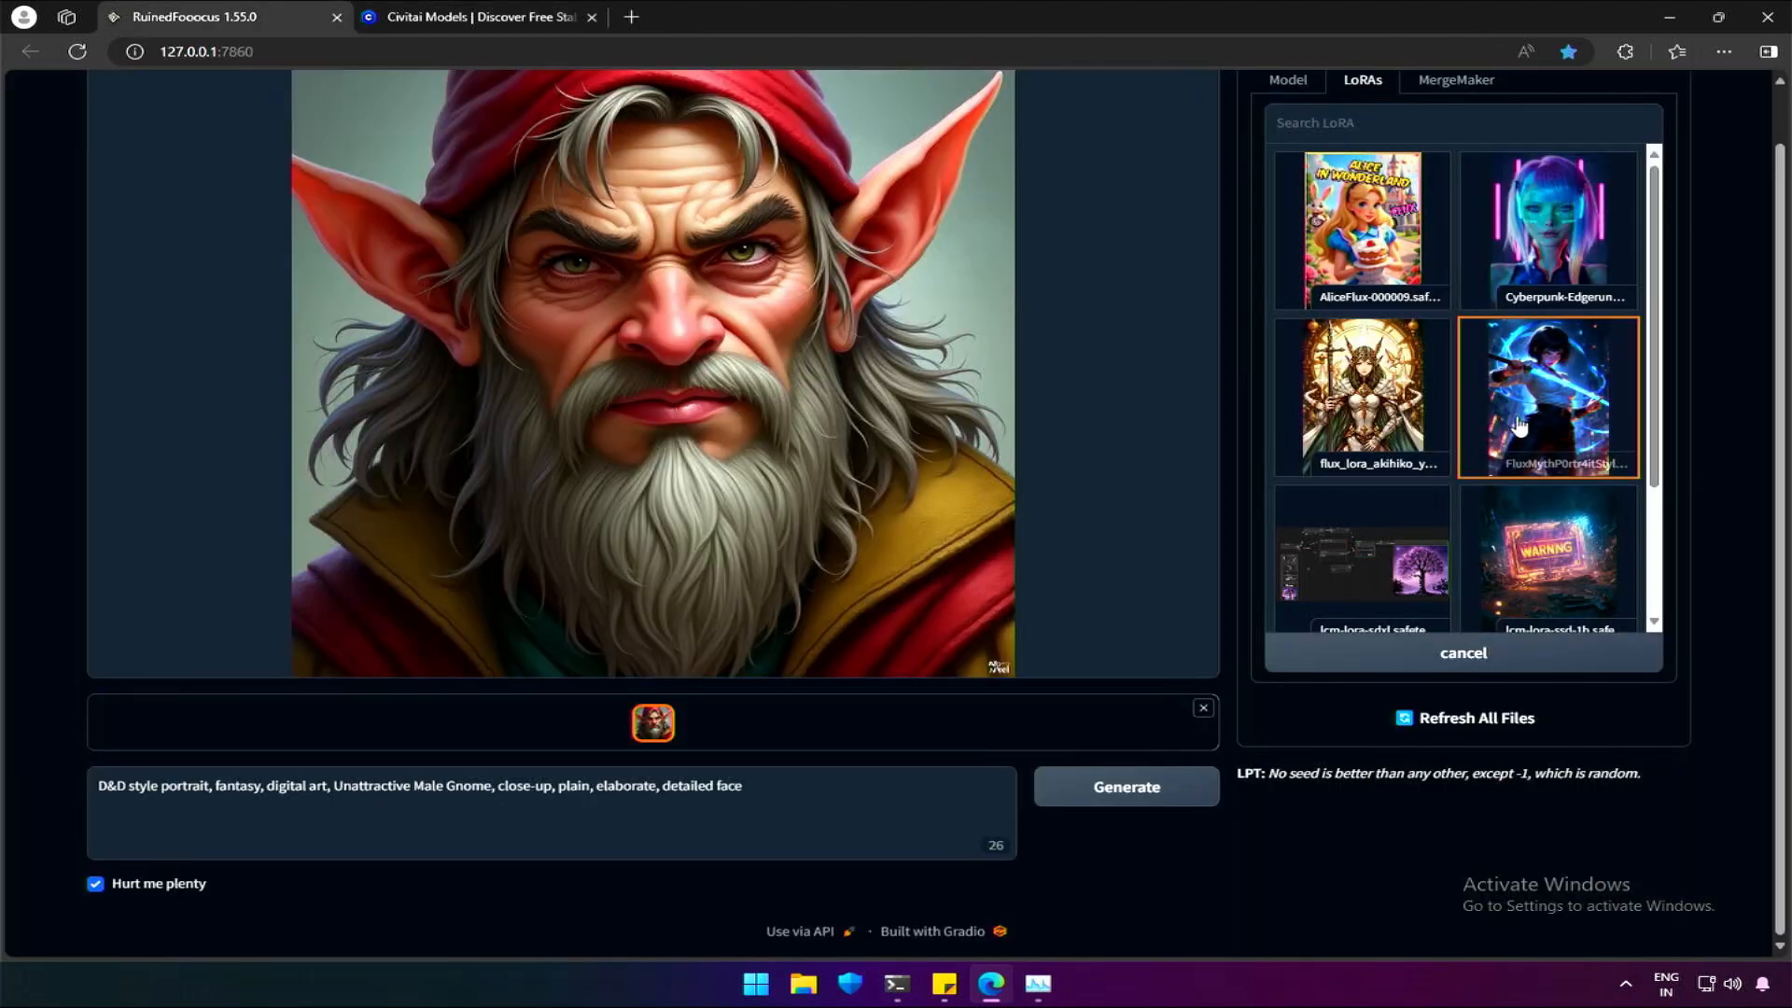
click(1547, 396)
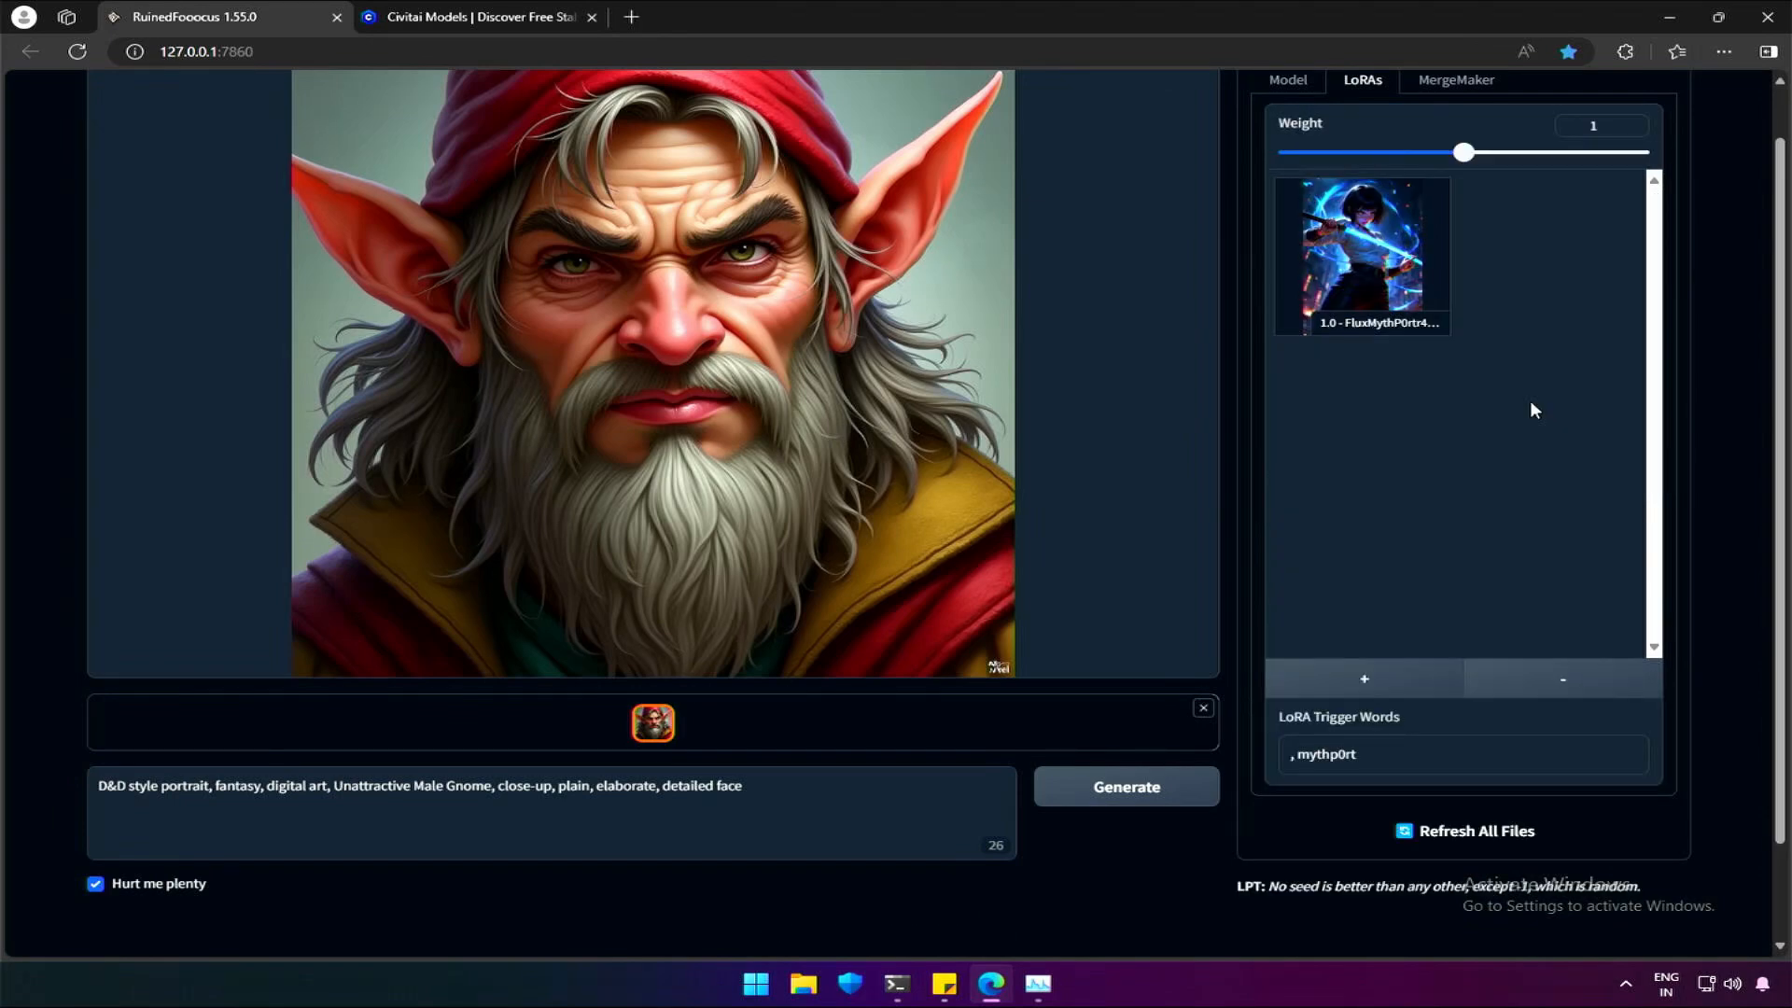
double_click(1324, 753)
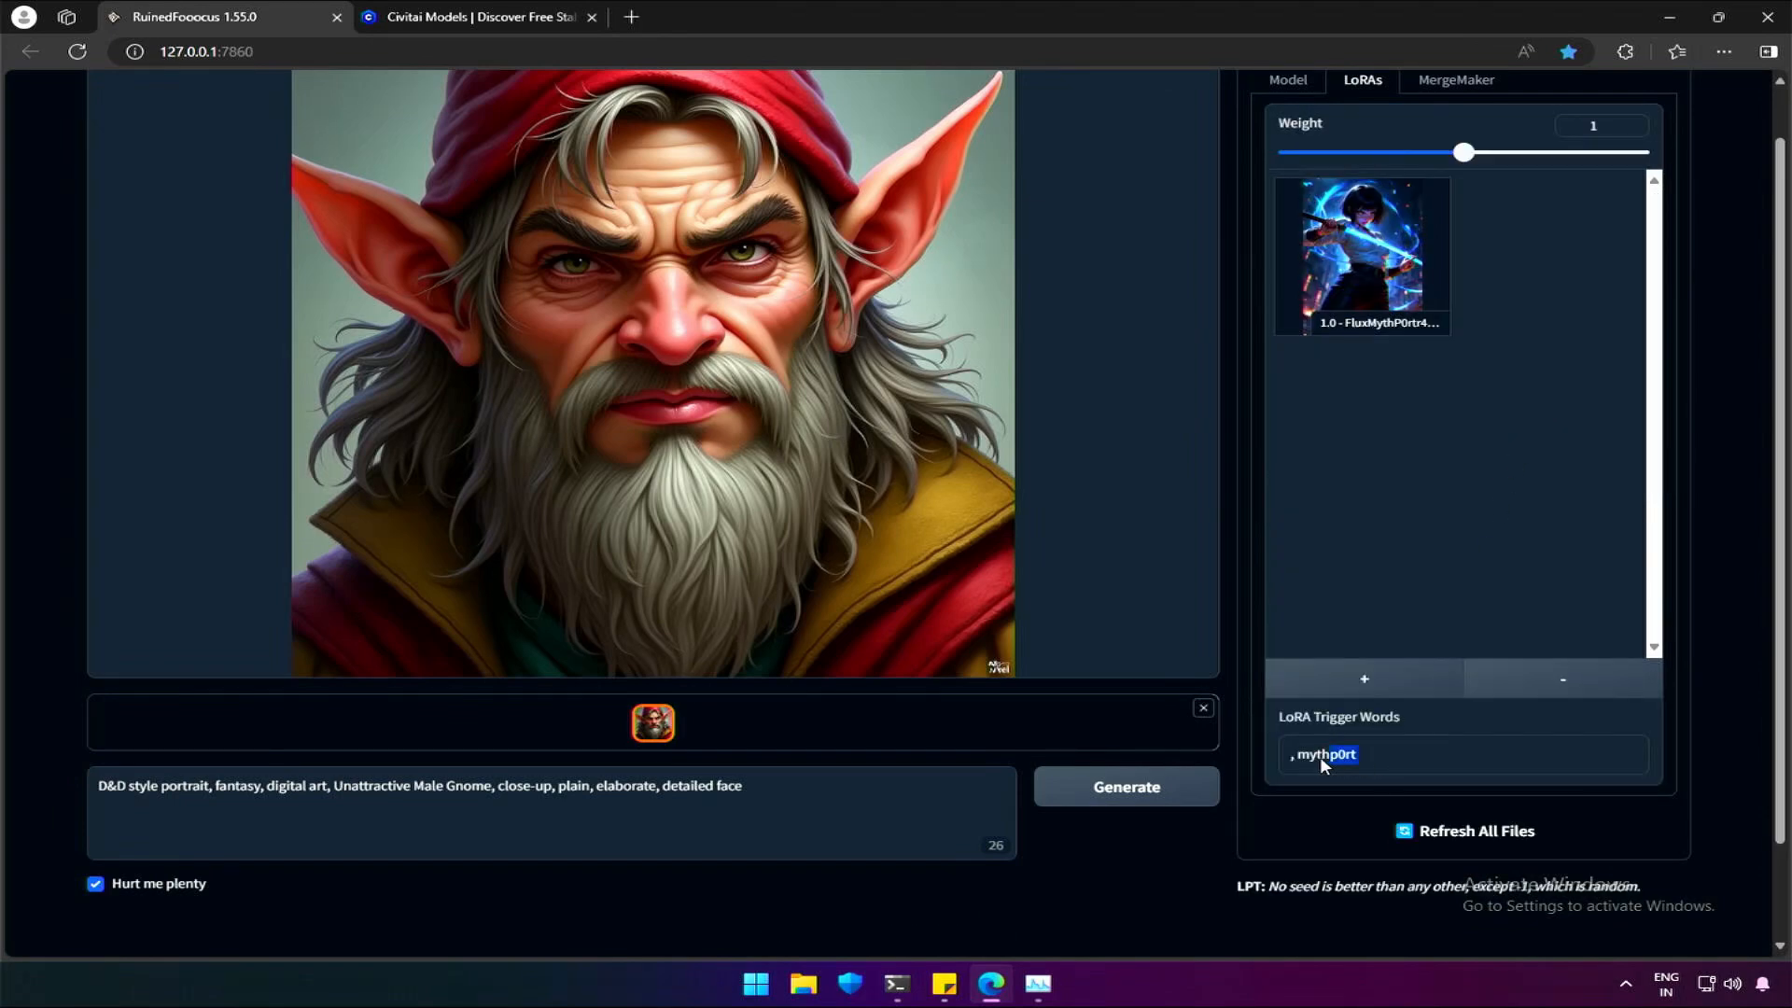
right_click(1324, 754)
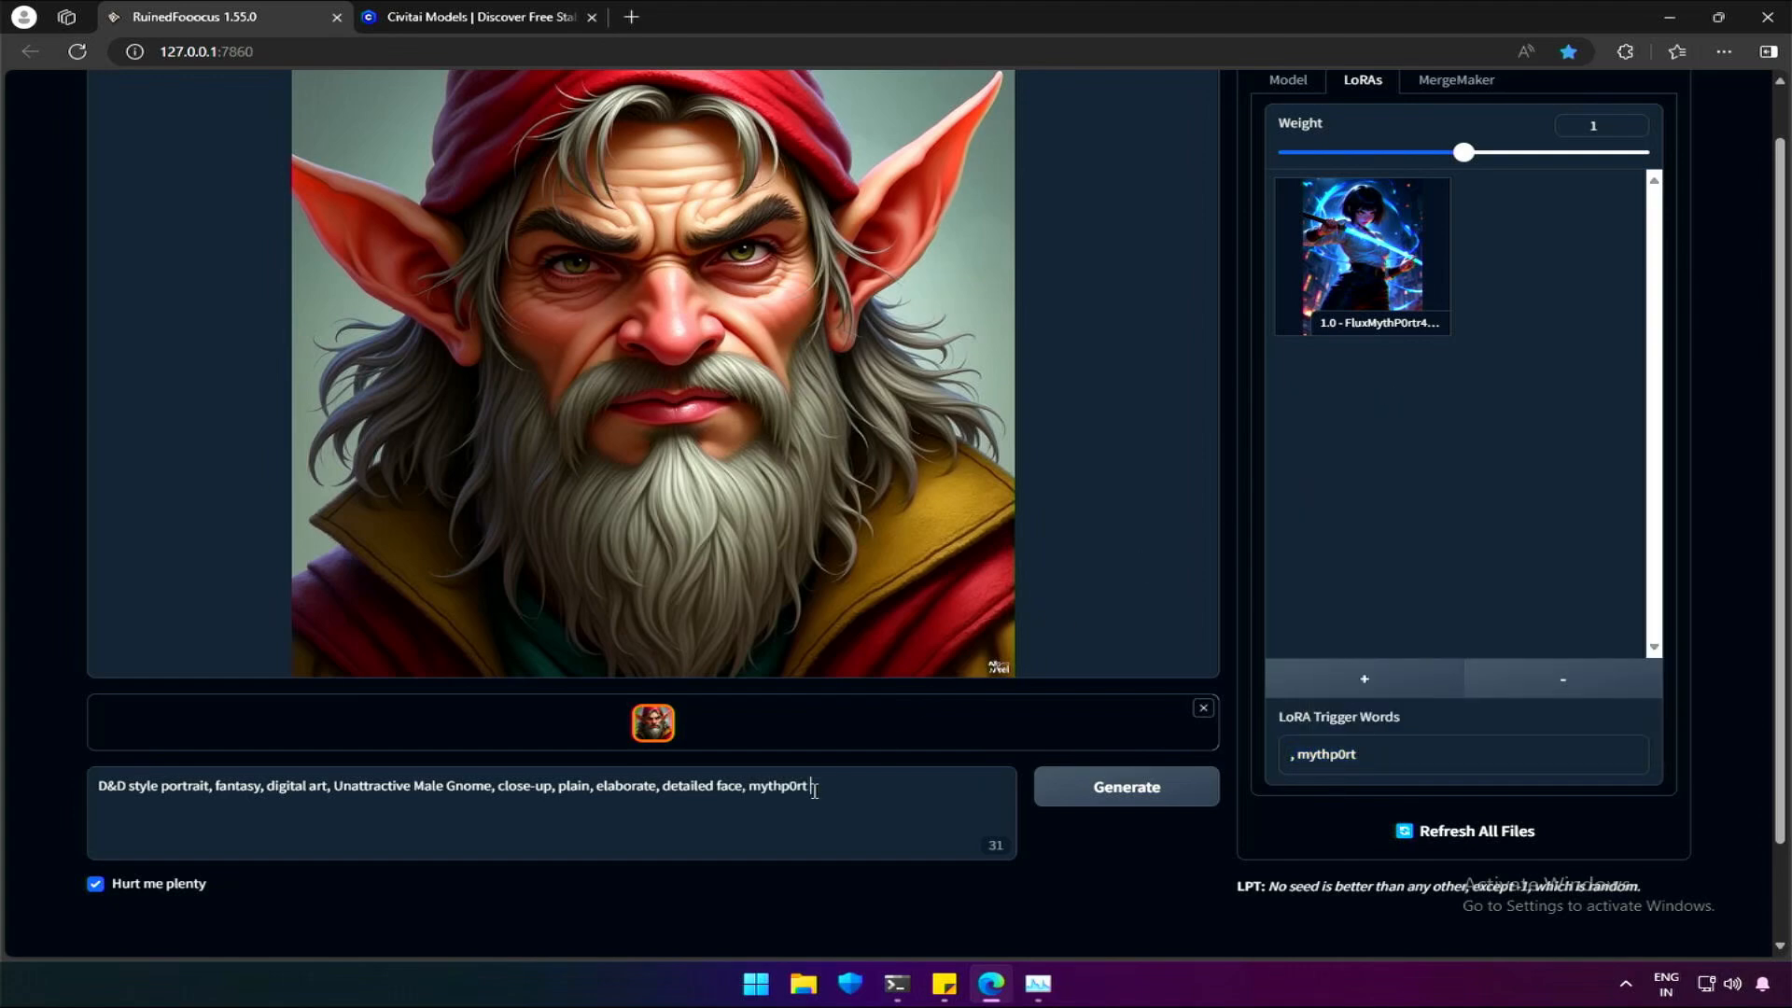
Raise the LoRA weight to 1.35 and generate two portraits
drag(1462, 152, 1501, 152)
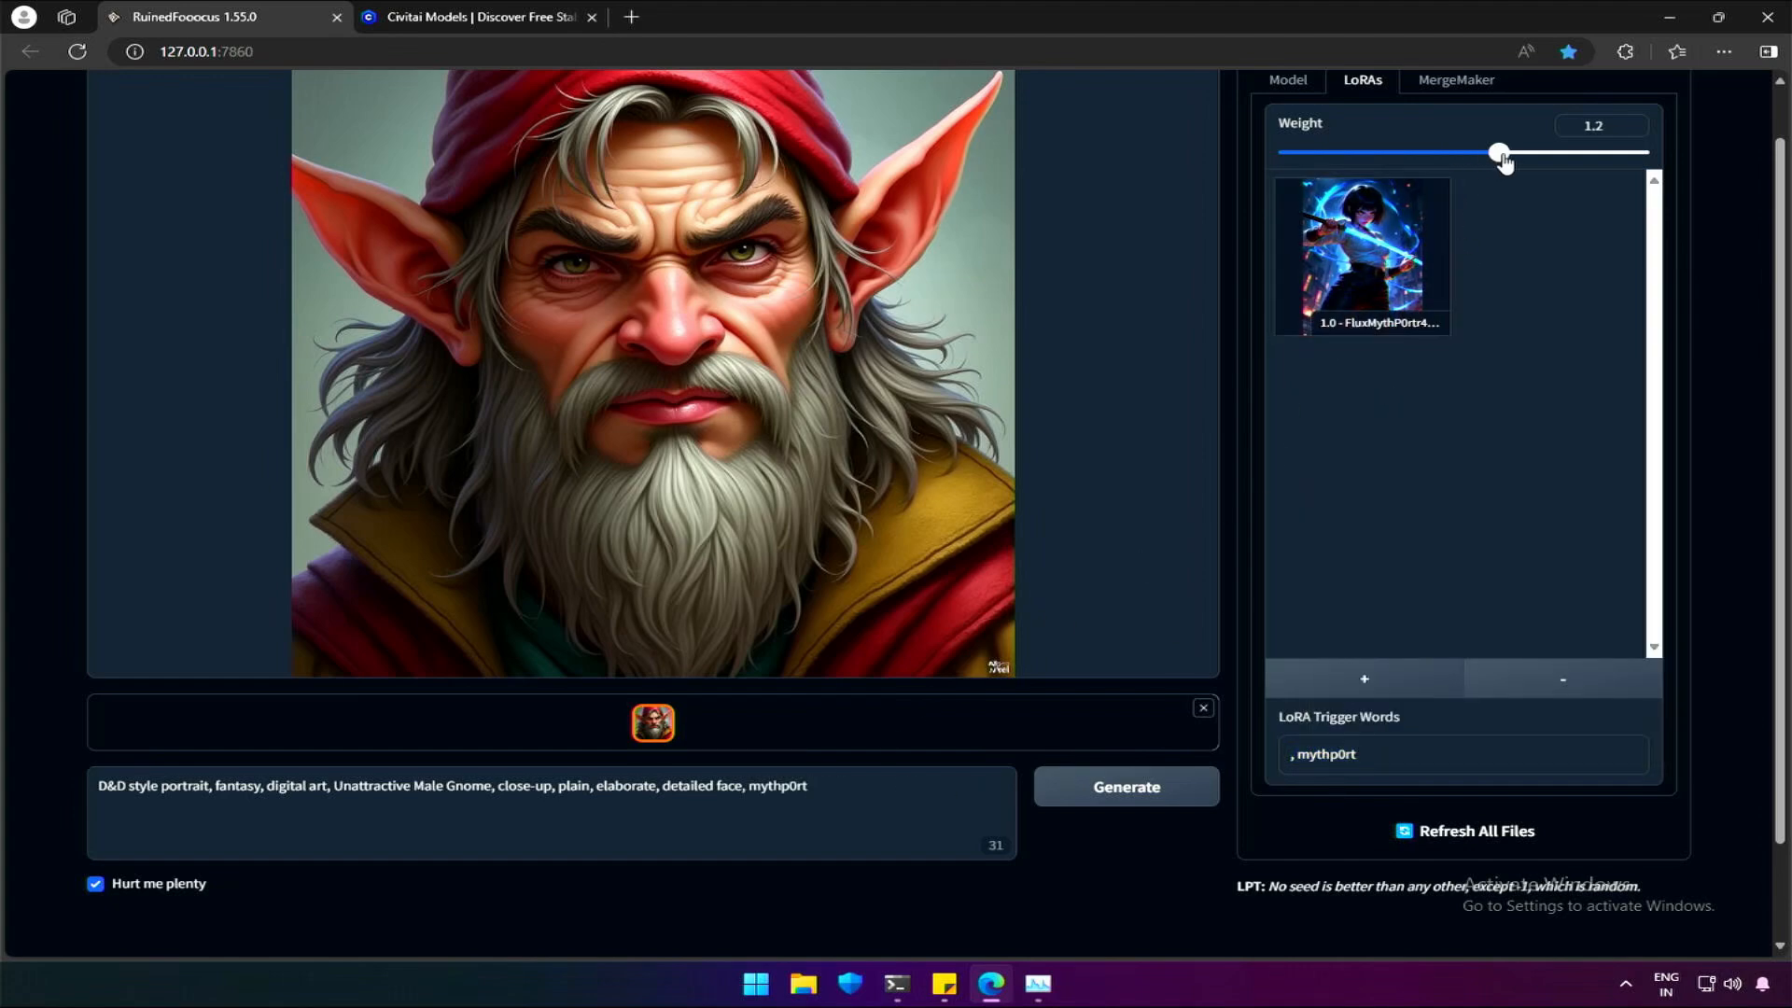
drag(1500, 153, 1524, 153)
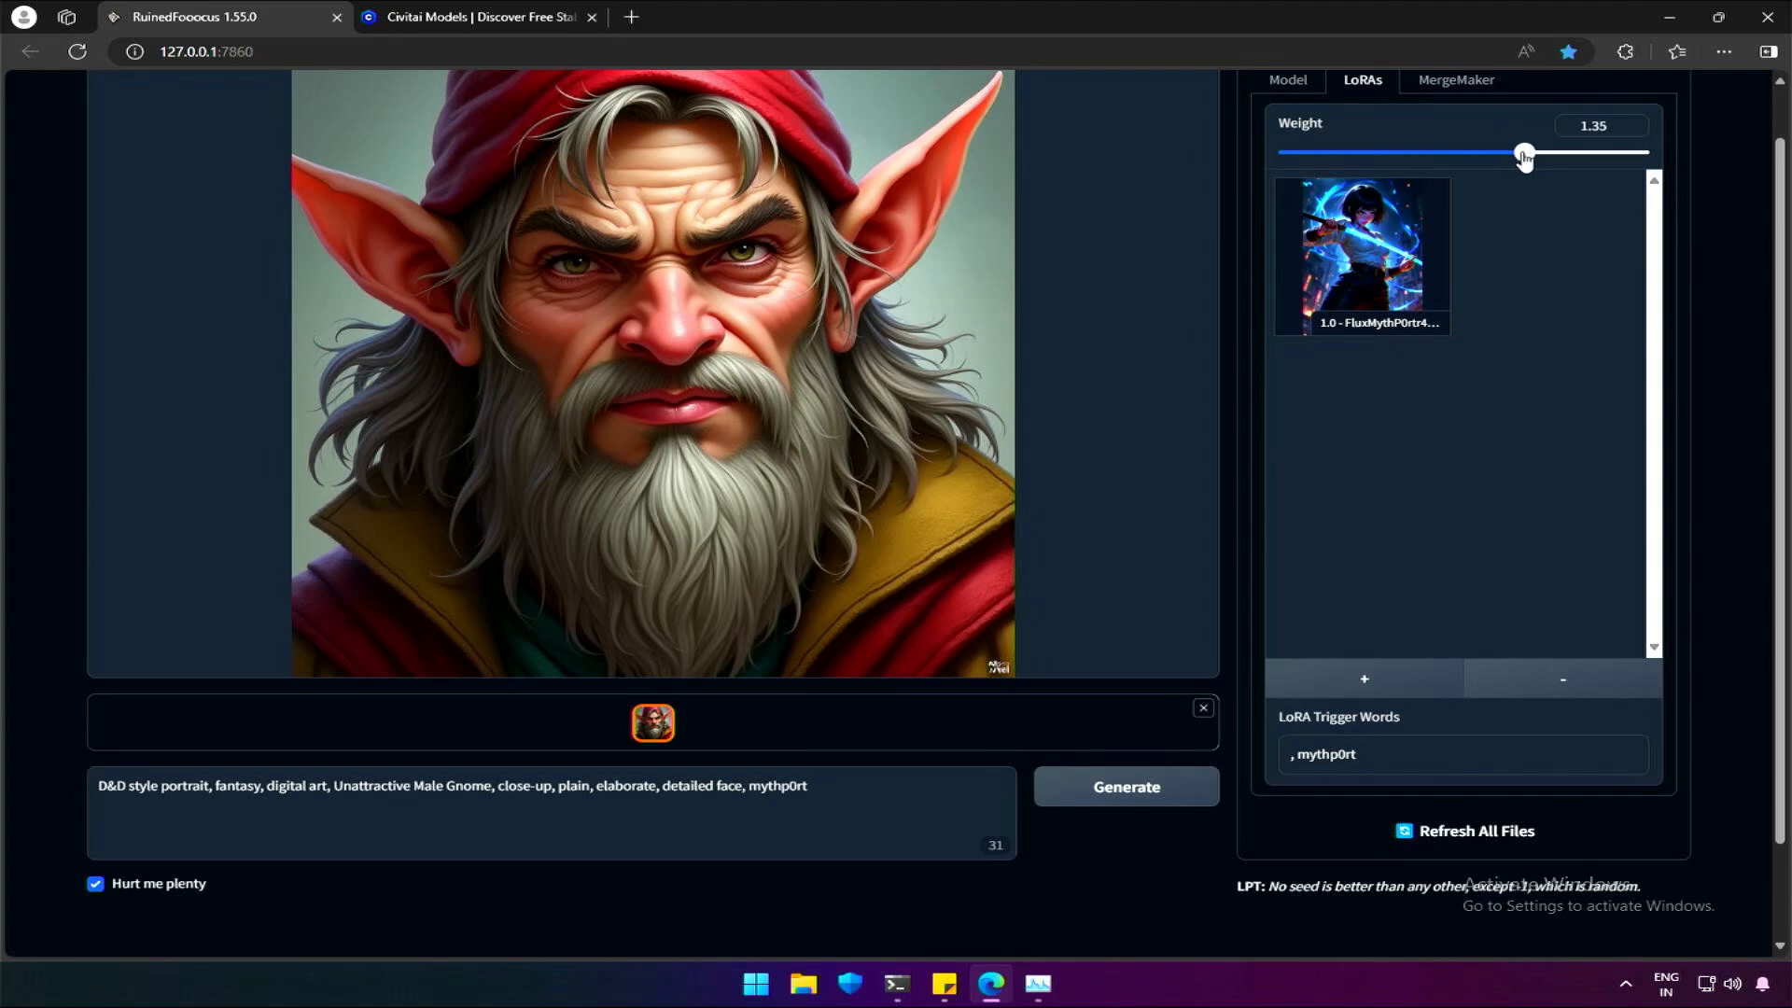
click(1124, 785)
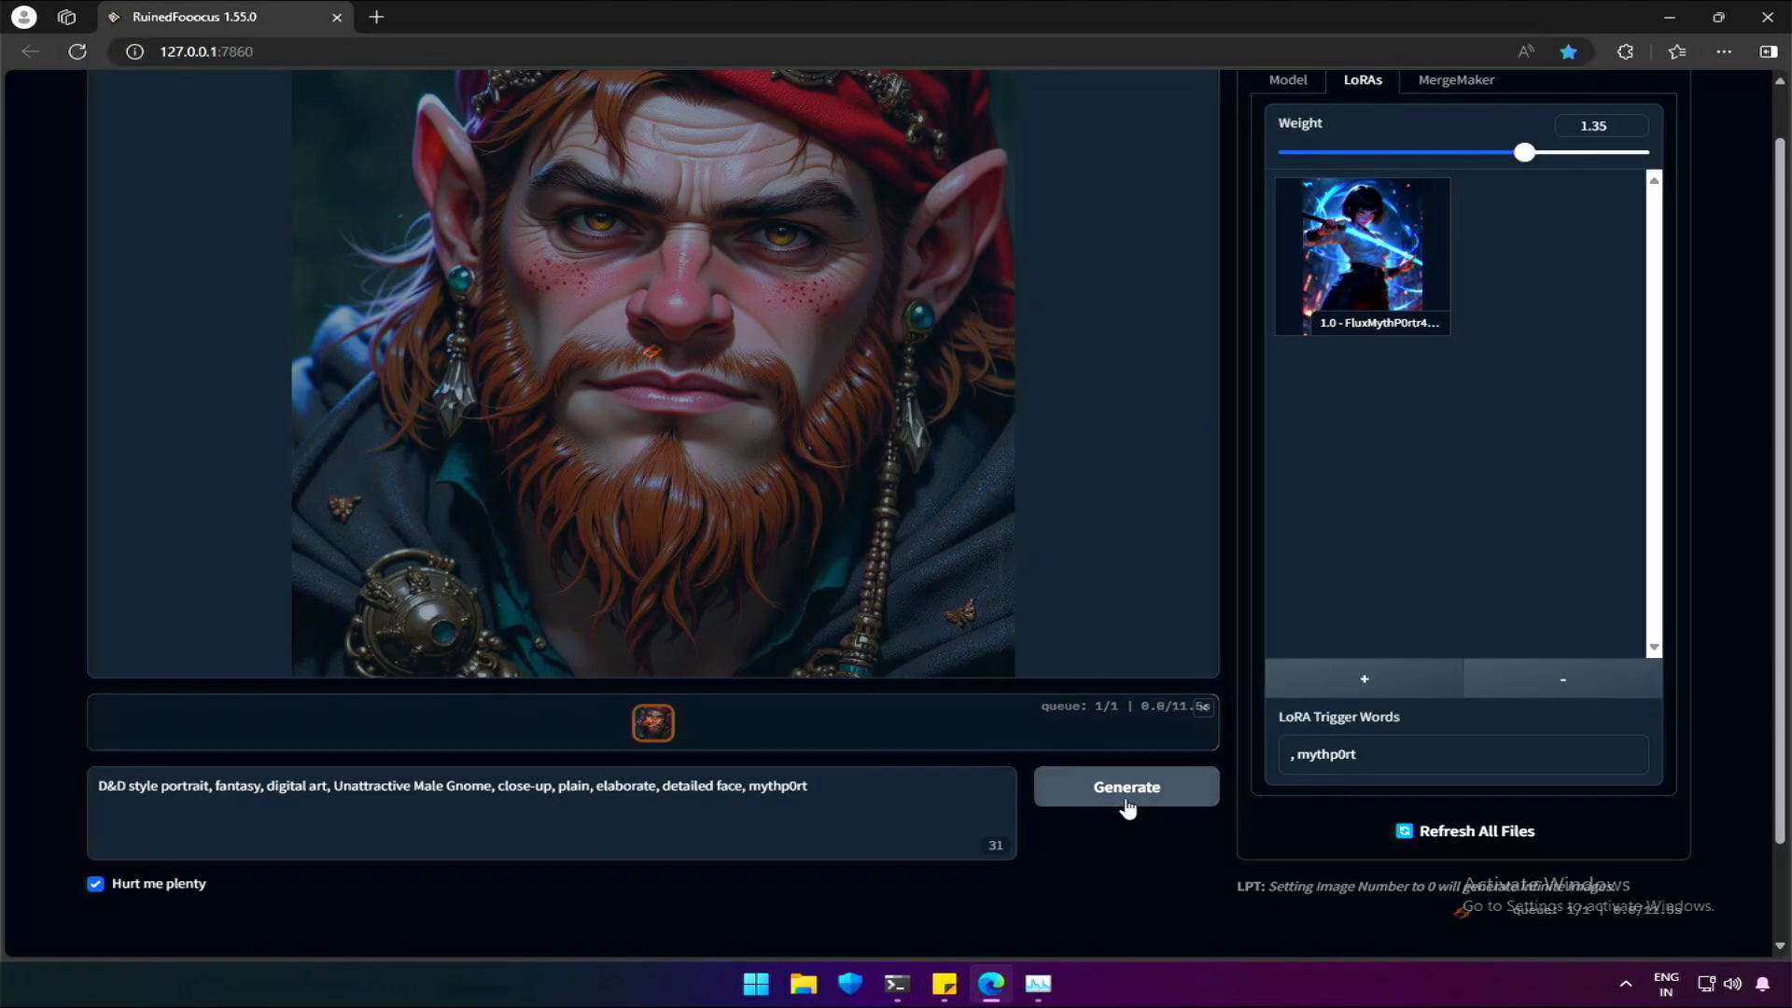
click(1125, 785)
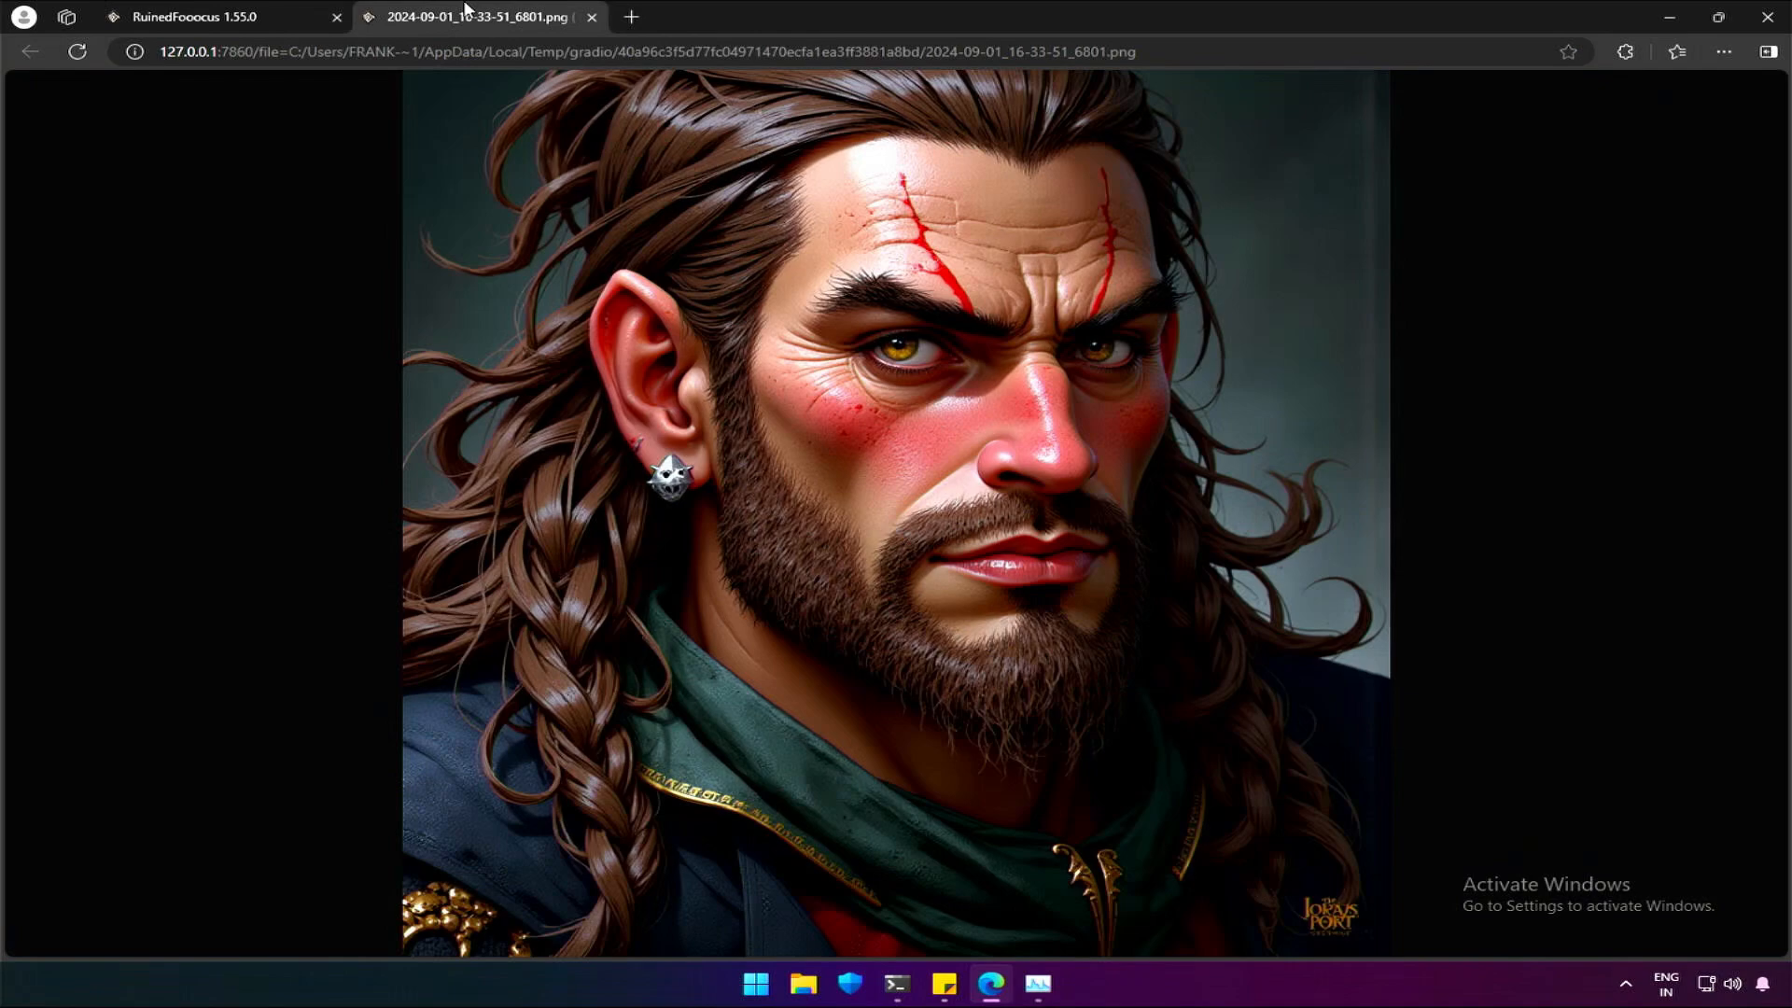
Close the full-size portrait and glance over the One Button and Models tabs
click(591, 16)
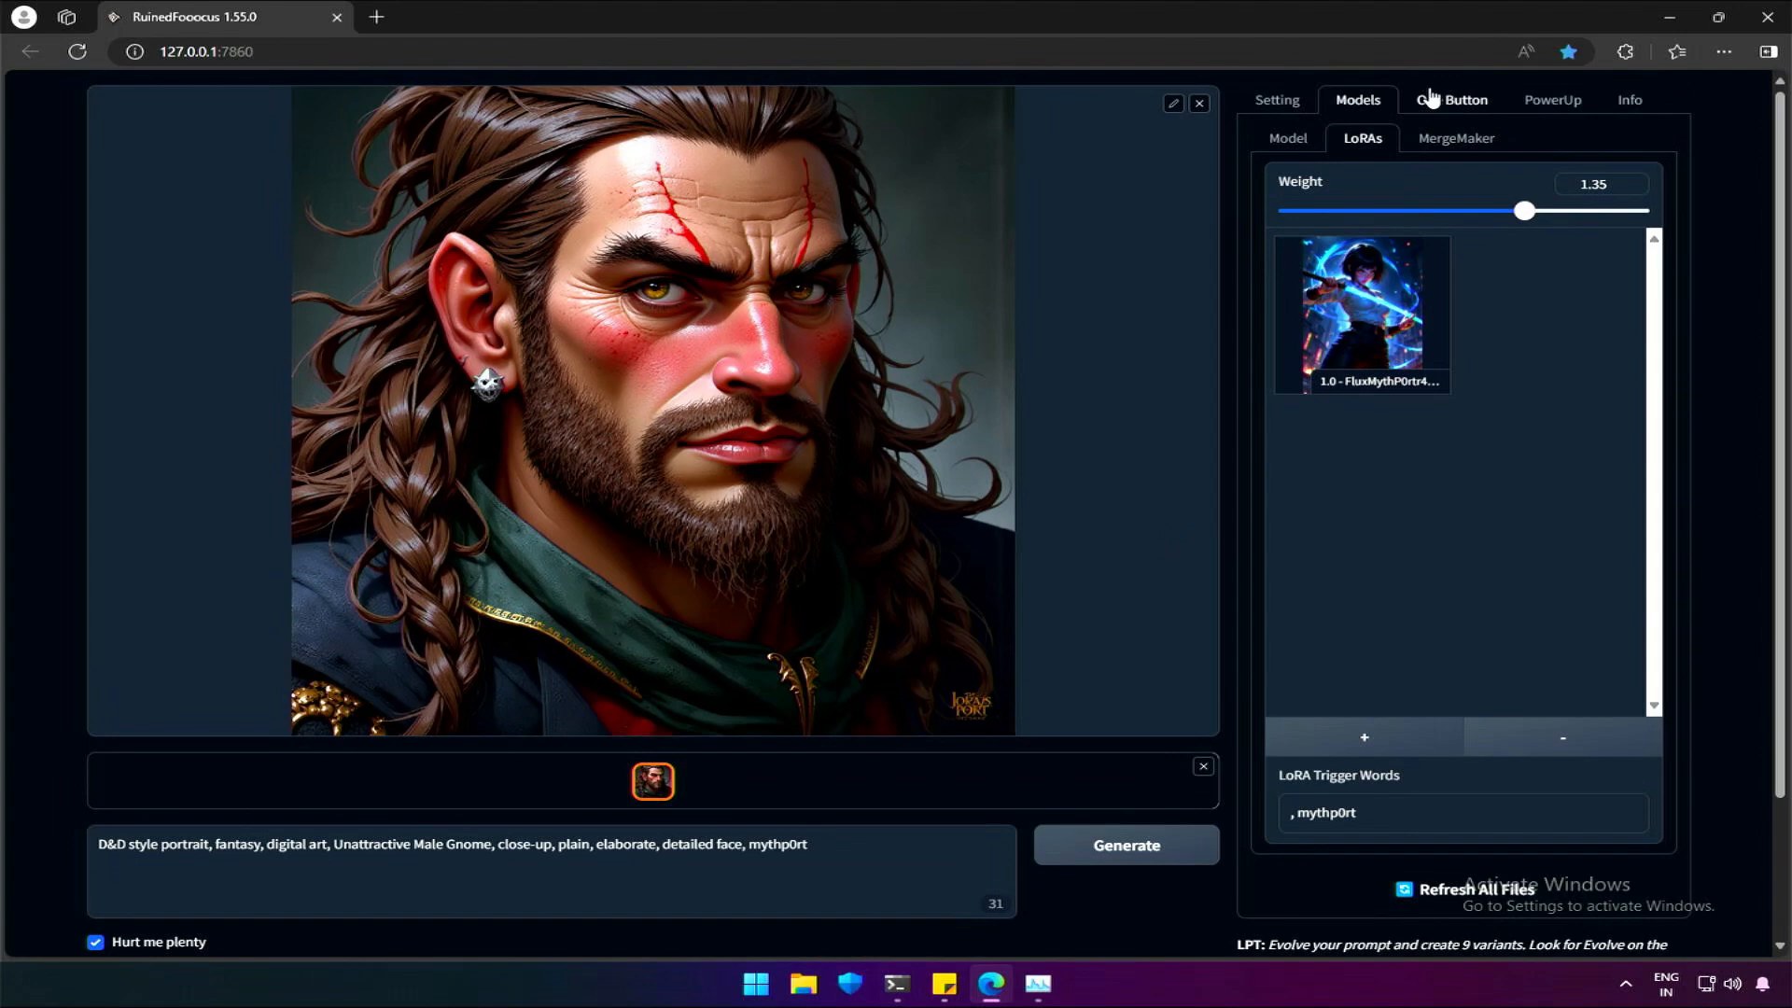
click(1450, 100)
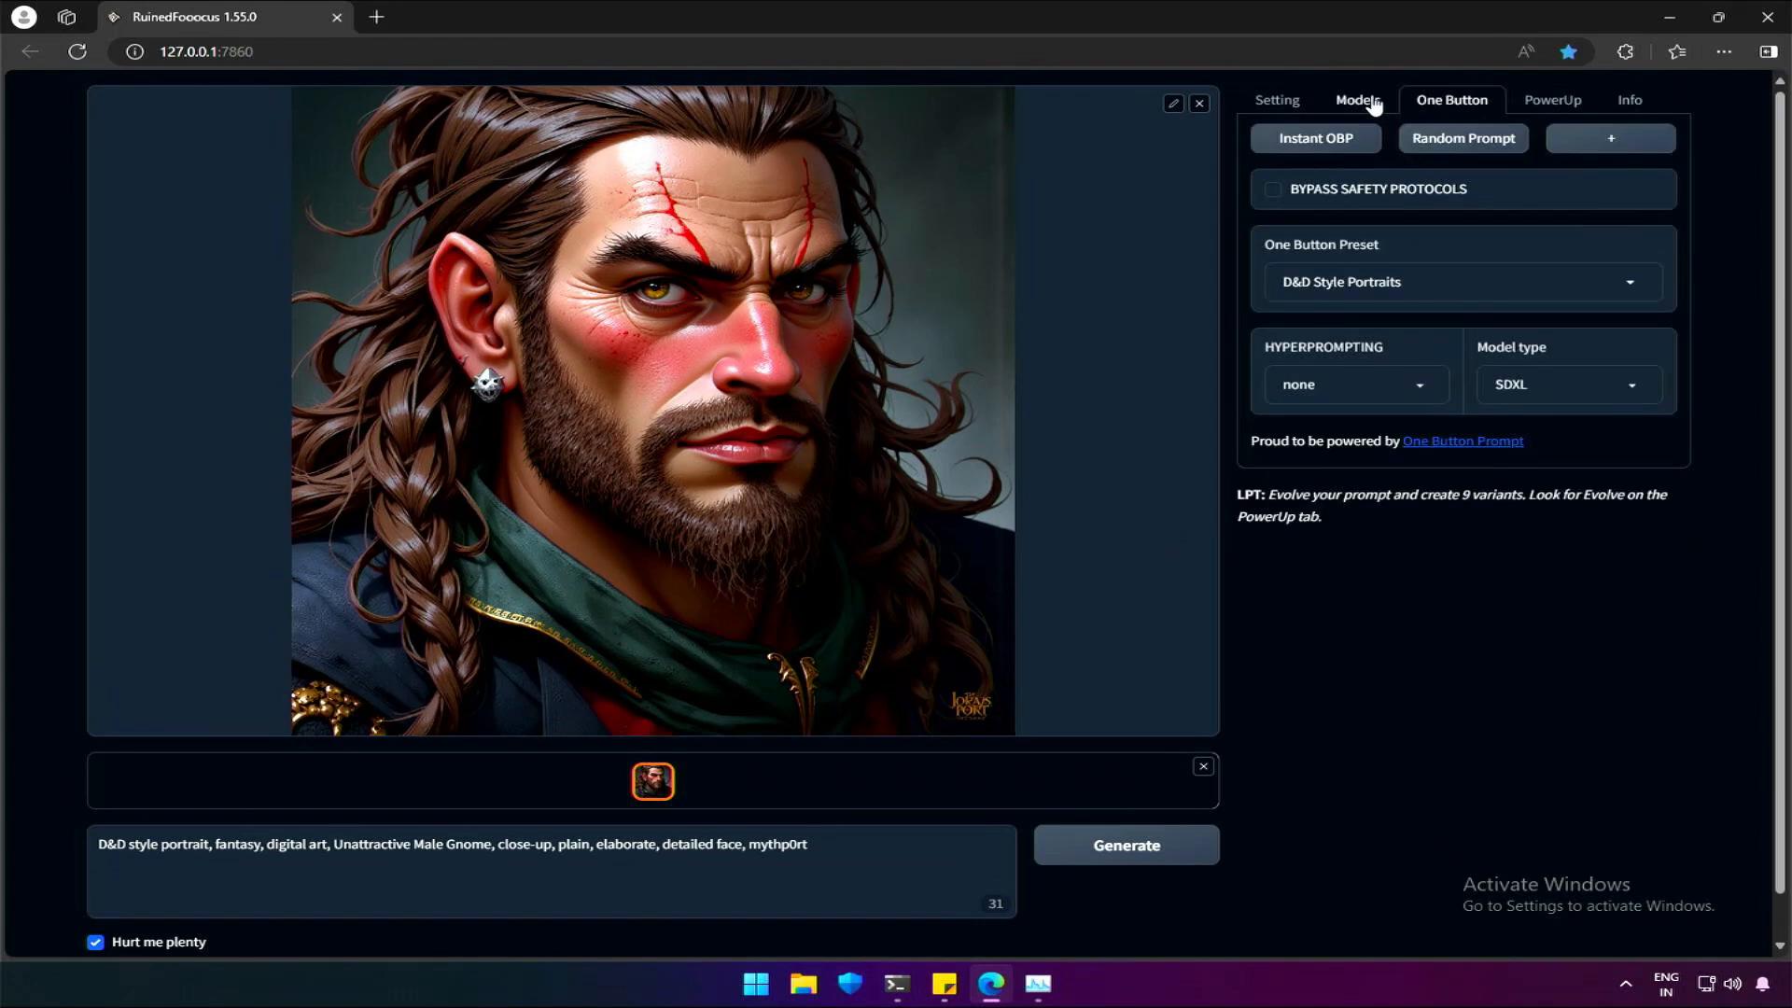
click(1358, 100)
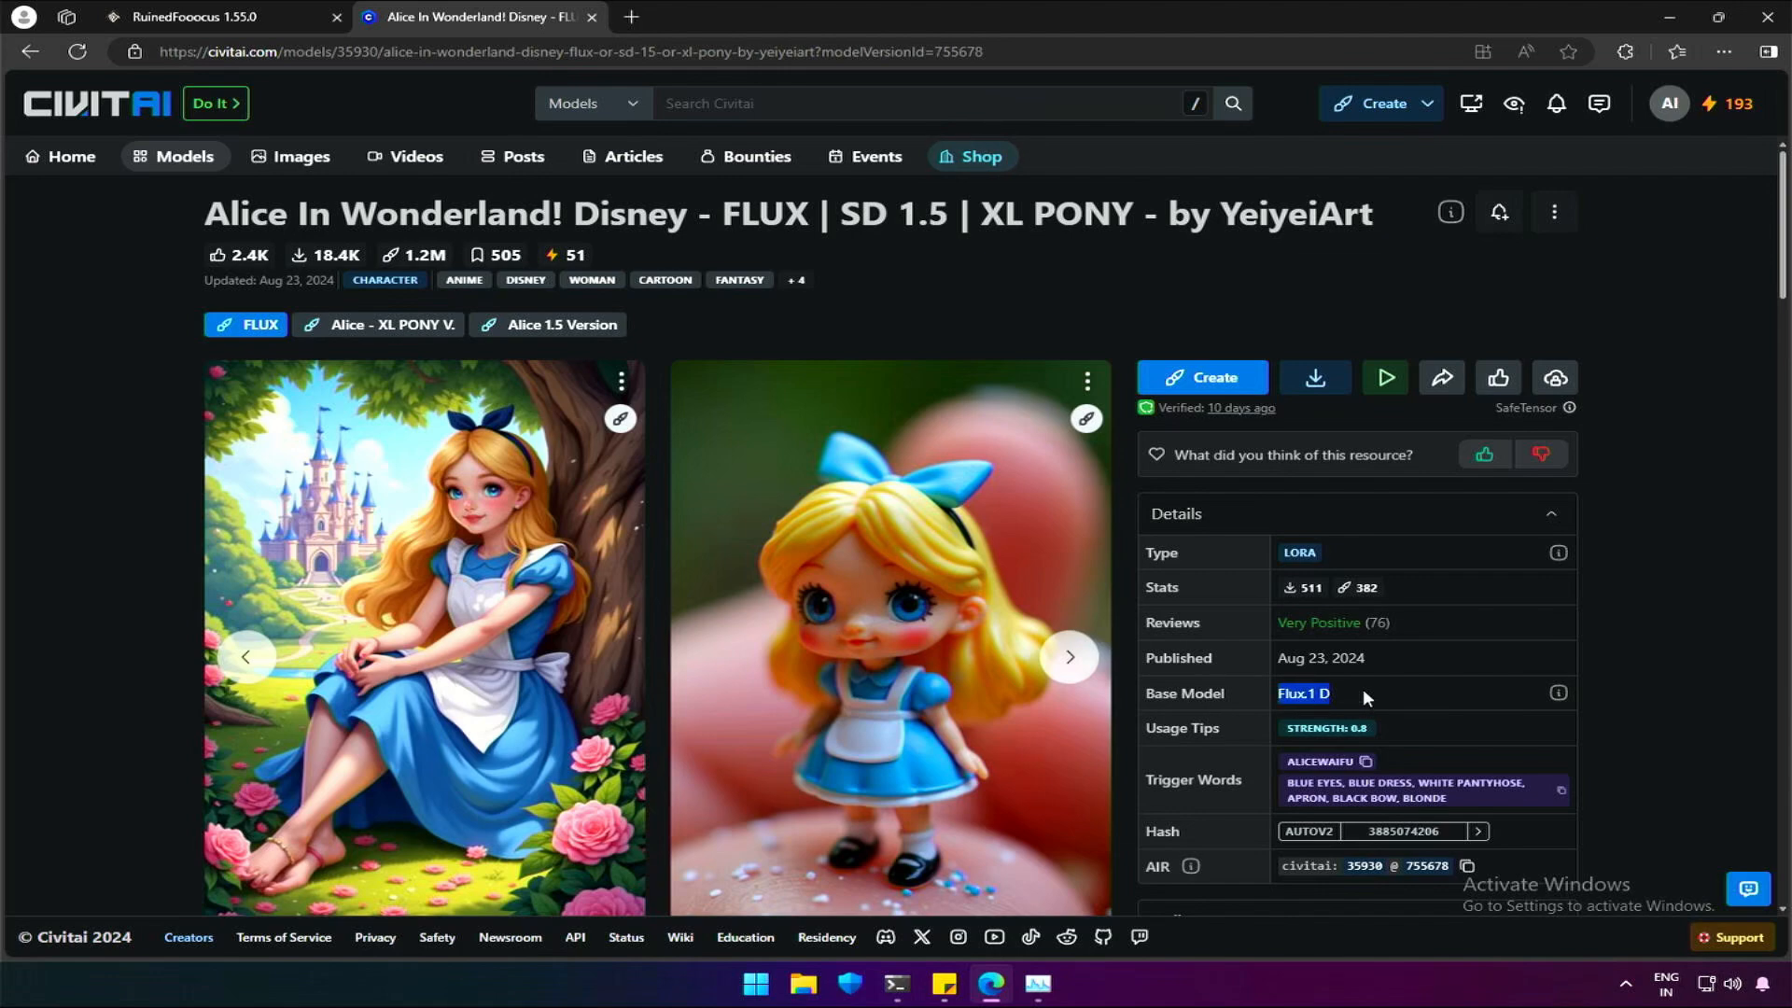
Copy the Alice example image's generation data from Civitai and return to the generator
click(213, 15)
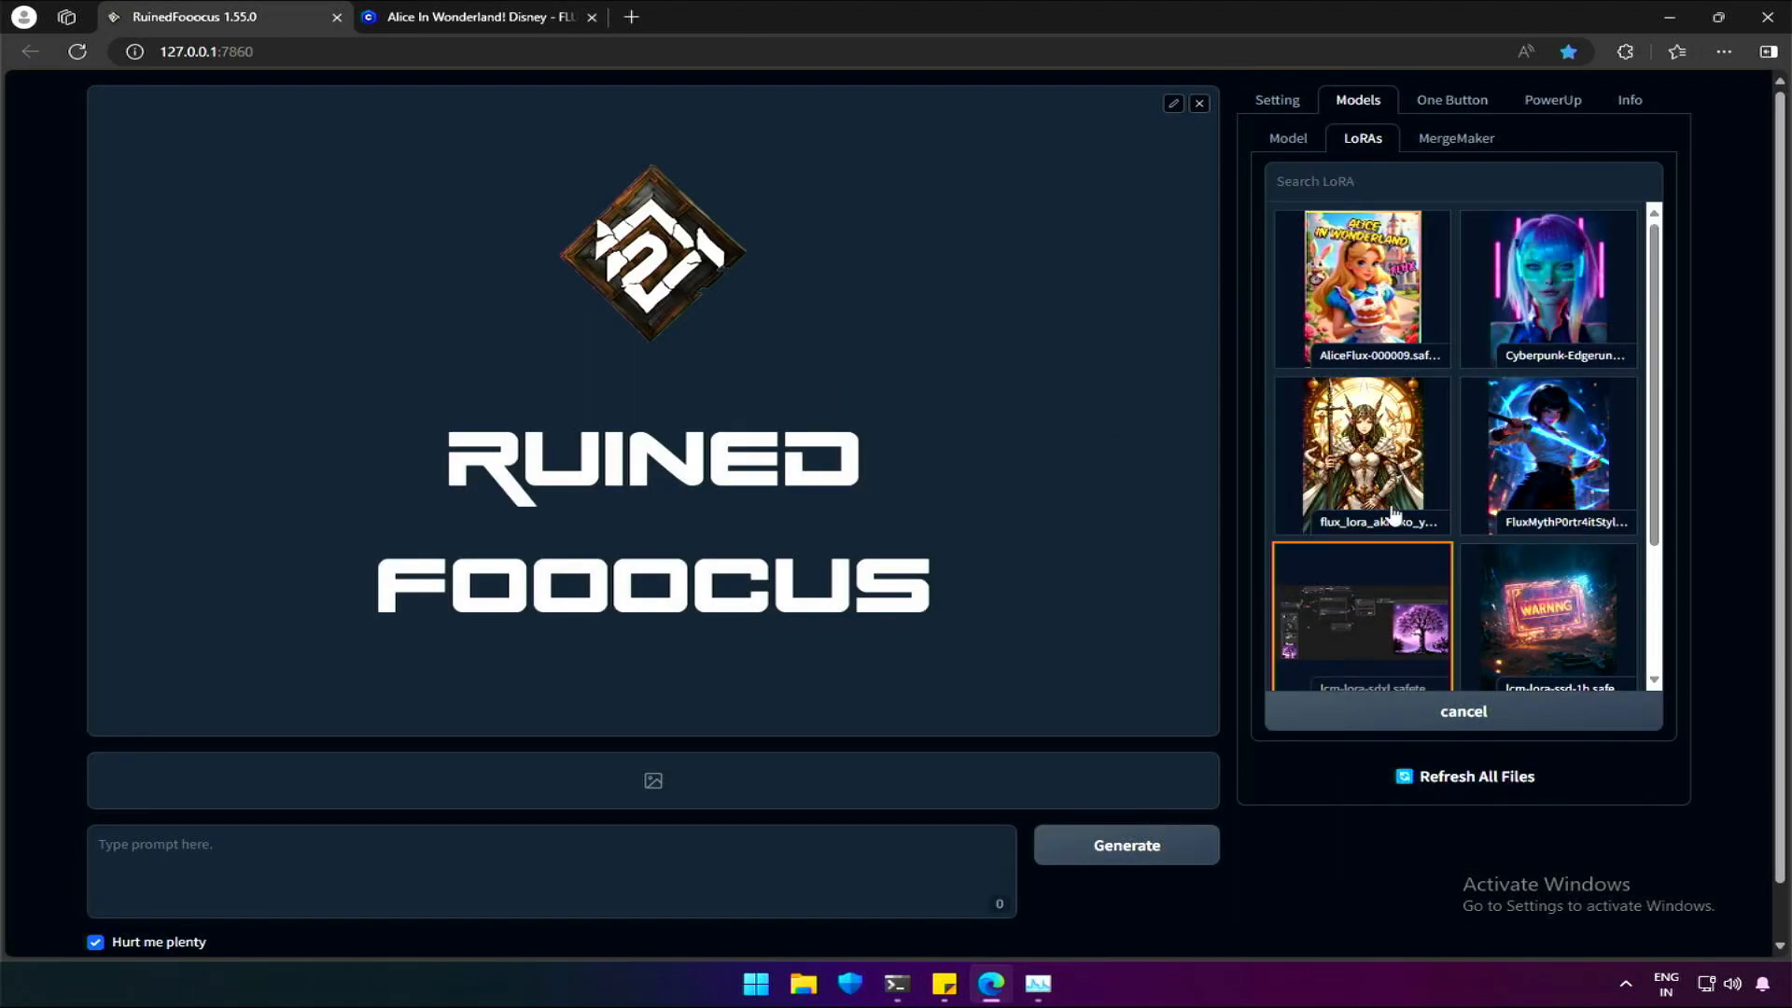
click(1363, 285)
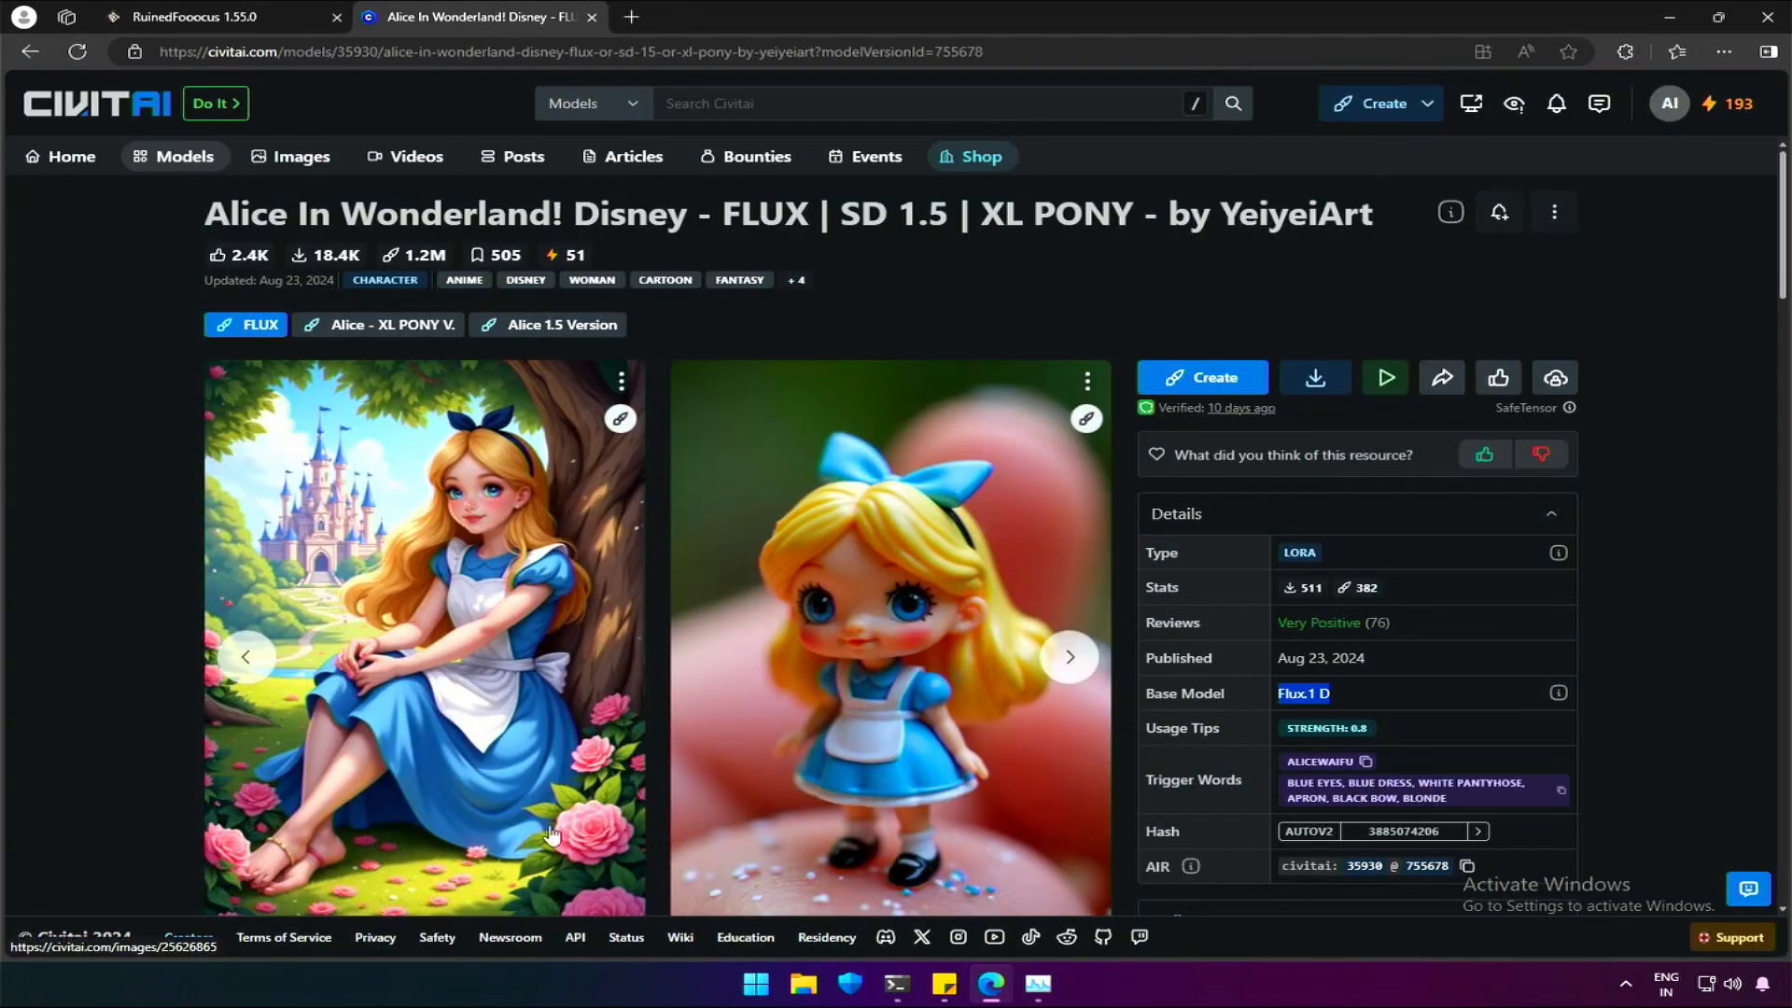
scroll(down, 3)
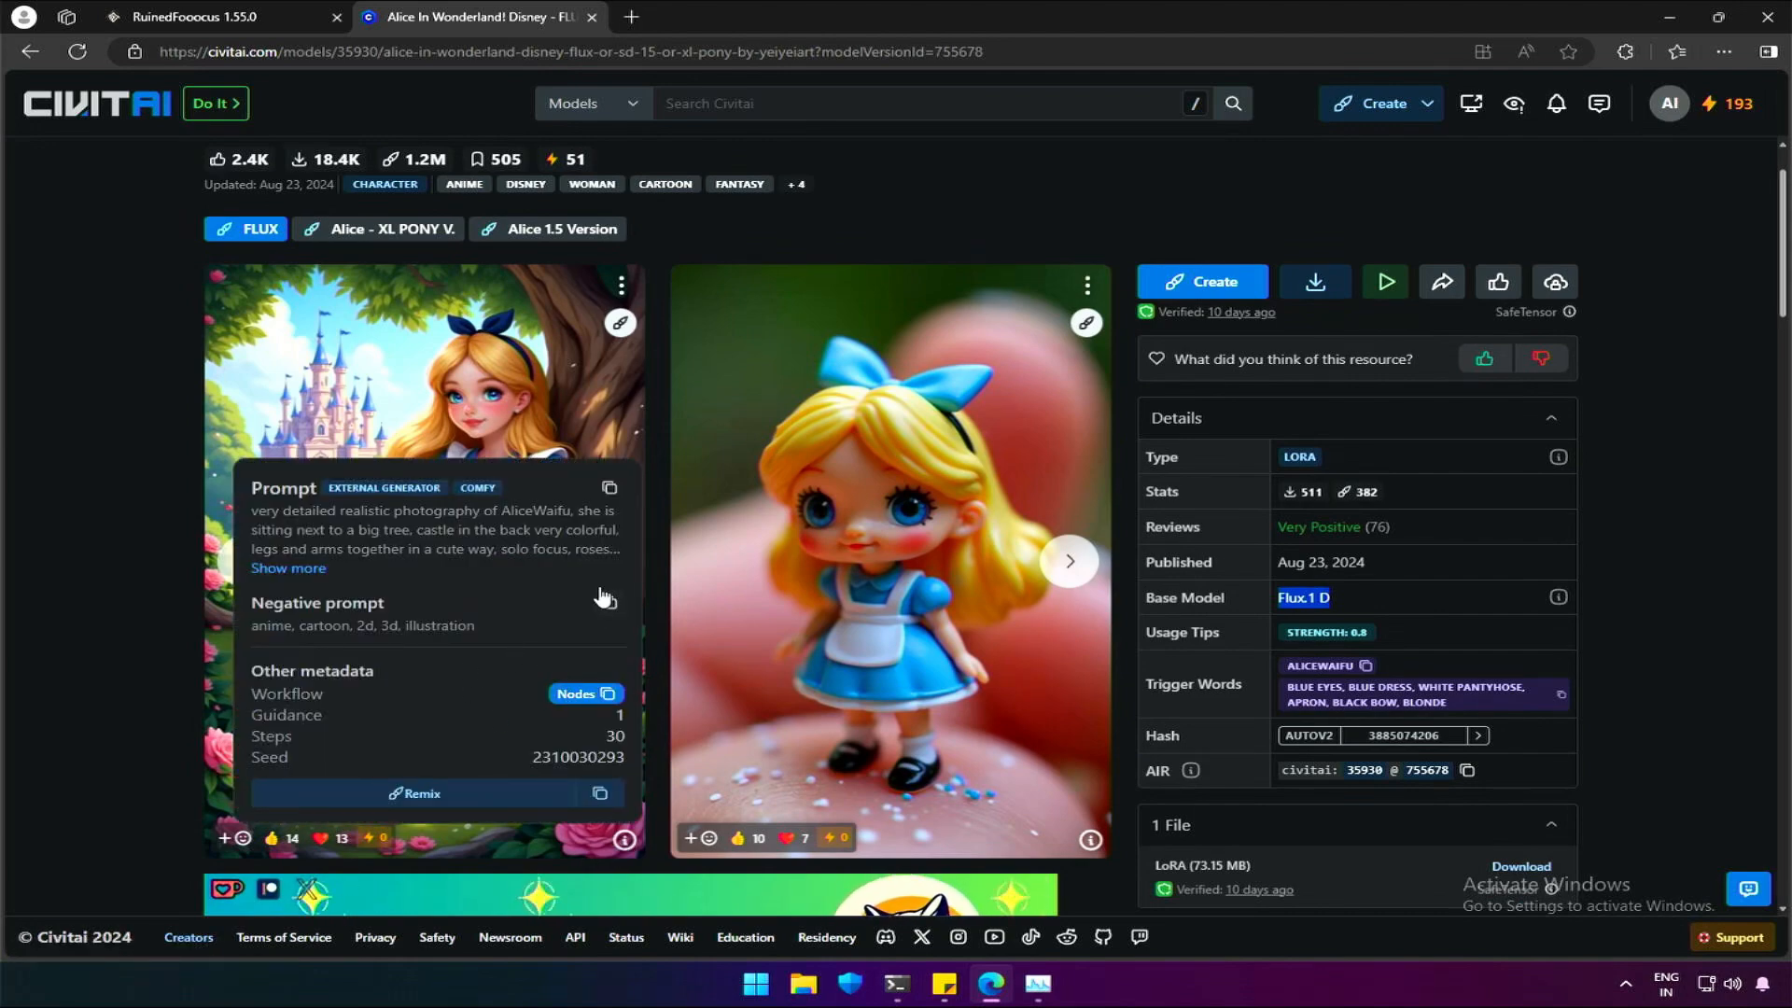
click(599, 793)
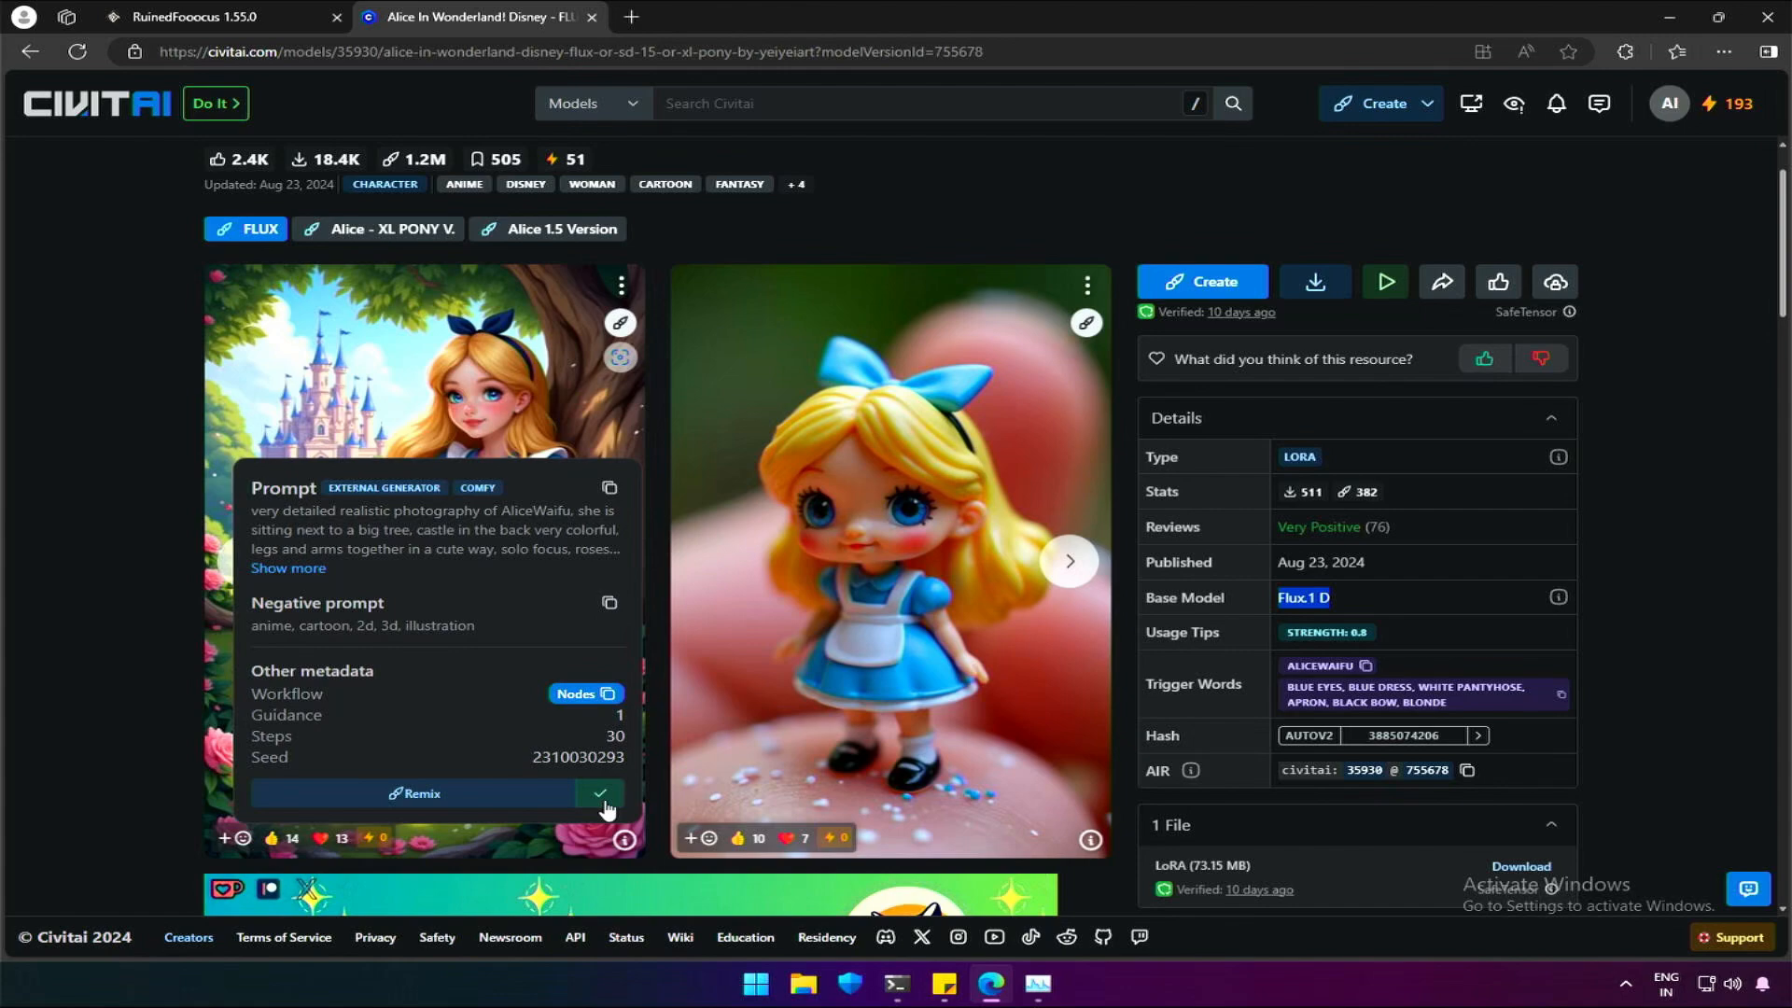
click(600, 793)
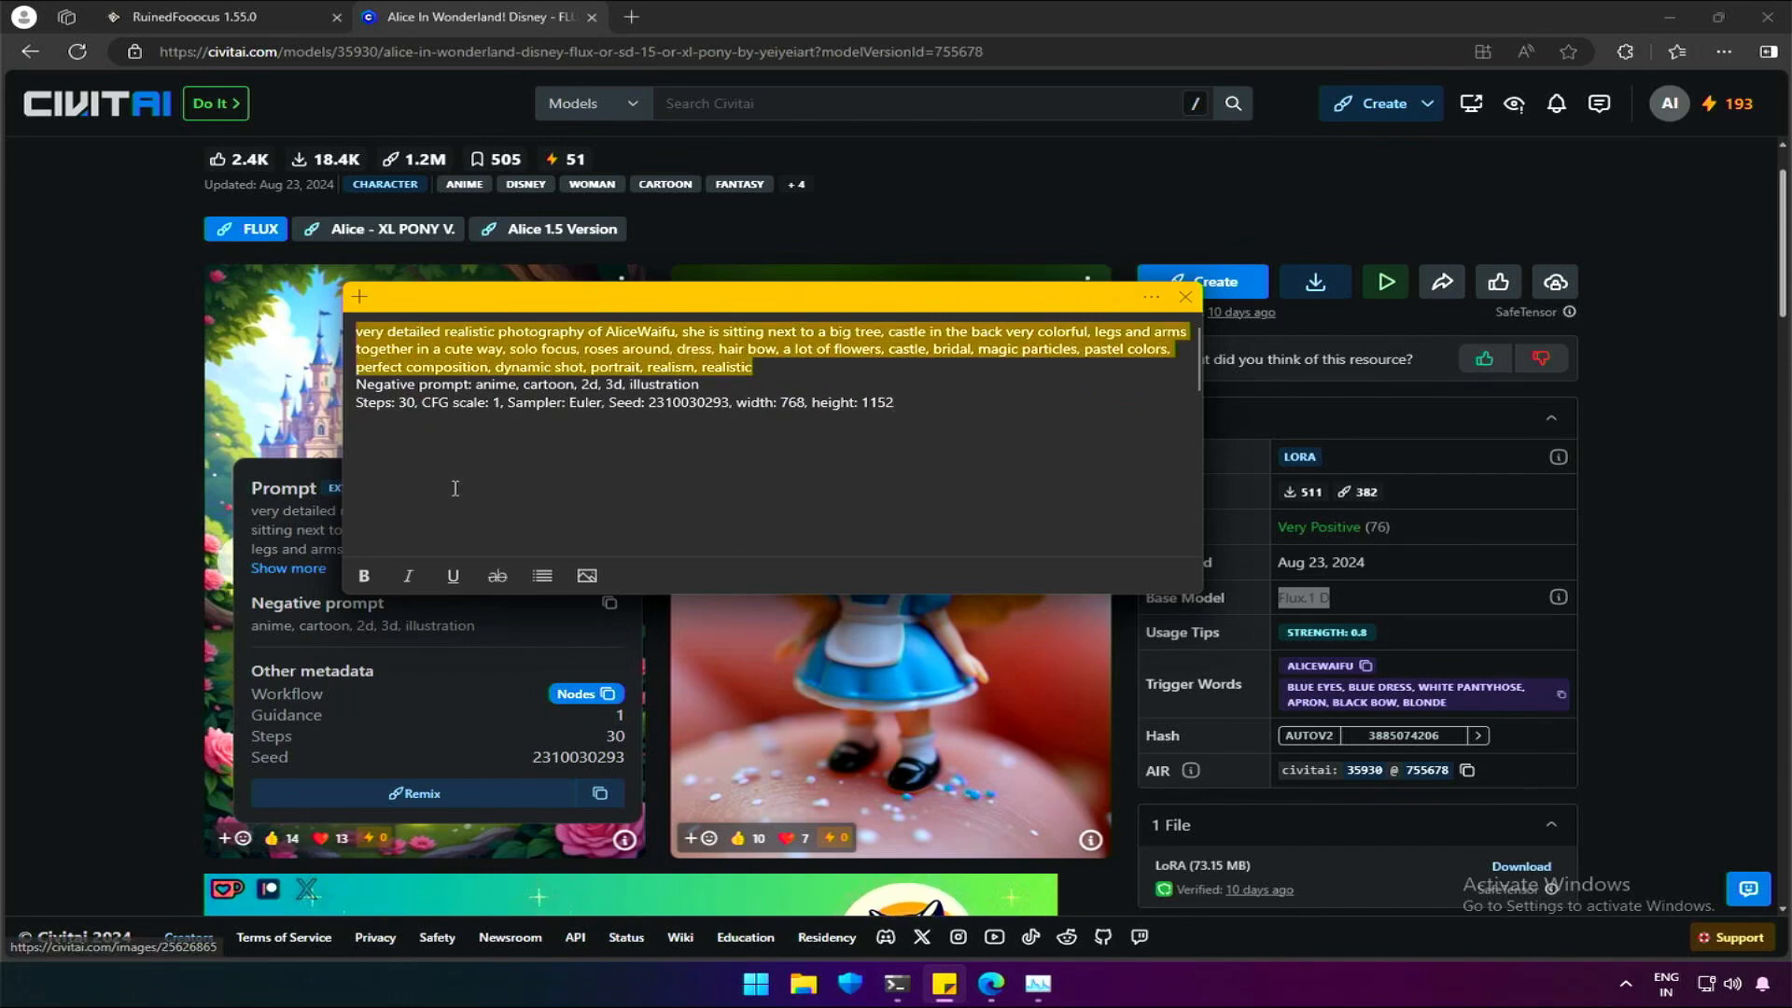
click(212, 16)
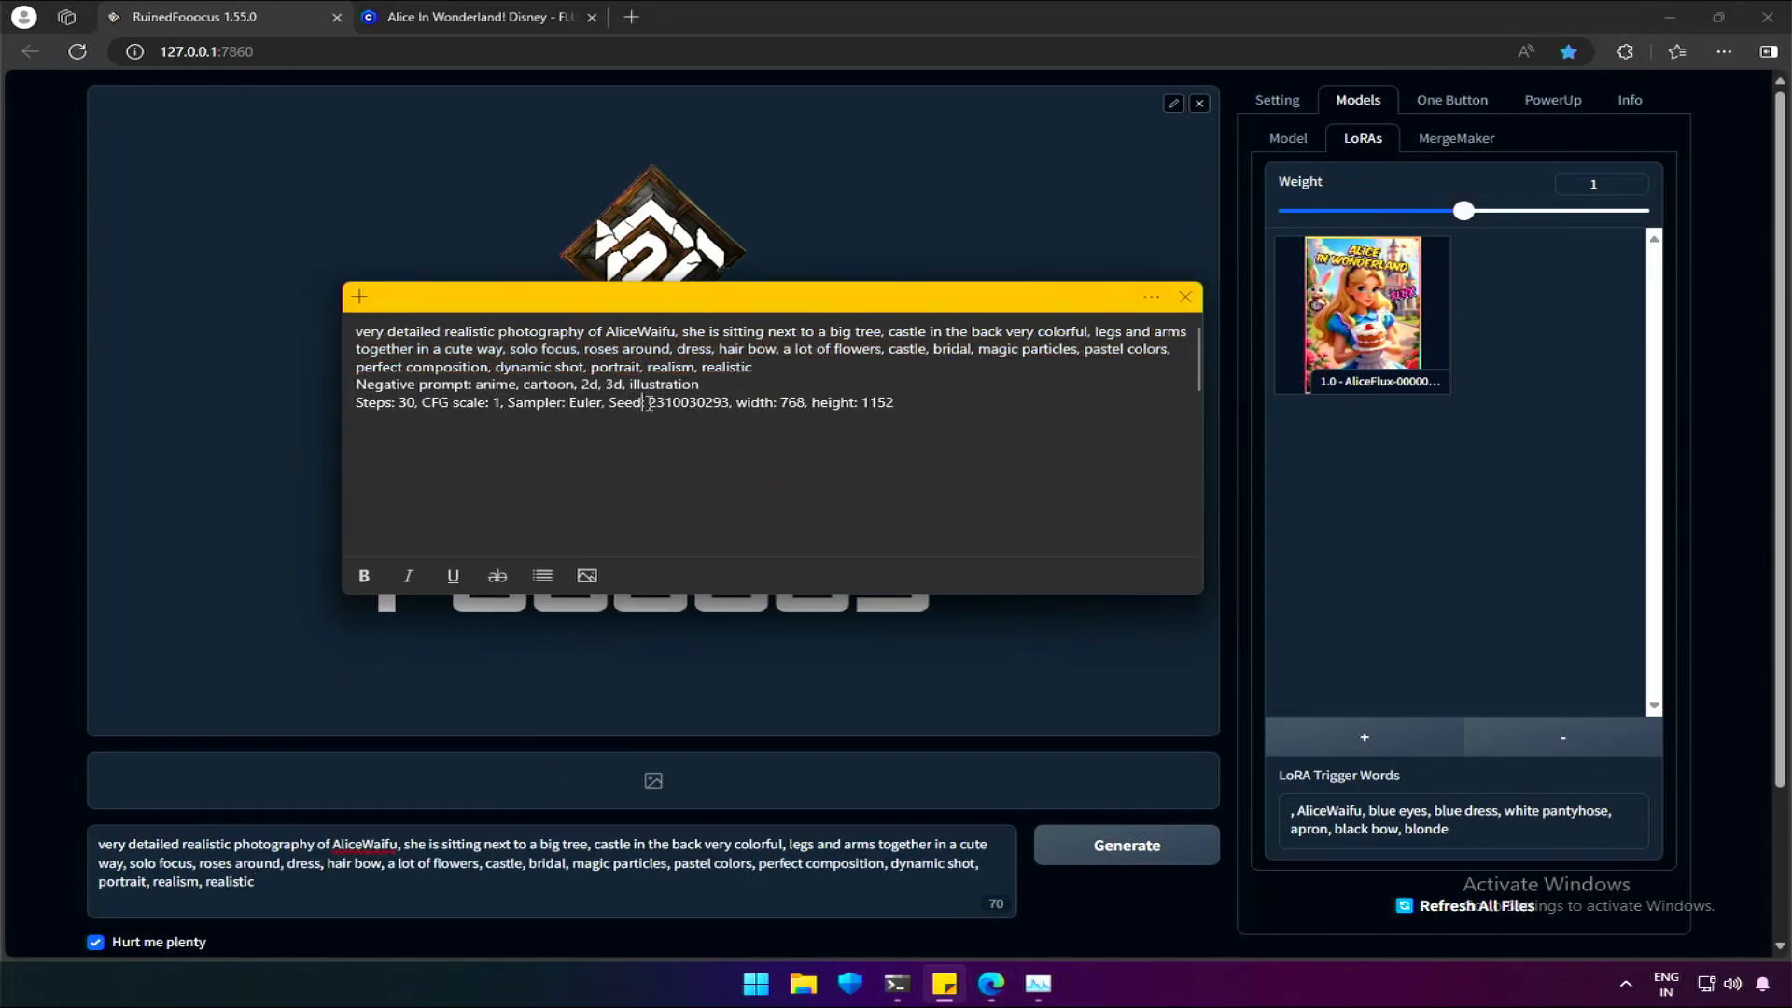
Generate two Alice images with the AliceFlux LoRA, the latest in a blue dress
triple_click(526, 384)
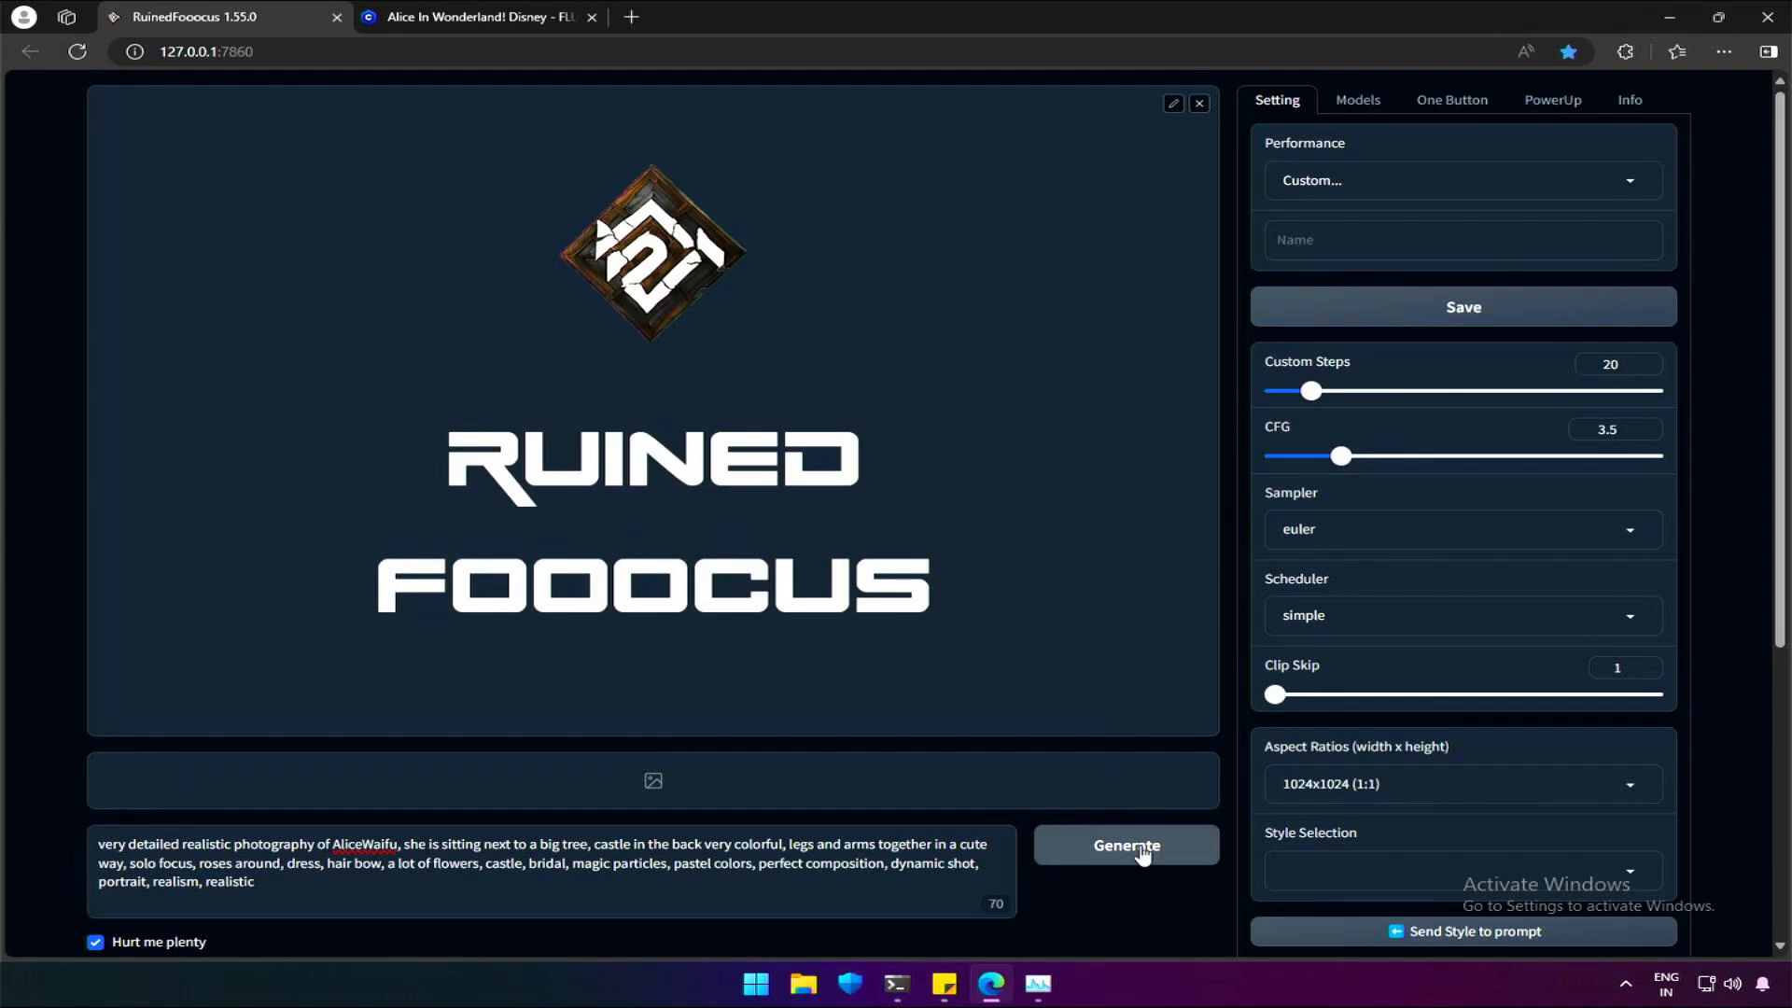
click(1124, 845)
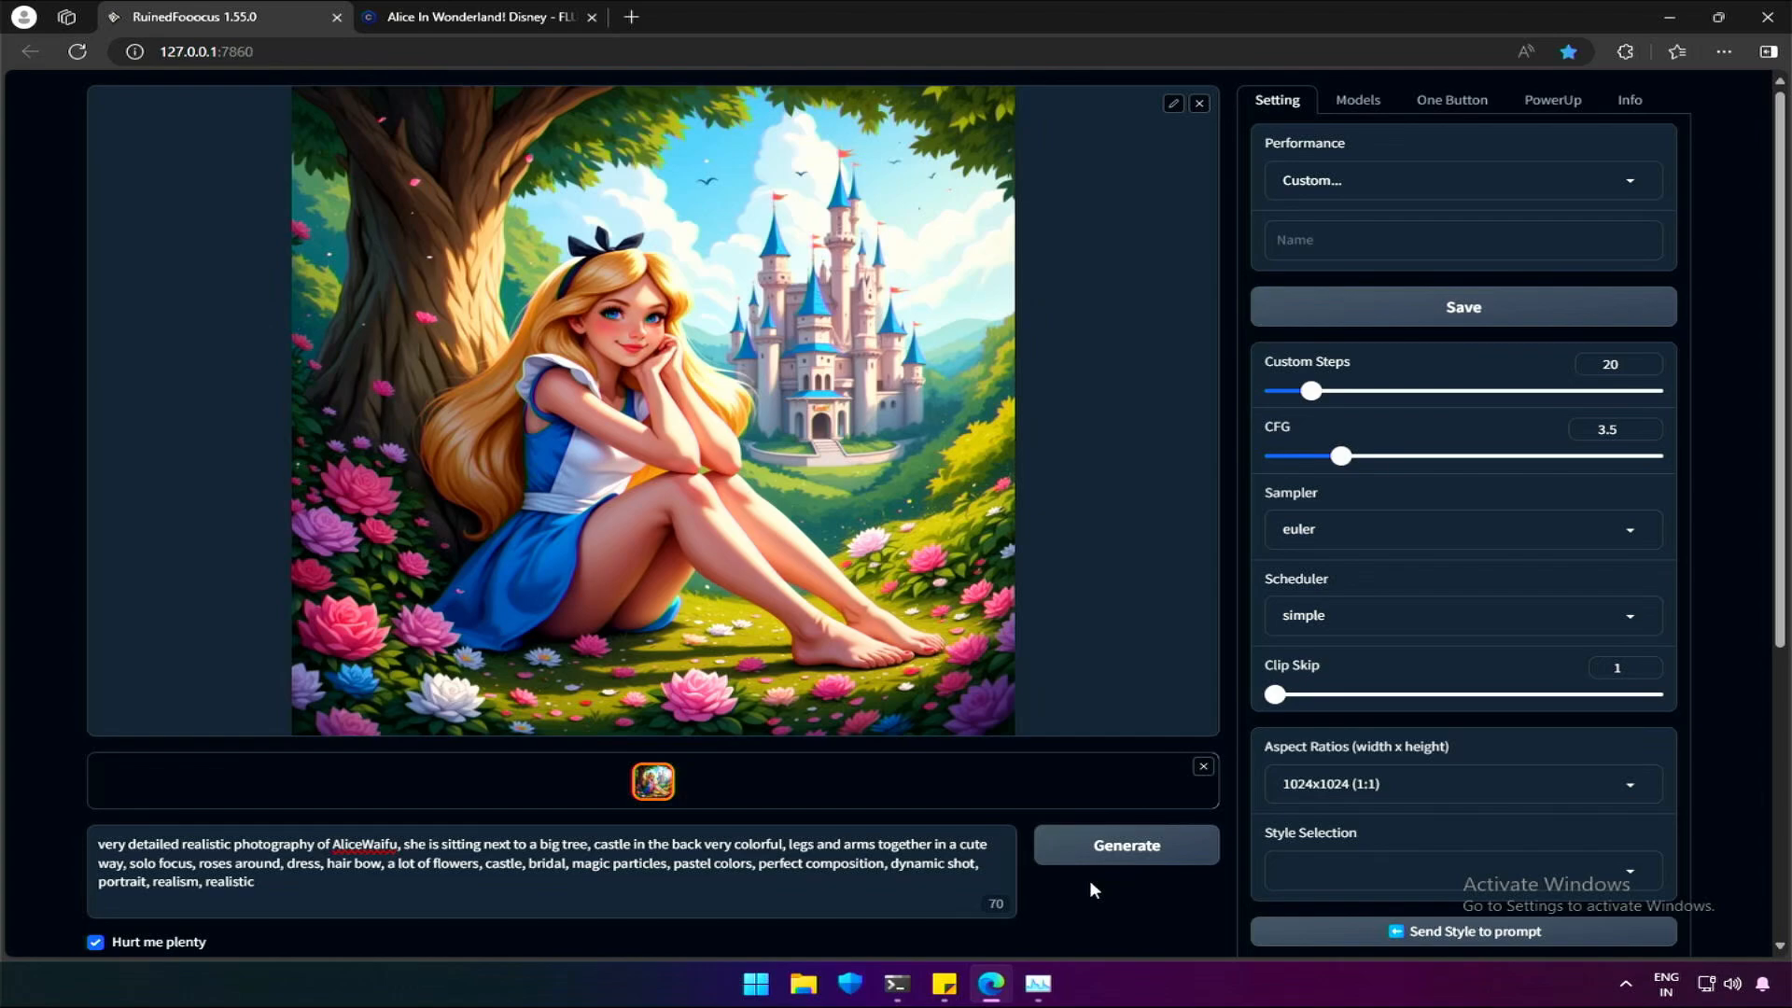
click(474, 16)
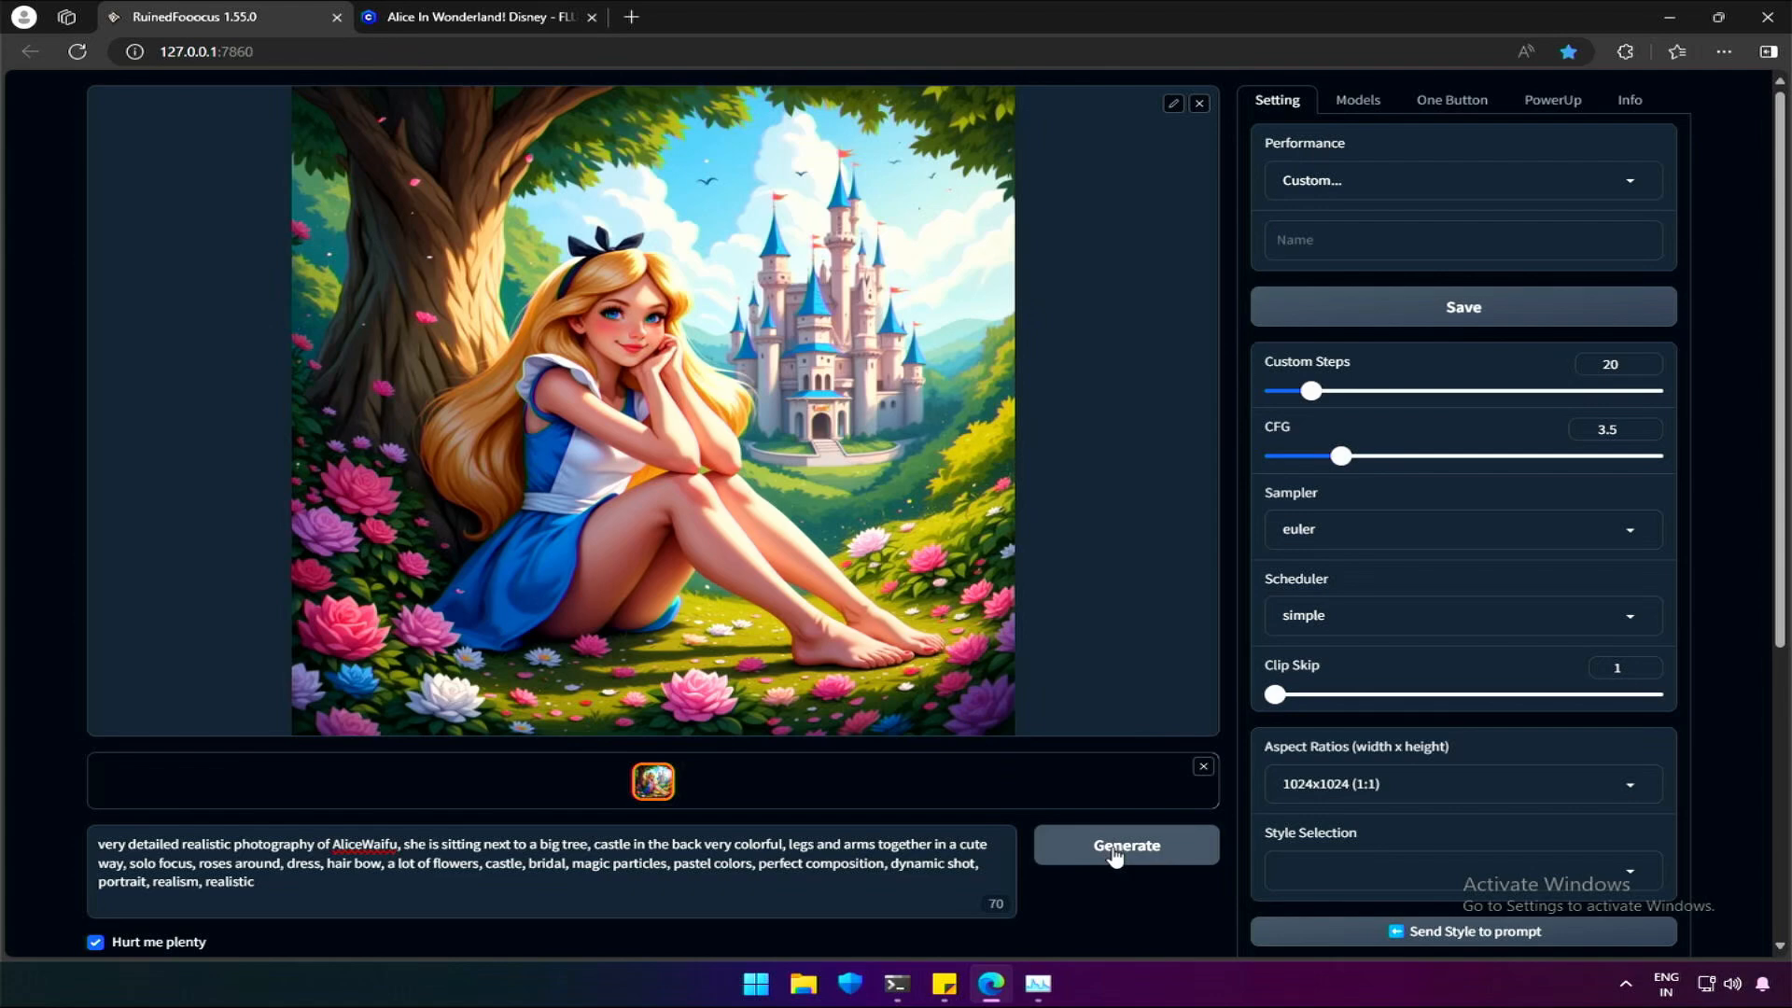
click(1125, 845)
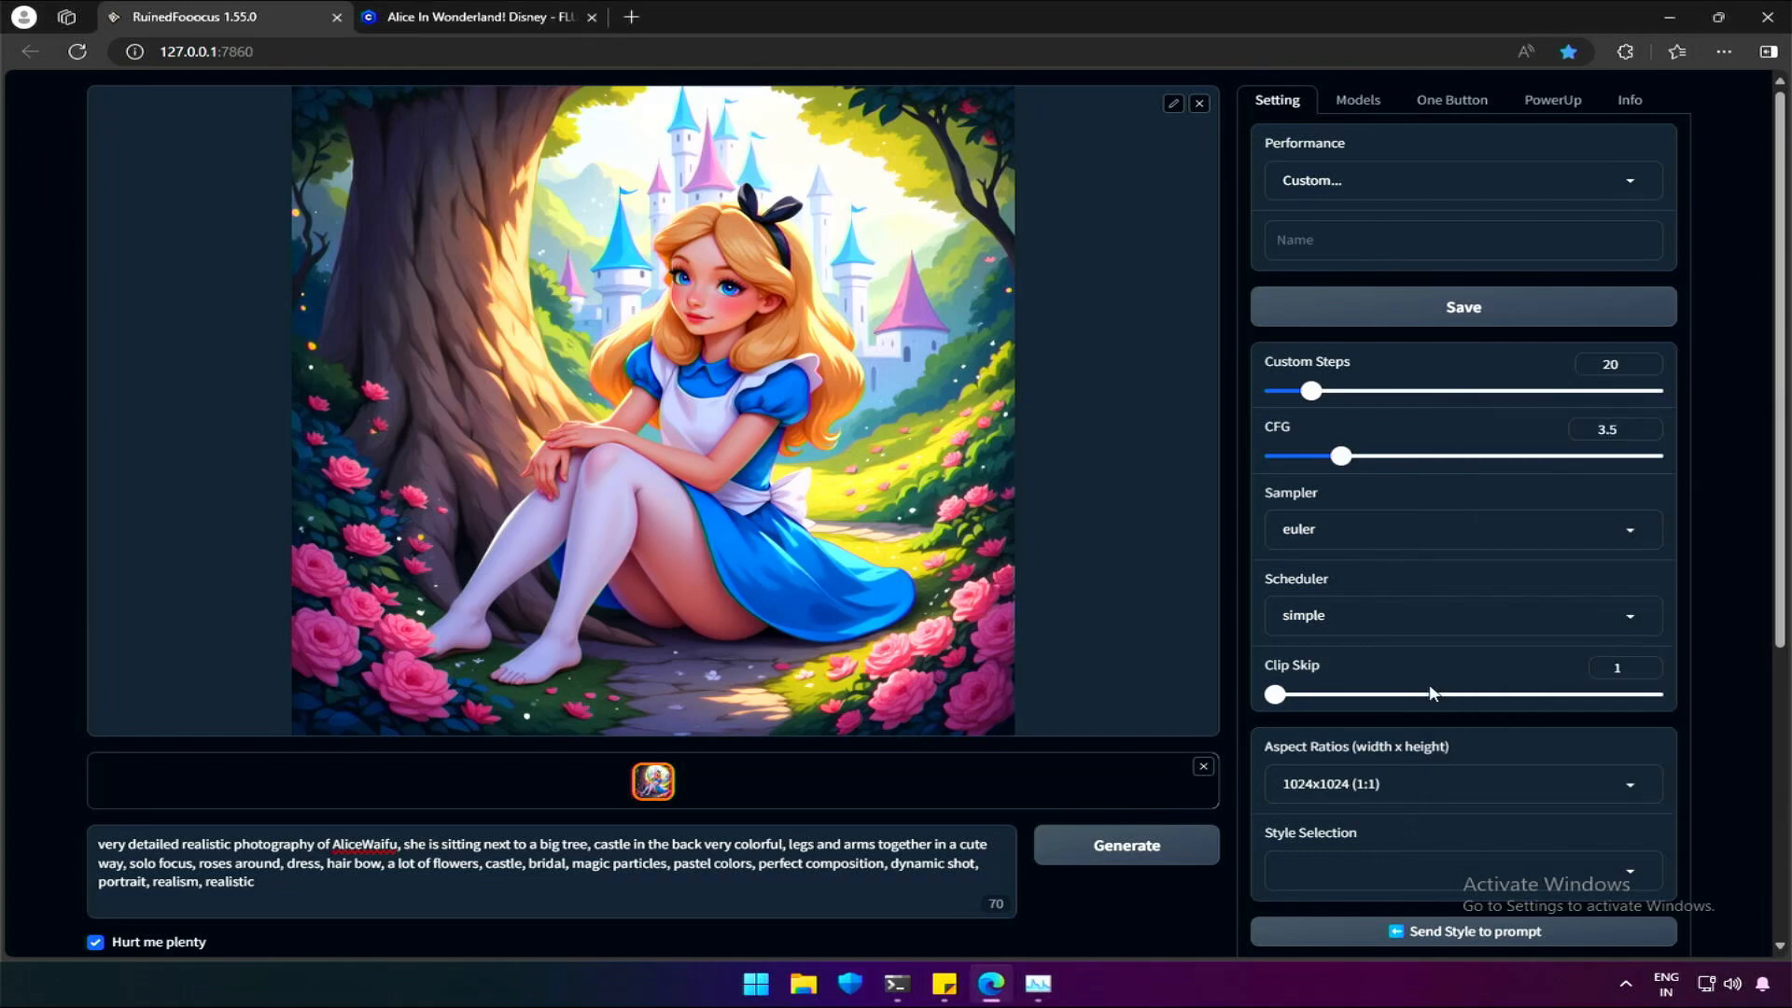
Switch the aspect ratio to 768x1344 (9:16) and generate a tall Alice image
click(1460, 784)
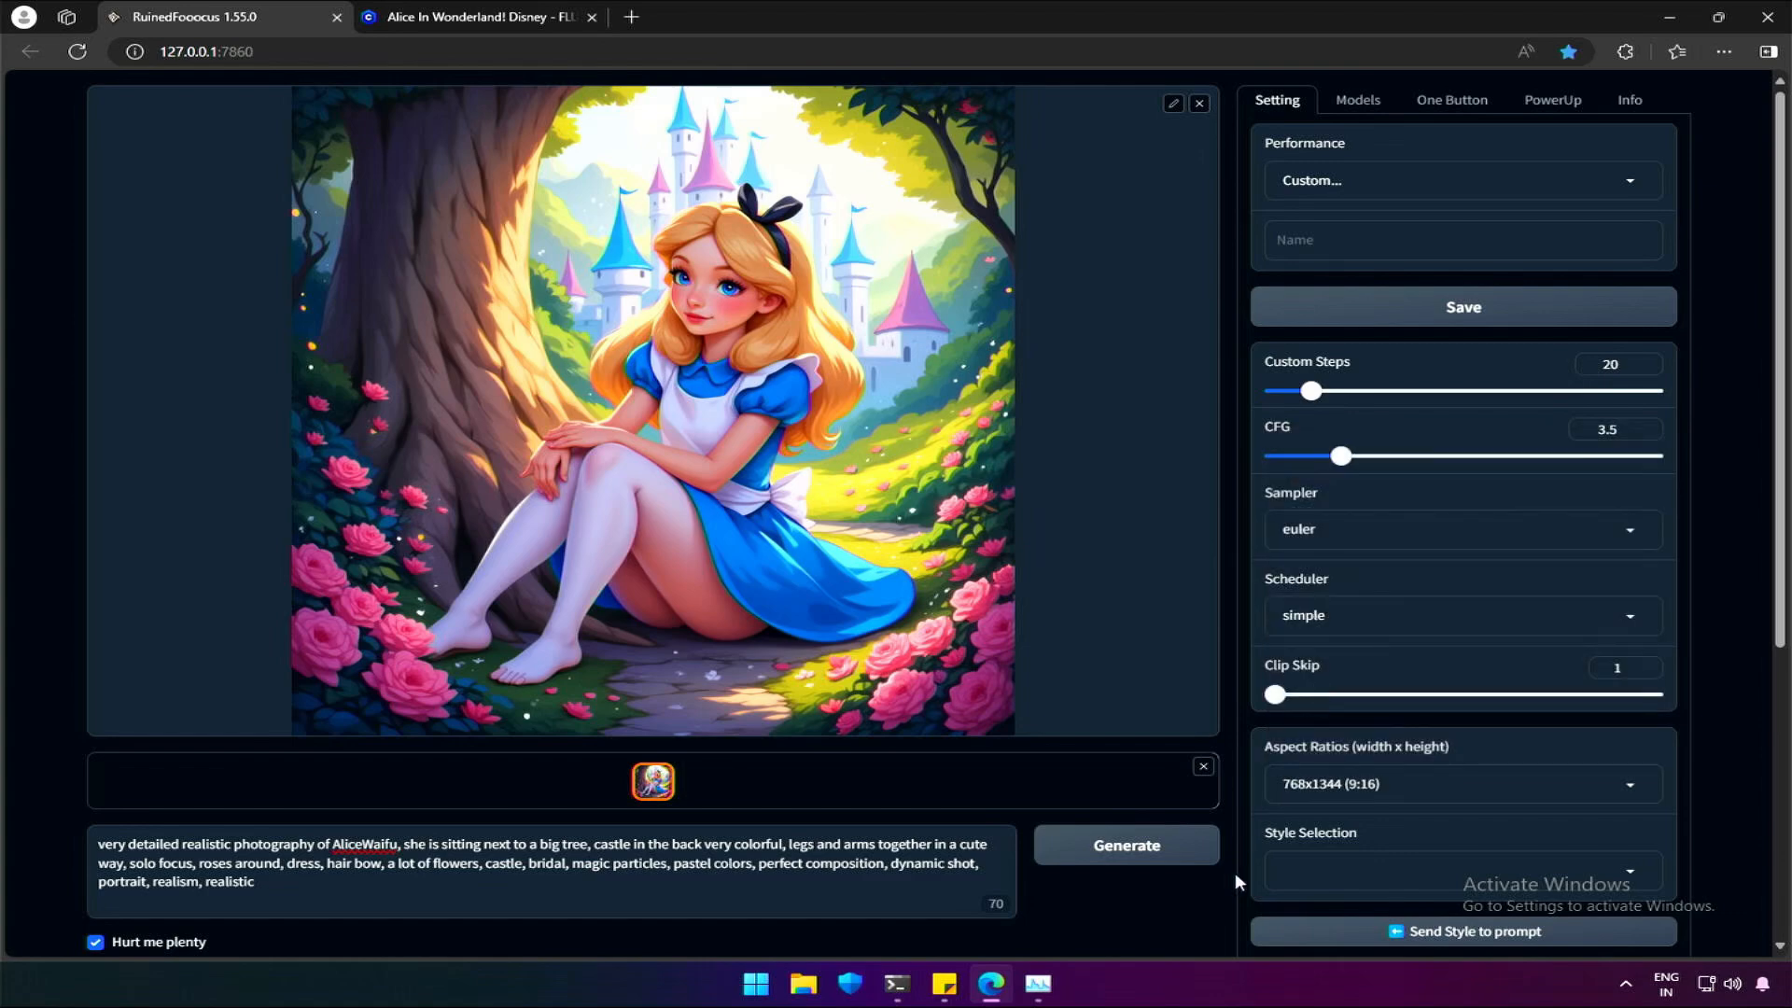
click(1125, 845)
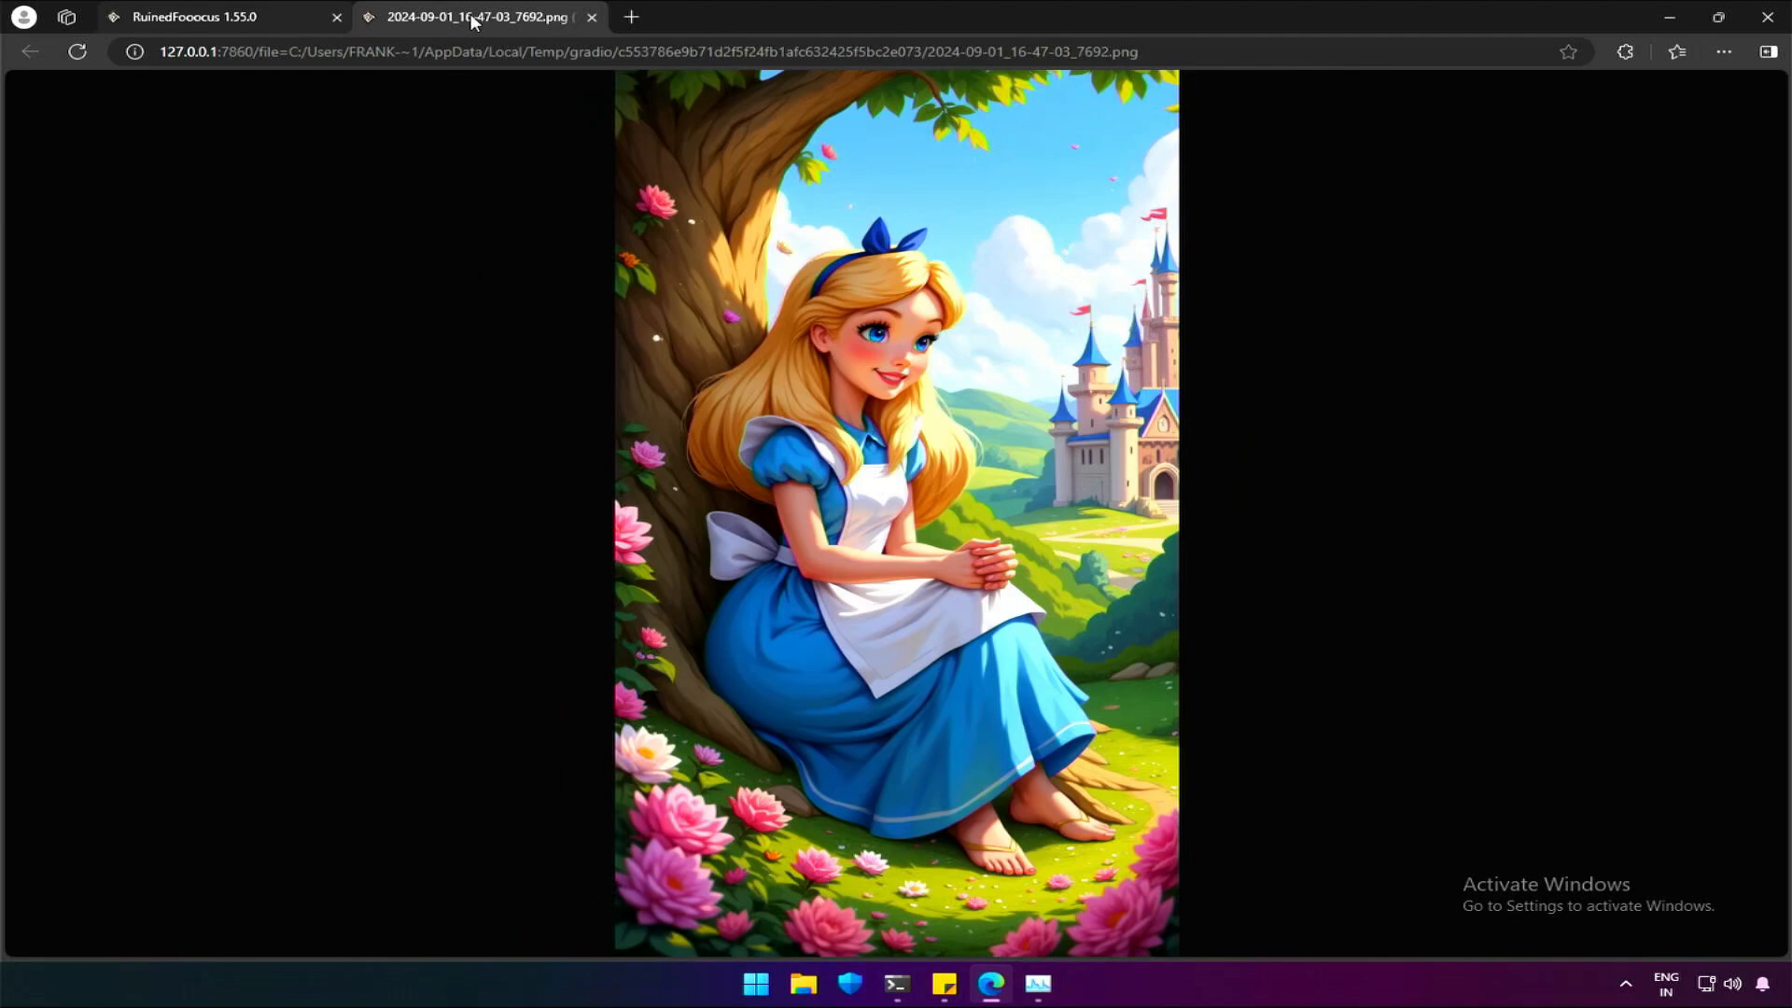
click(591, 16)
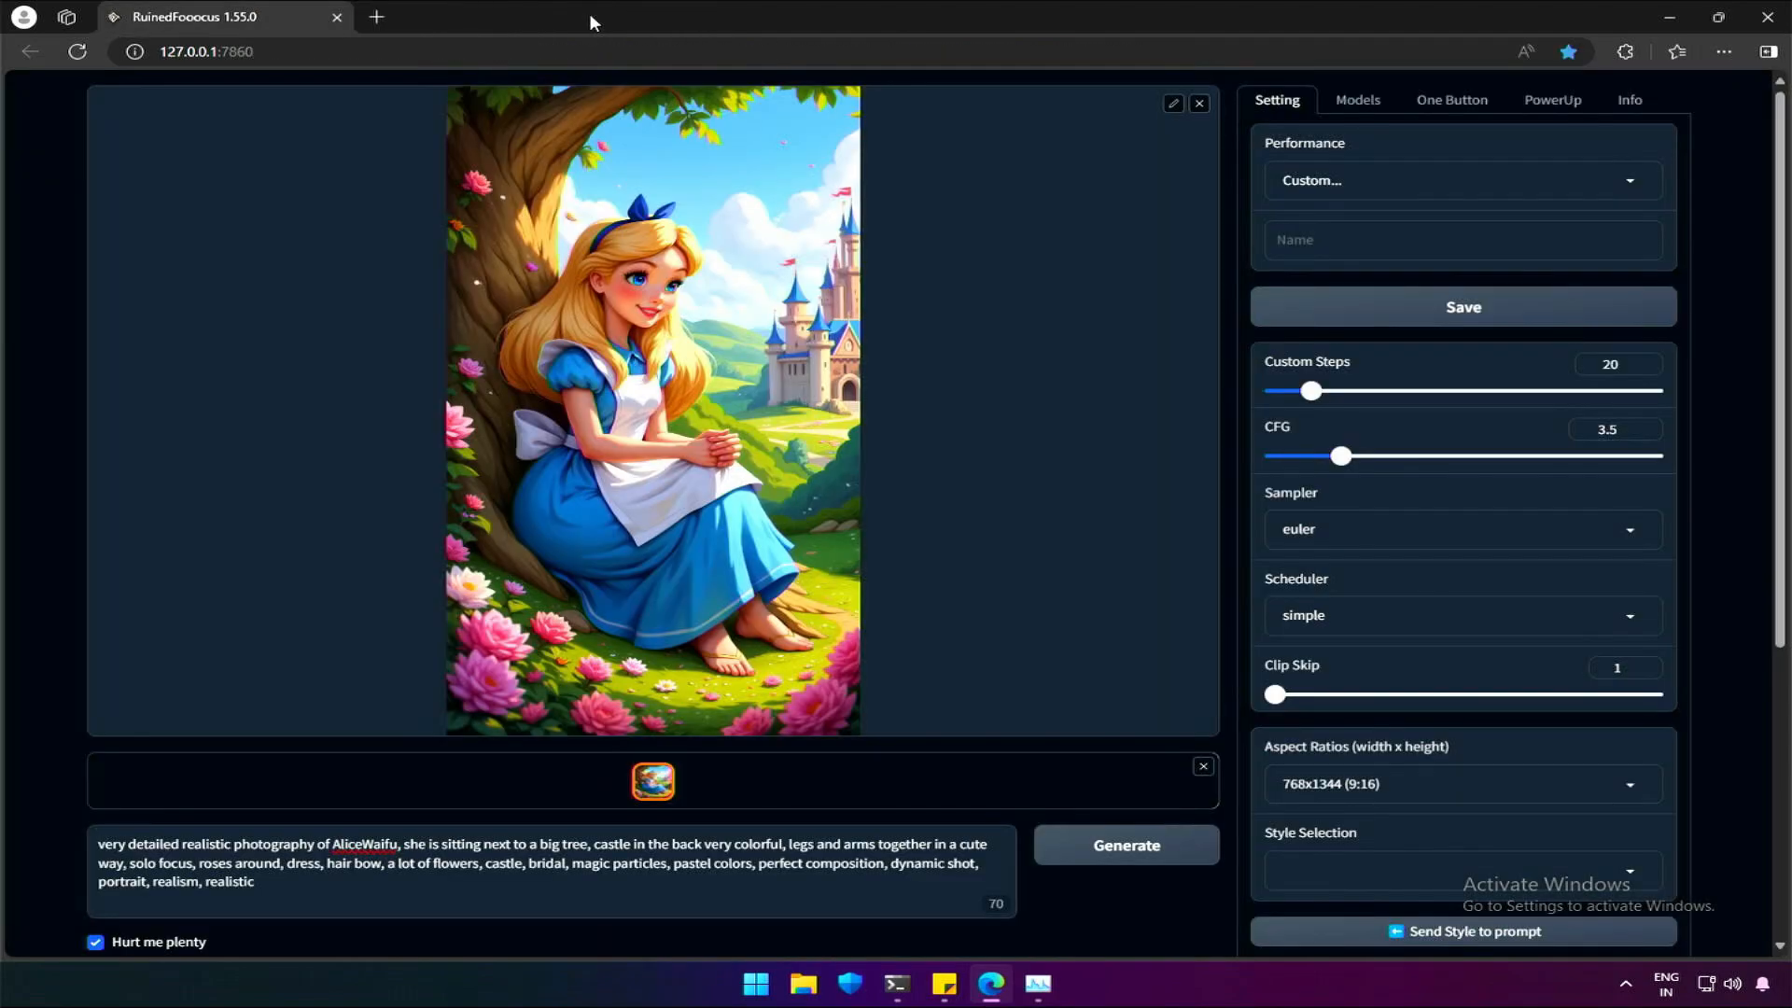
click(1358, 100)
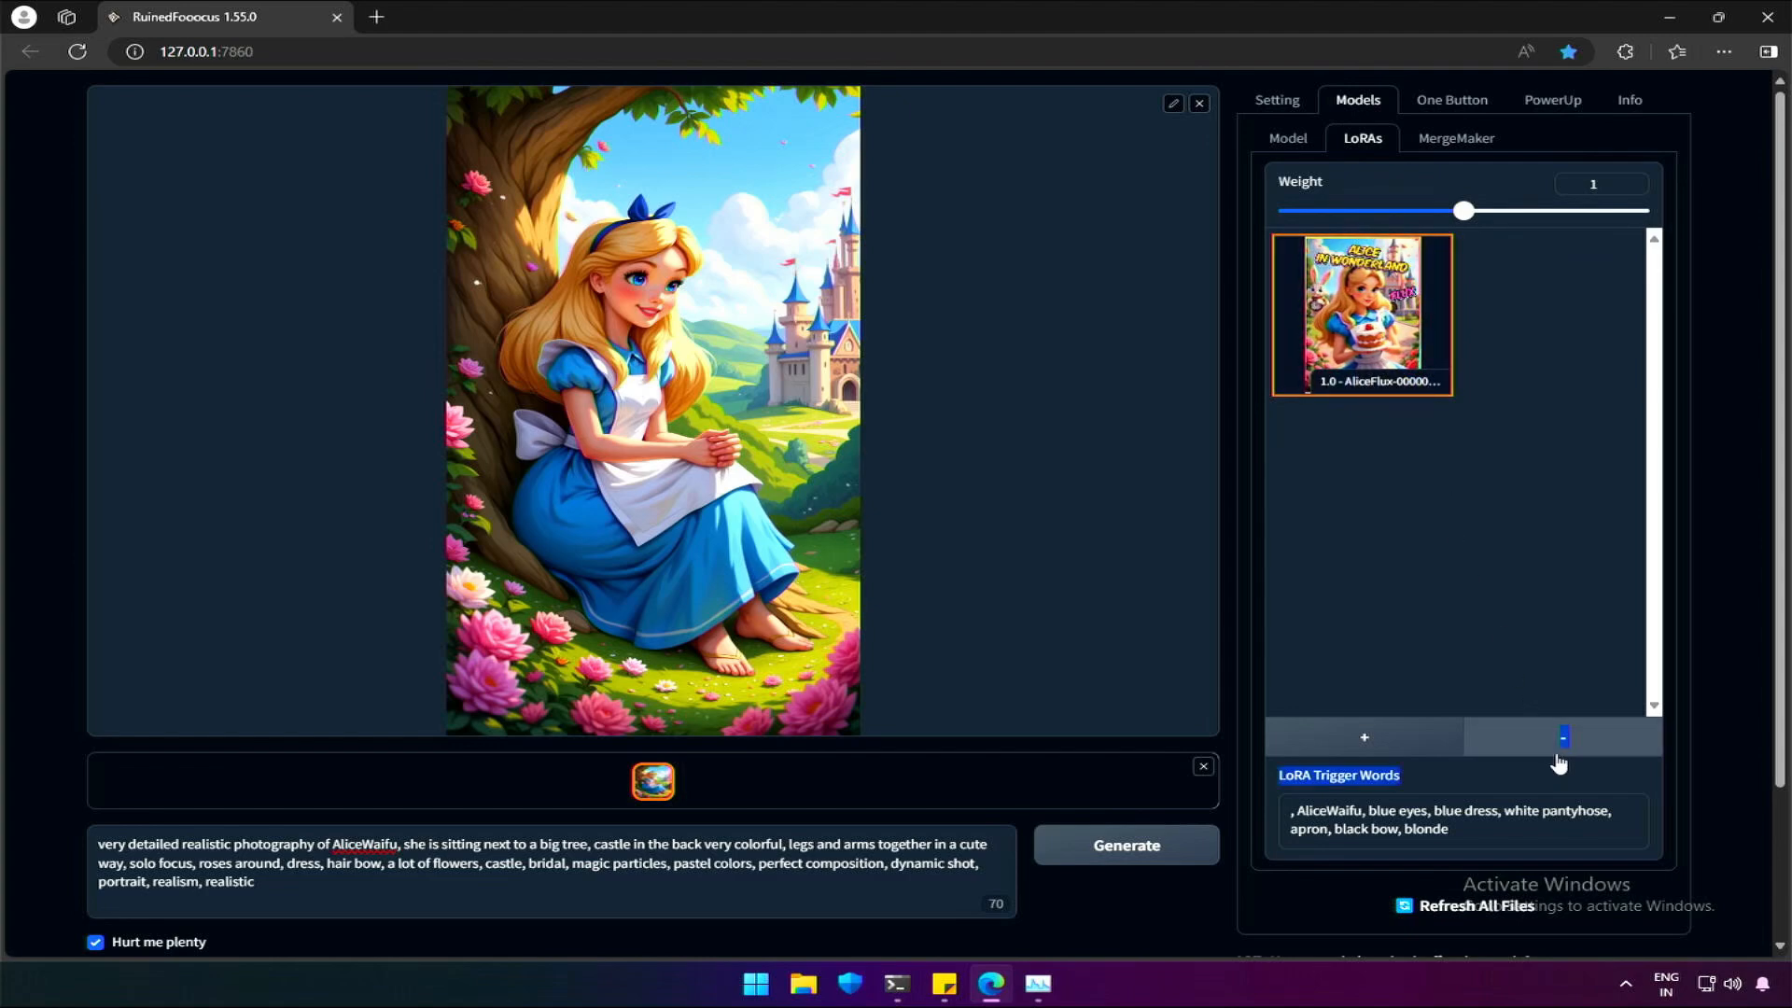
Remove the AliceFlux LoRA and generate the tall Alice image without it
click(1561, 738)
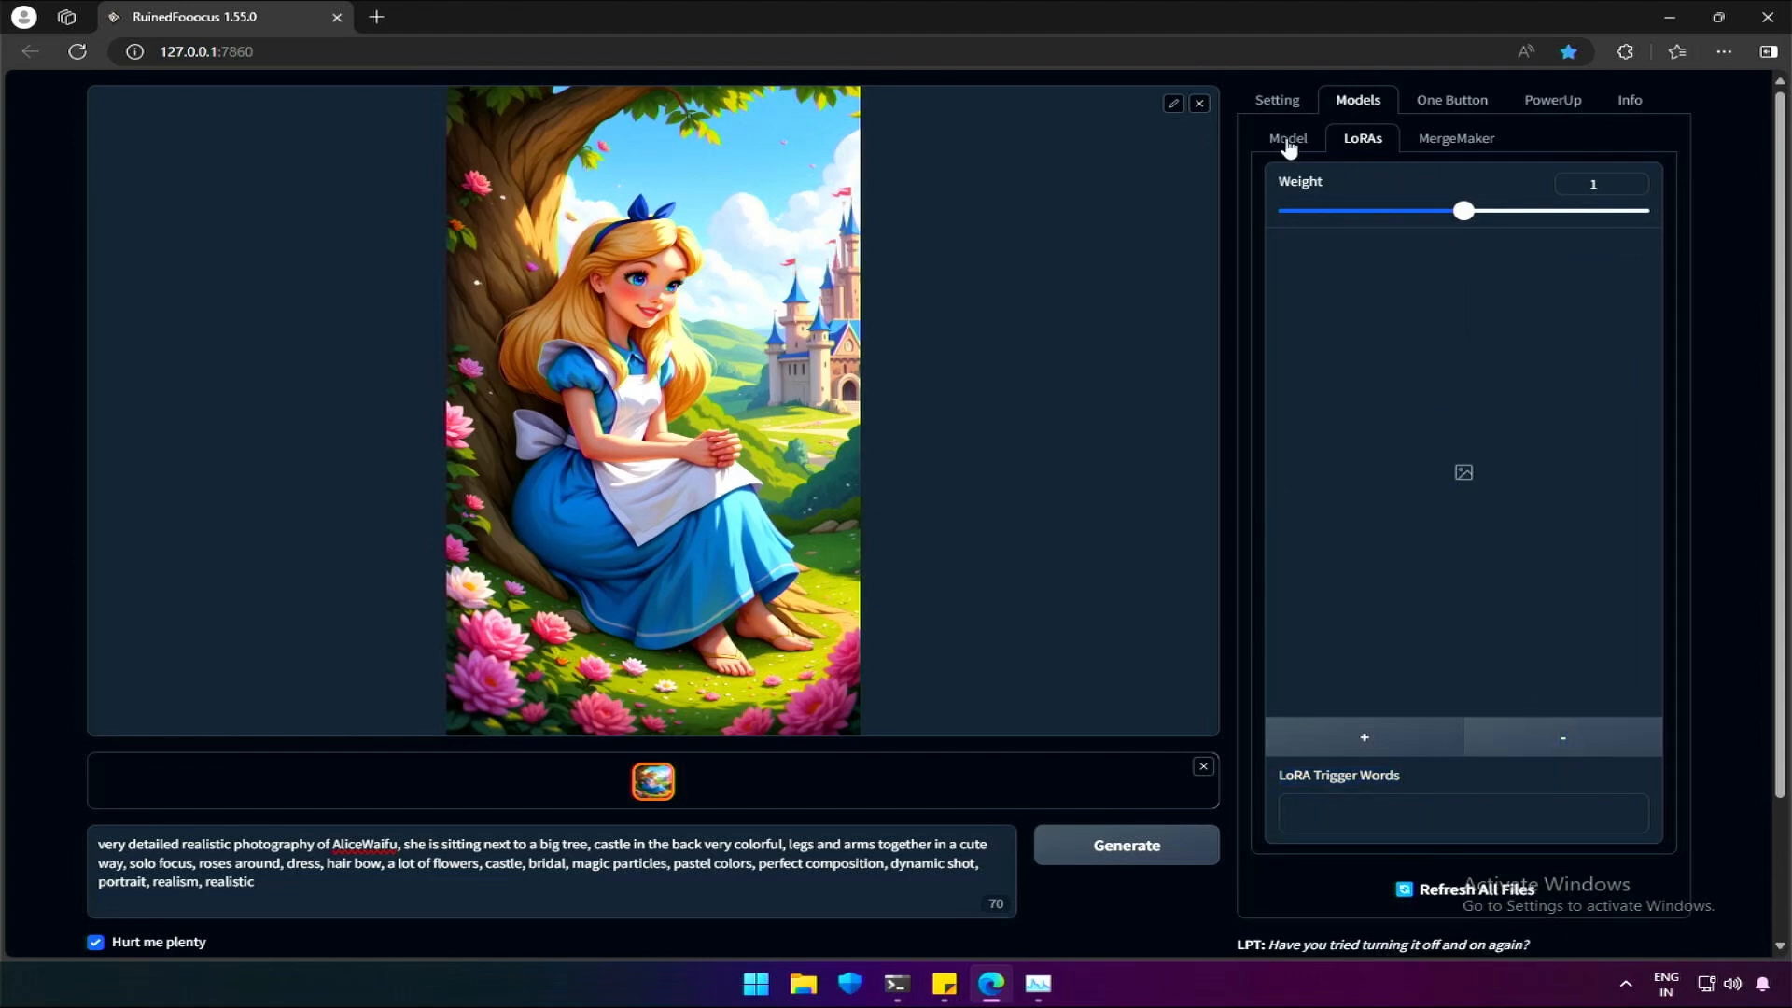
click(1125, 844)
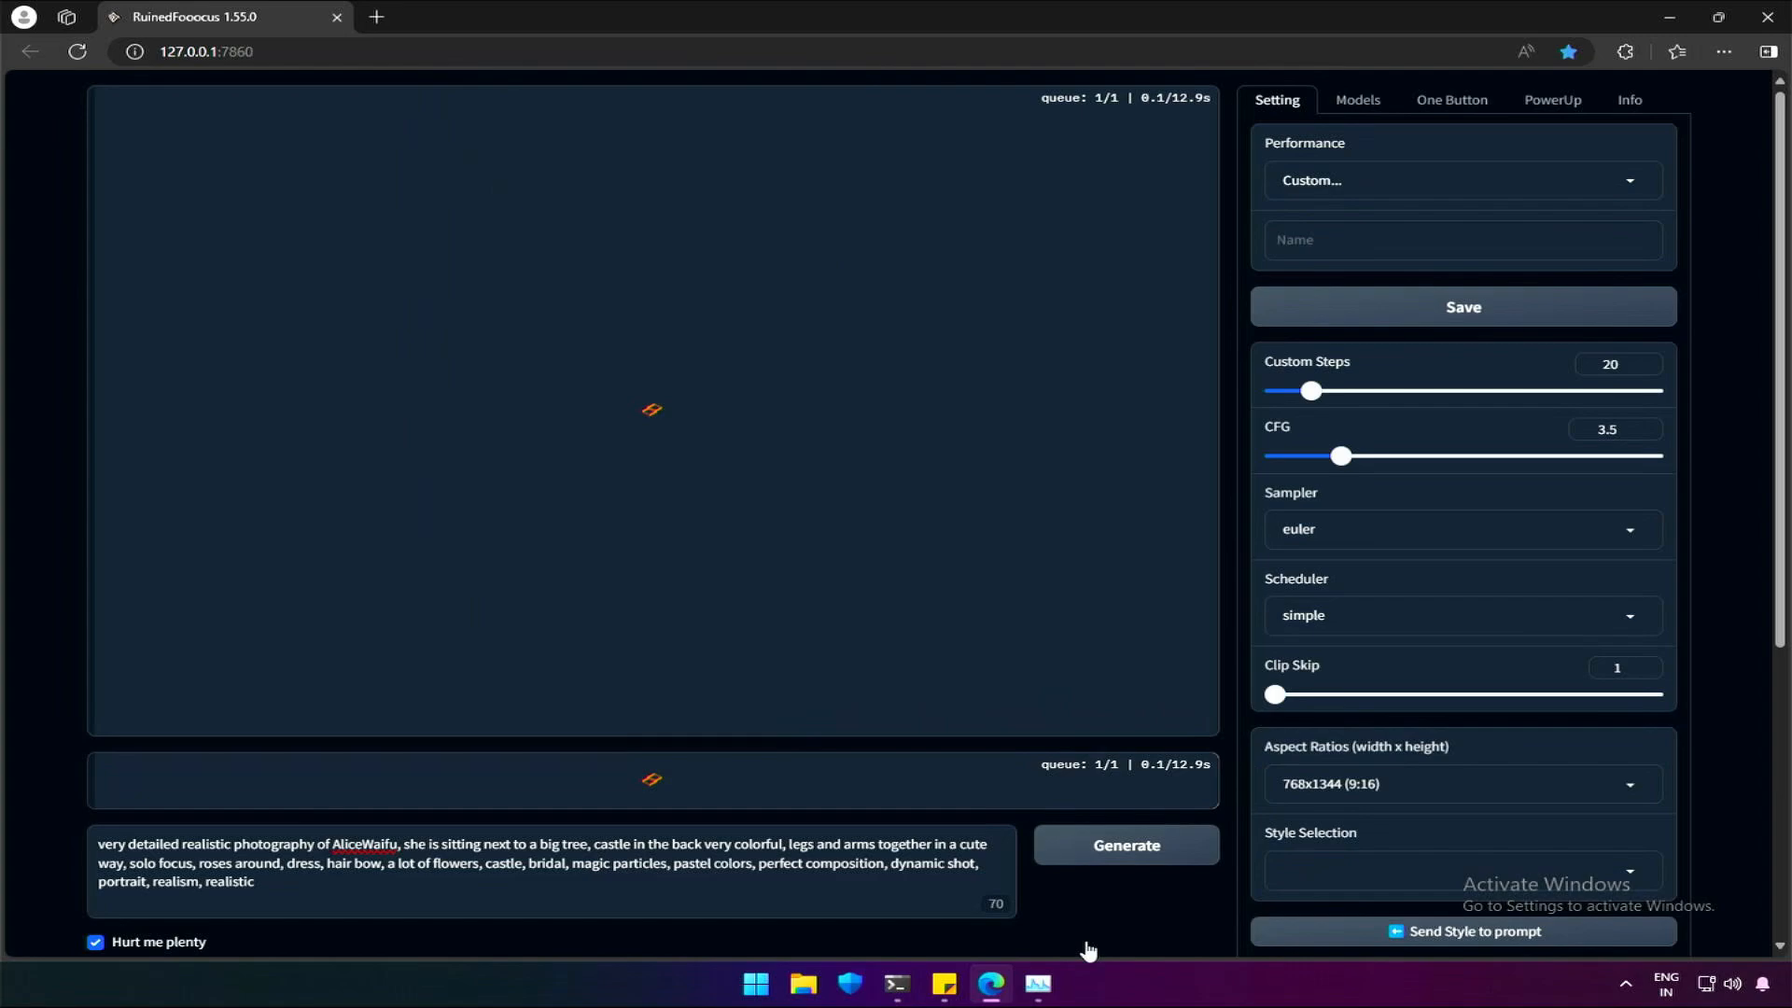
click(1123, 845)
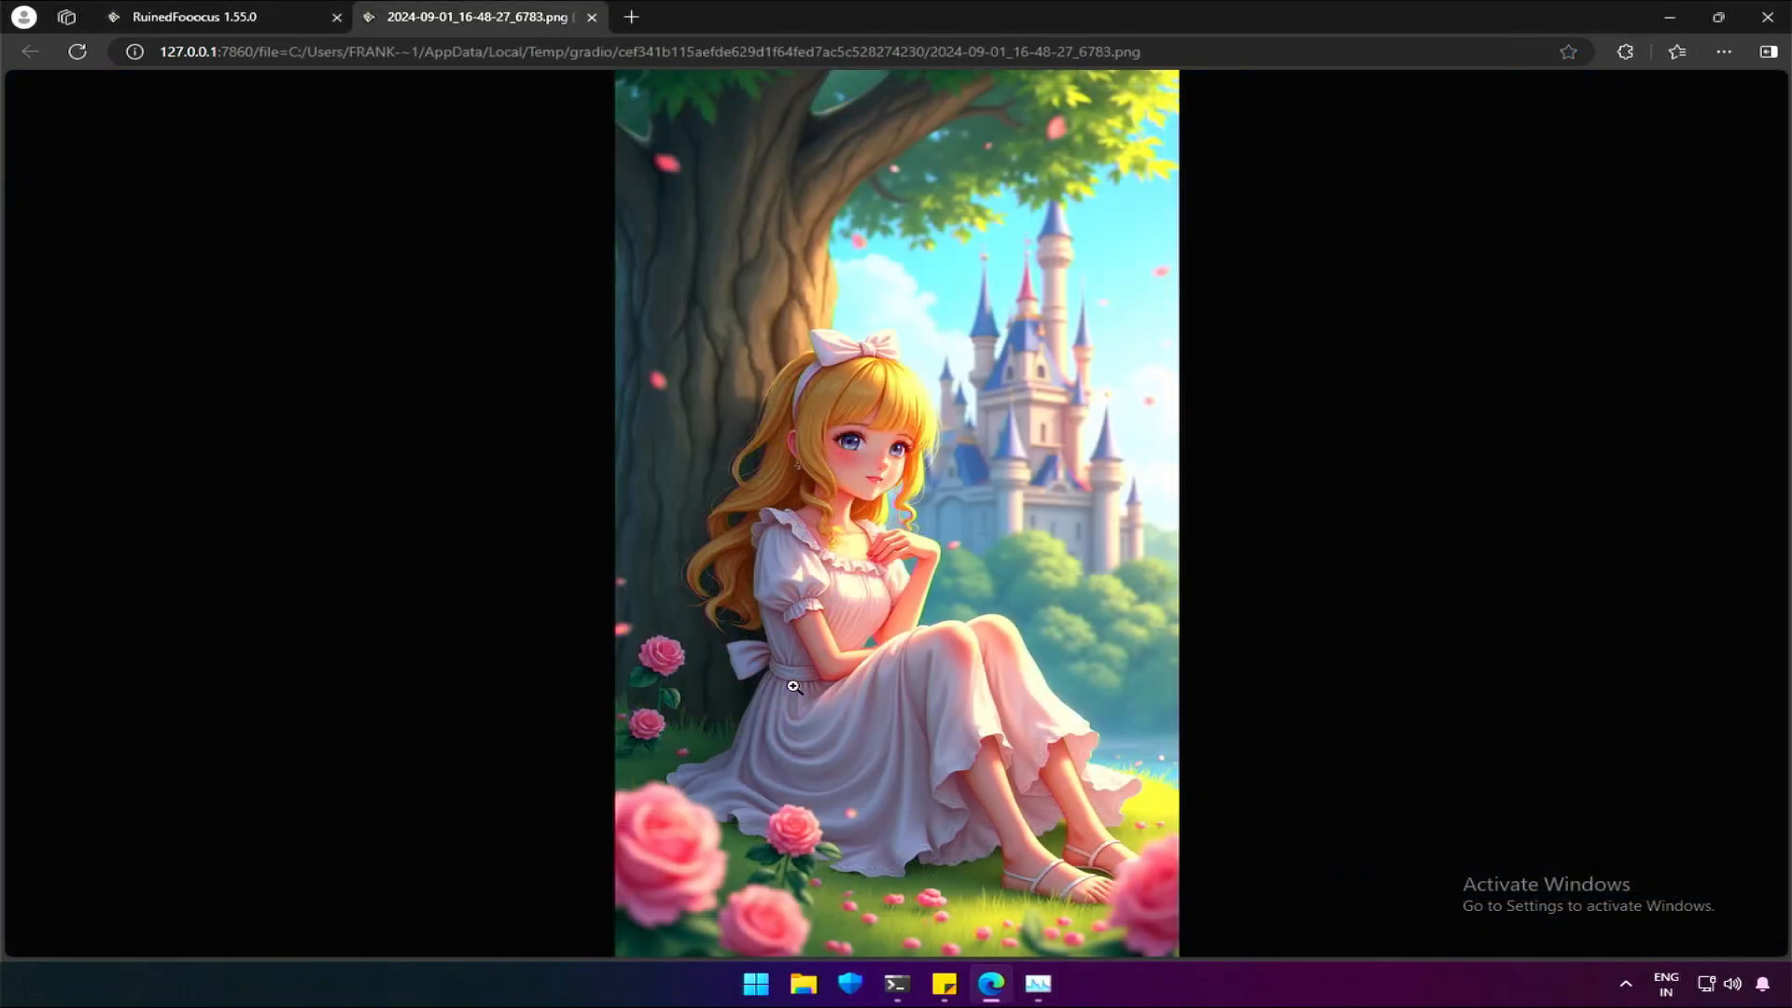
mouse_move(865, 665)
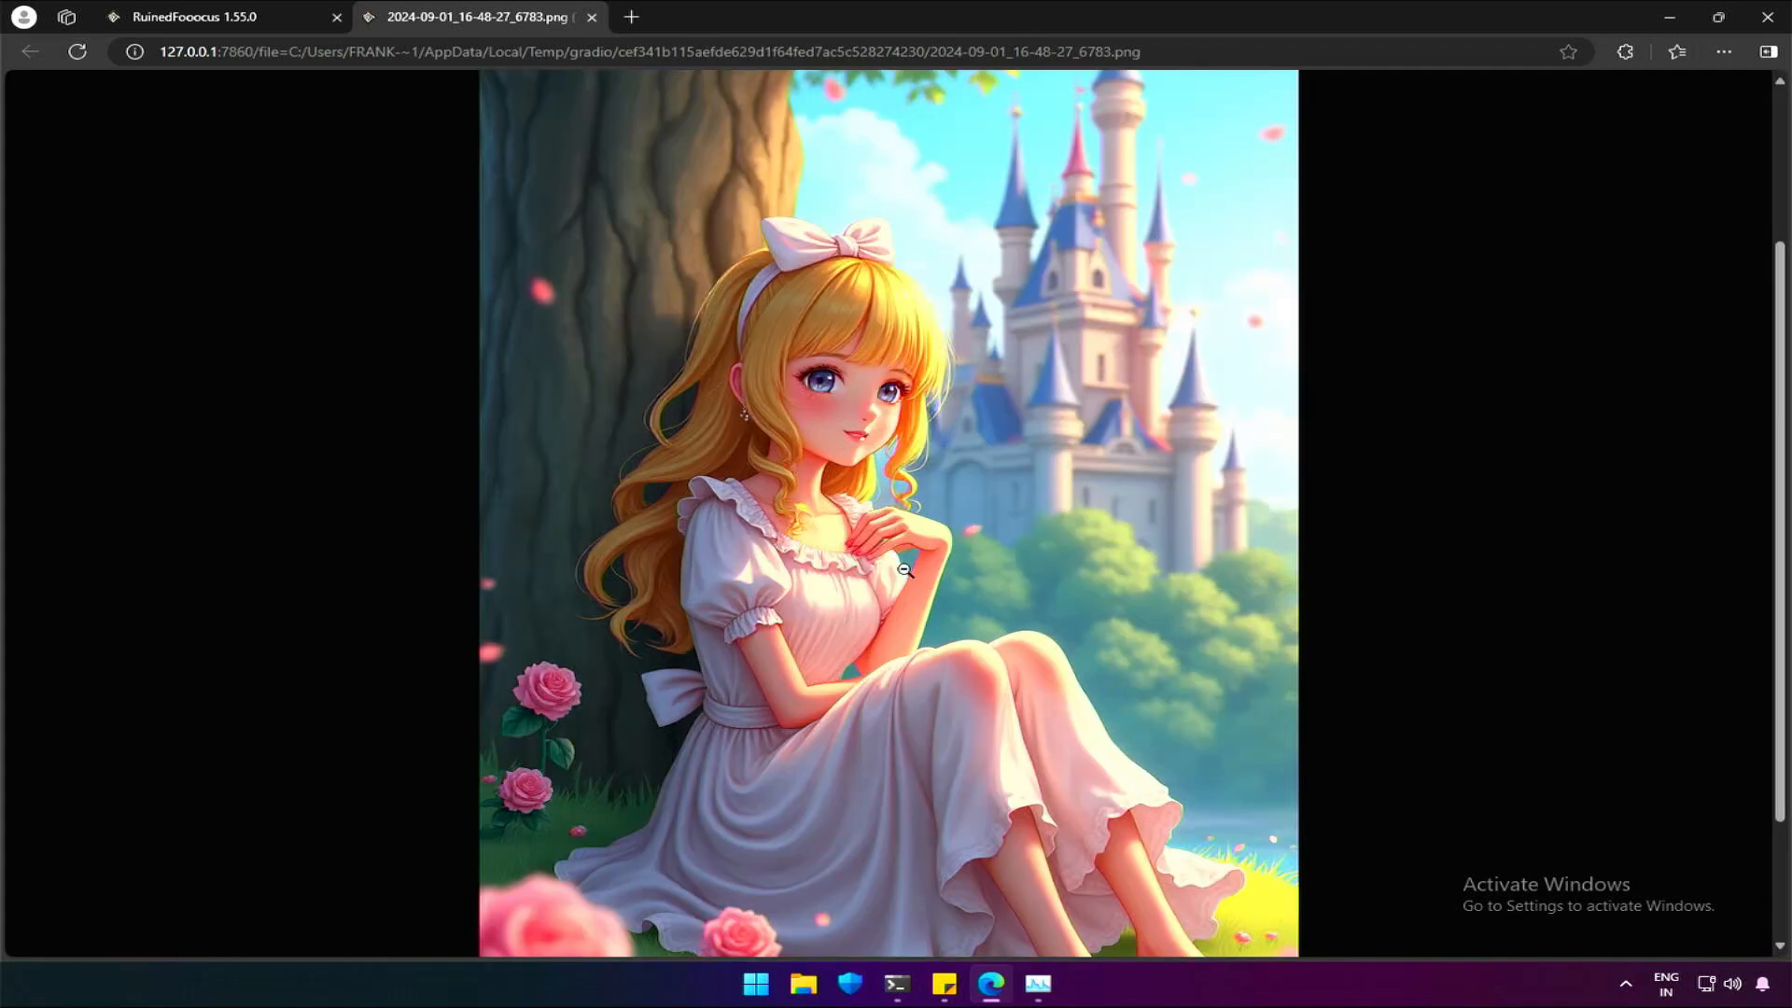
scroll(down, 3)
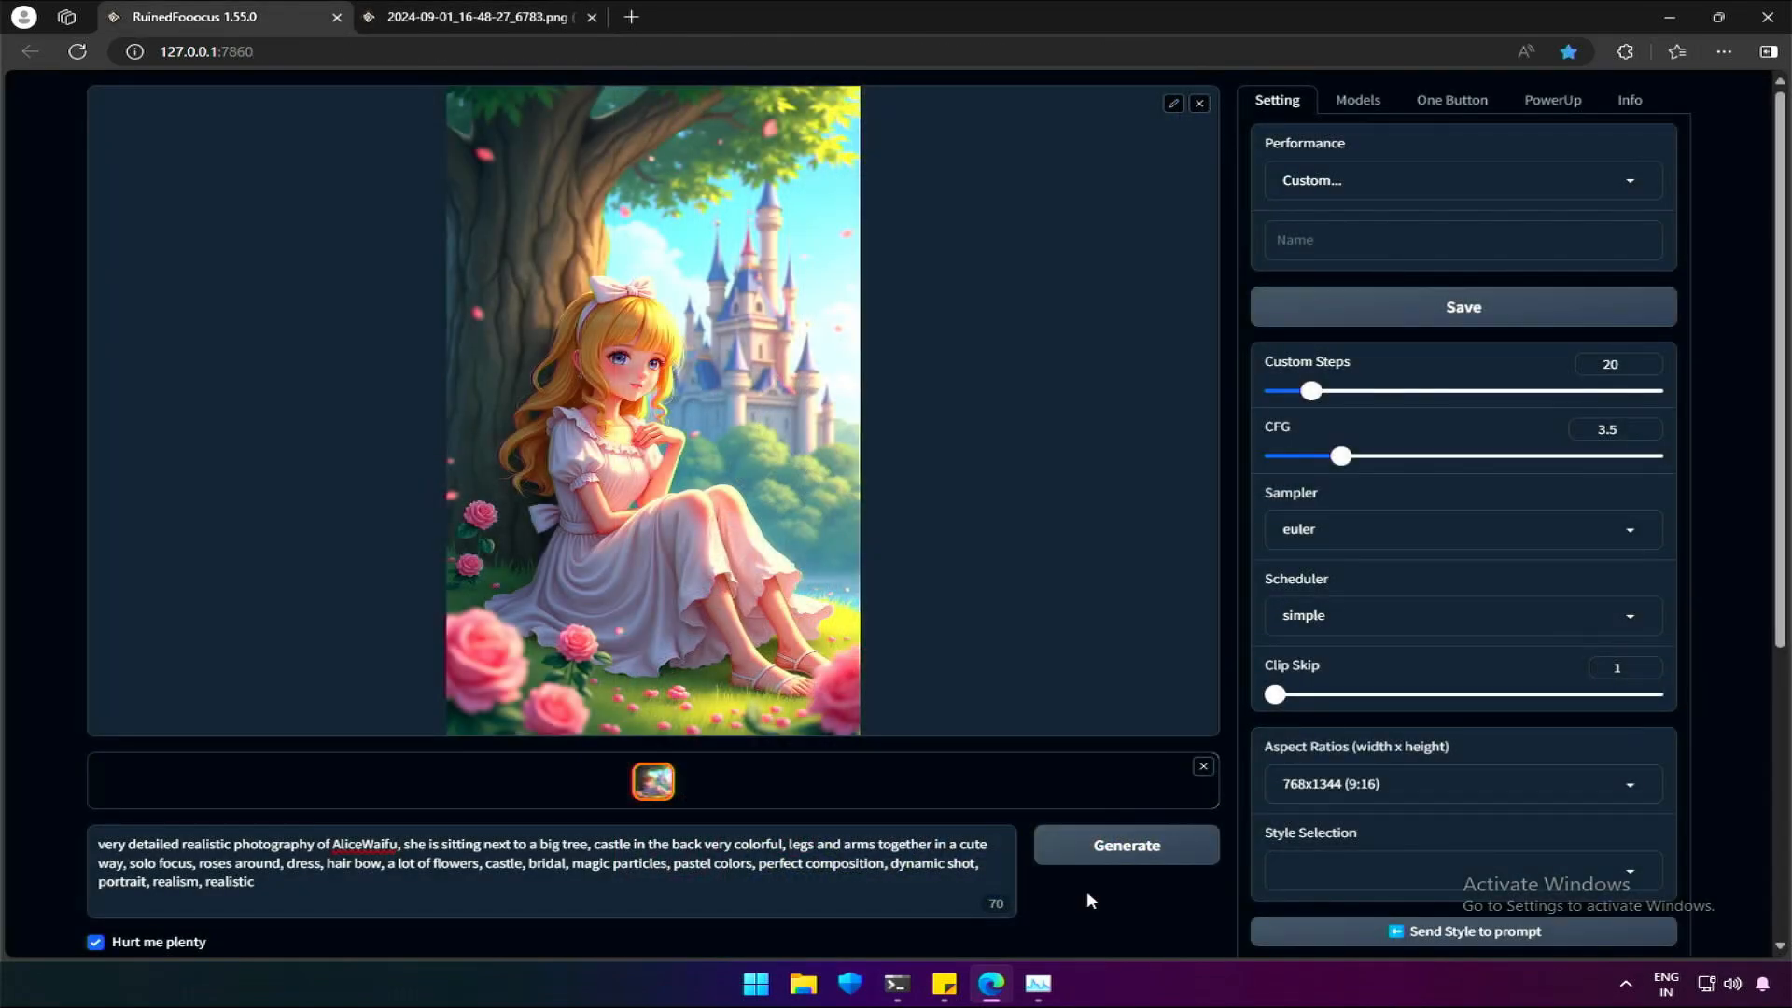
Open the MergeMaker section under the Models tab
click(1356, 100)
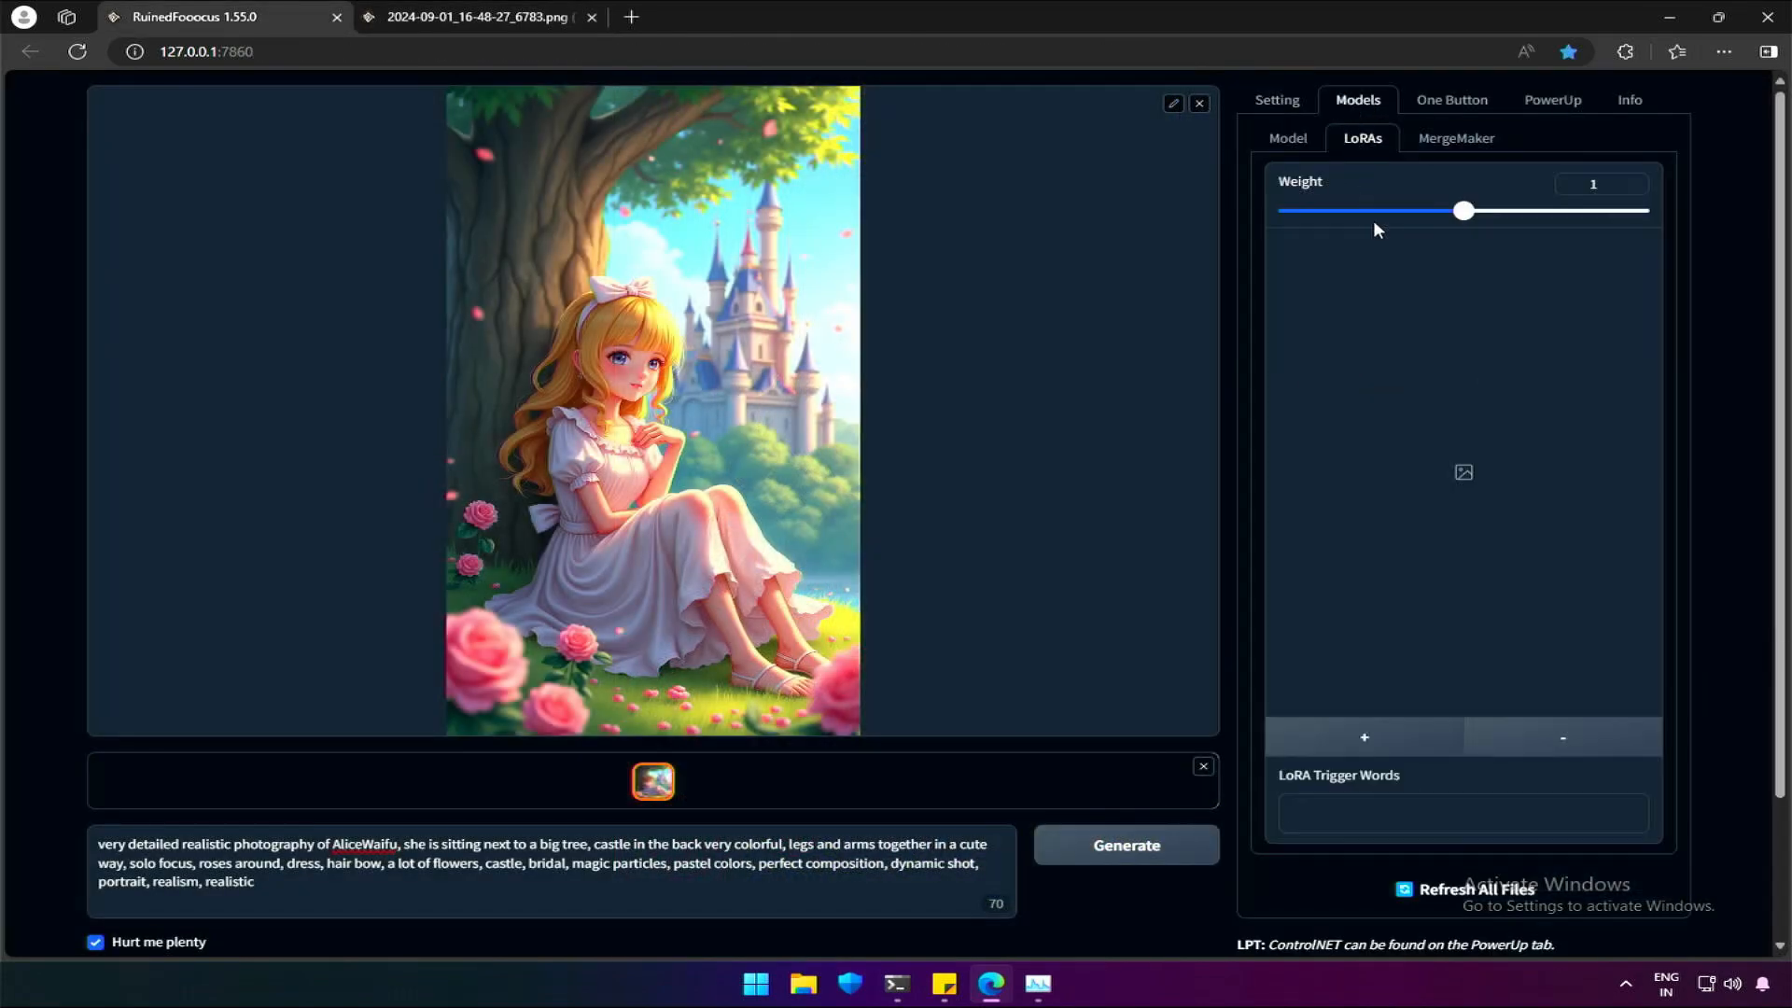
click(1456, 137)
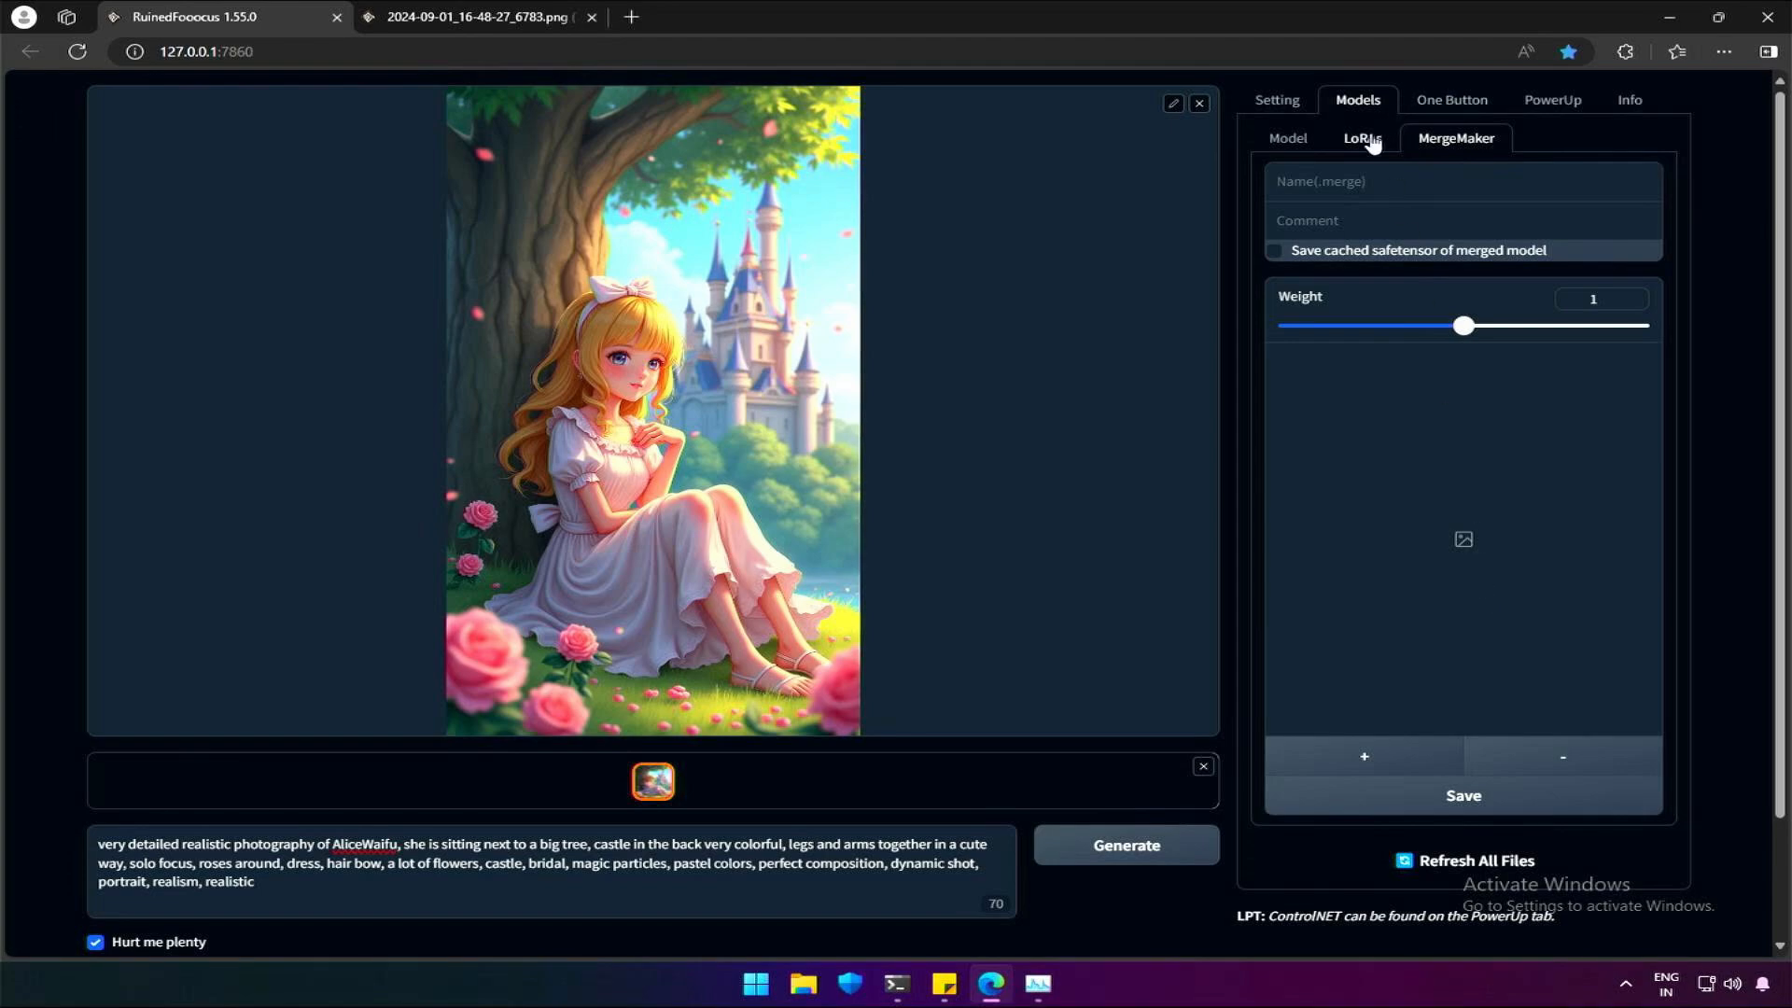
Keep Hyperprompting at none and append a random One Button prompt to the Alice prompt
click(1451, 100)
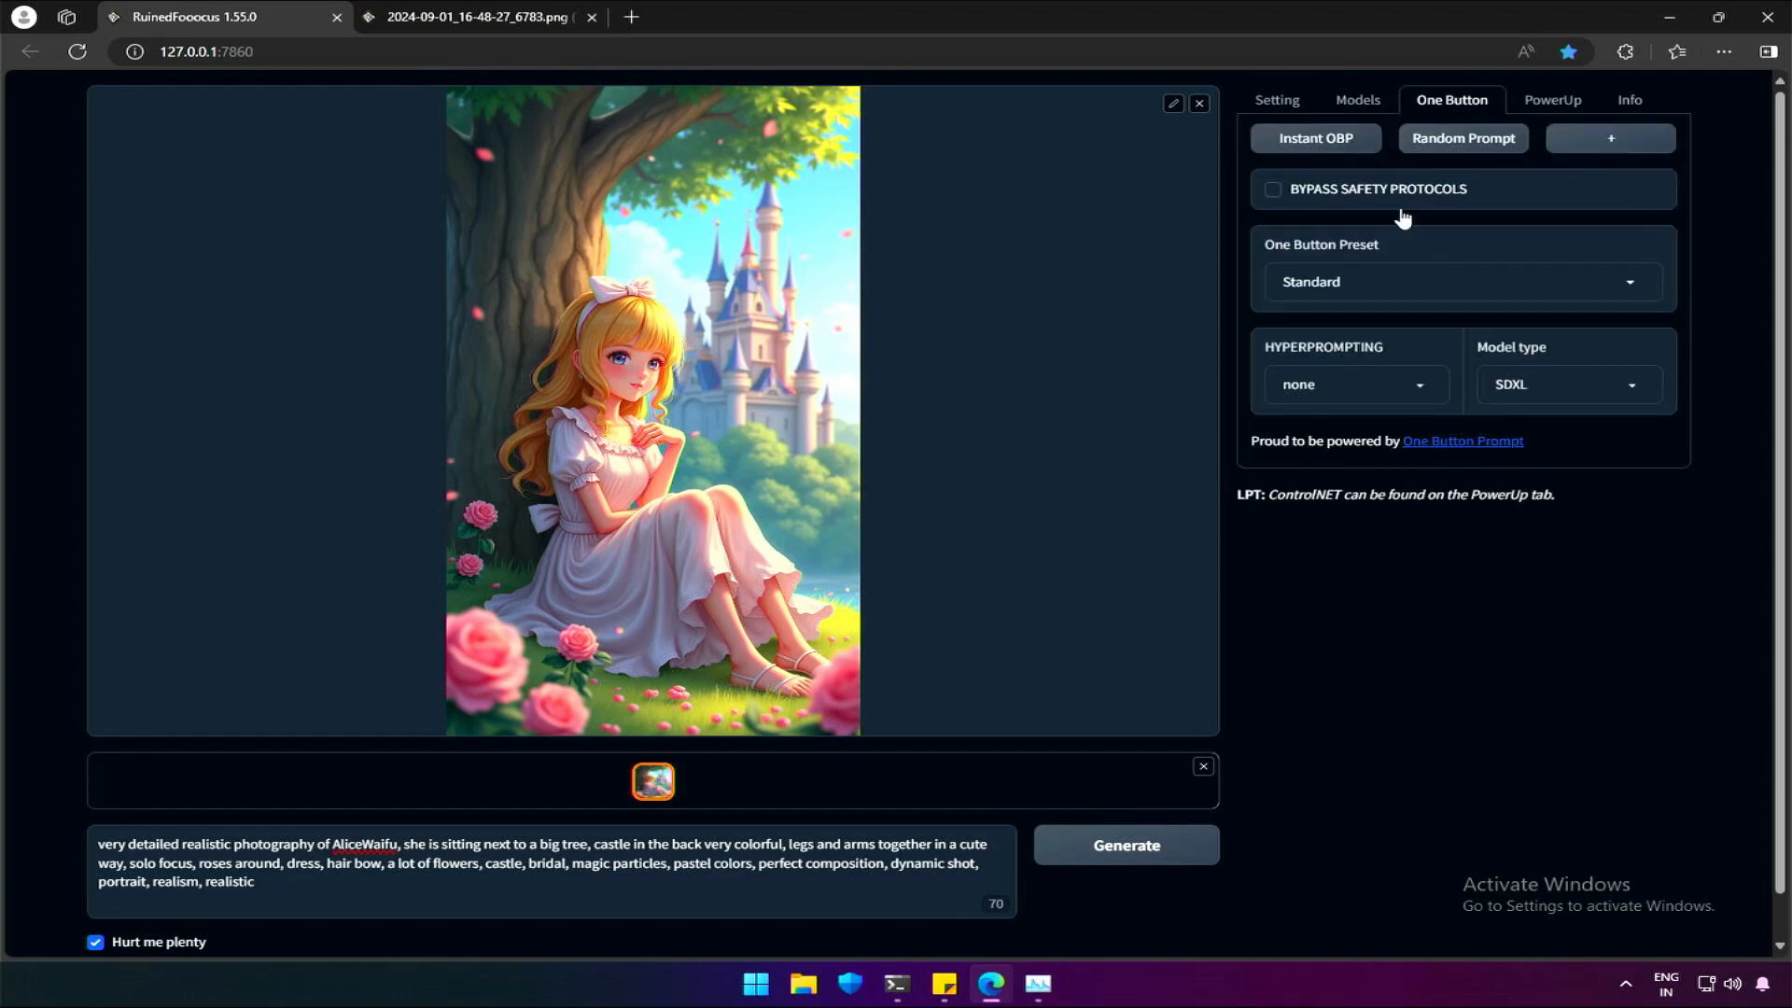
mouse_move(1405, 289)
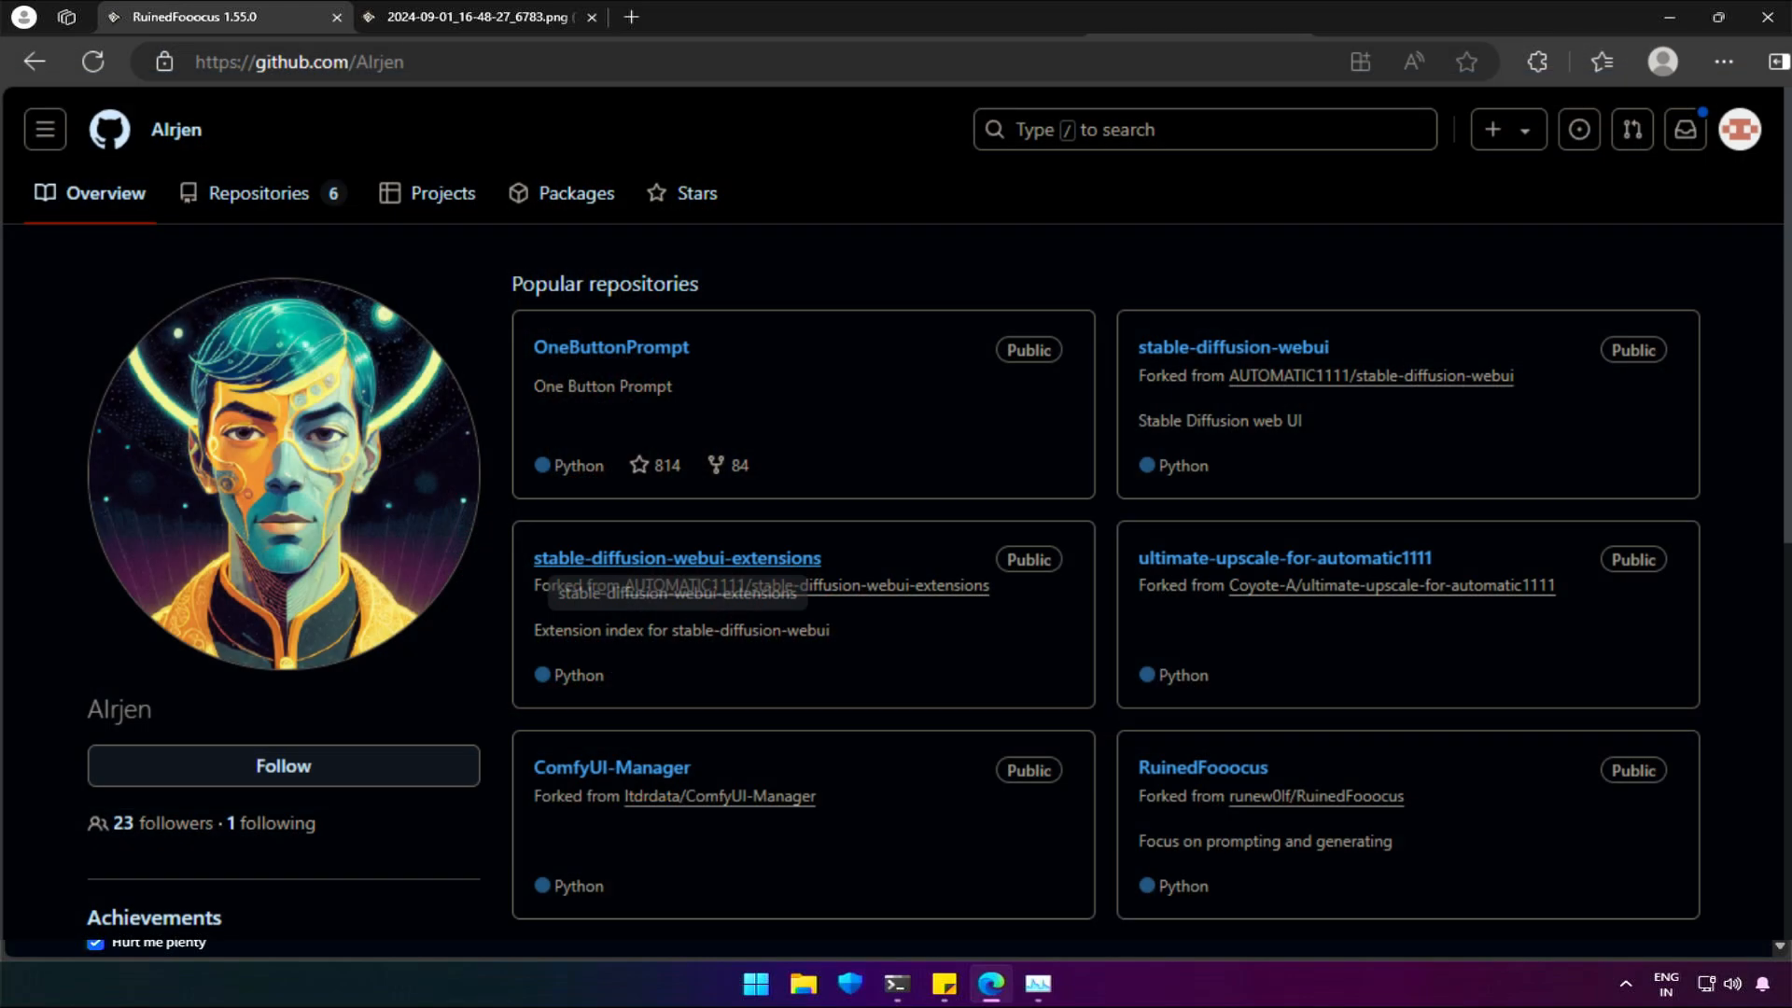
click(212, 16)
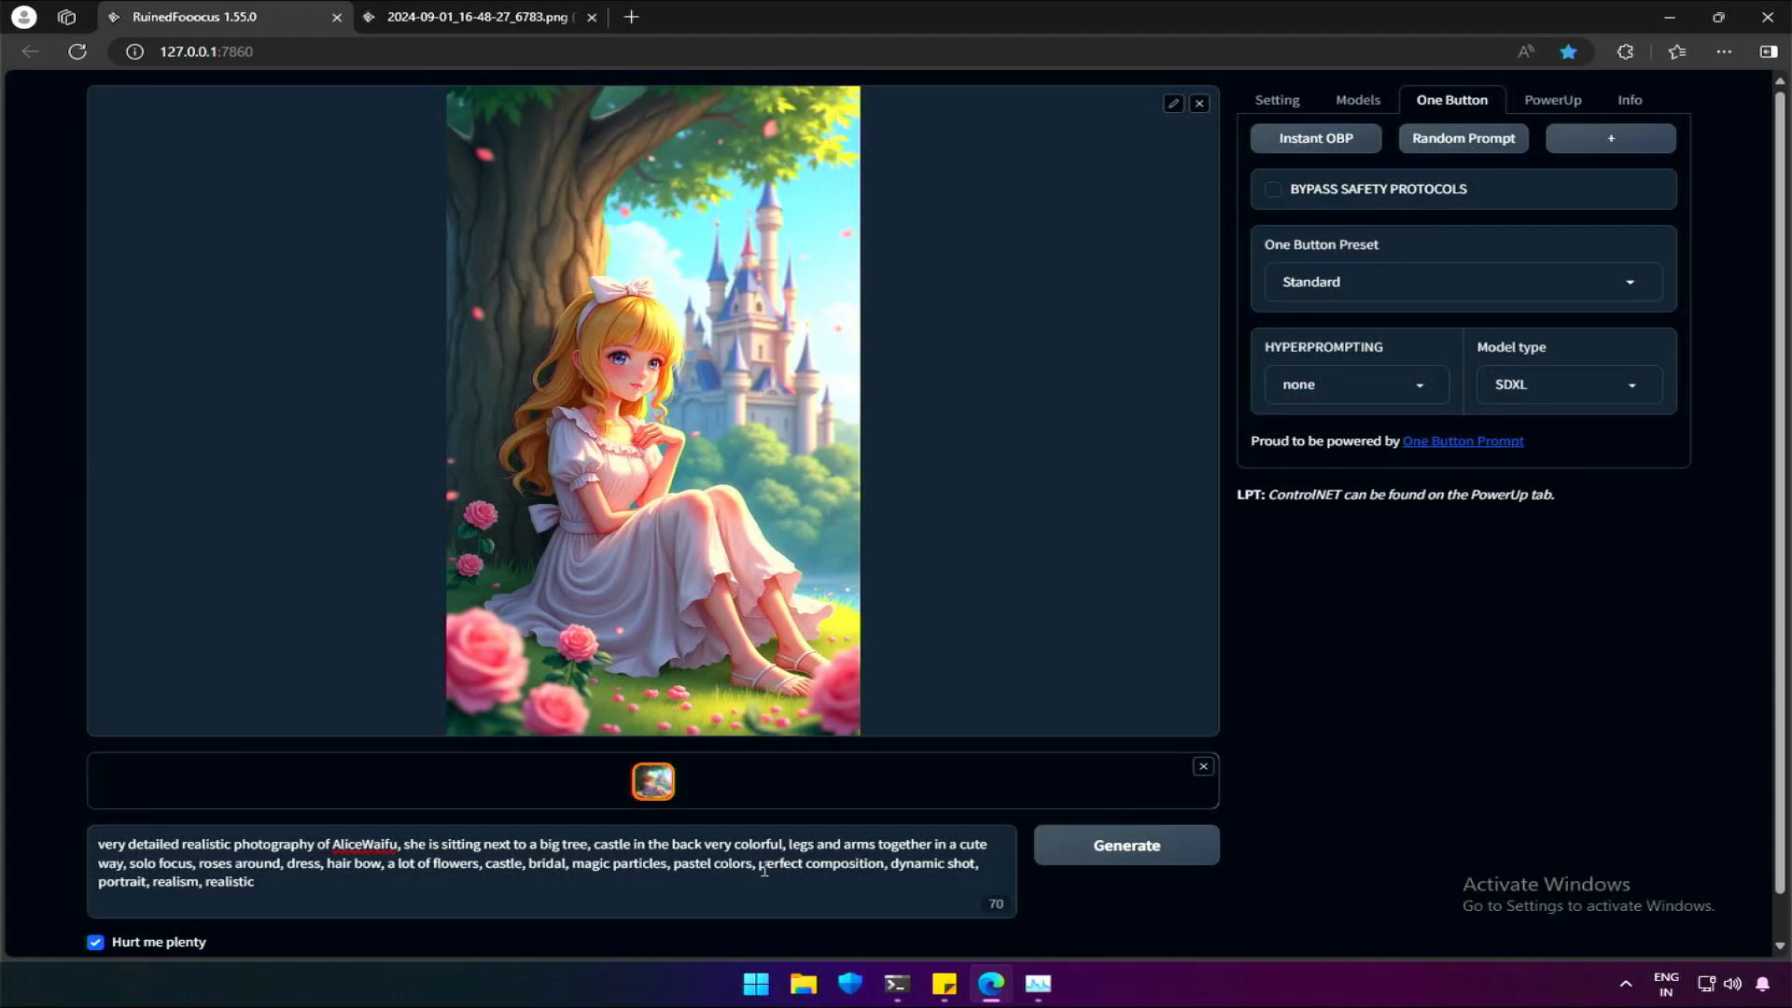
double_click(786, 862)
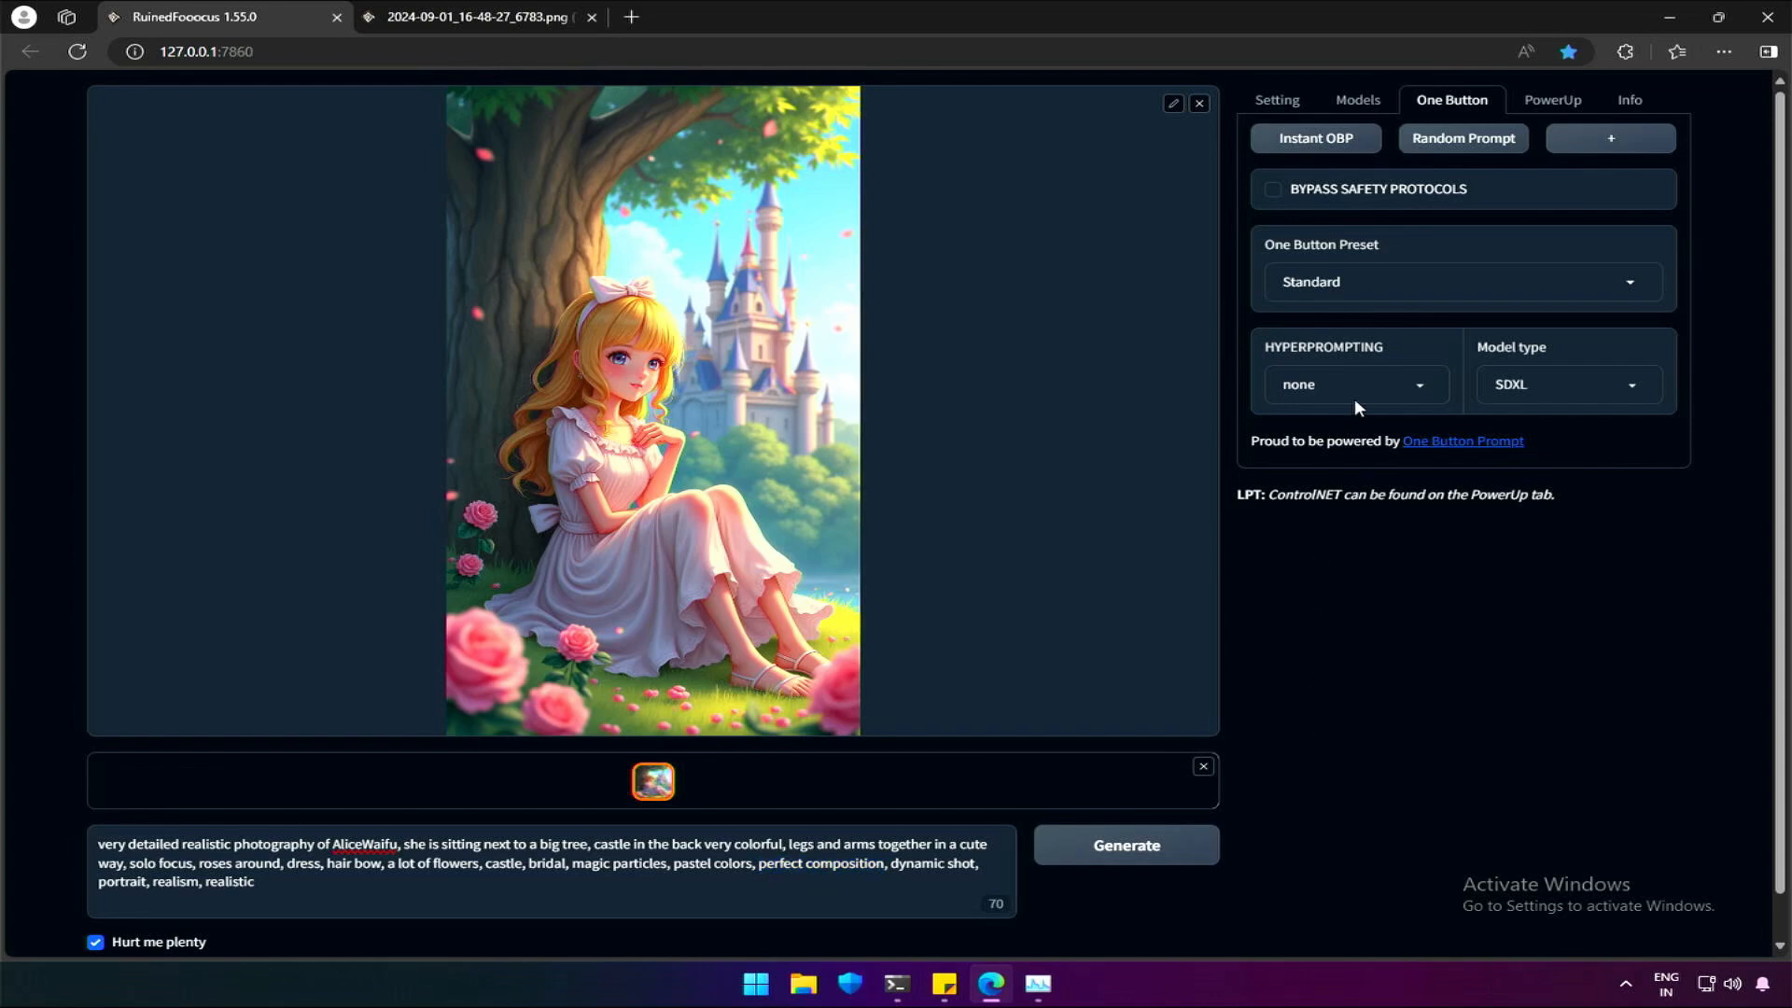
click(1354, 384)
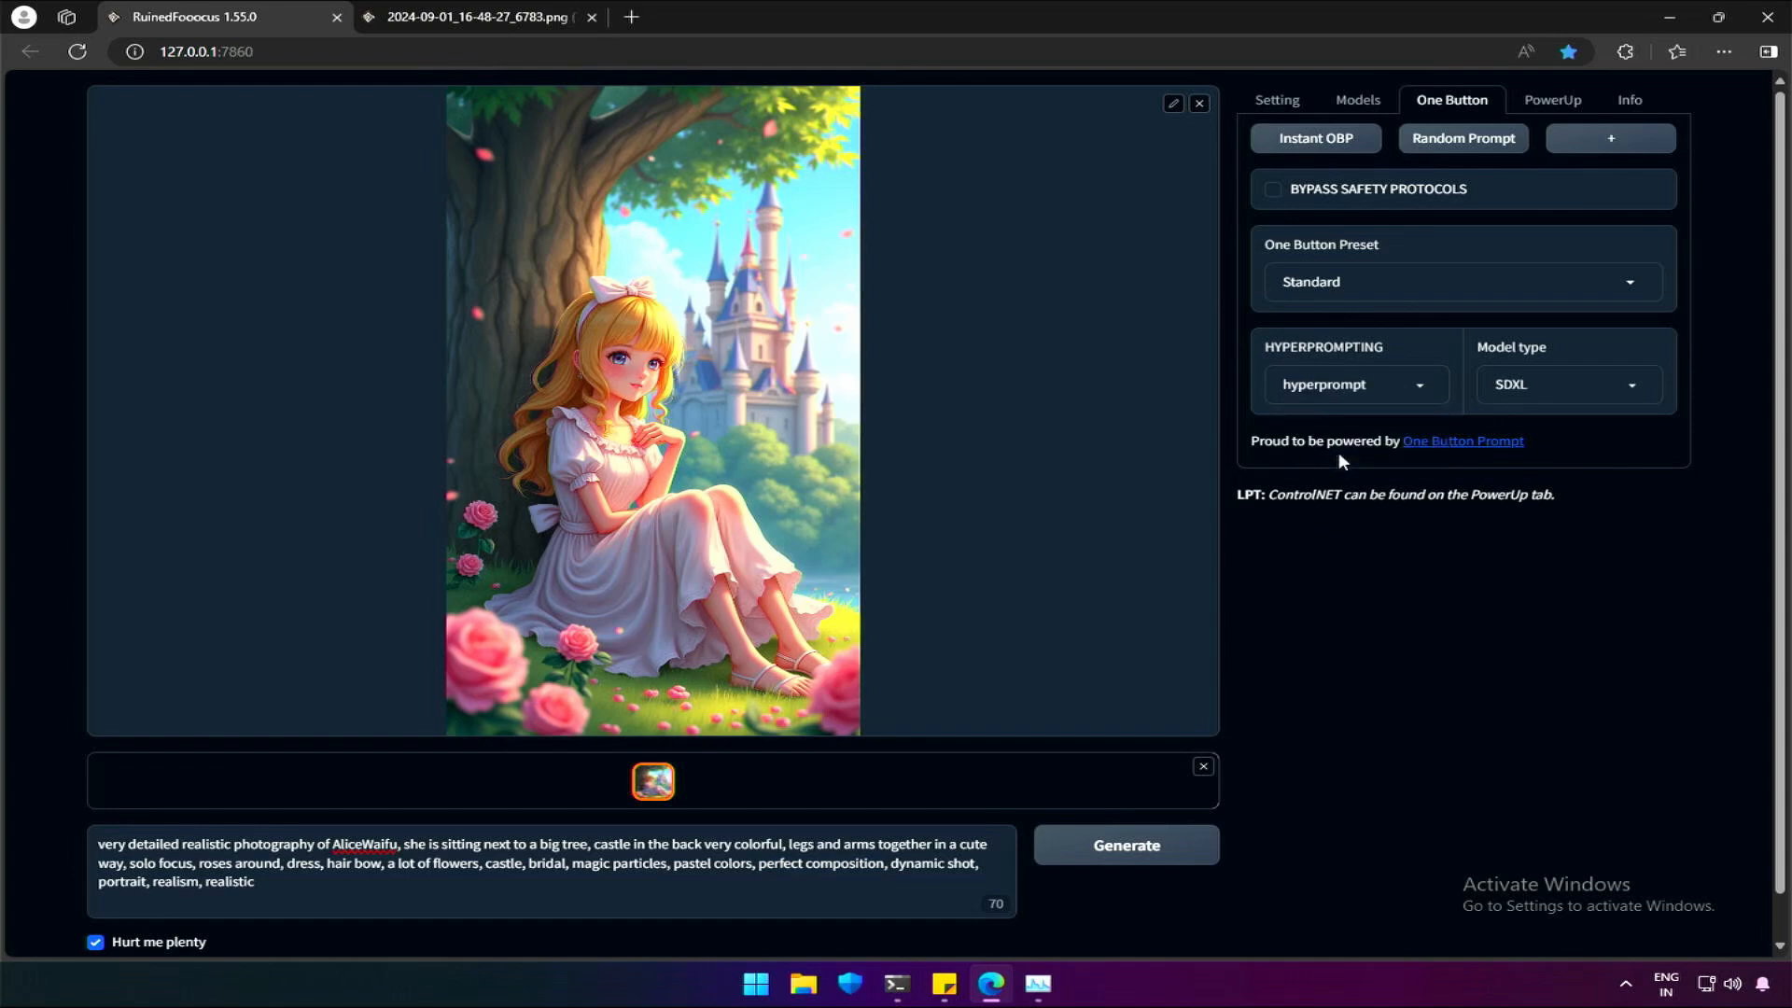
click(1353, 384)
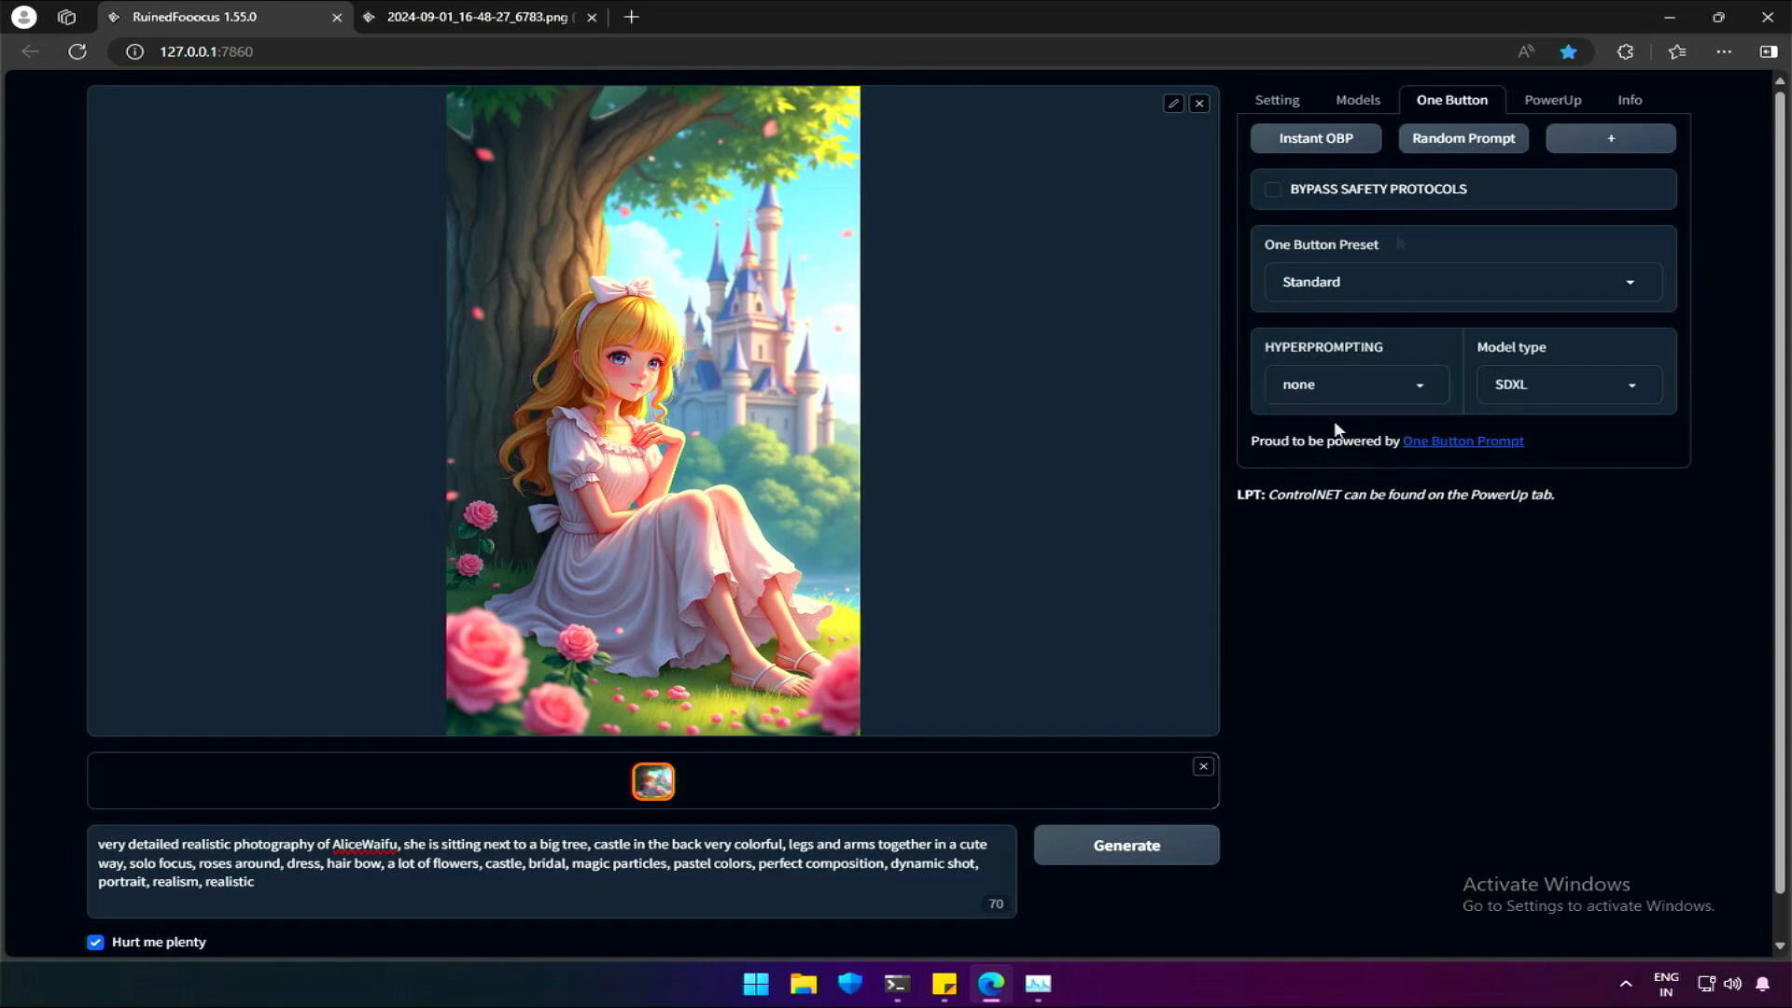
click(1609, 138)
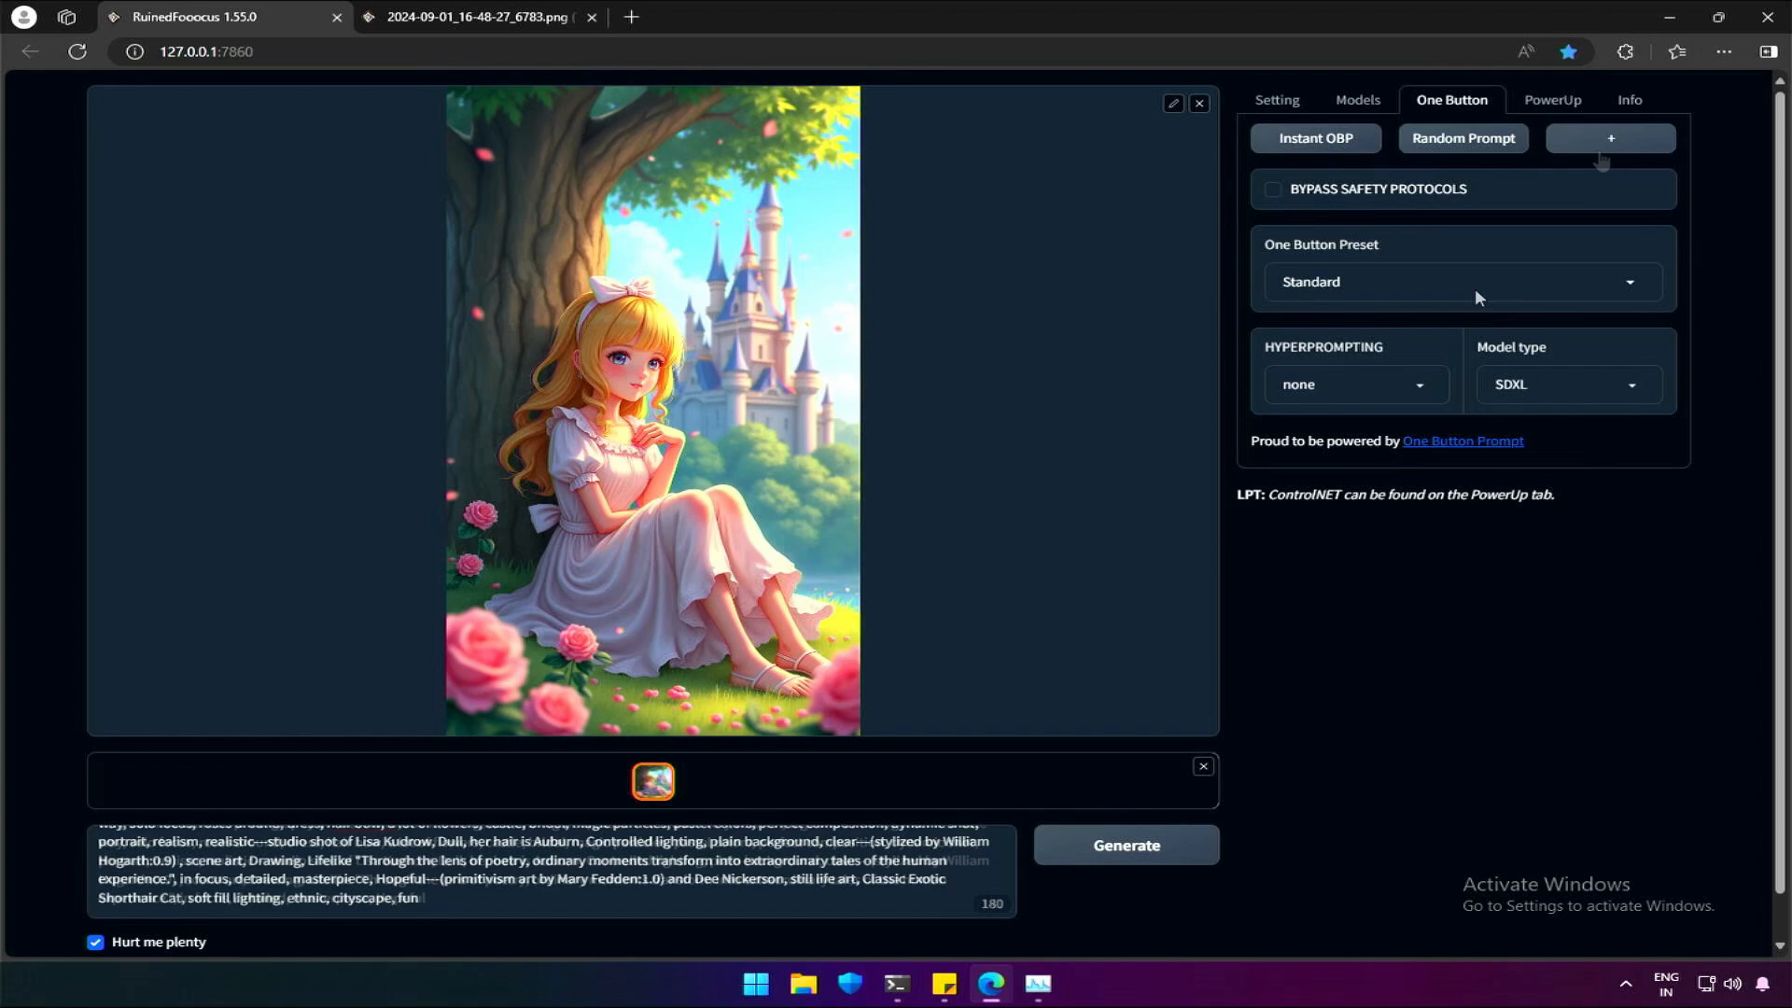
View the PowerUp cheat code list, leaving it at None
click(1552, 100)
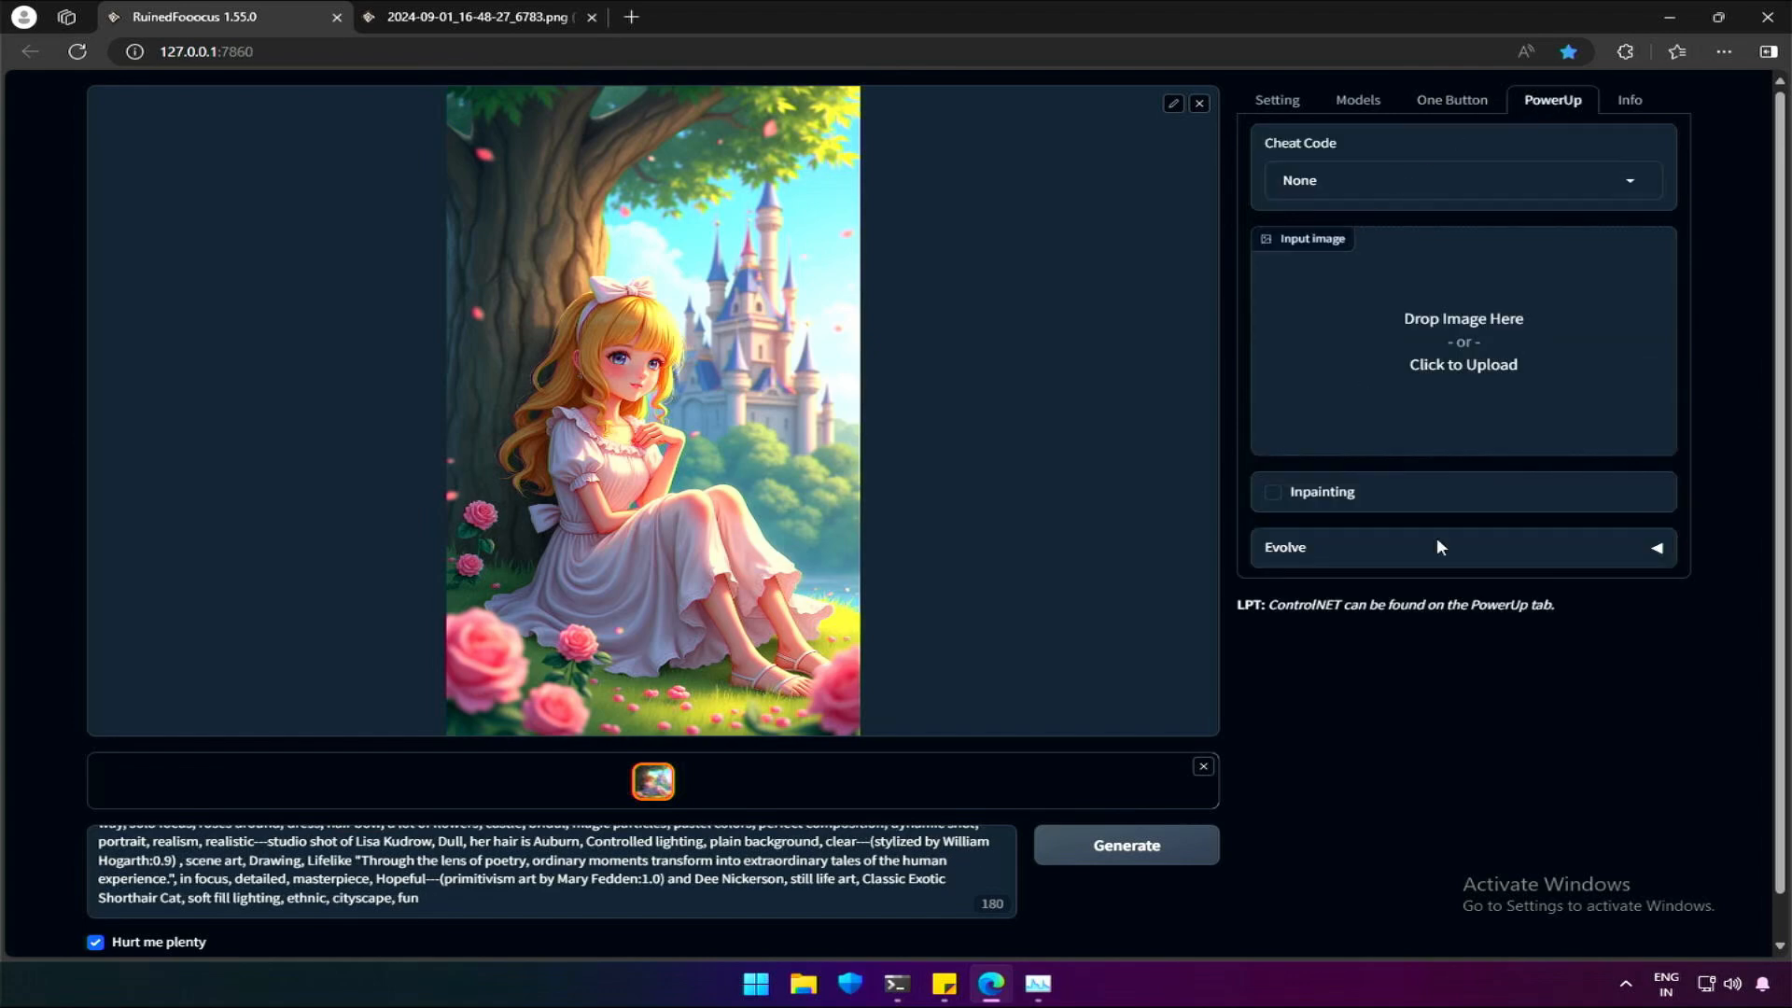
click(1460, 180)
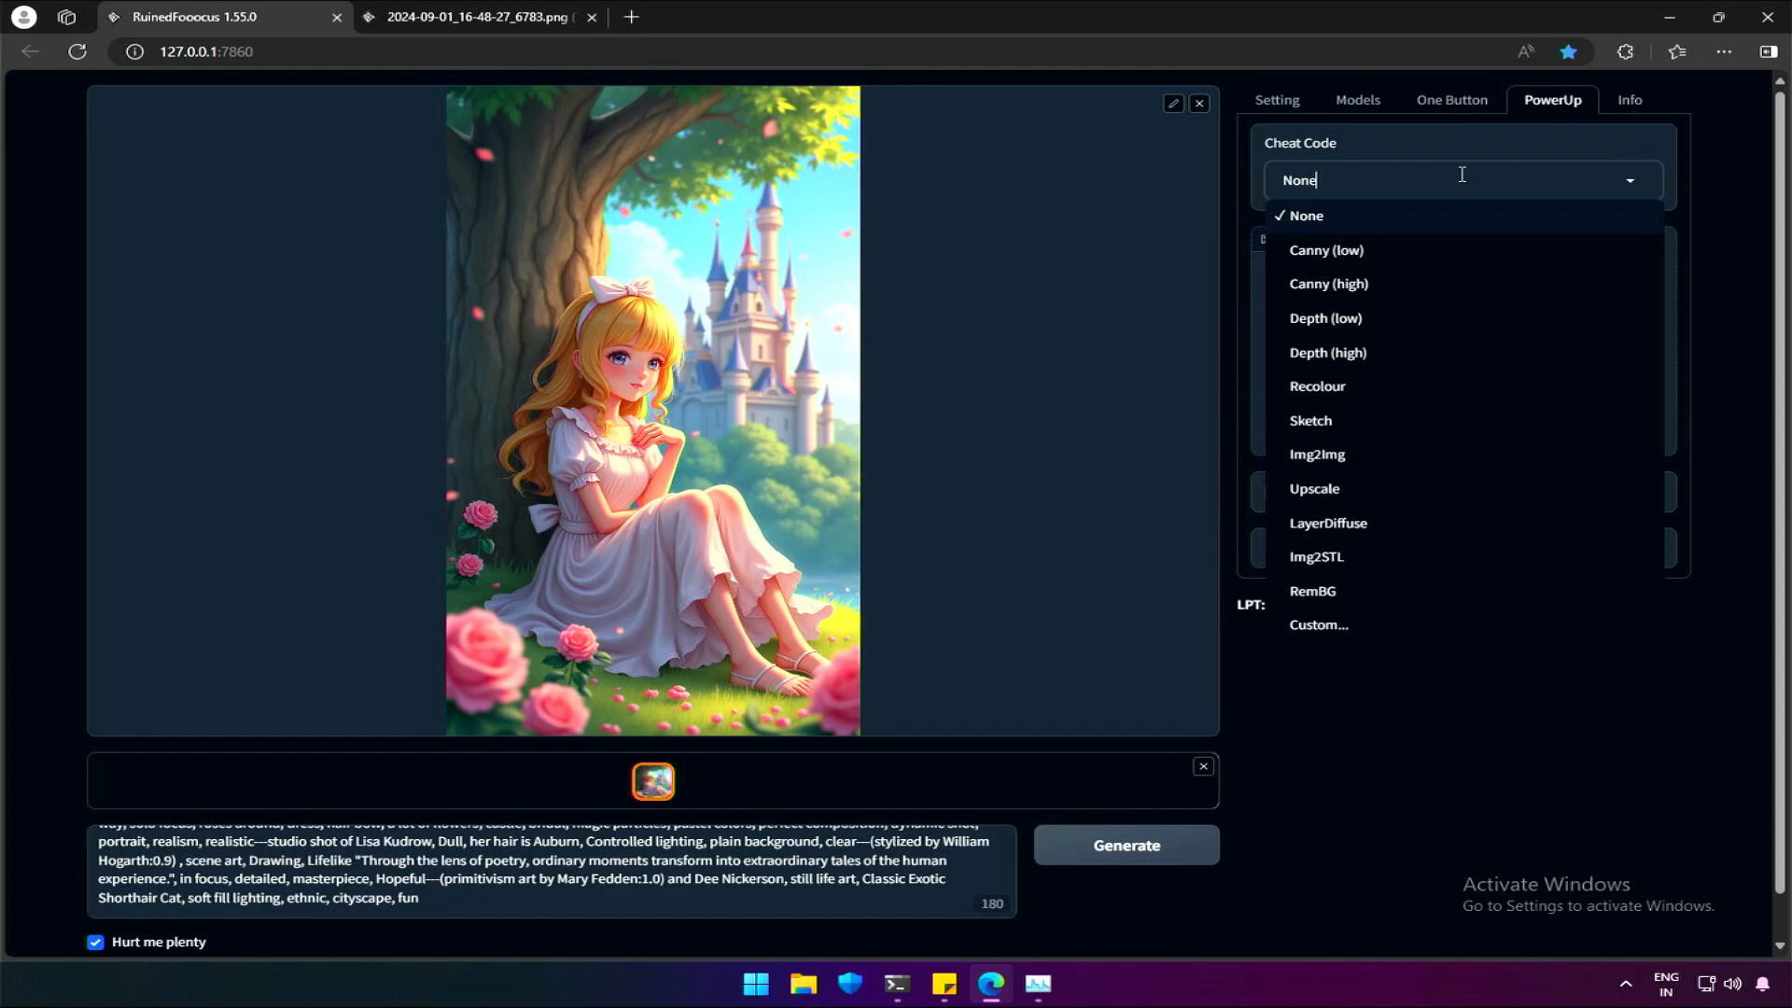
click(1306, 215)
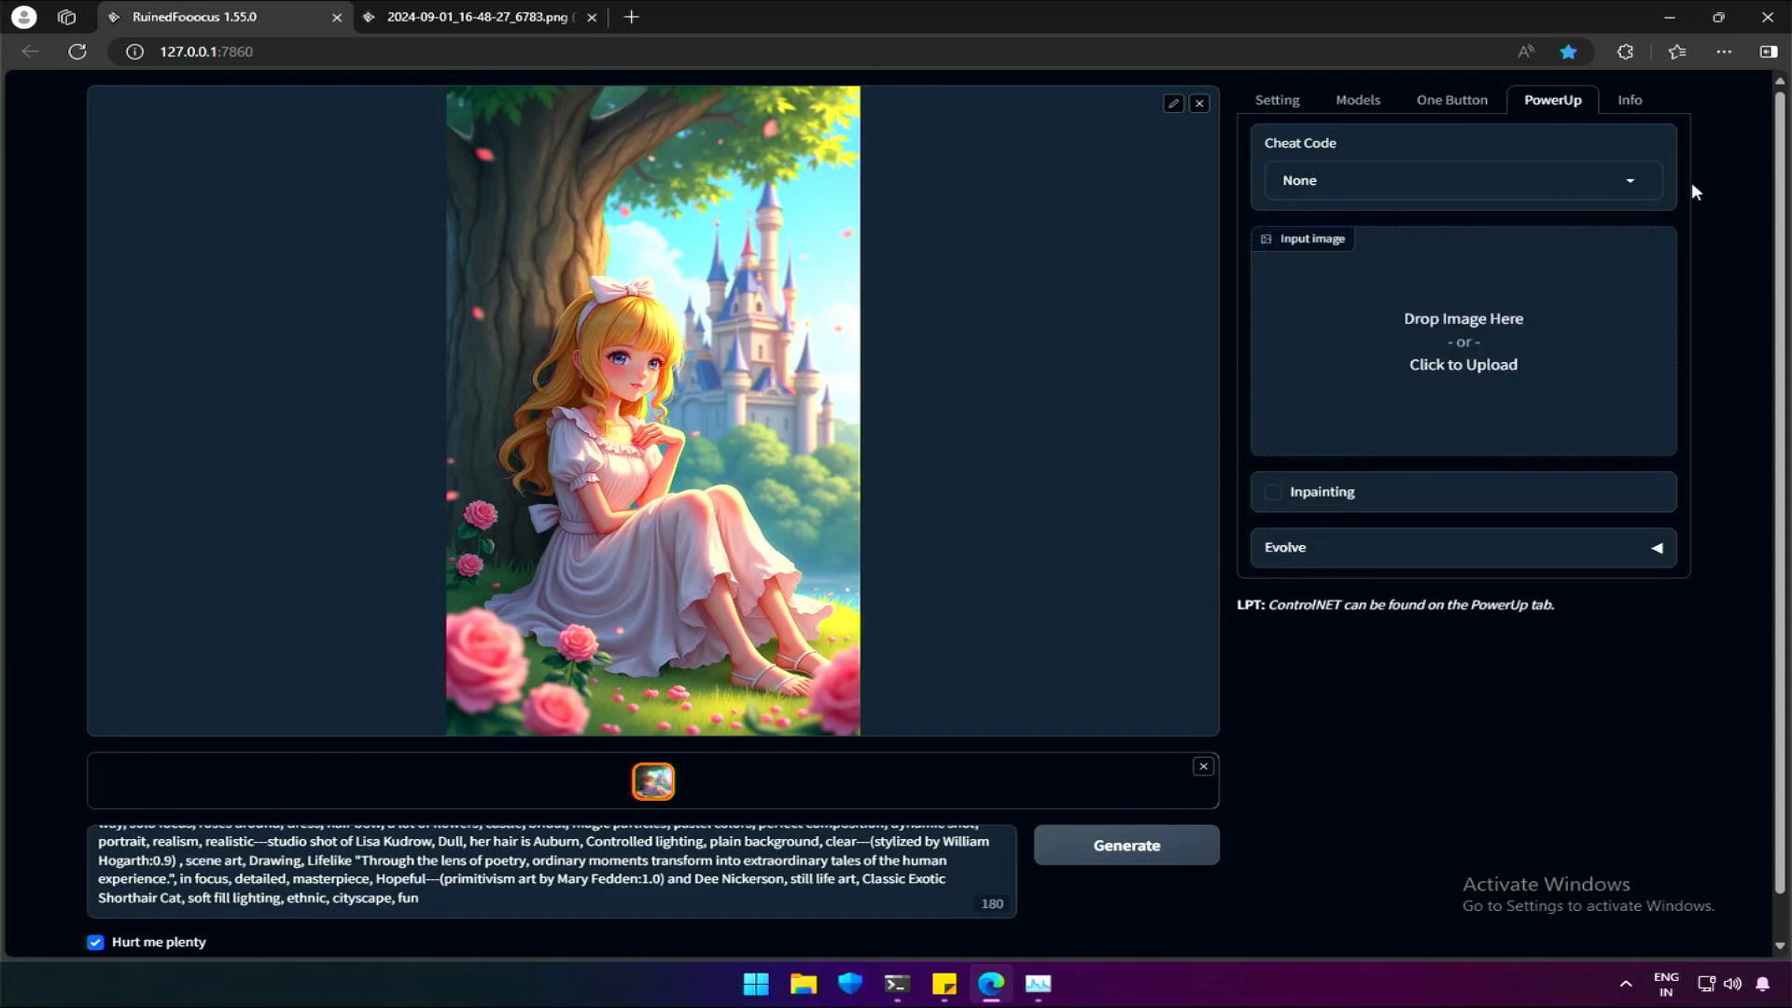
Show the Info tab metadata: prompt, 20 steps, CFG 3.5, euler, flux model
click(1628, 100)
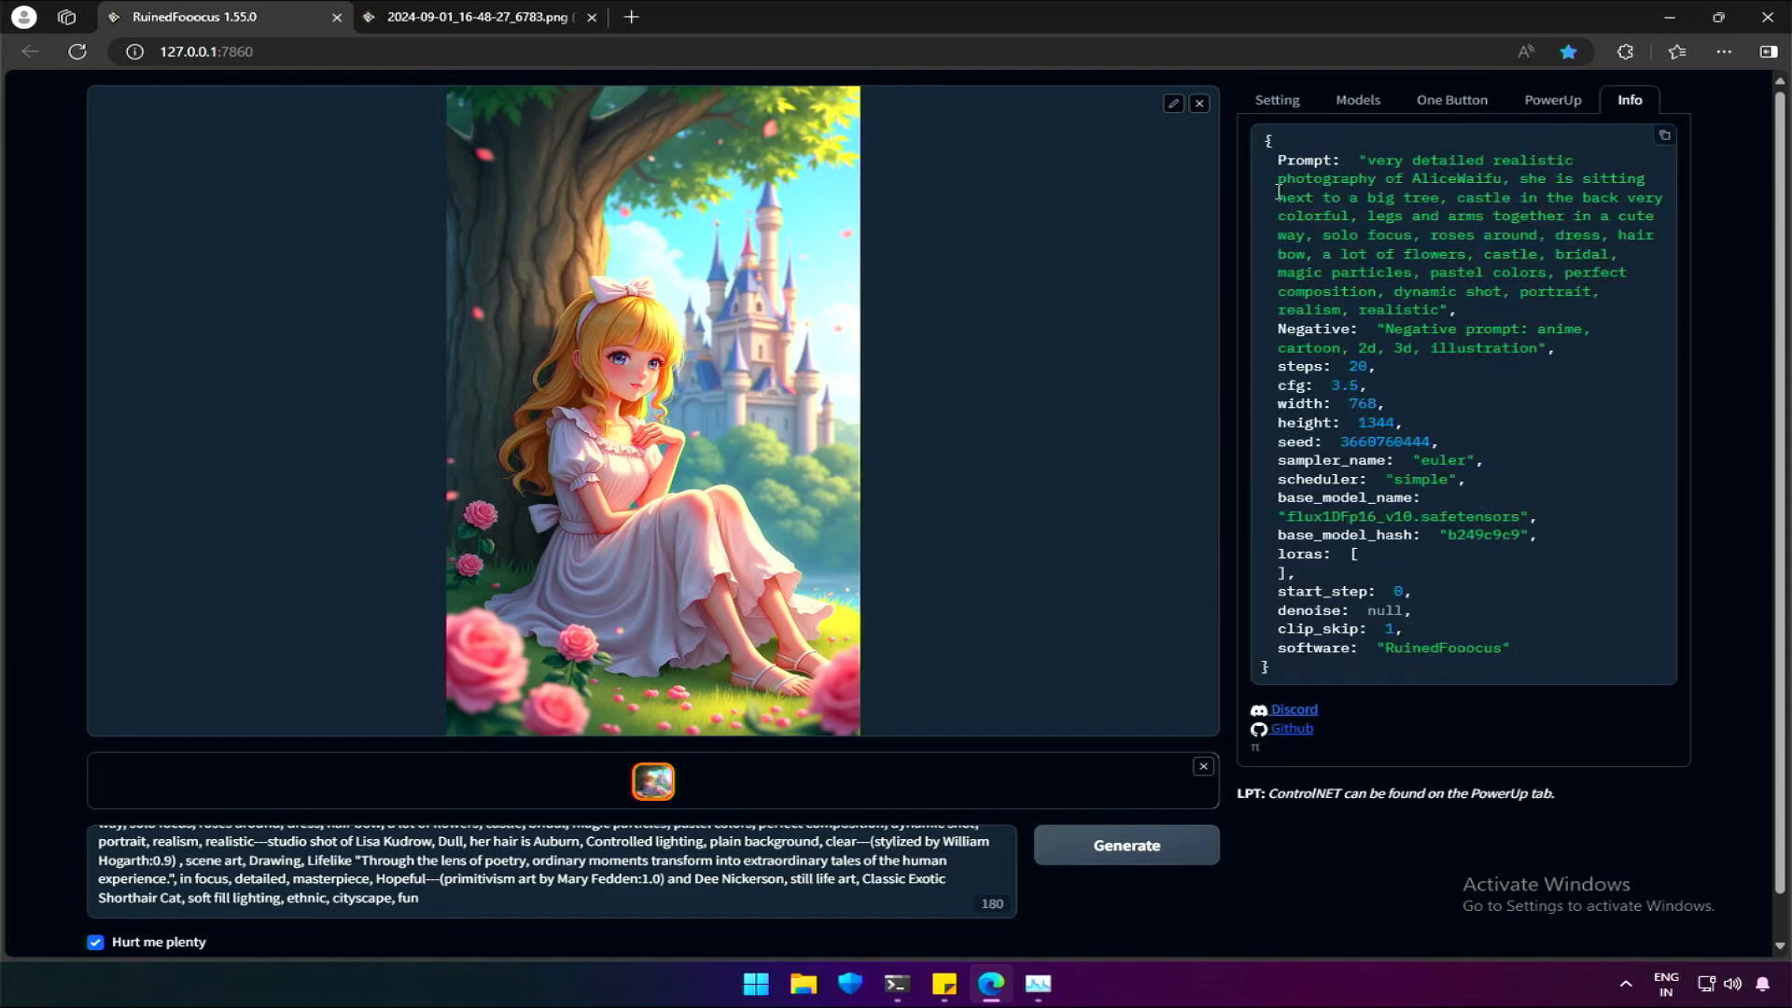
drag(1278, 160, 1508, 648)
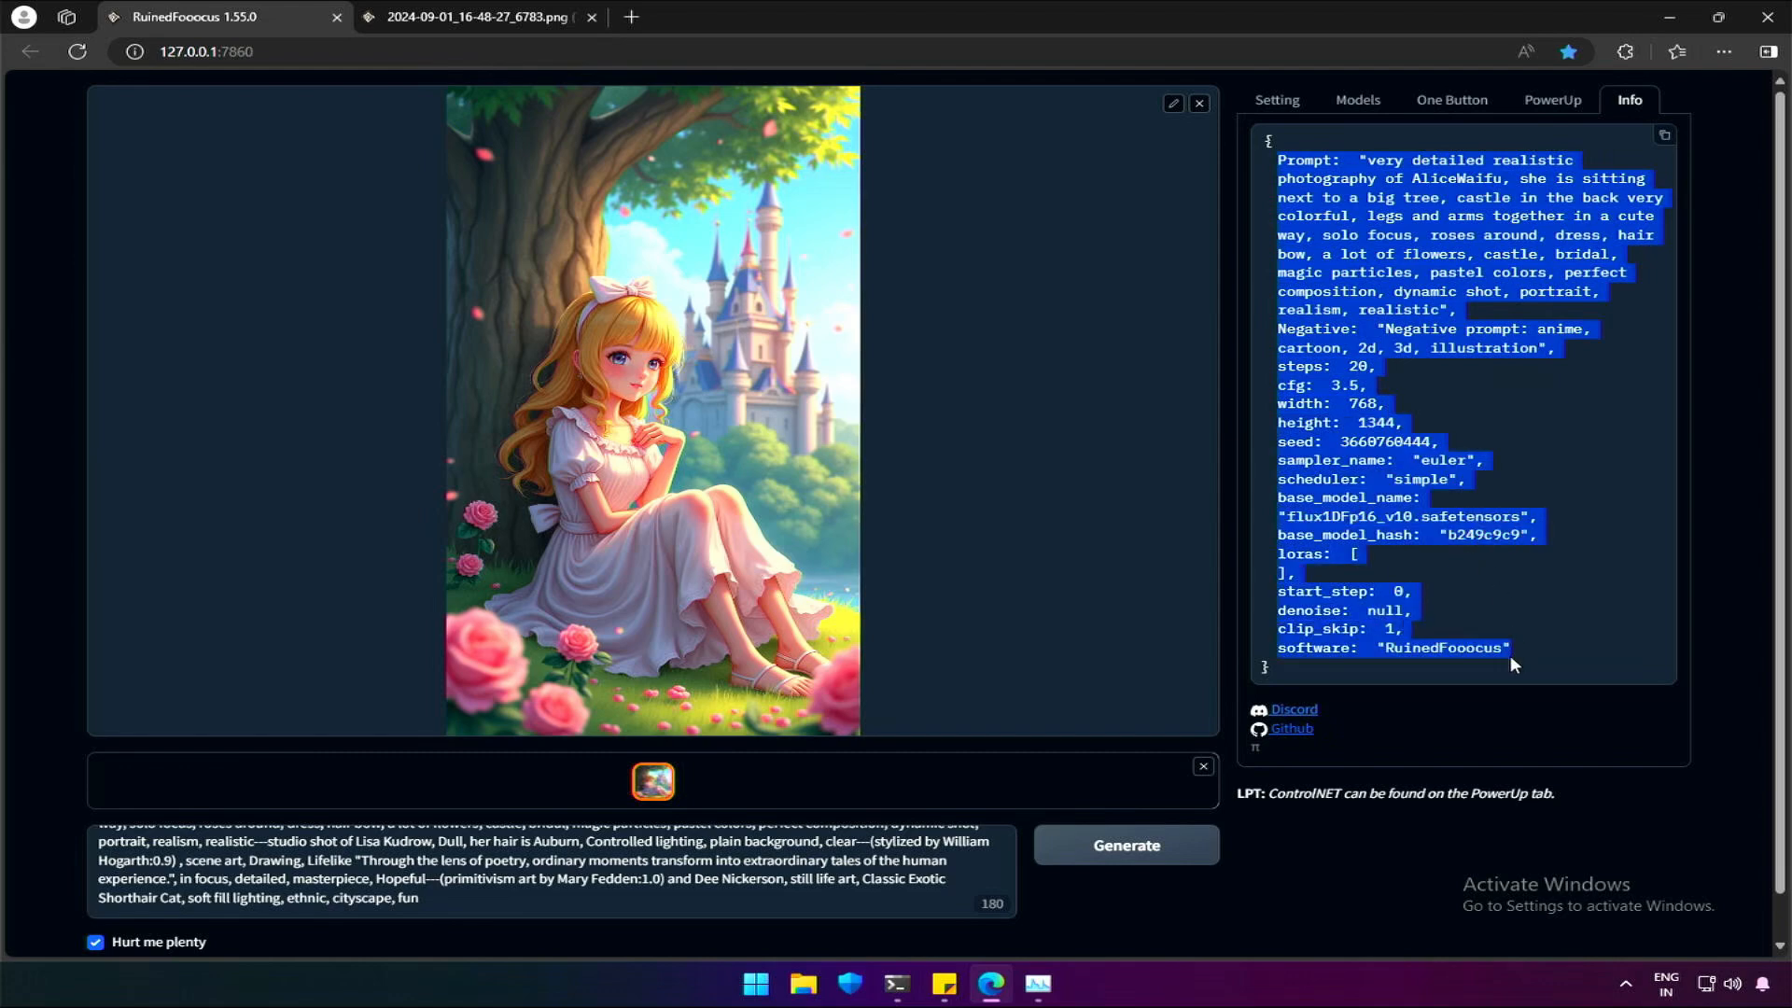
click(1389, 681)
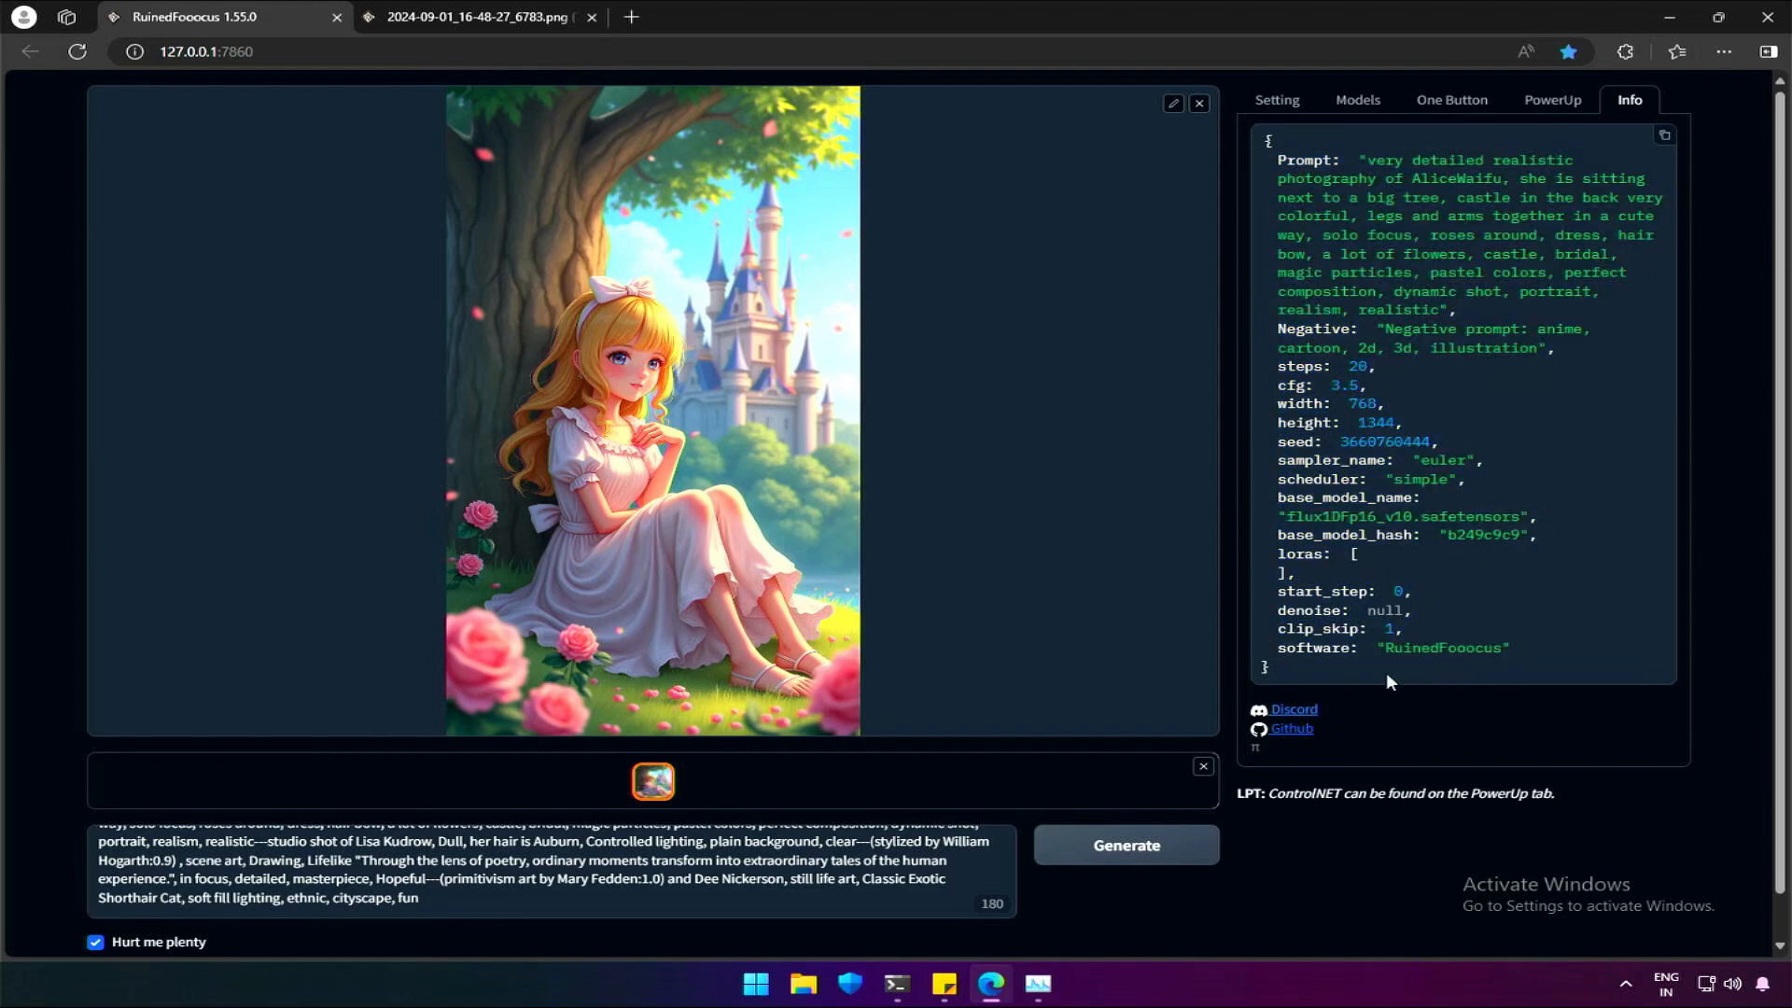
mouse_move(1447, 300)
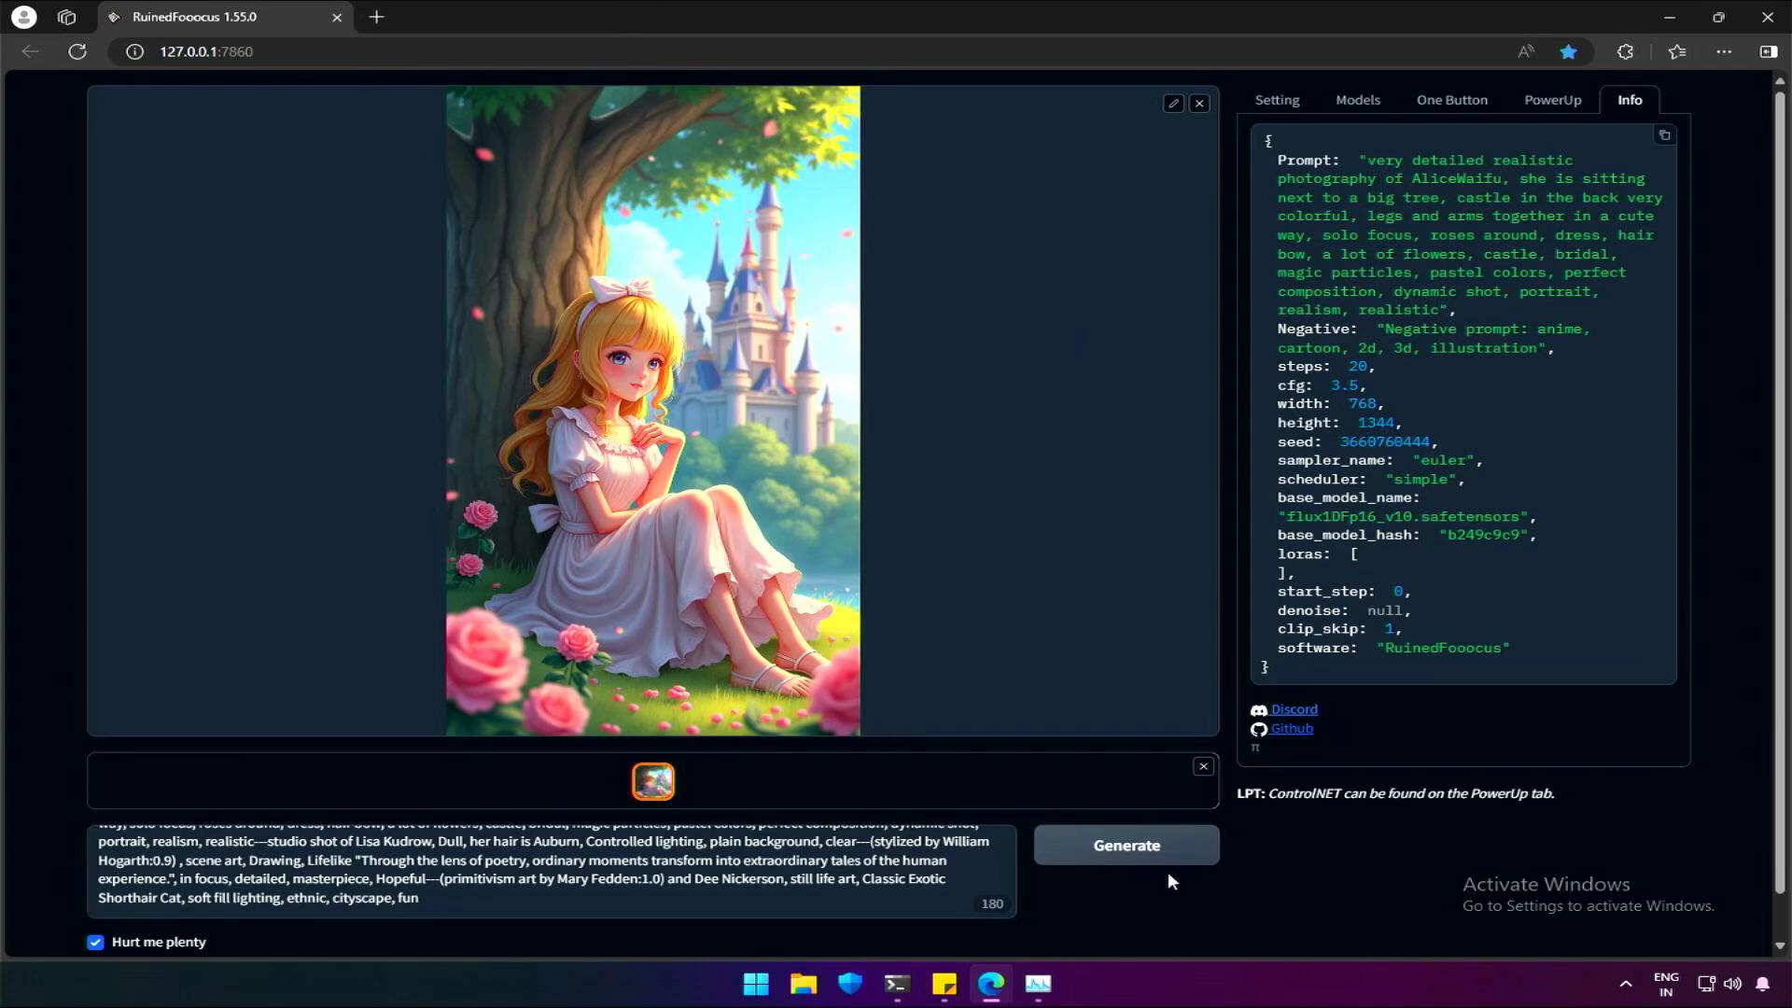
Open the Models > Model gallery showing flux1DFp16_v10 loaded
click(1356, 100)
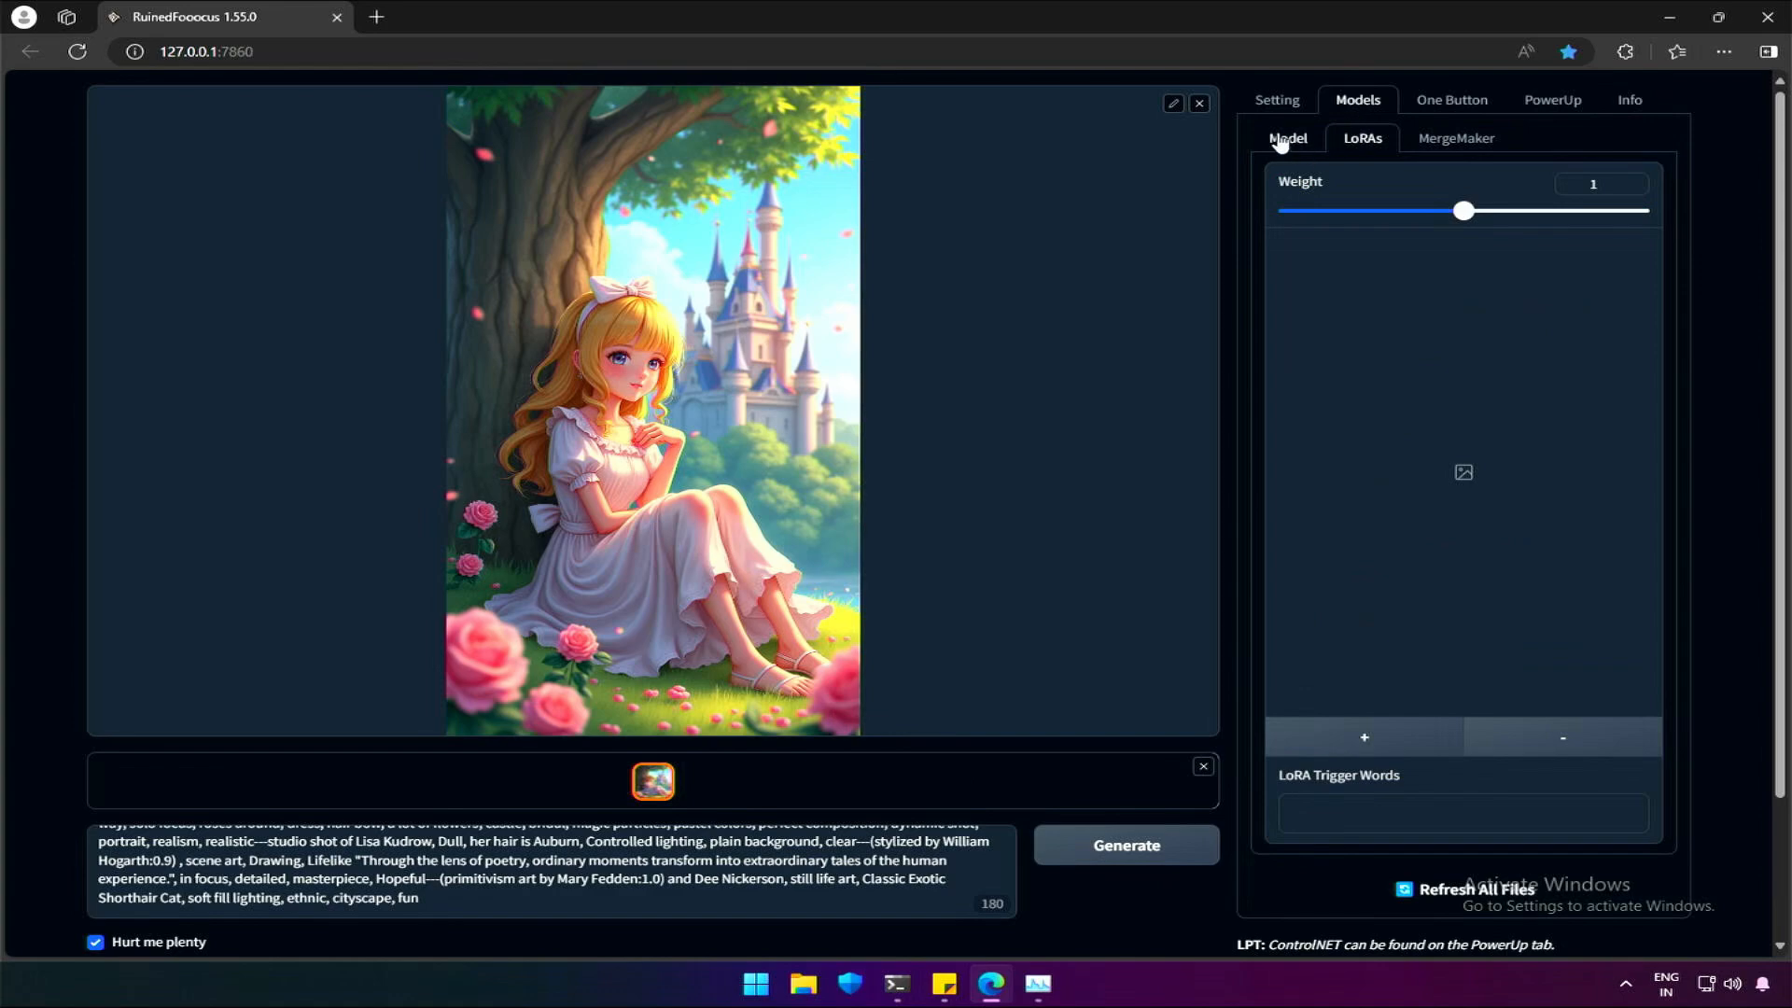
click(1287, 137)
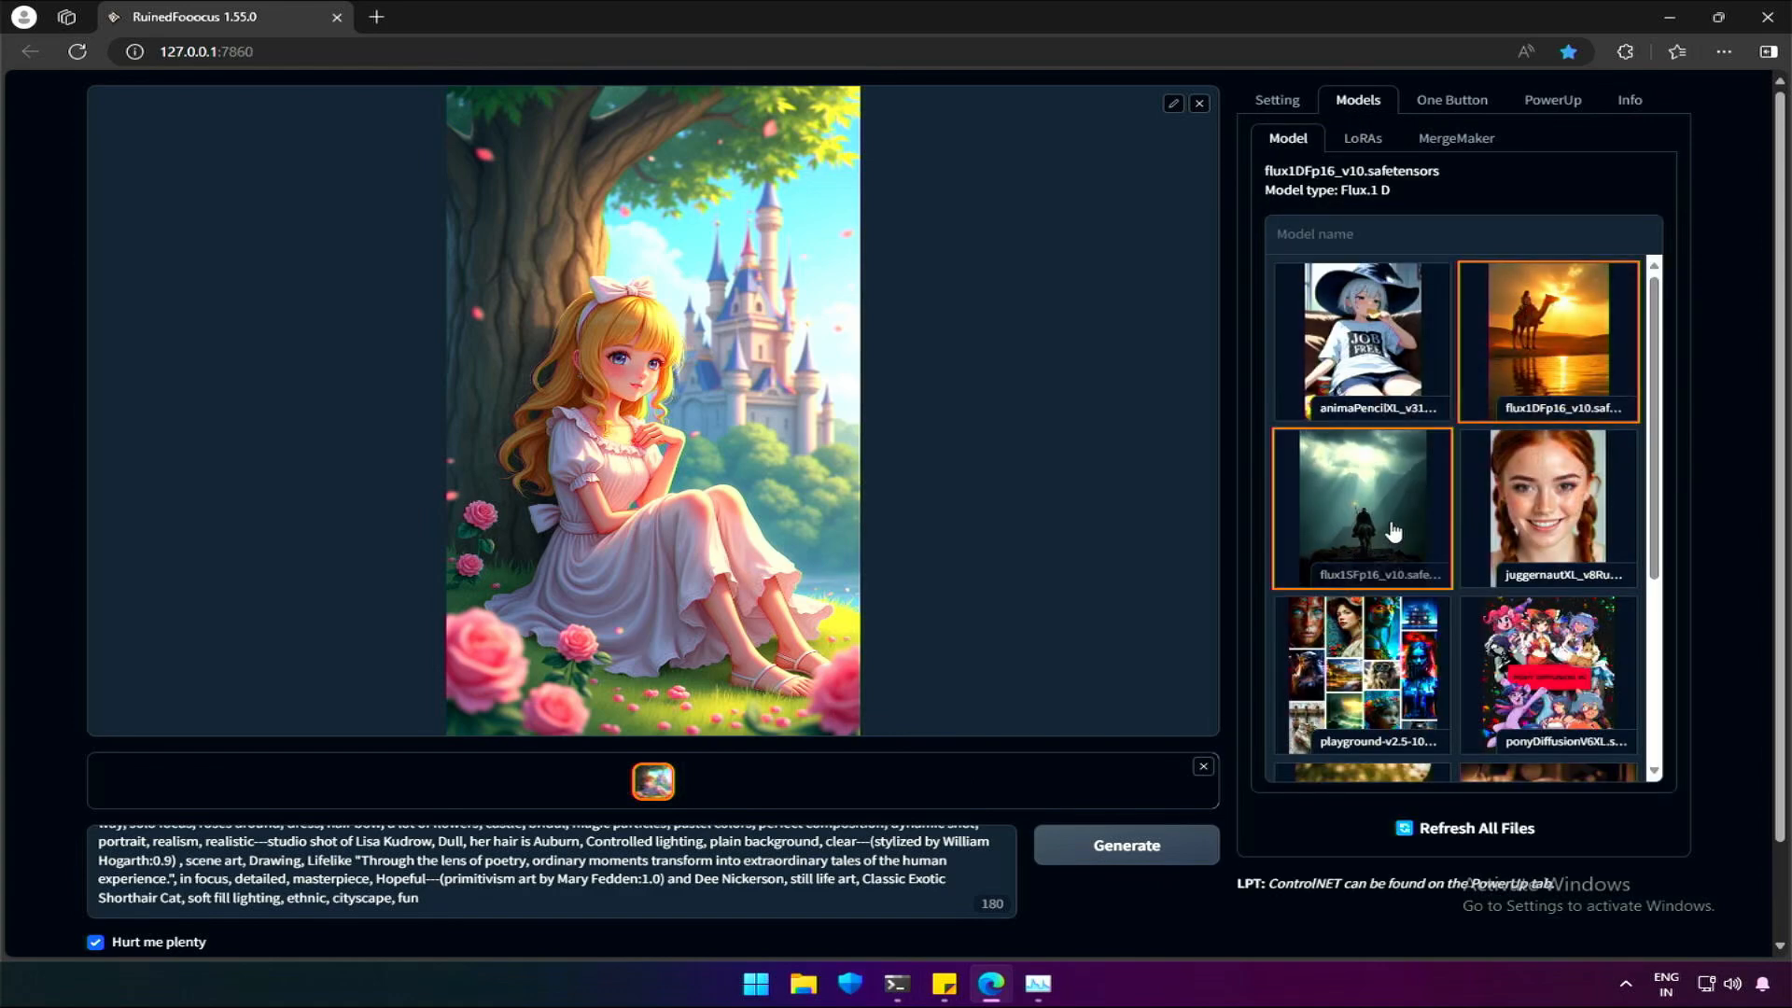
mouse_move(1377, 530)
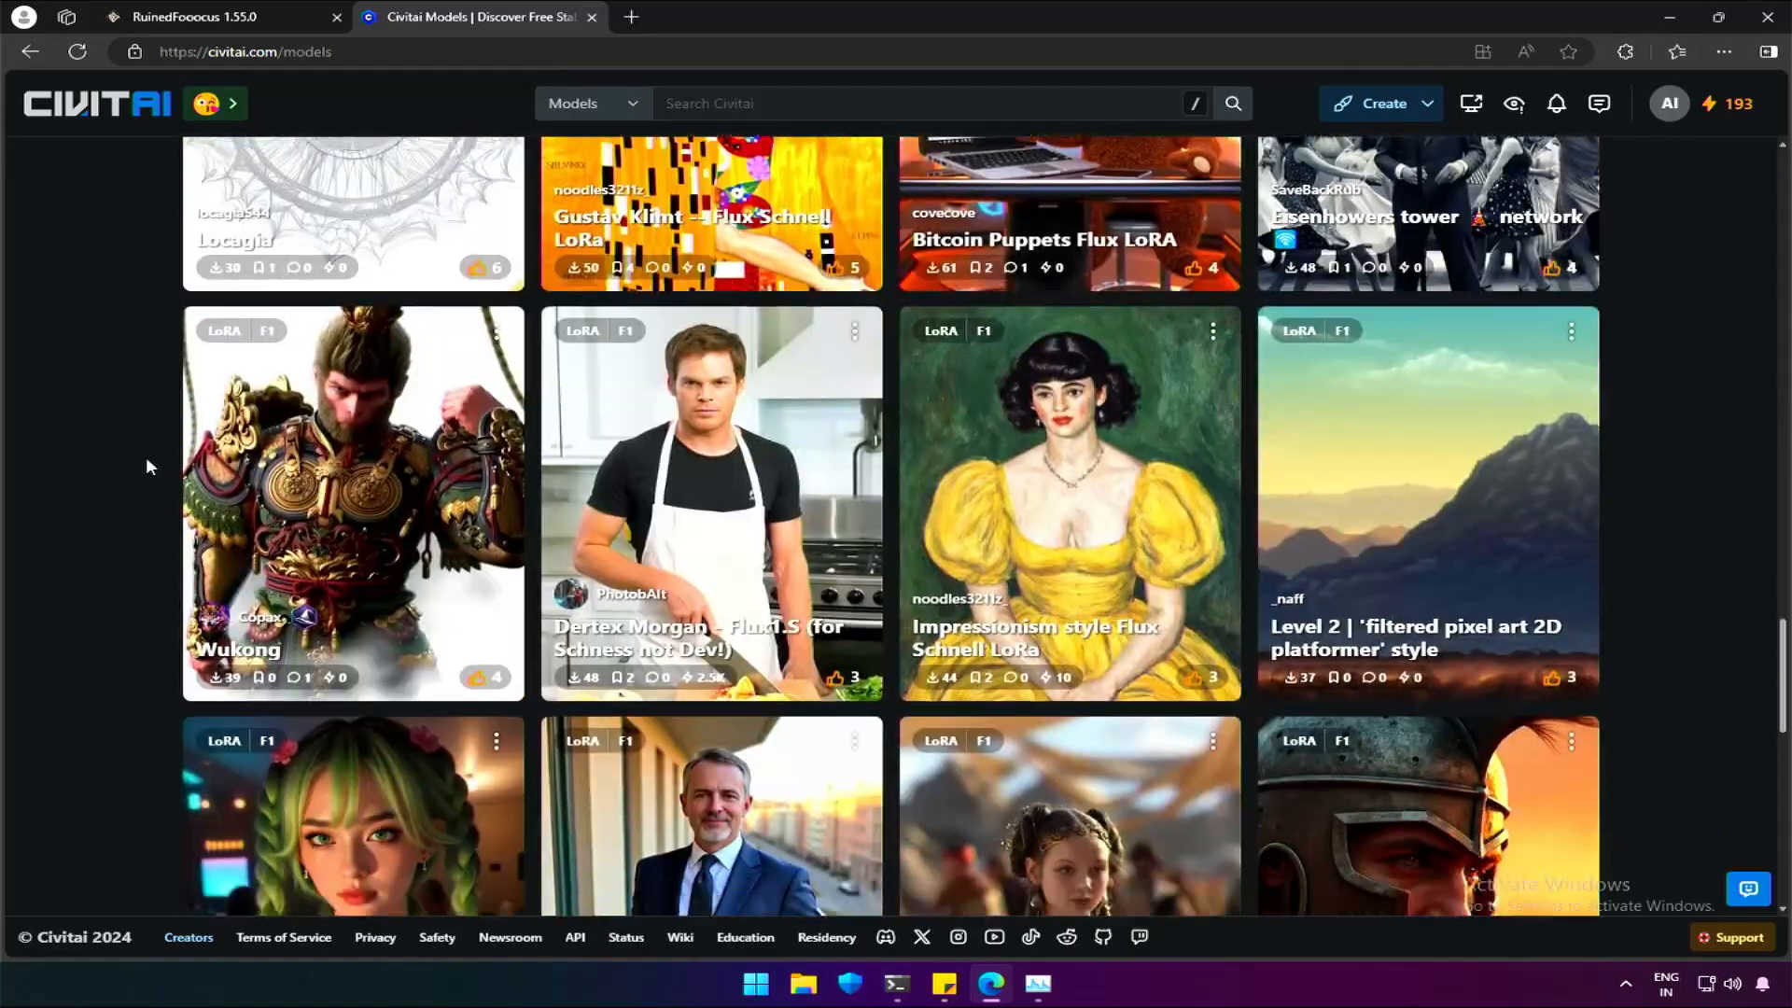
Scroll through the Civitai Flux LoRA models page
scroll(down, 3)
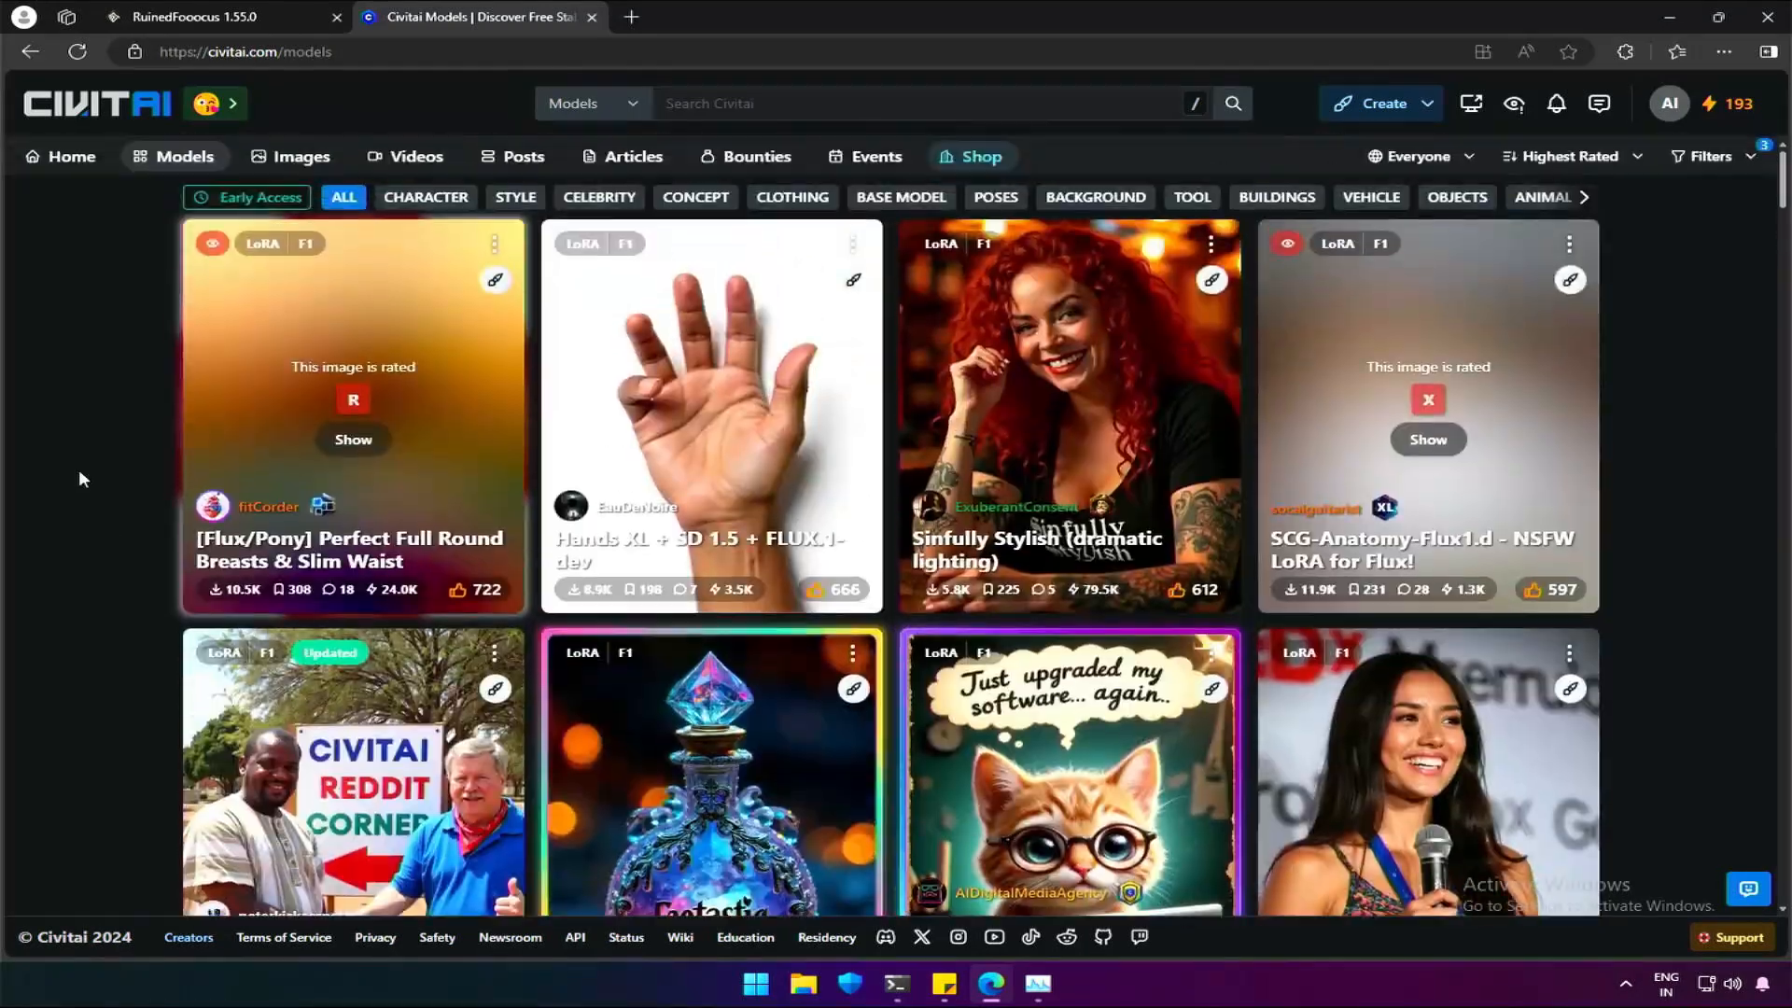
scroll(down, 3)
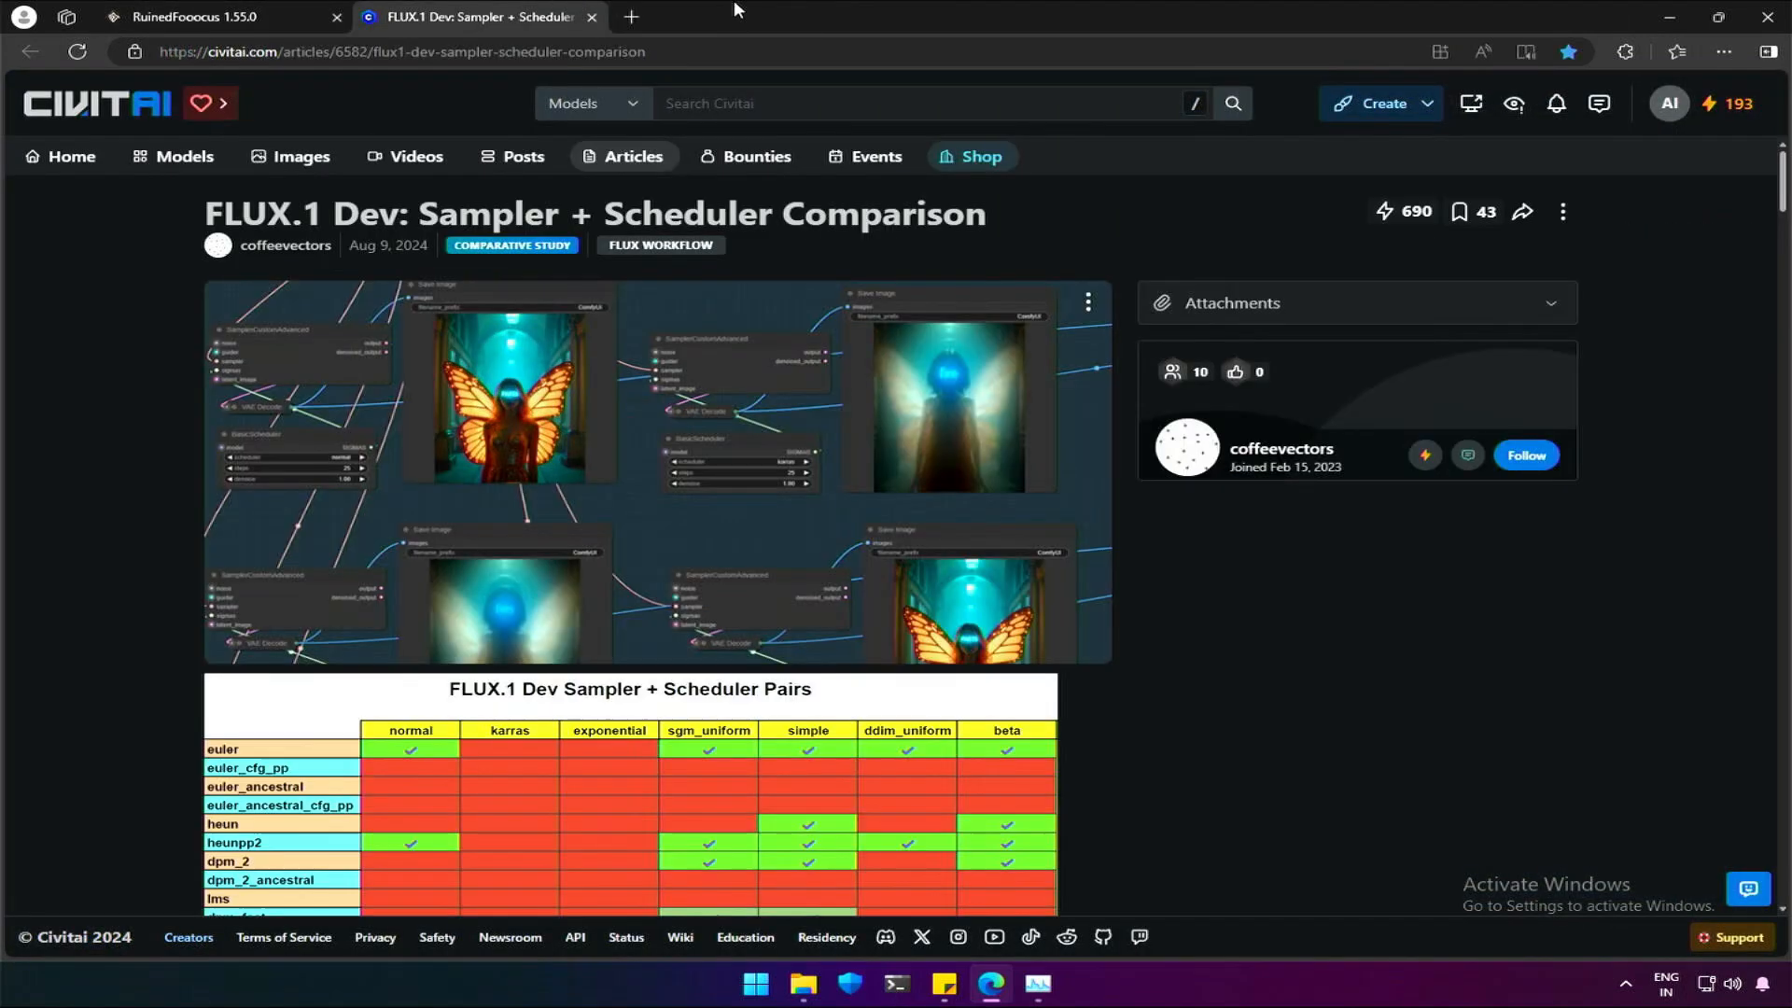
Scroll to the sampler-scheduler pairs table, checking RuinedFooocus settings in between
scroll(down, 3)
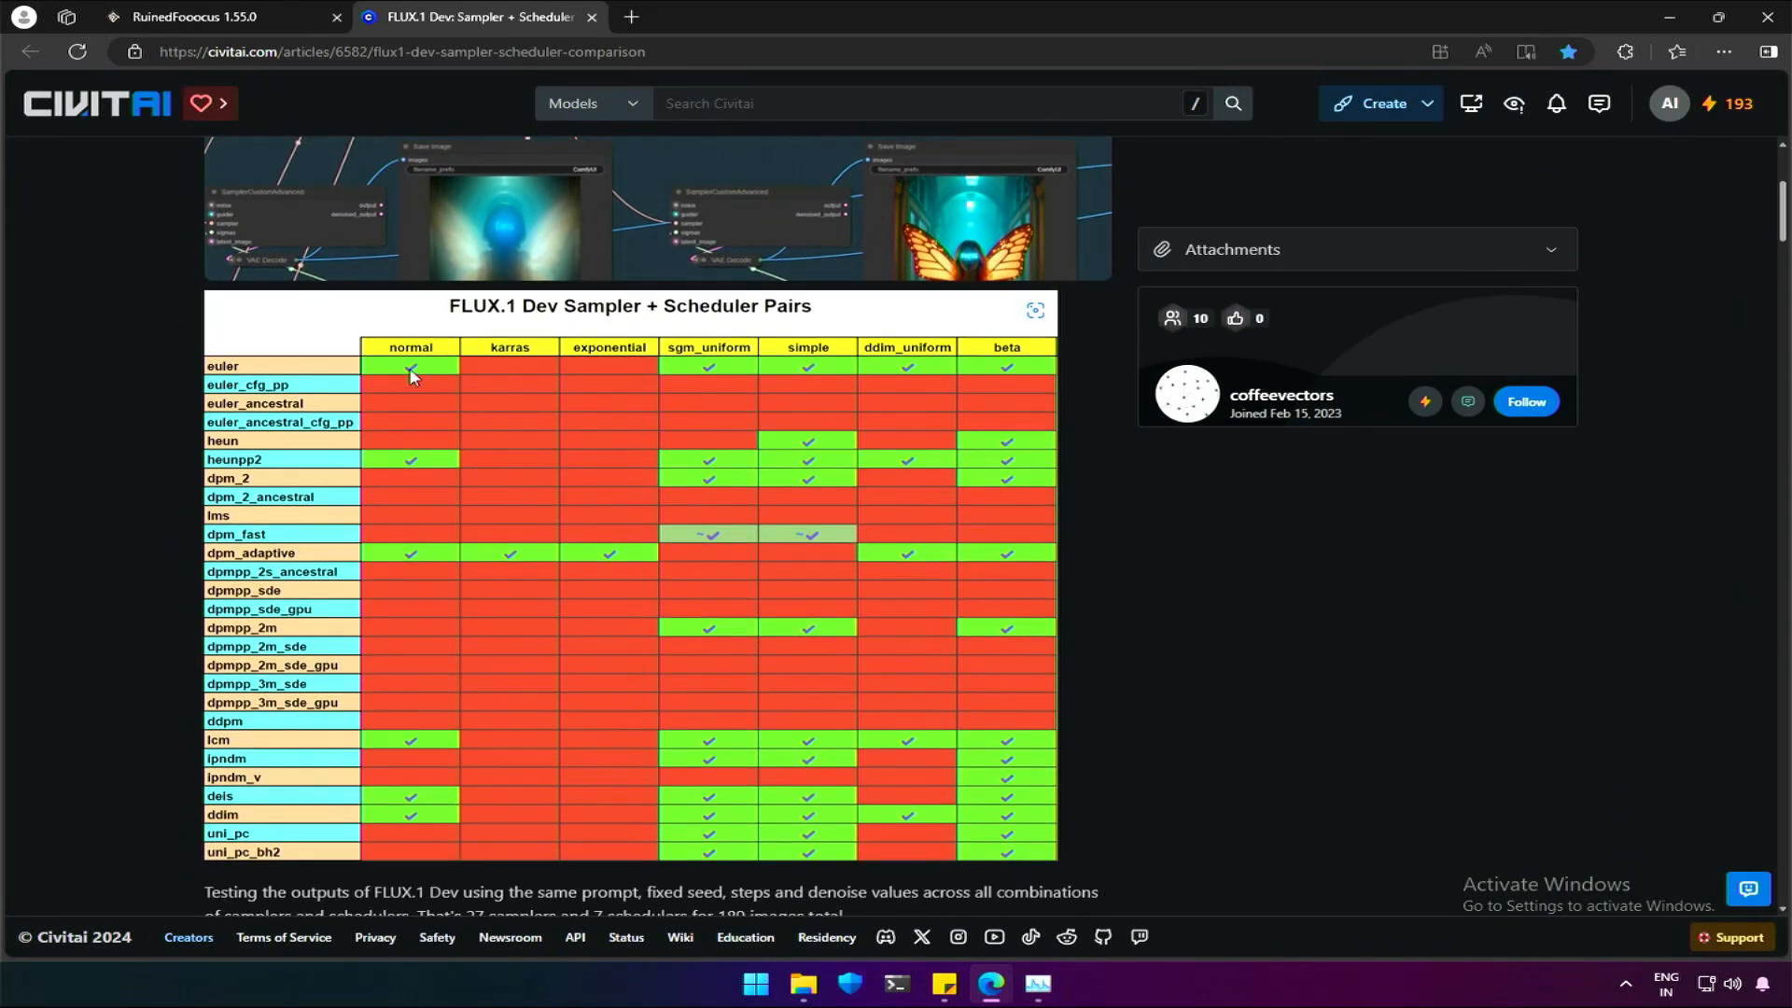
mouse_move(381, 375)
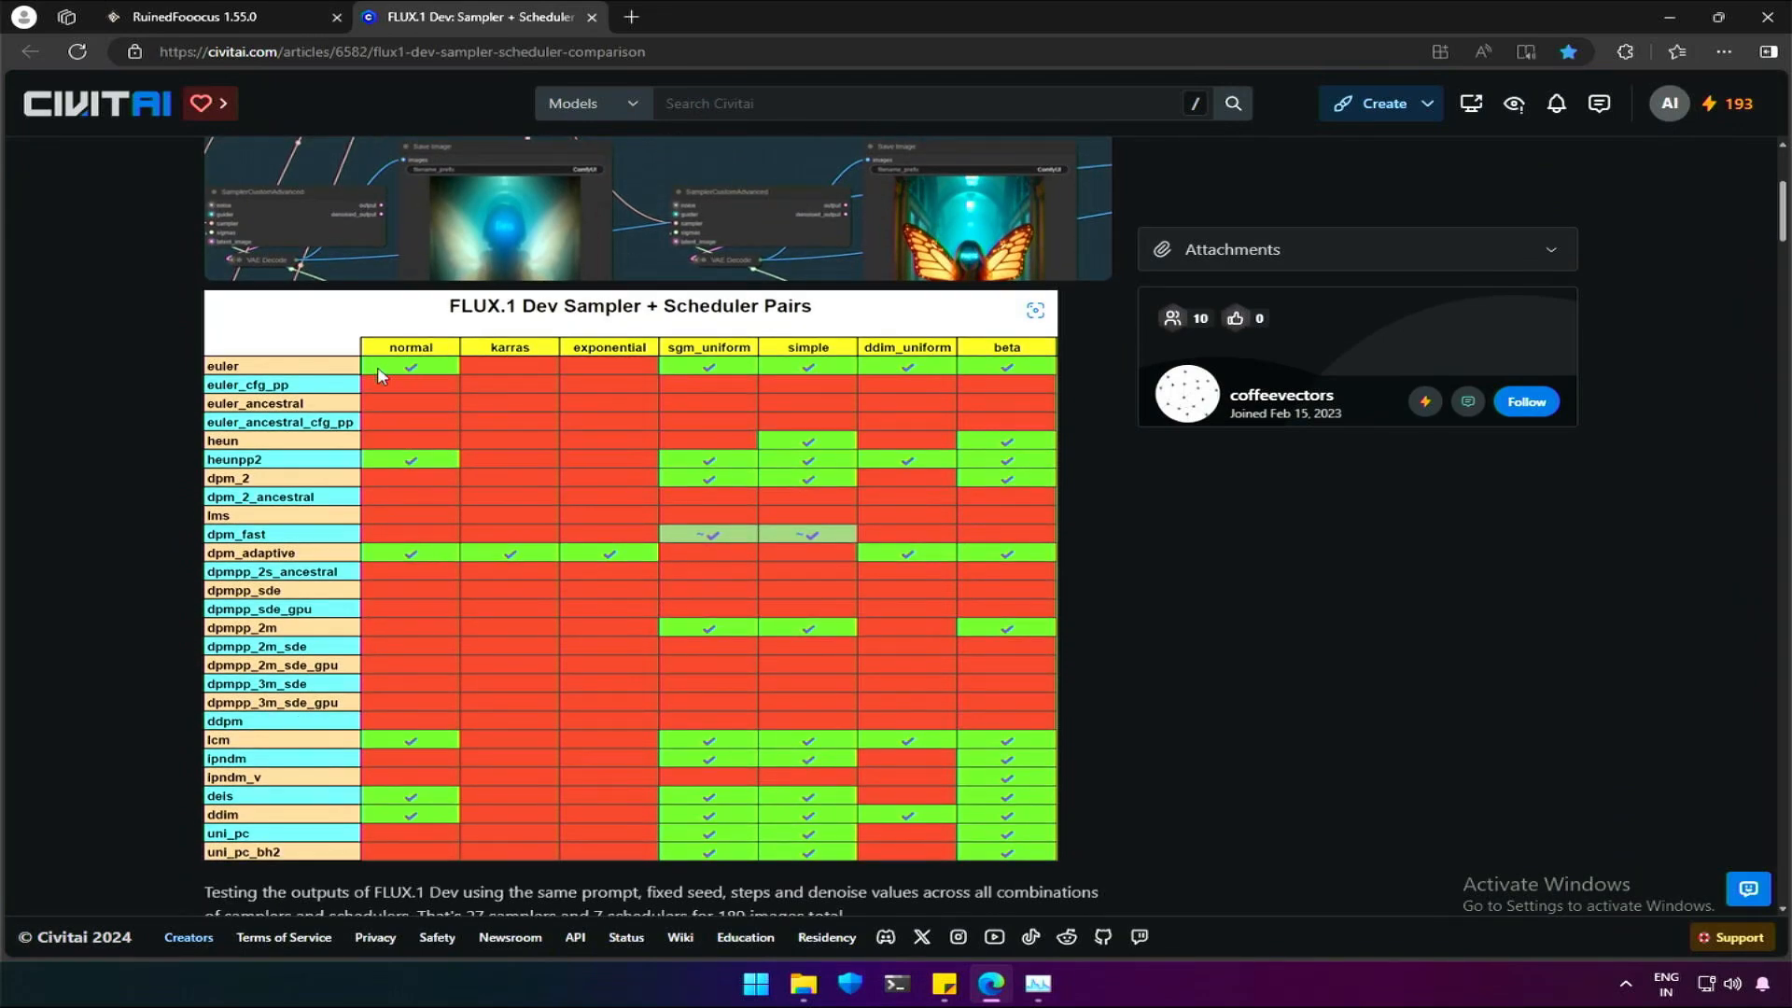
mouse_move(212, 377)
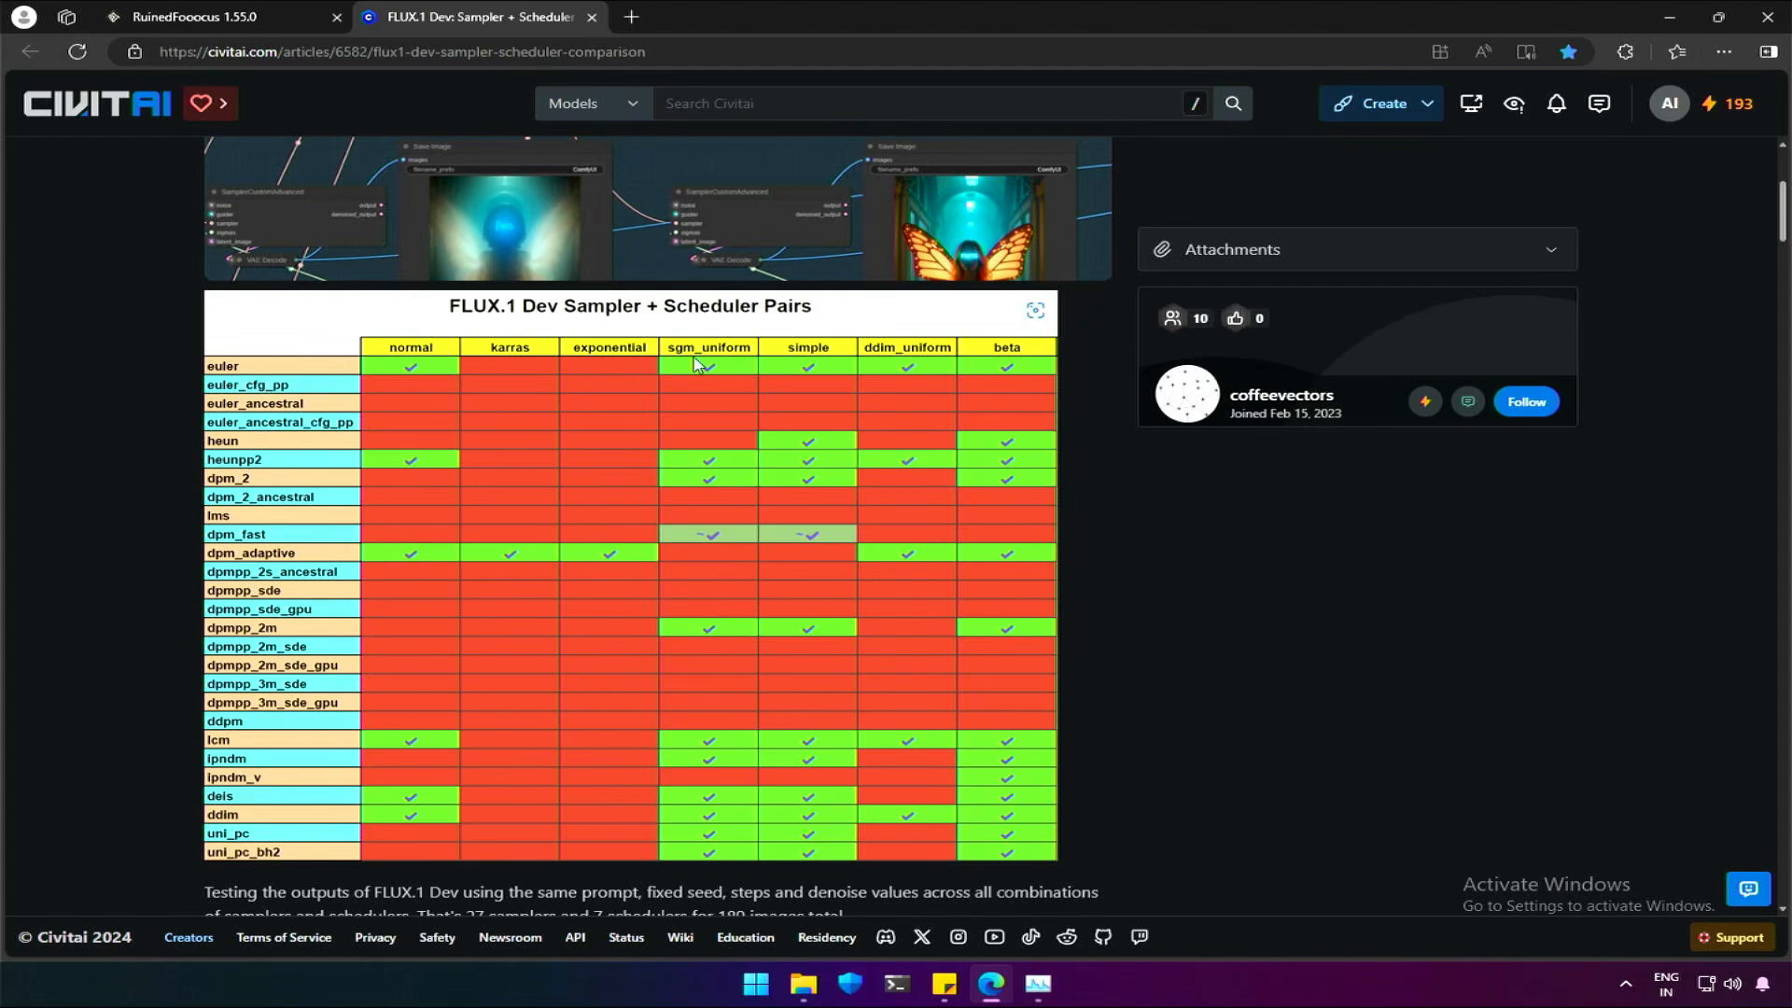
mouse_move(817, 348)
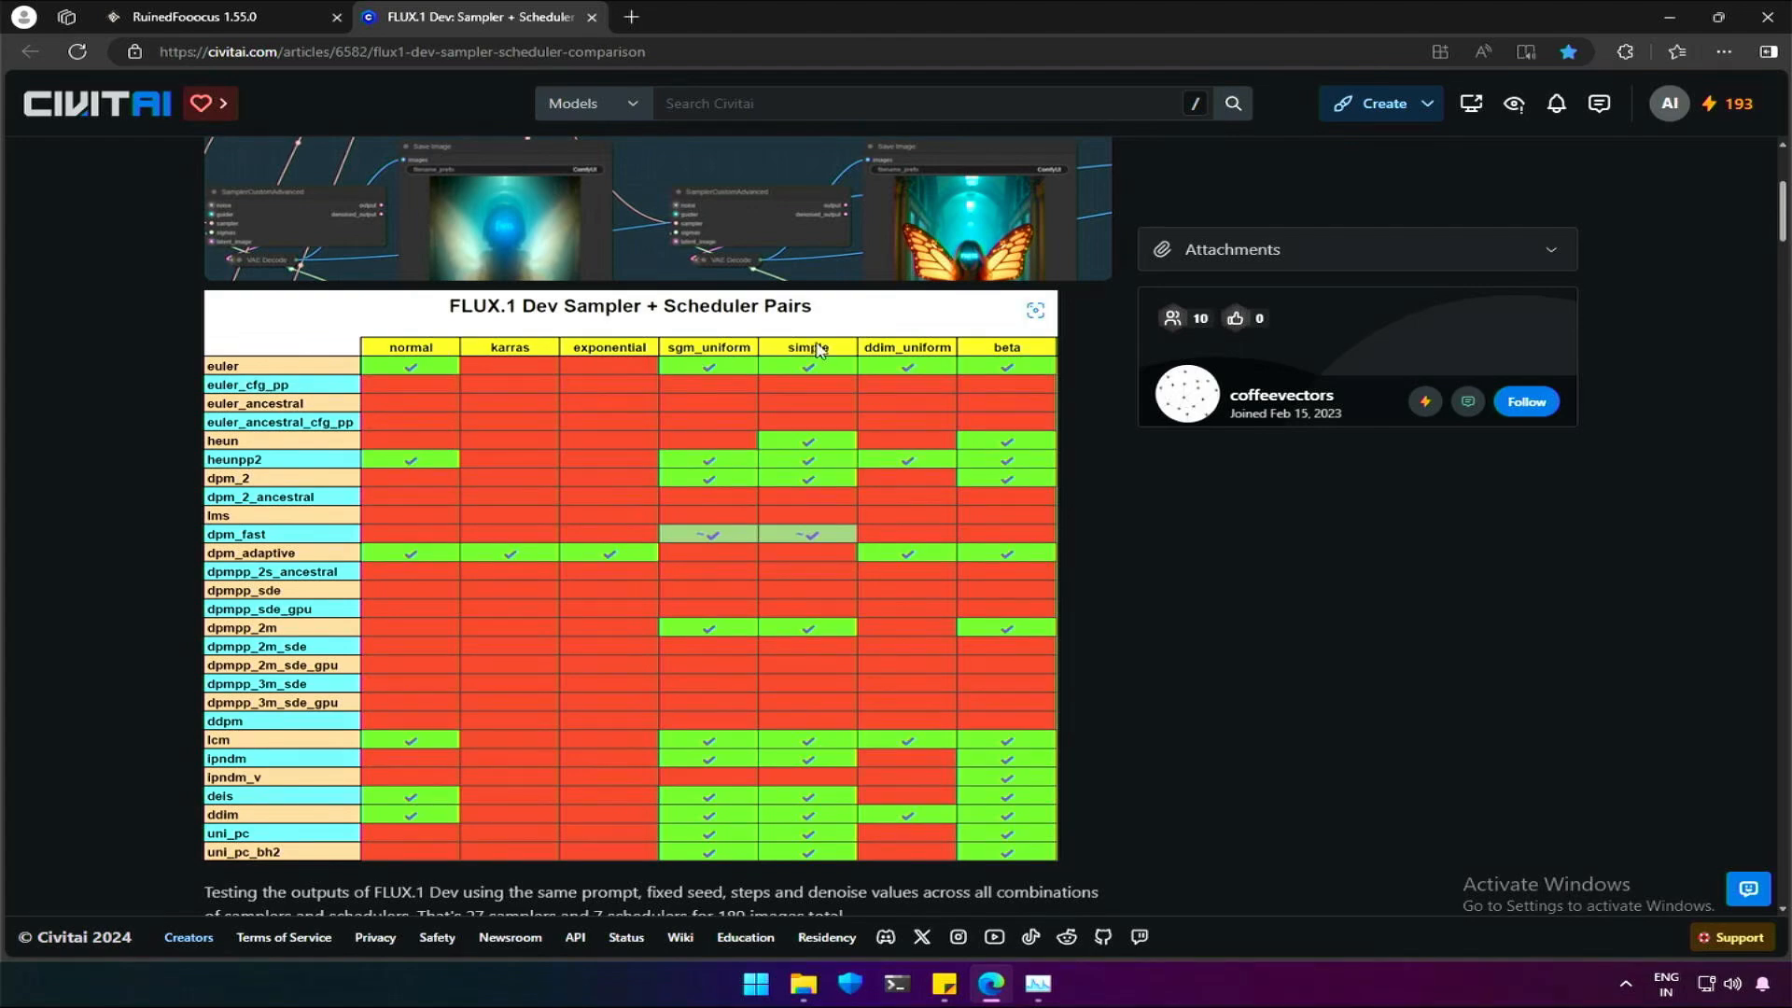
mouse_move(1003, 355)
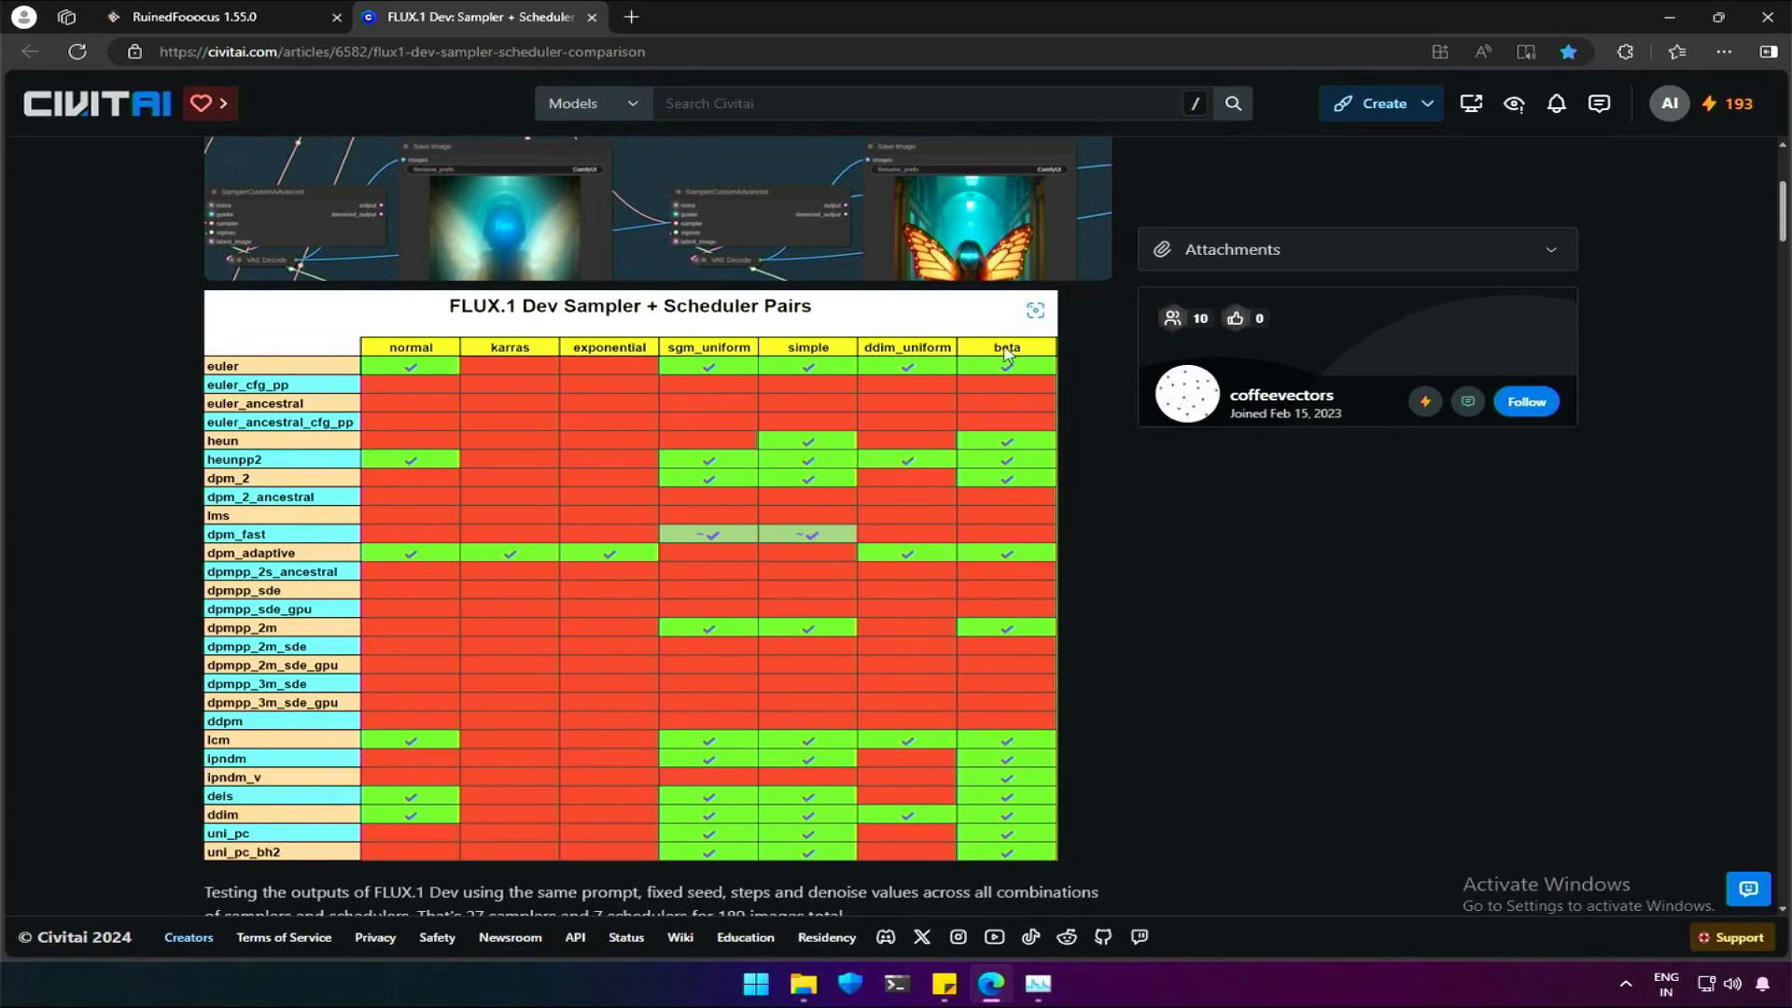
click(220, 16)
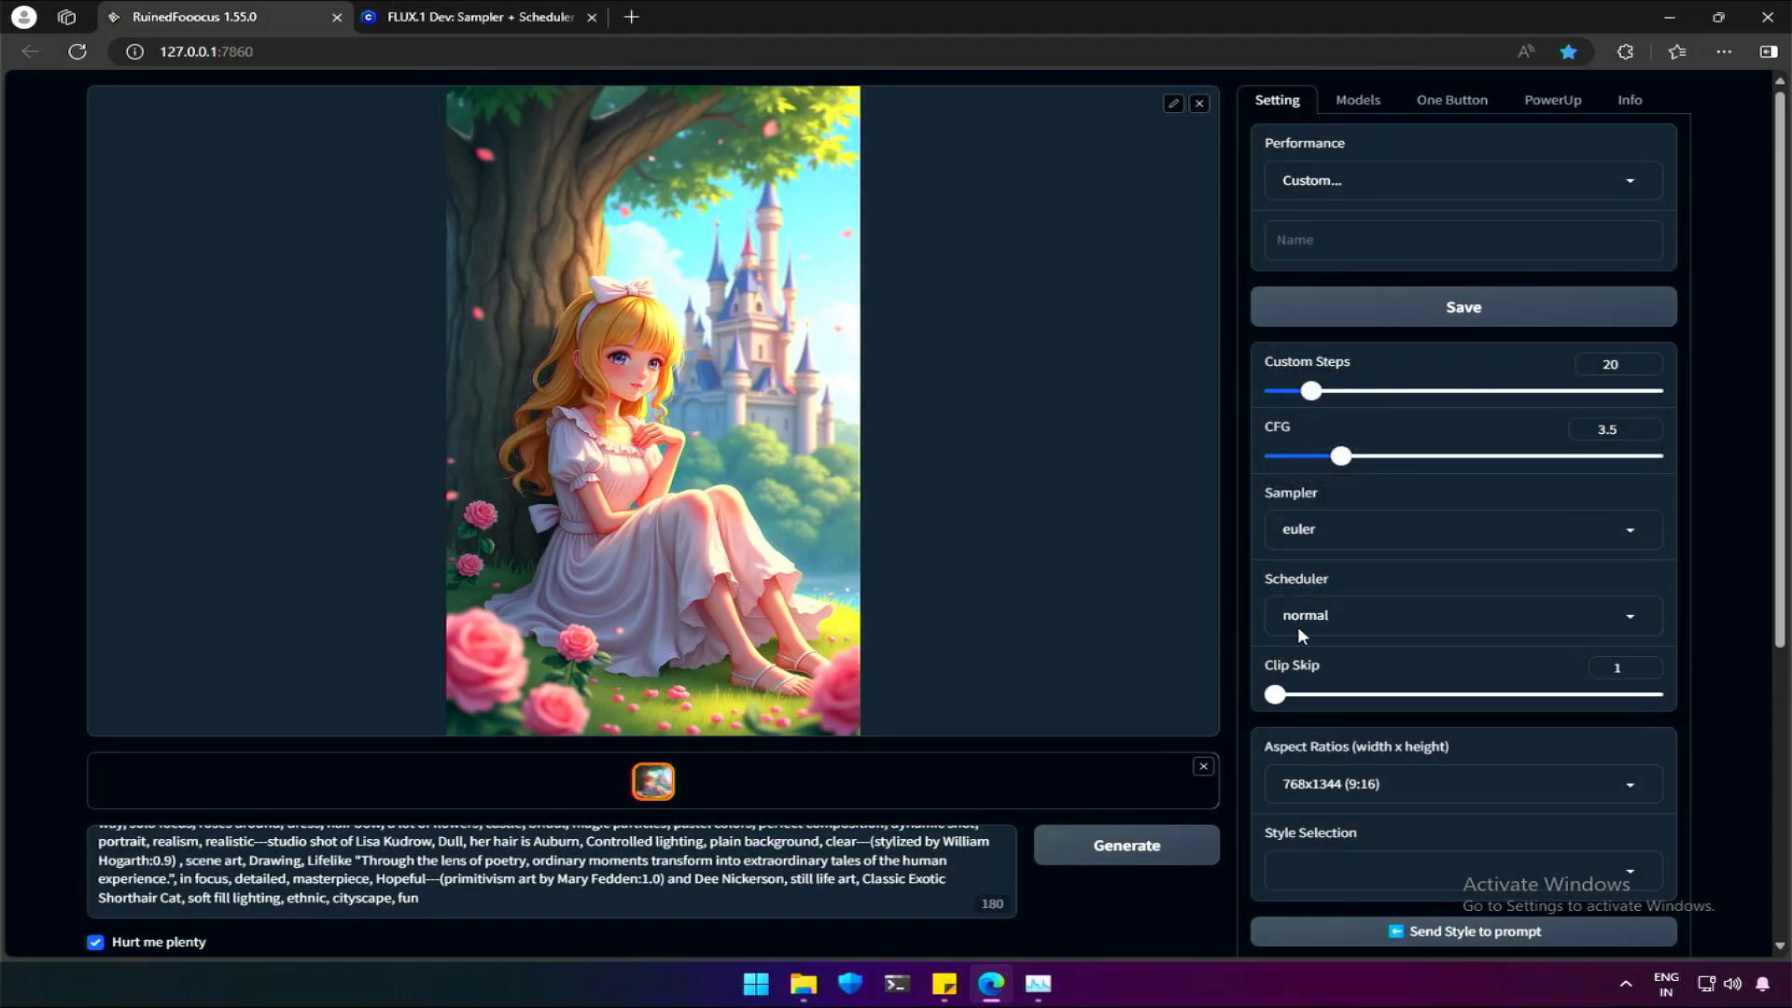
click(468, 16)
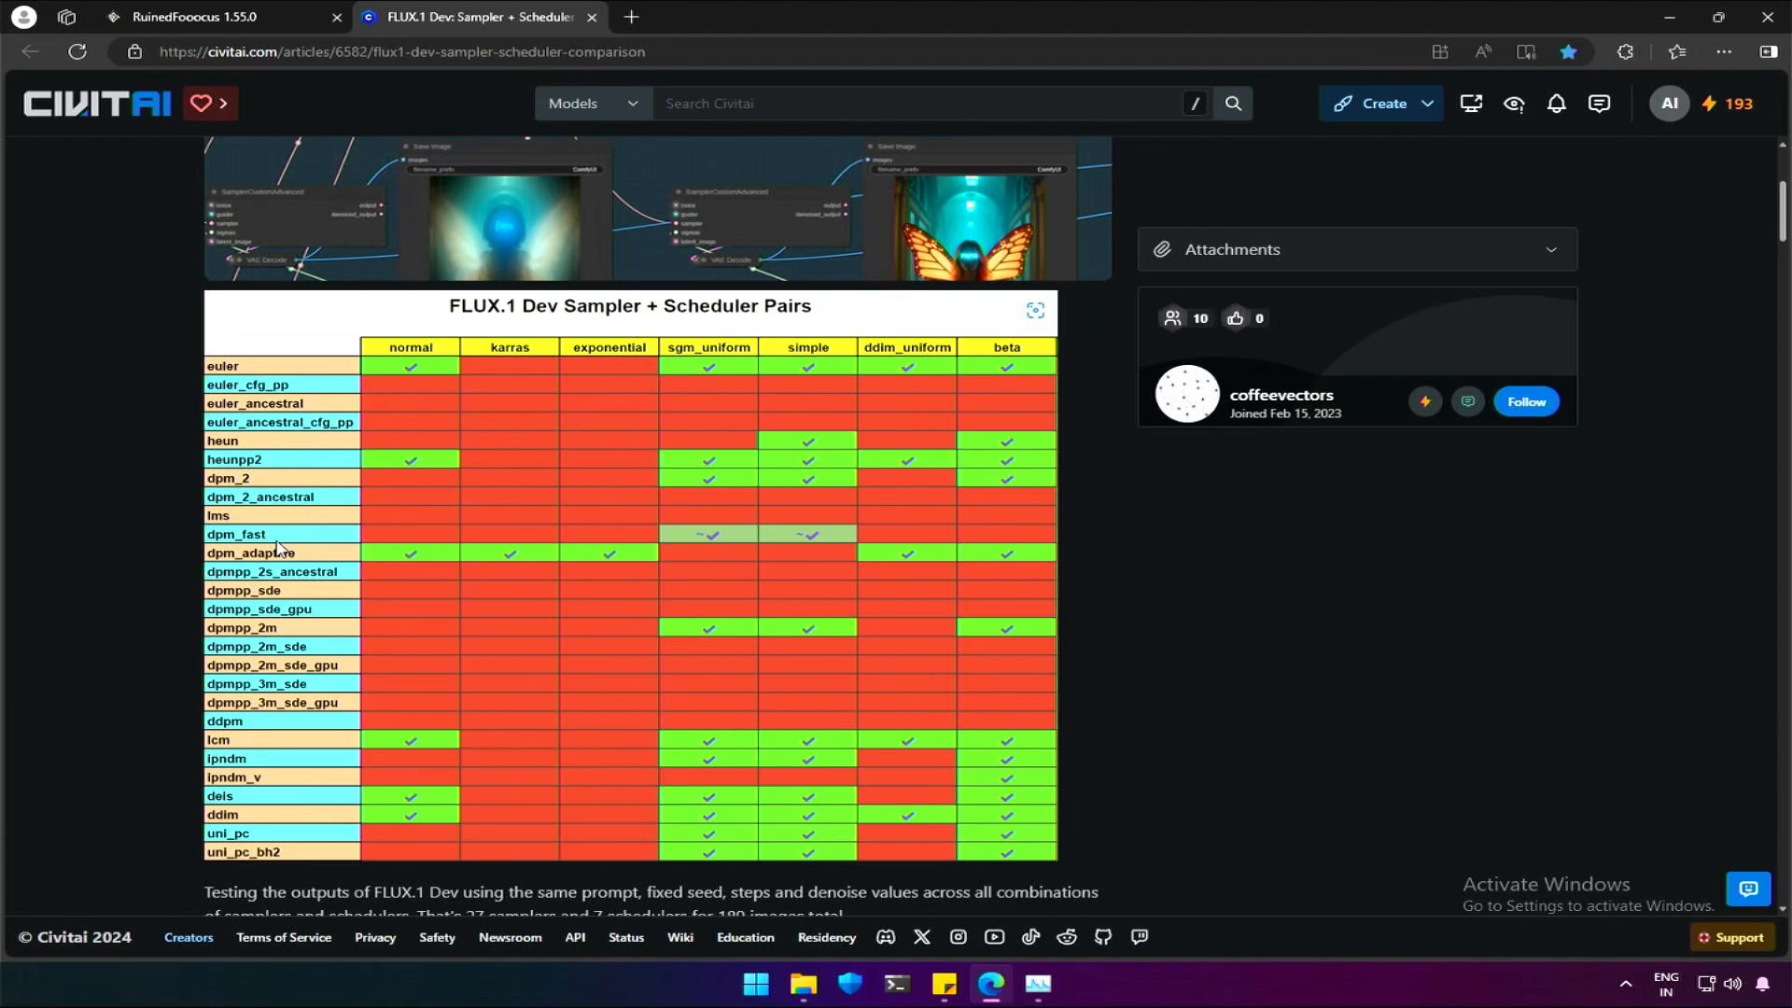
mouse_move(783, 666)
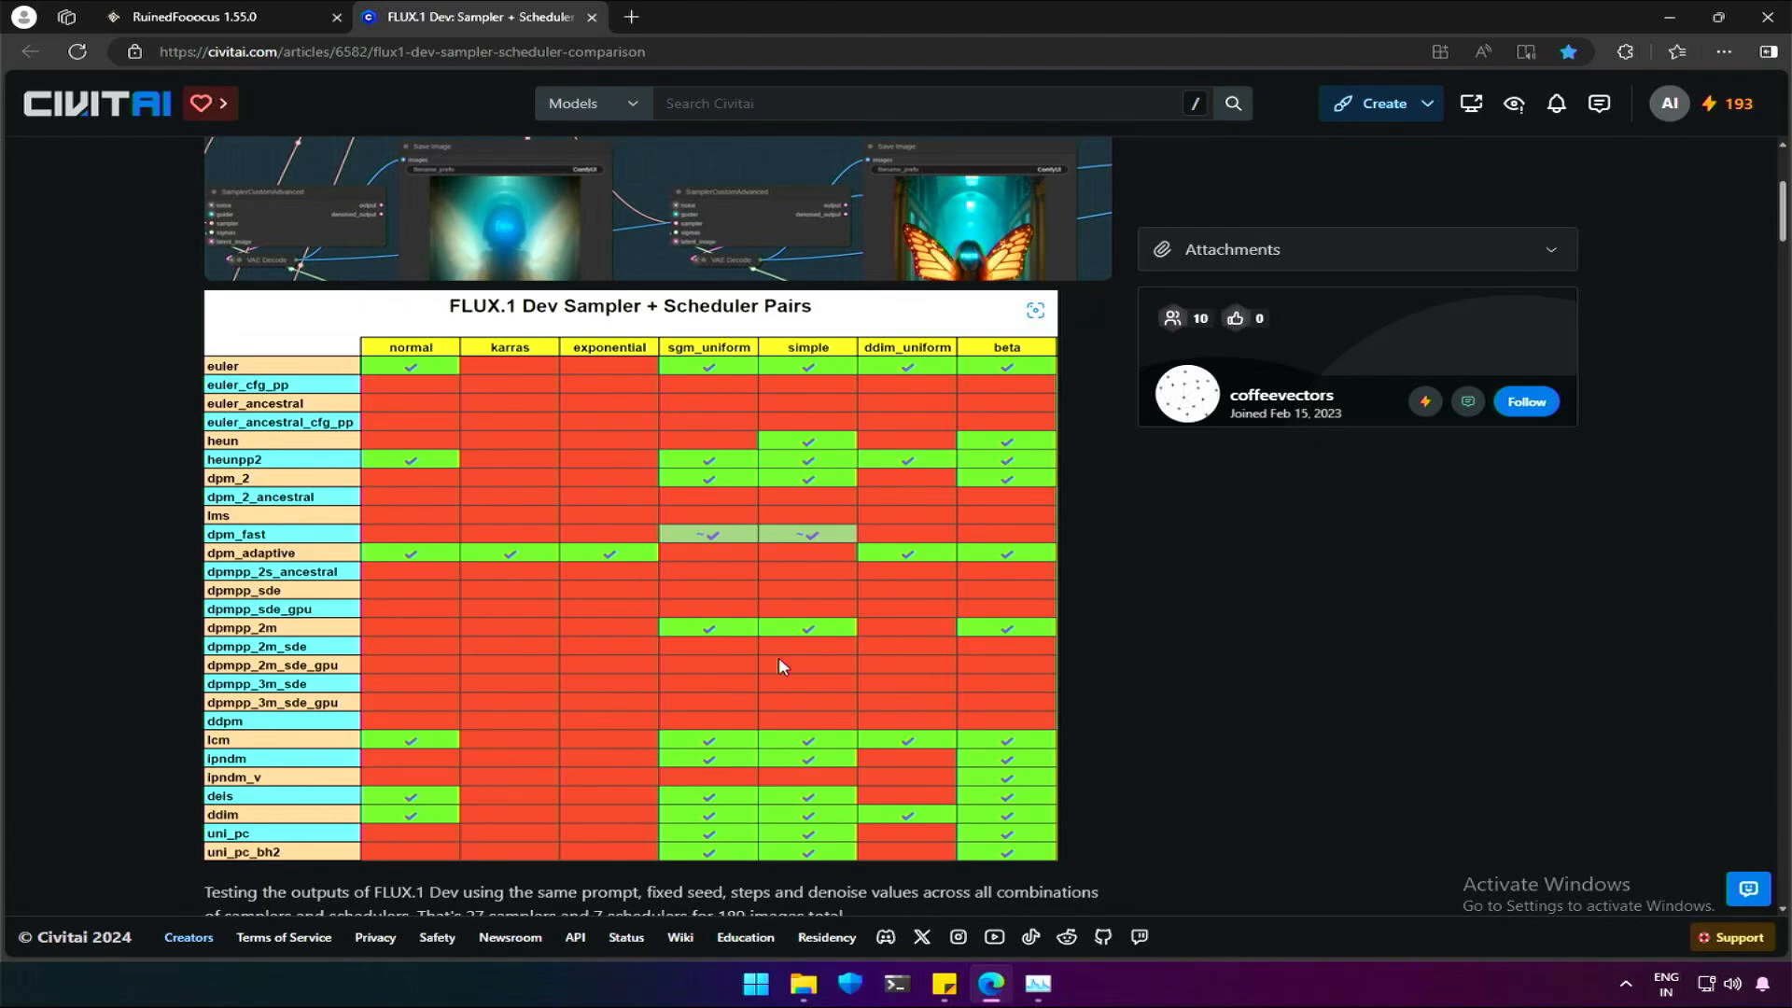